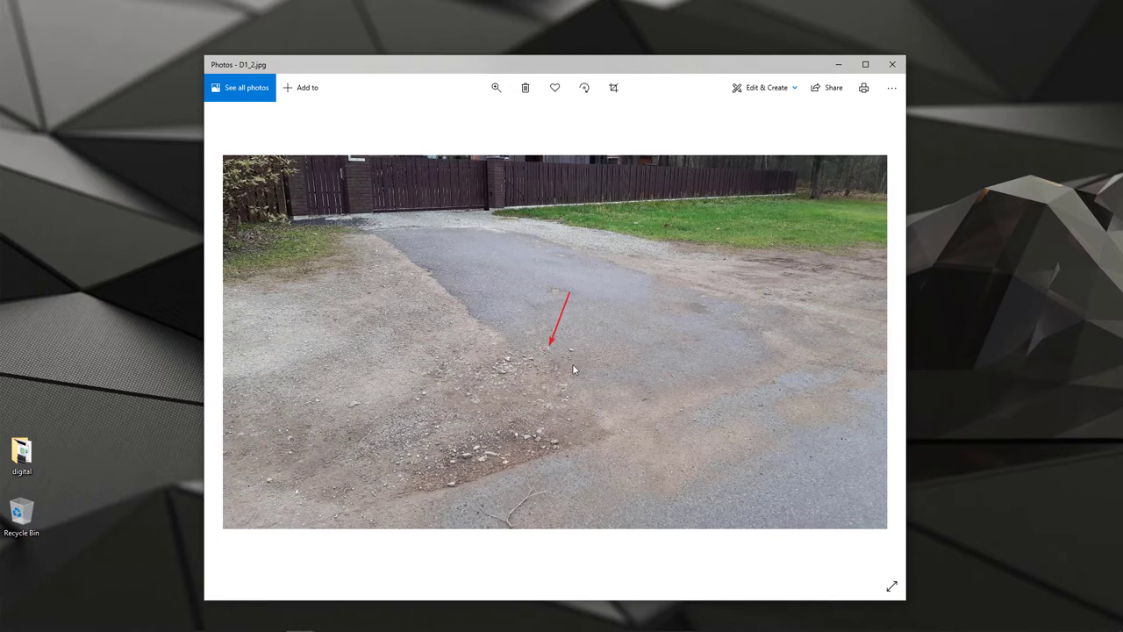
pyautogui.moveTo(564, 354)
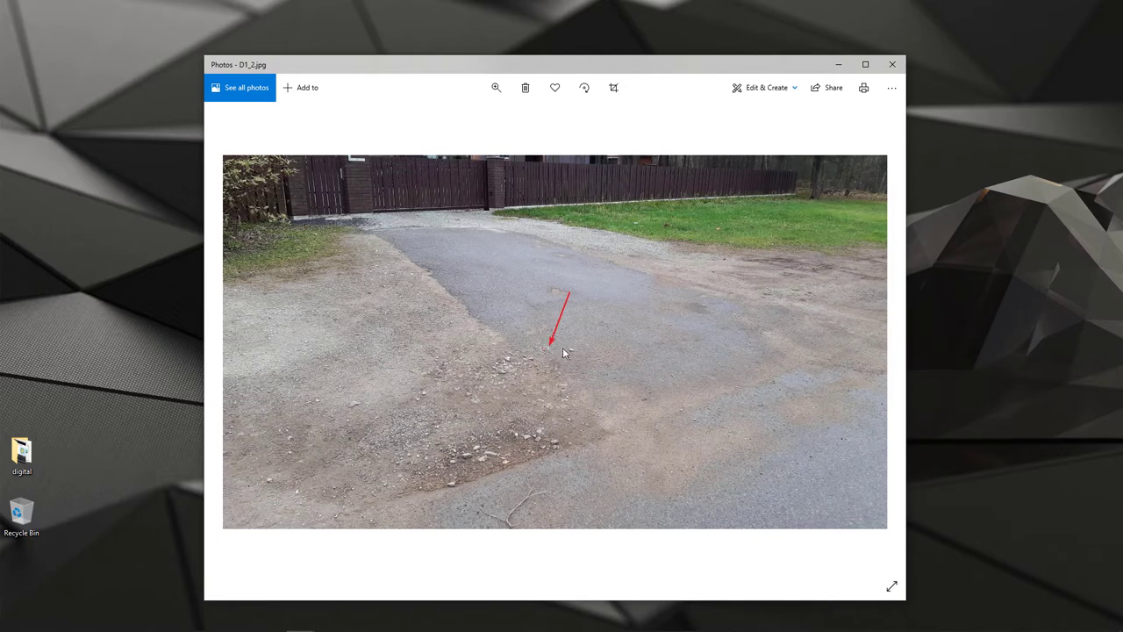
pyautogui.moveTo(691, 383)
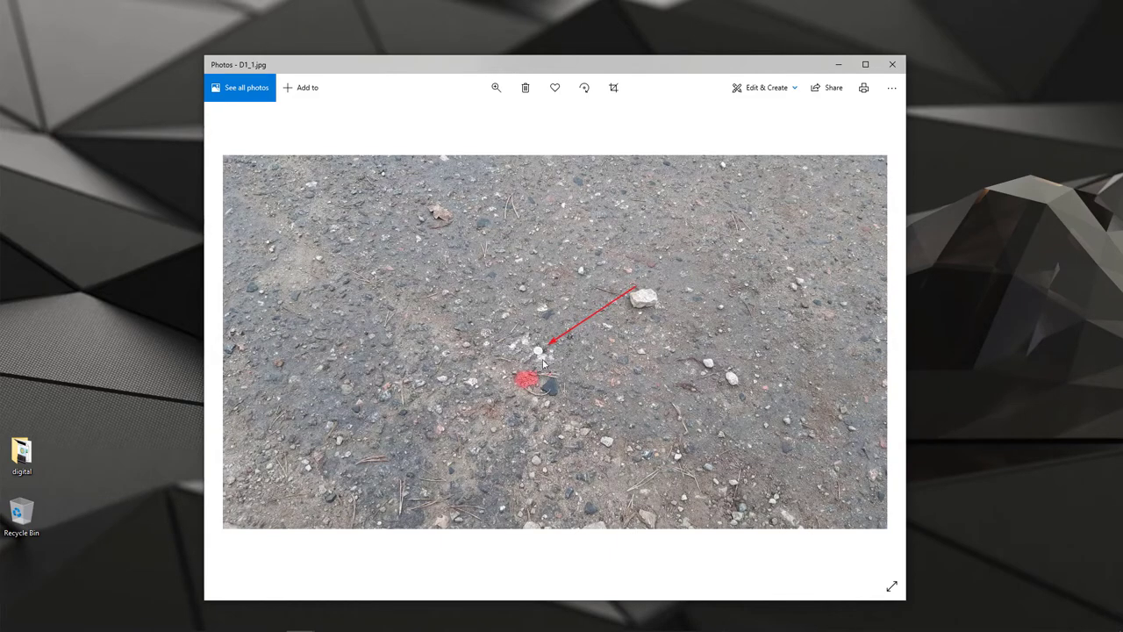
pyautogui.moveTo(596, 377)
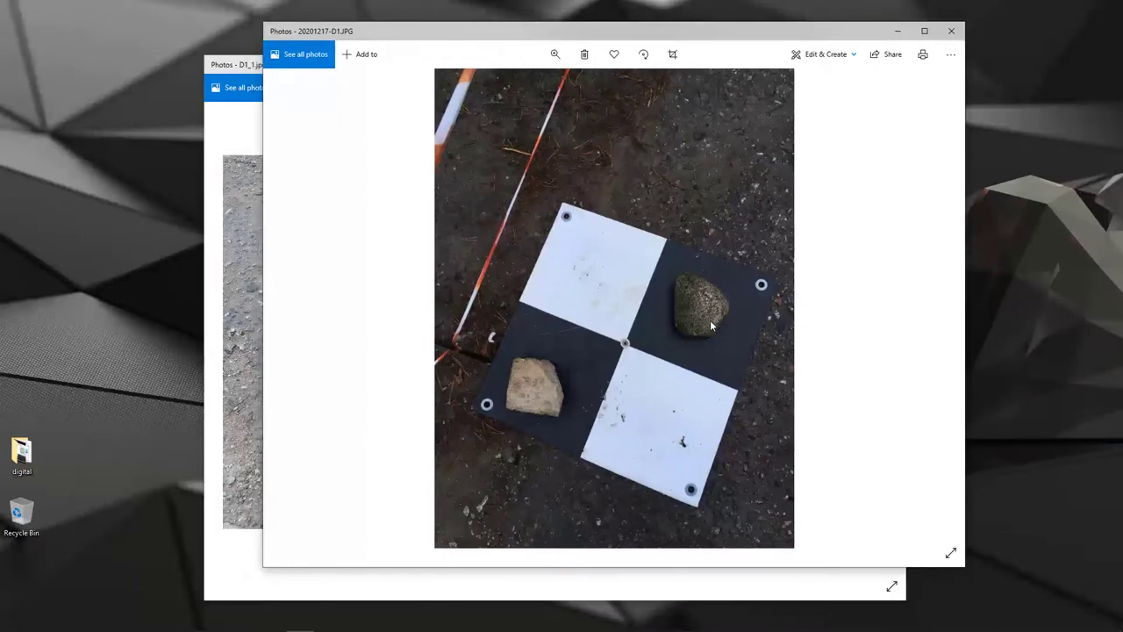
pyautogui.moveTo(578, 239)
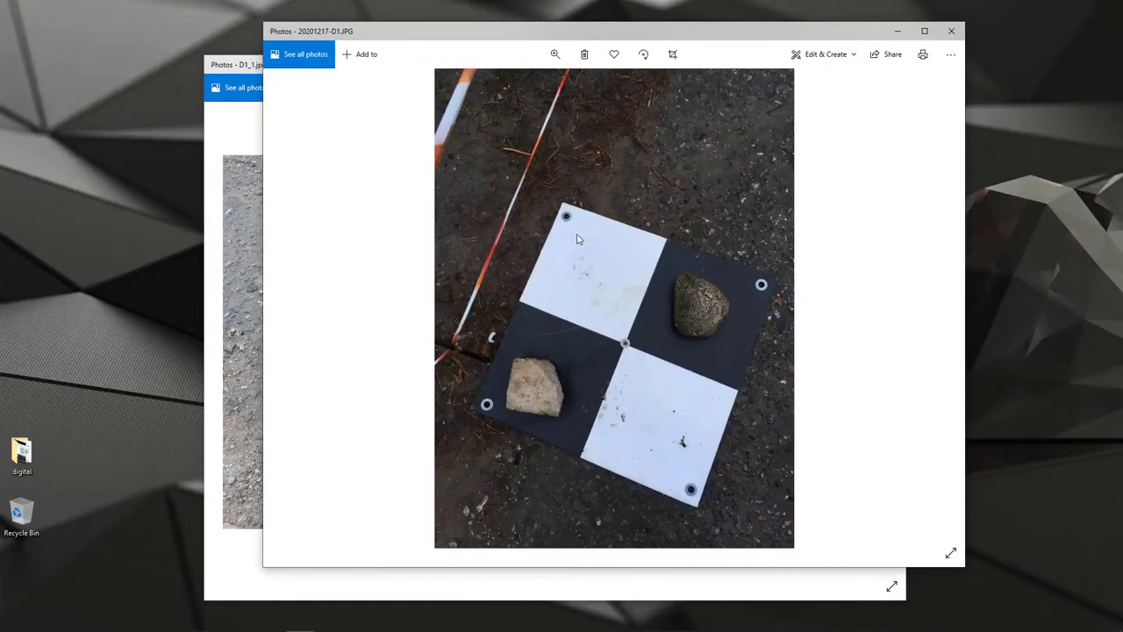
pyautogui.moveTo(653, 477)
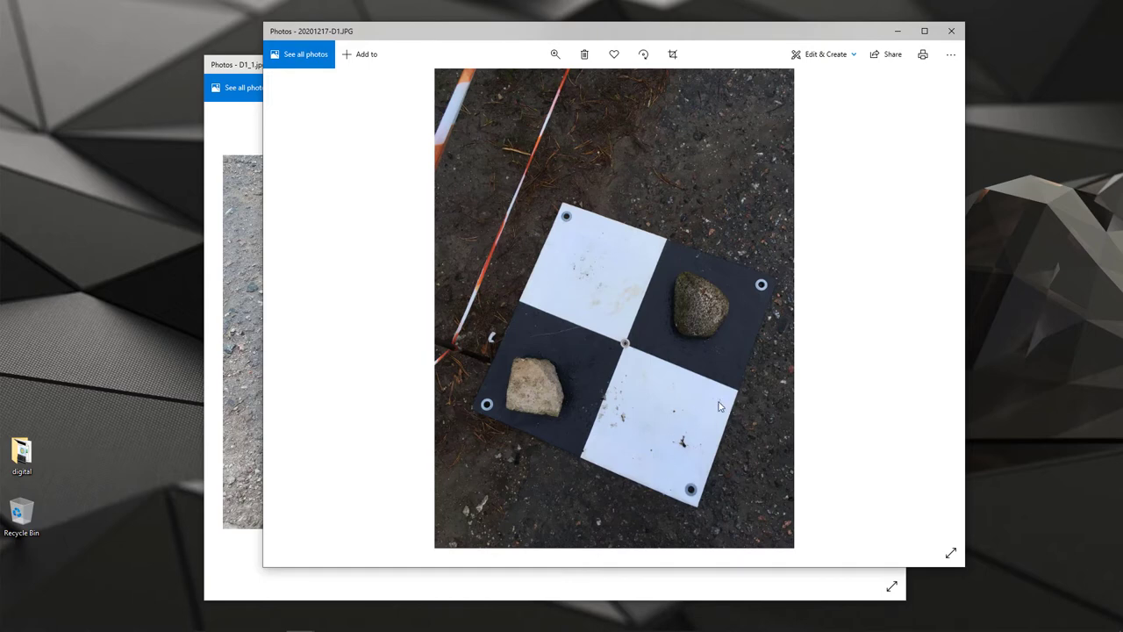
pyautogui.moveTo(626, 349)
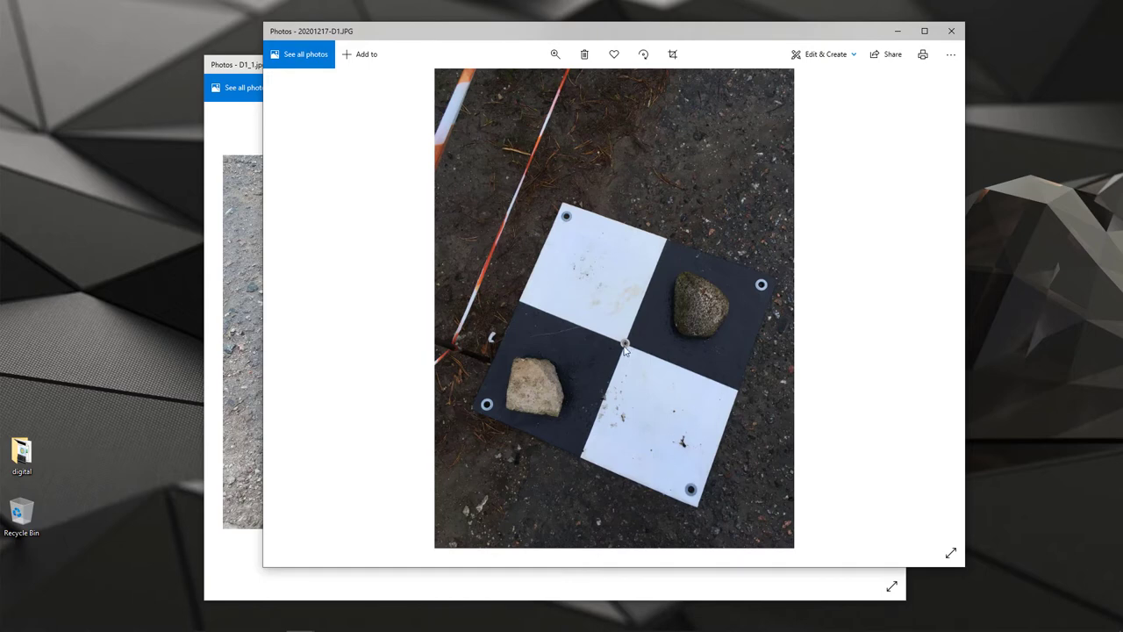
pyautogui.moveTo(650, 412)
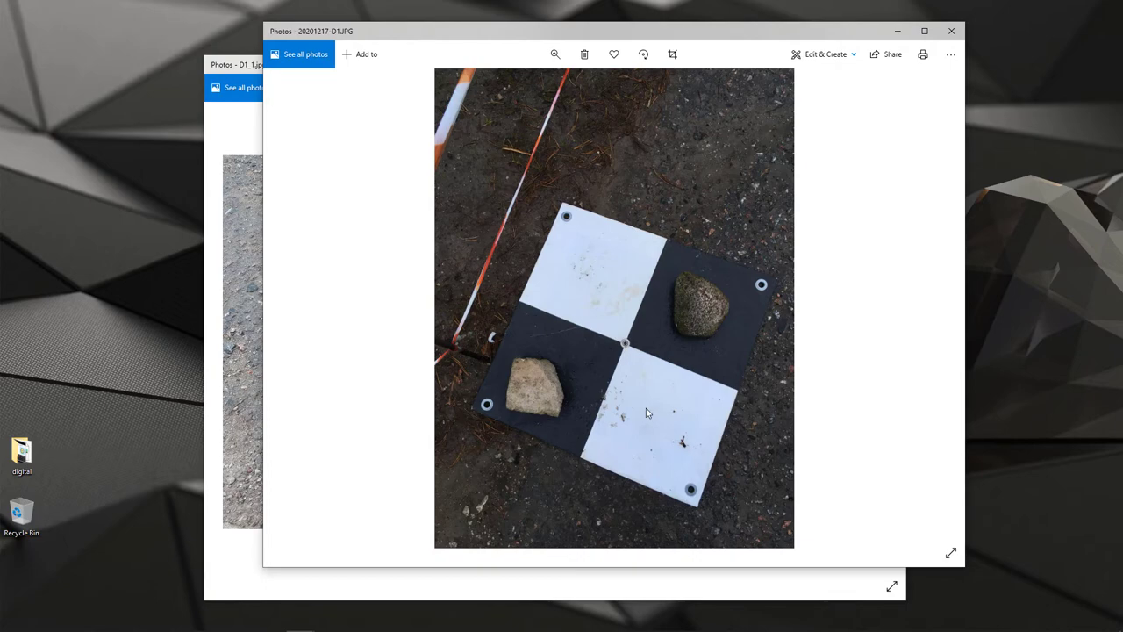
pyautogui.moveTo(652, 412)
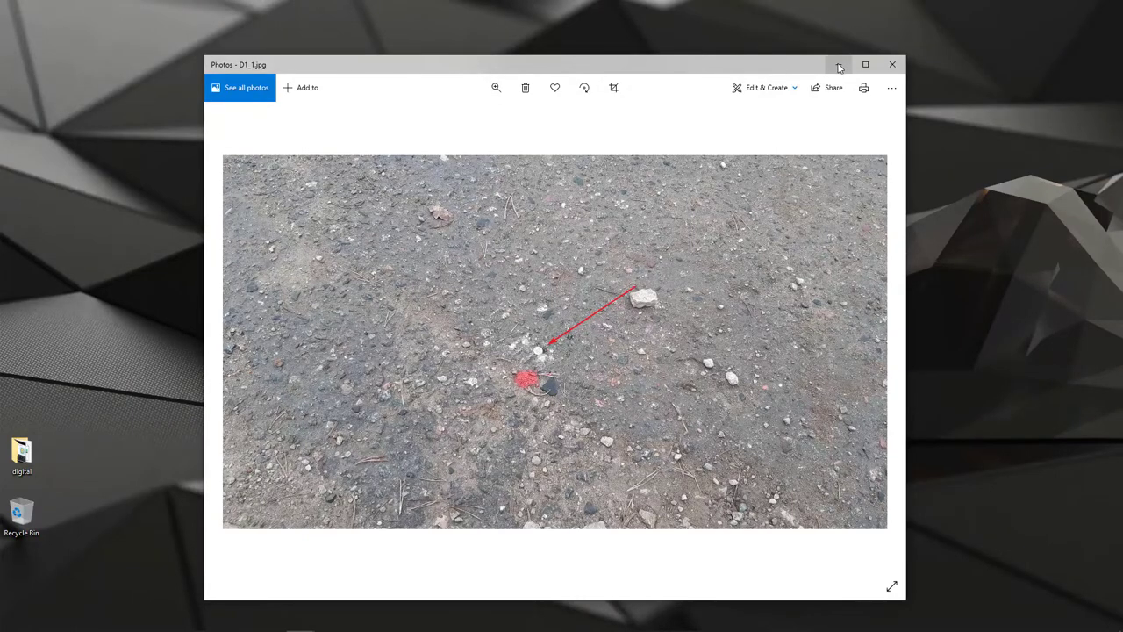
pyautogui.click(893, 64)
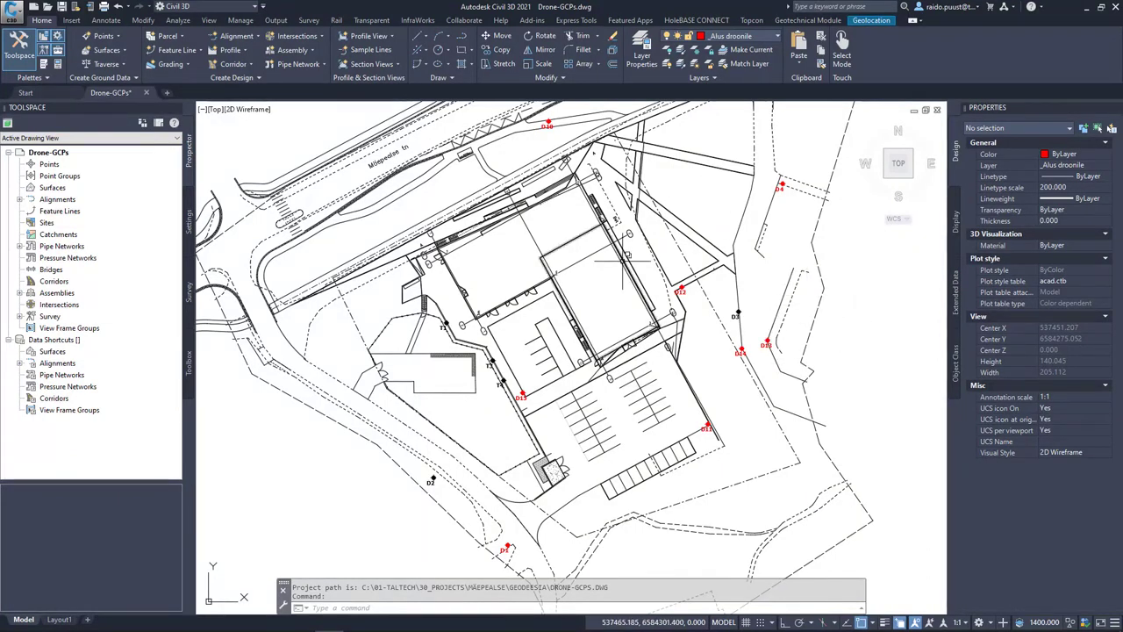
pyautogui.moveTo(707, 362)
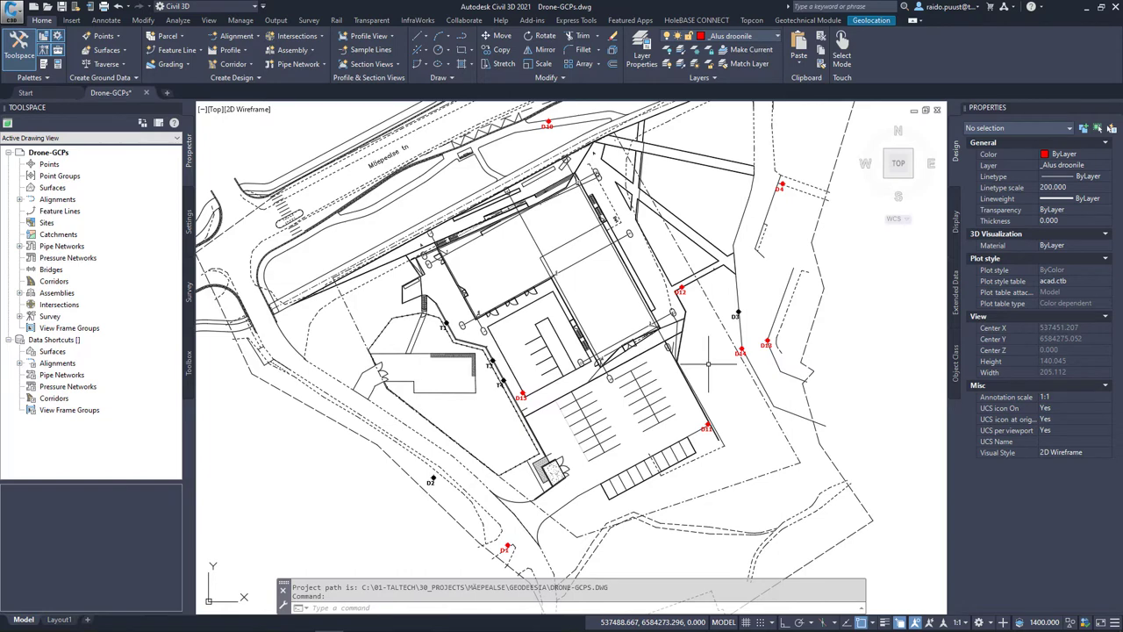
pyautogui.moveTo(714, 197)
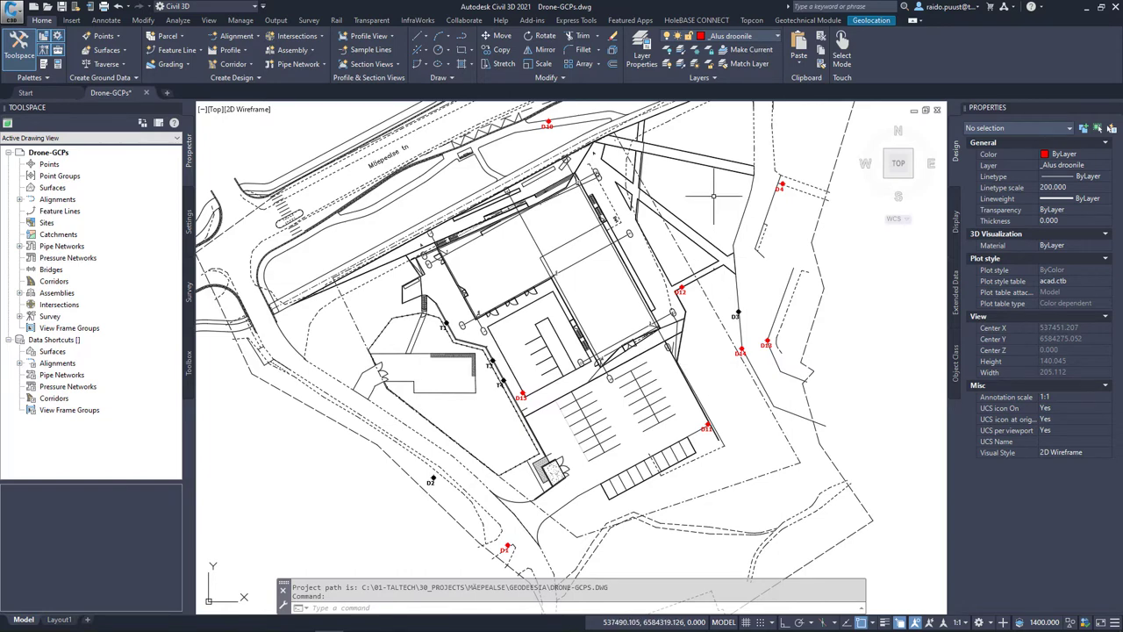
pyautogui.moveTo(778, 263)
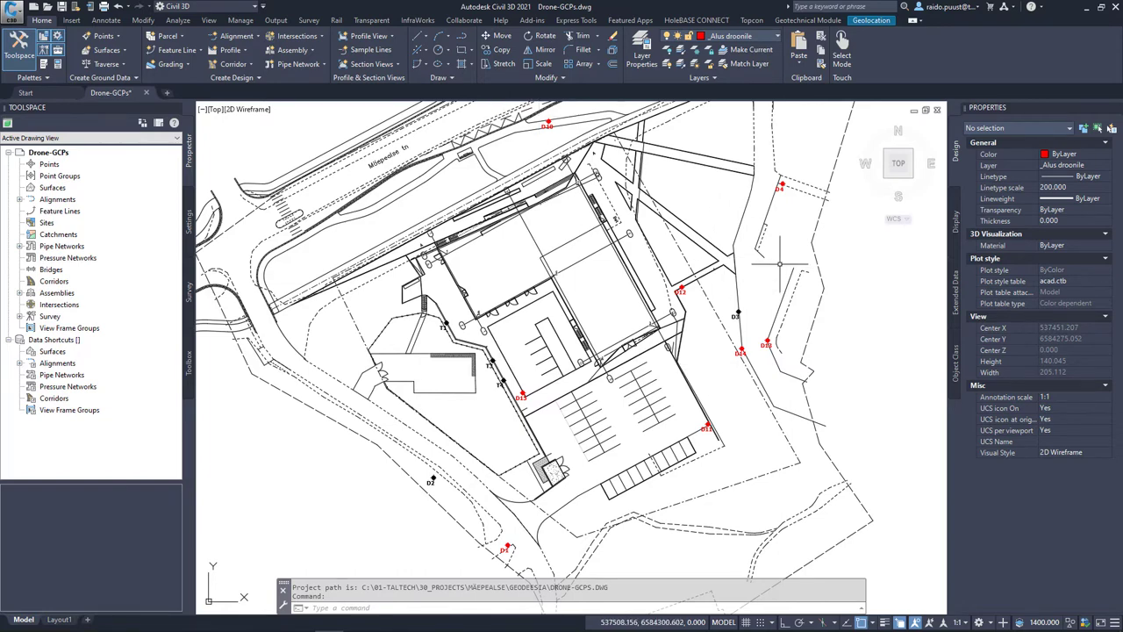
pyautogui.moveTo(753, 292)
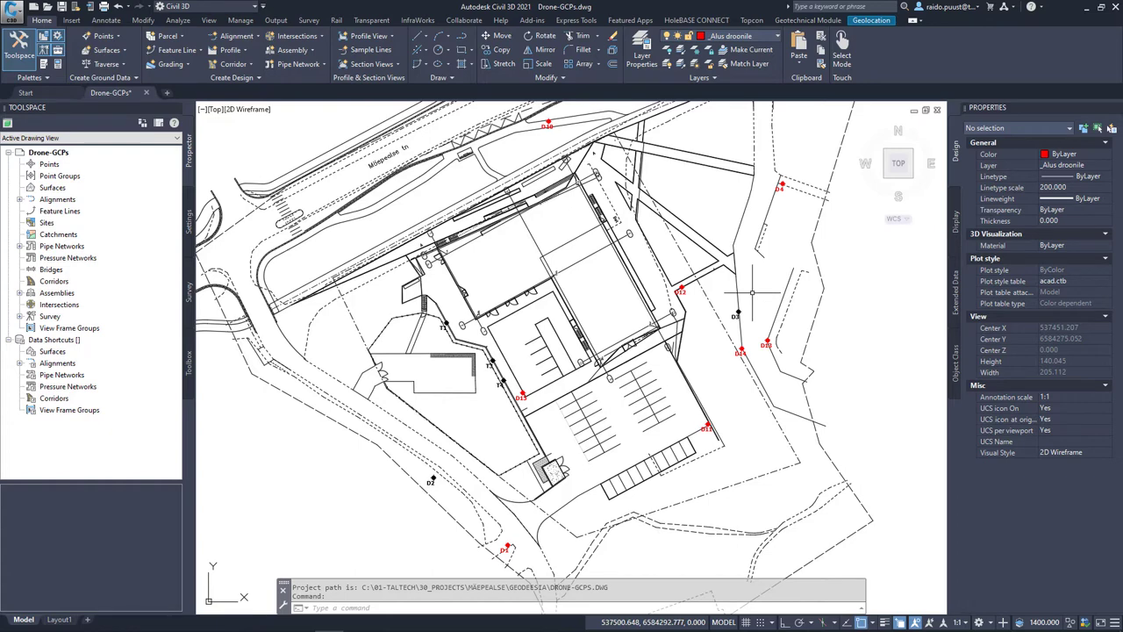
pyautogui.moveTo(841, 358)
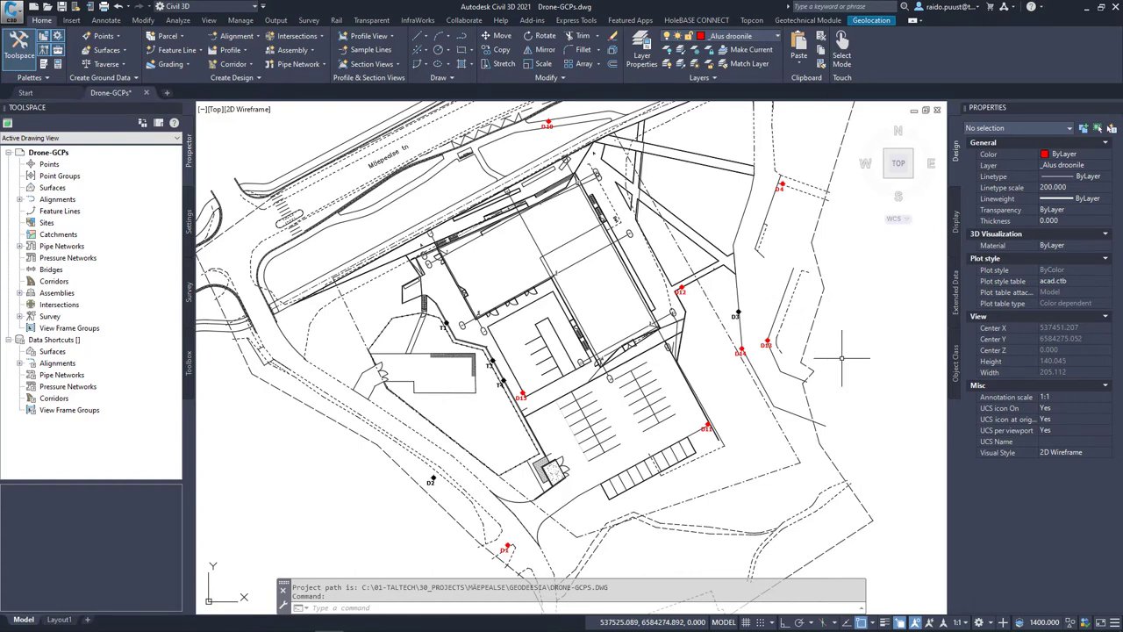
pyautogui.moveTo(711, 200)
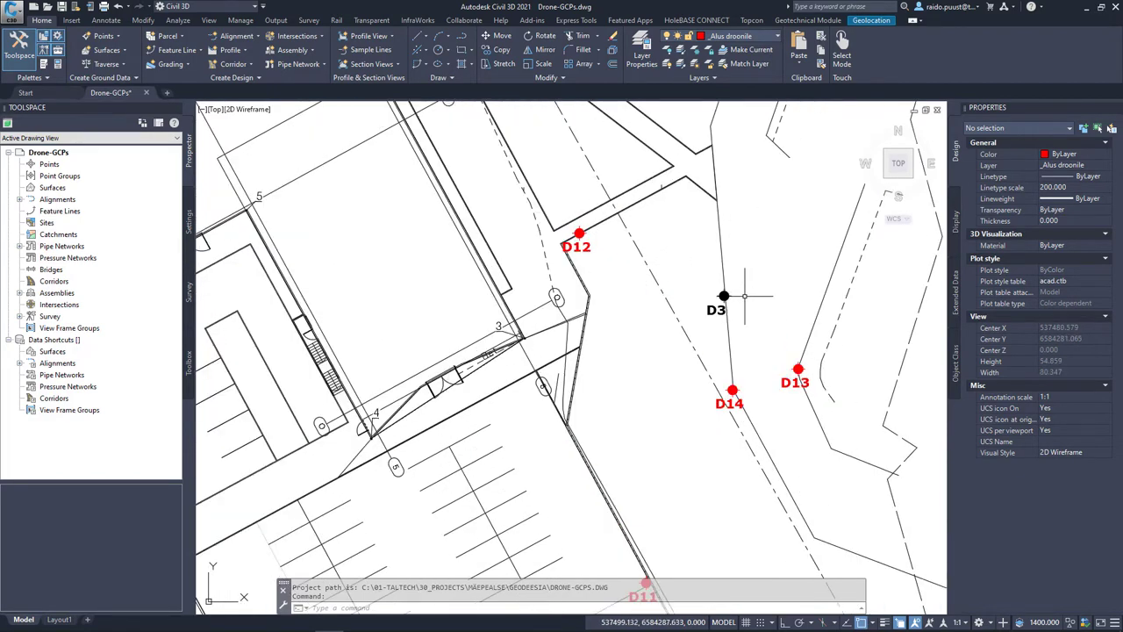
pyautogui.scroll(-3)
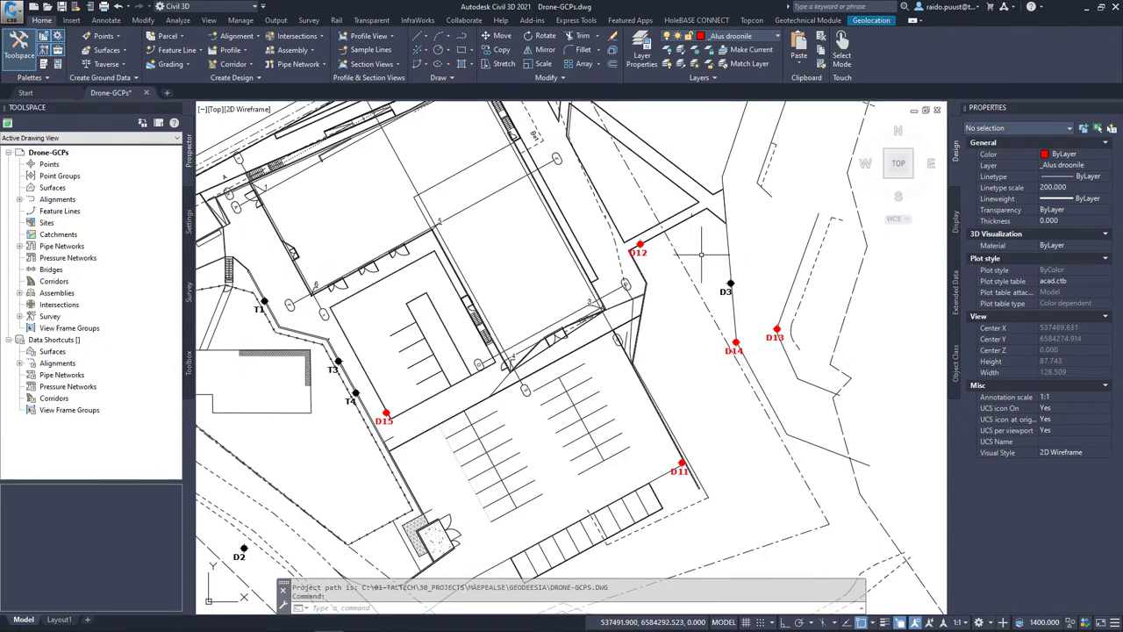
pyautogui.moveTo(729, 271)
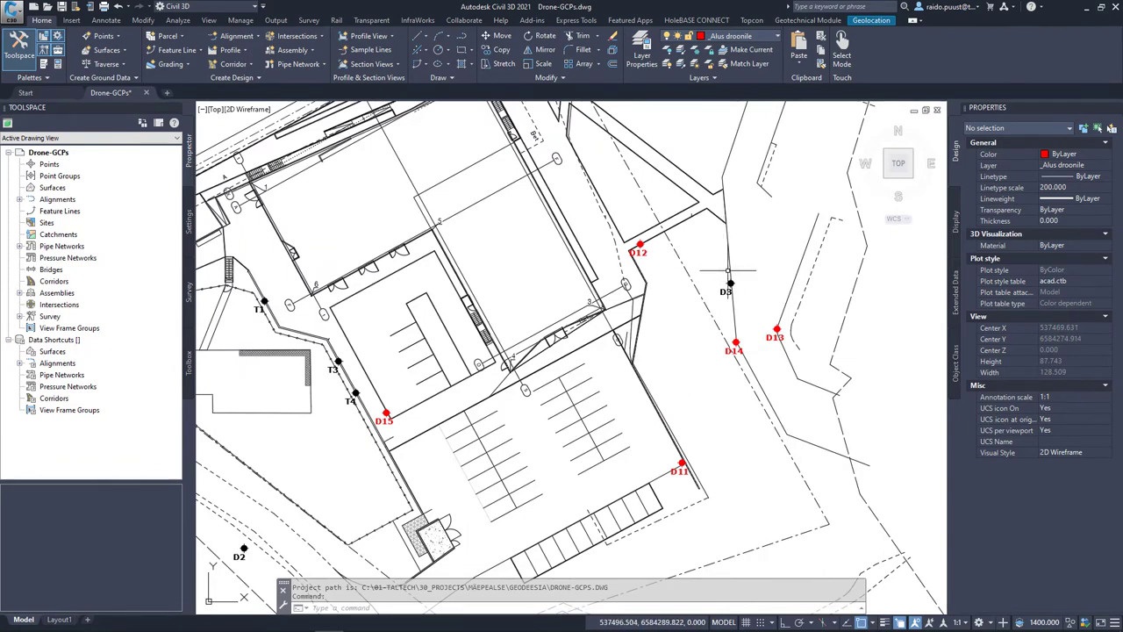
pyautogui.moveTo(724, 301)
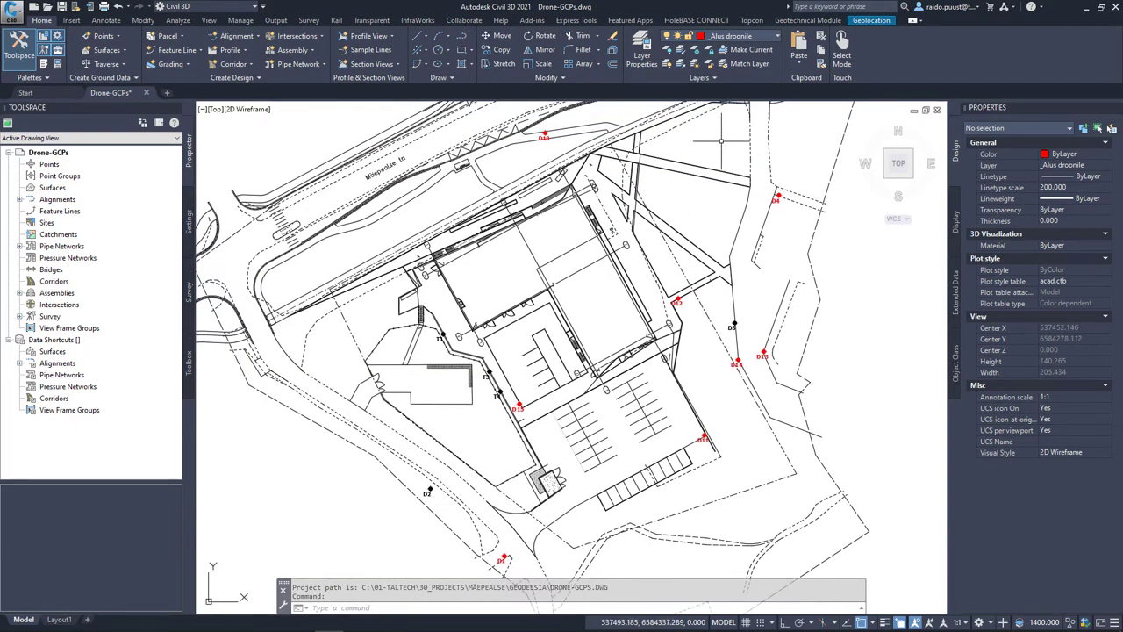
pyautogui.moveTo(702, 211)
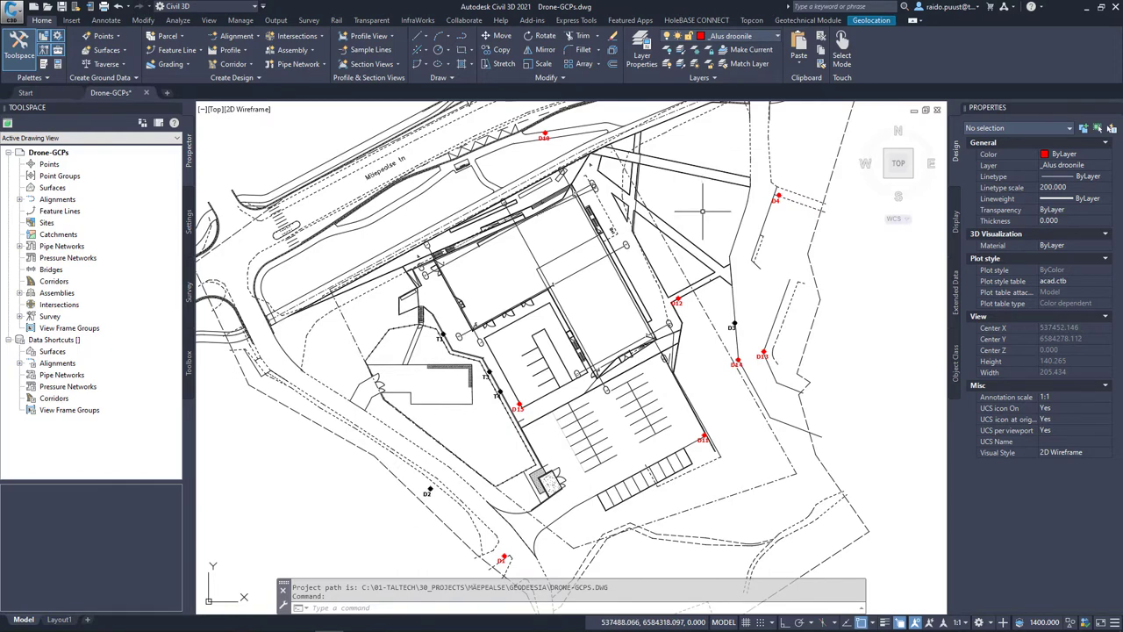
pyautogui.moveTo(703, 208)
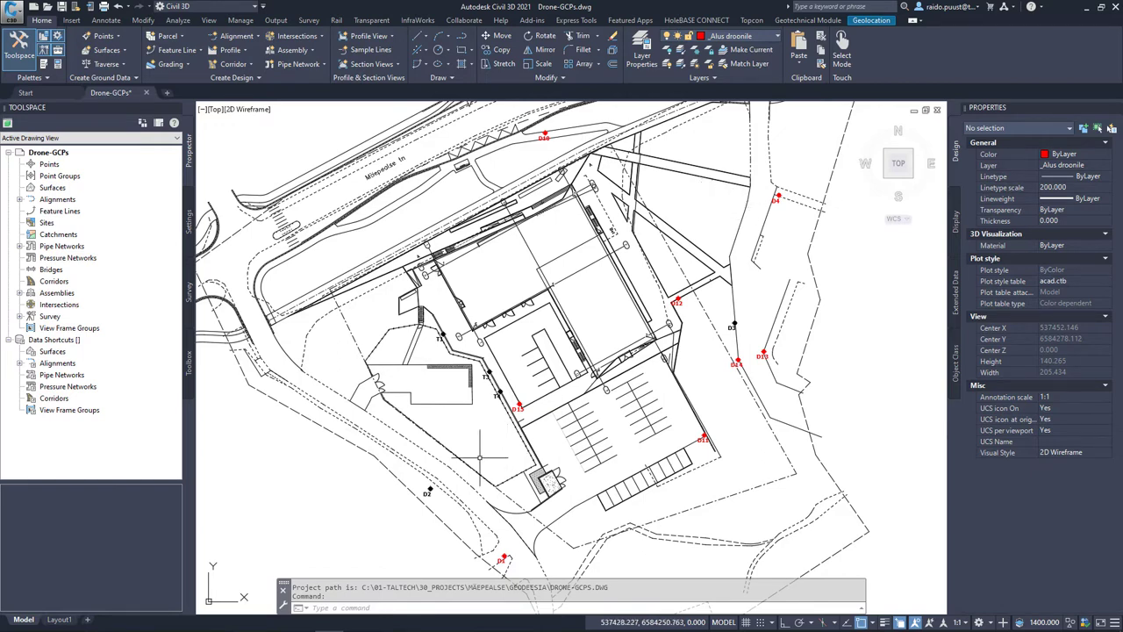
pyautogui.moveTo(454, 433)
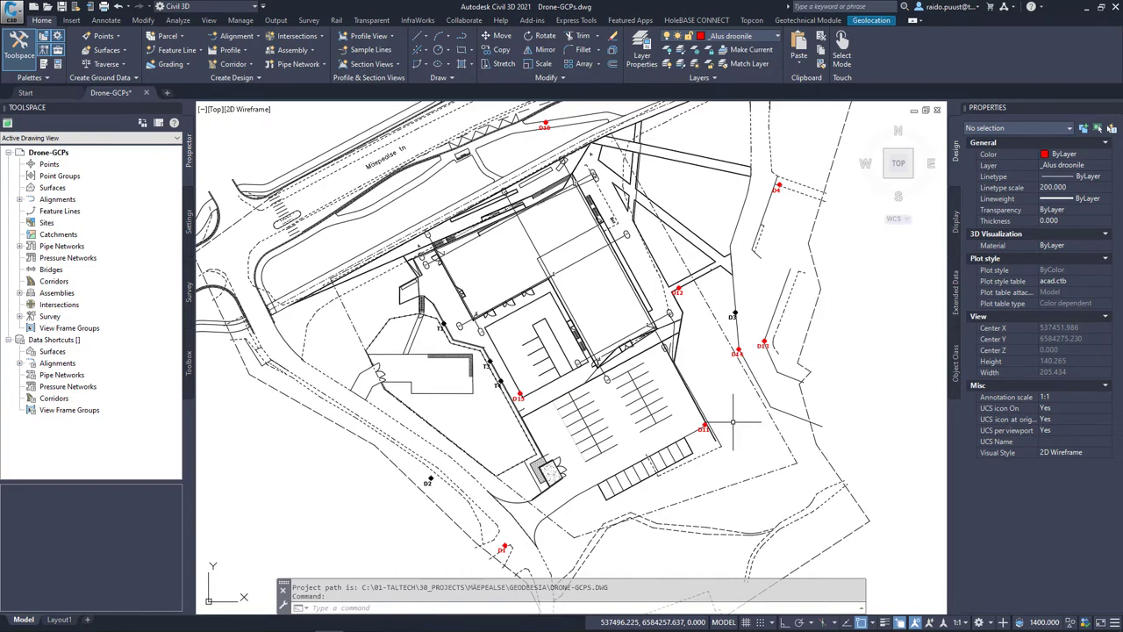
pyautogui.moveTo(704, 361)
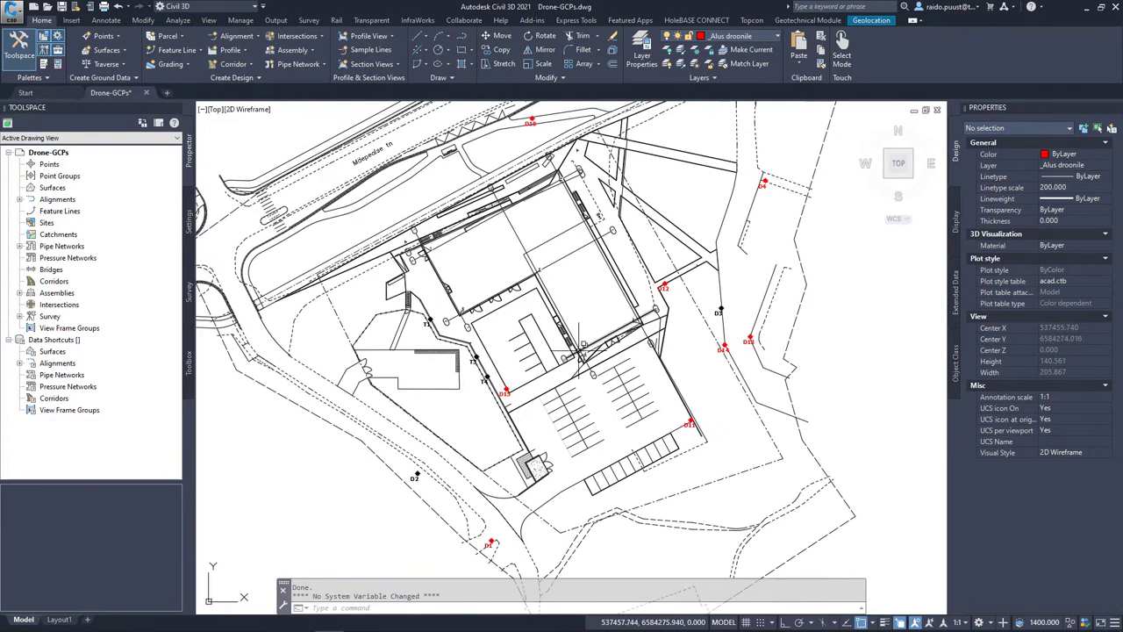
pyautogui.moveTo(891, 269)
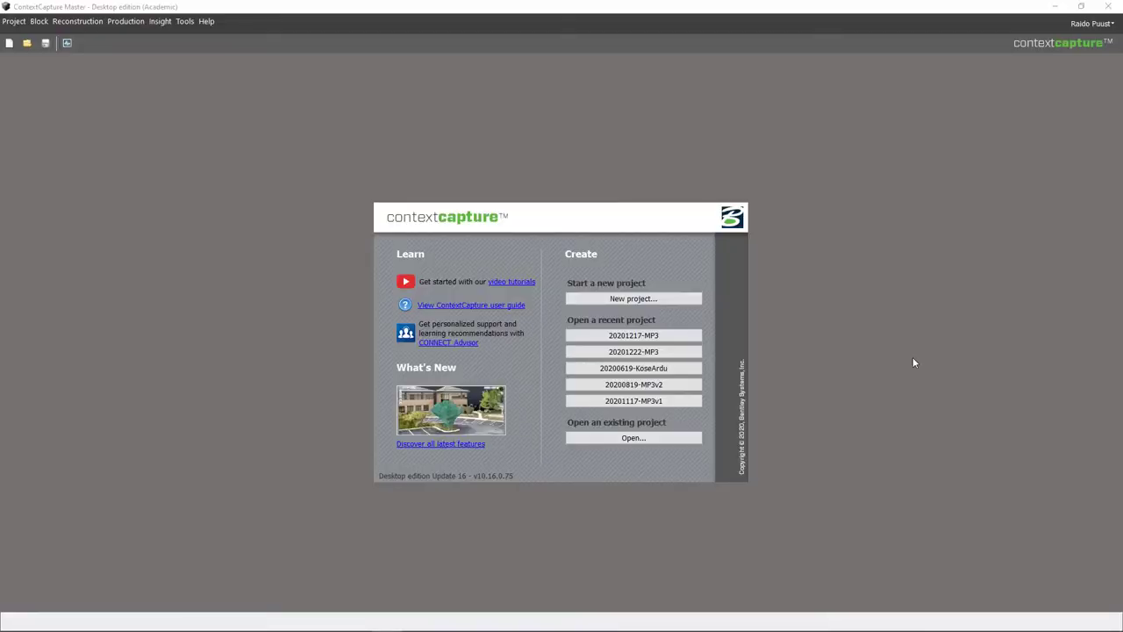
pyautogui.moveTo(887, 343)
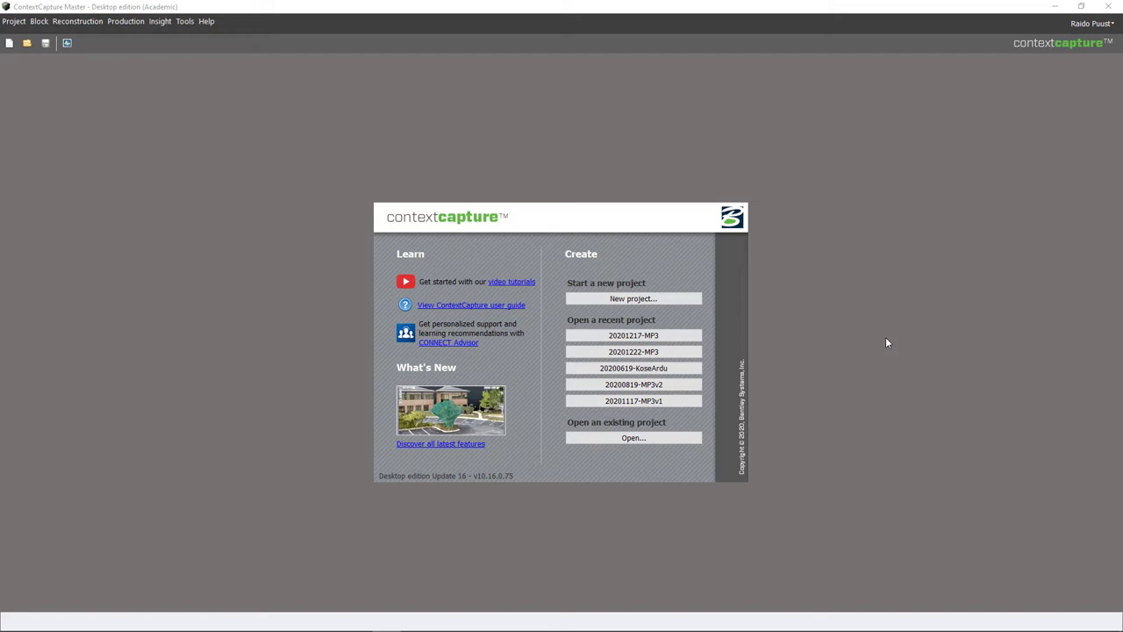
pyautogui.moveTo(847, 314)
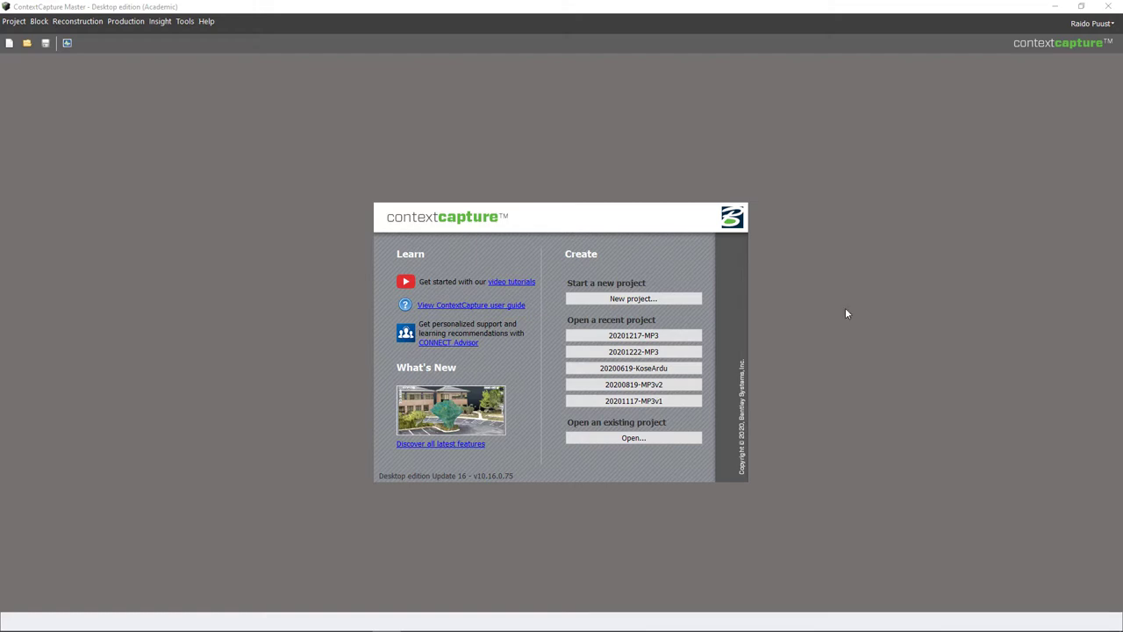
# Create project 20201217-MP3v1 and add the 210 photos from SURVEY\100_50m to Block_1.
pyautogui.click(633, 298)
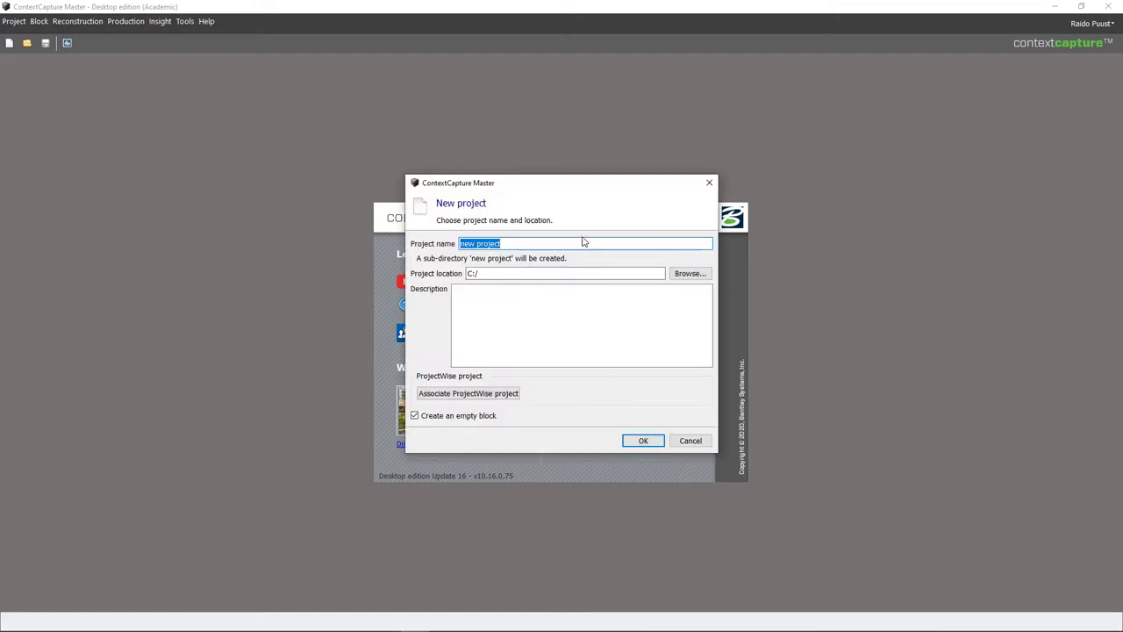
pyautogui.moveTo(684, 274)
pyautogui.write('20201217-MP3v1')
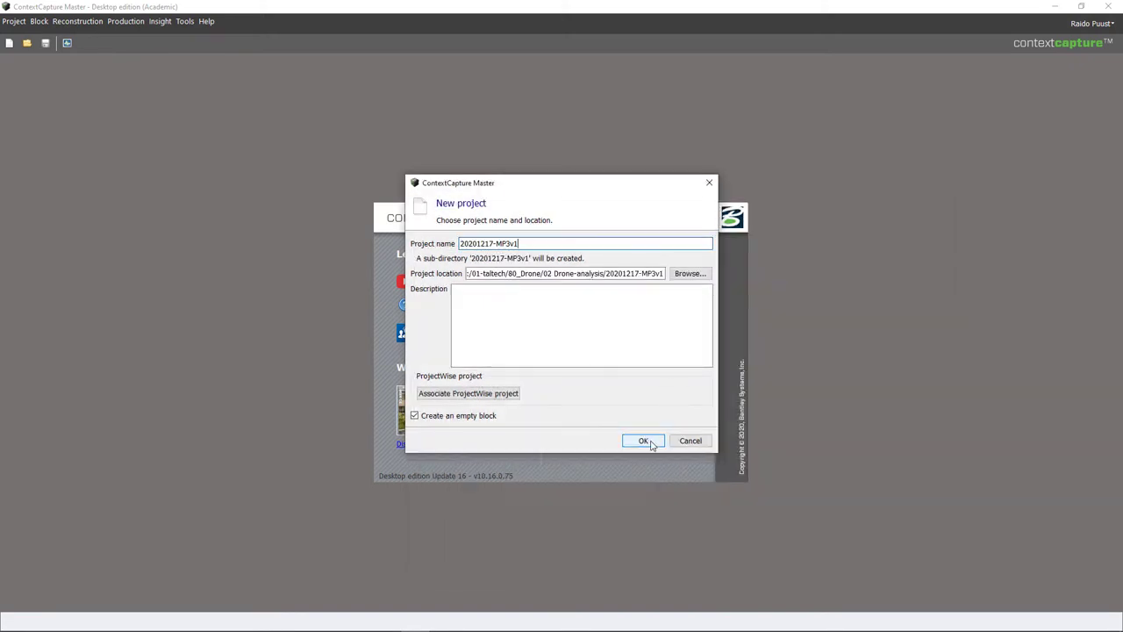
pyautogui.click(643, 440)
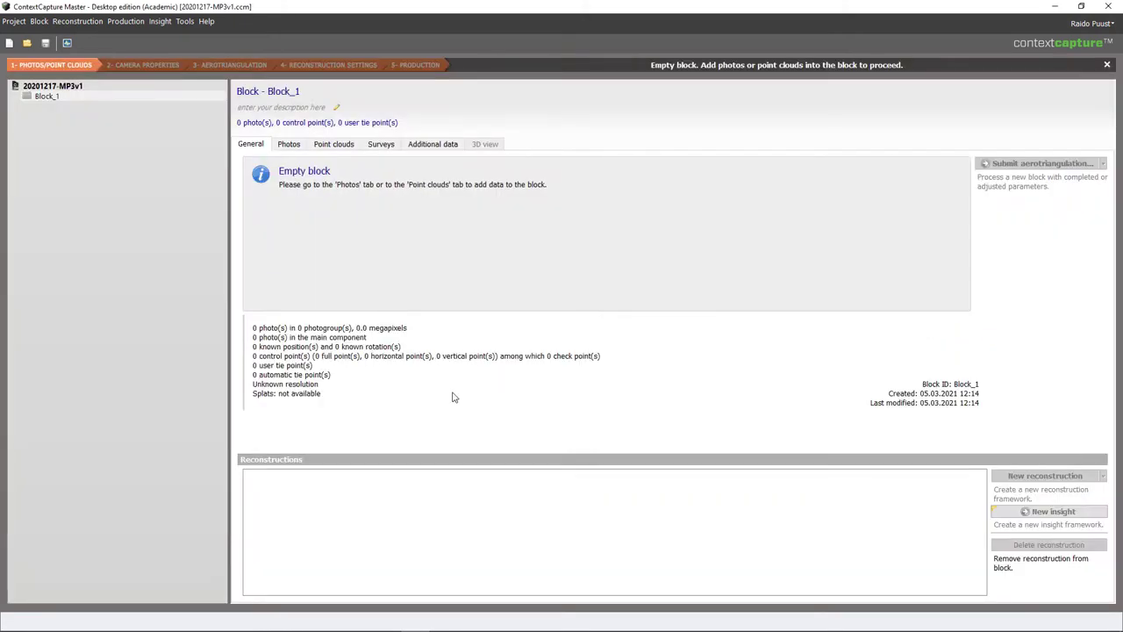
pyautogui.moveTo(356, 264)
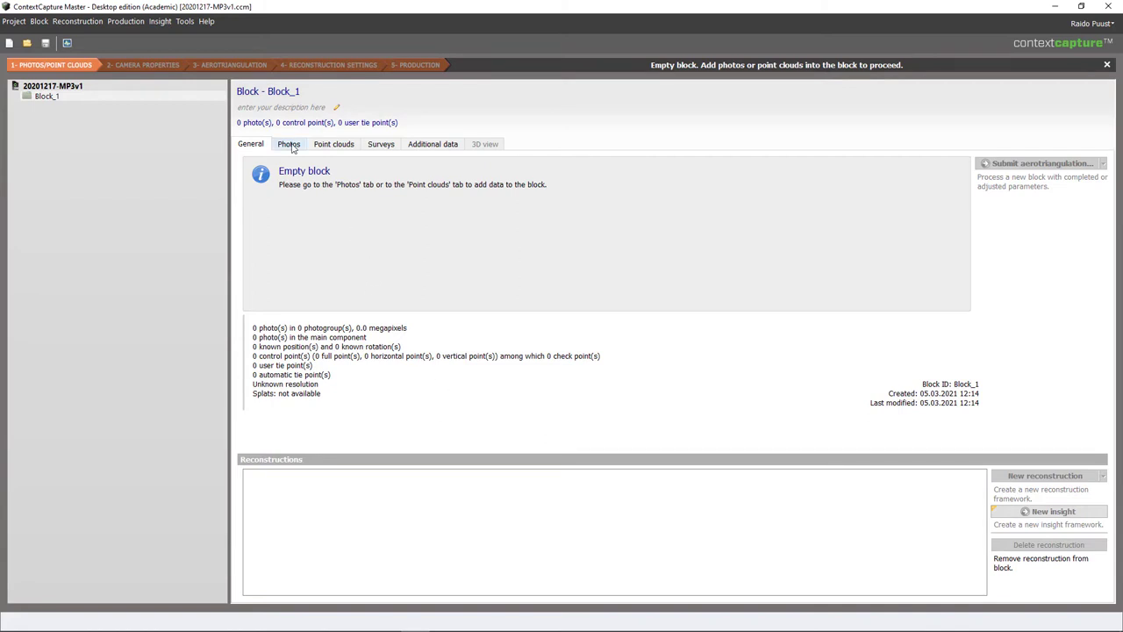
pyautogui.click(289, 144)
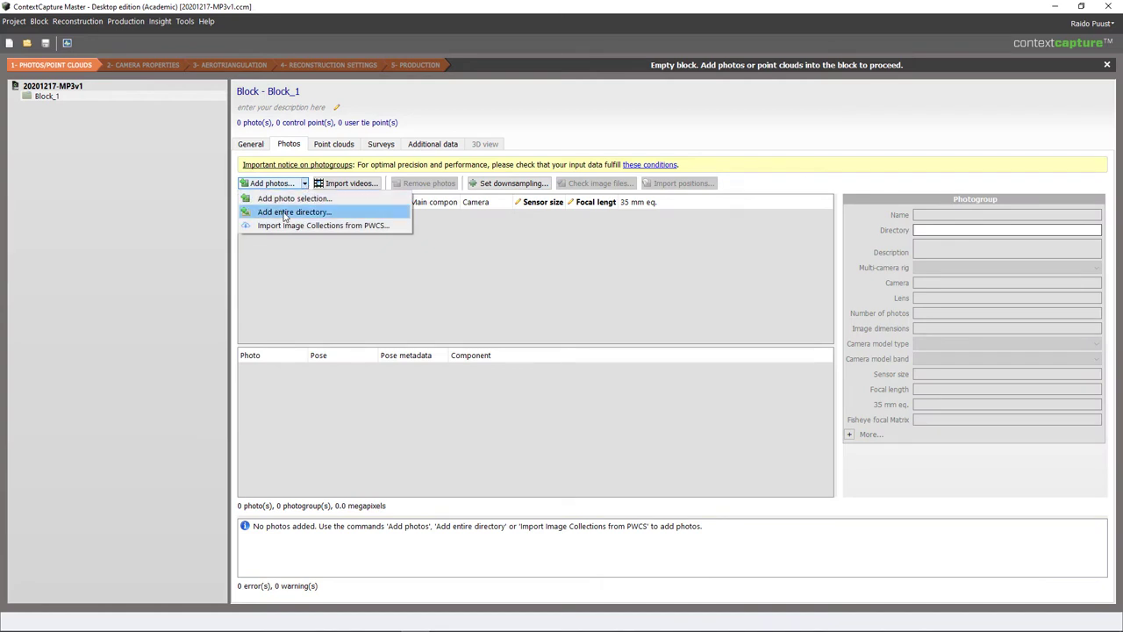
pyautogui.click(294, 211)
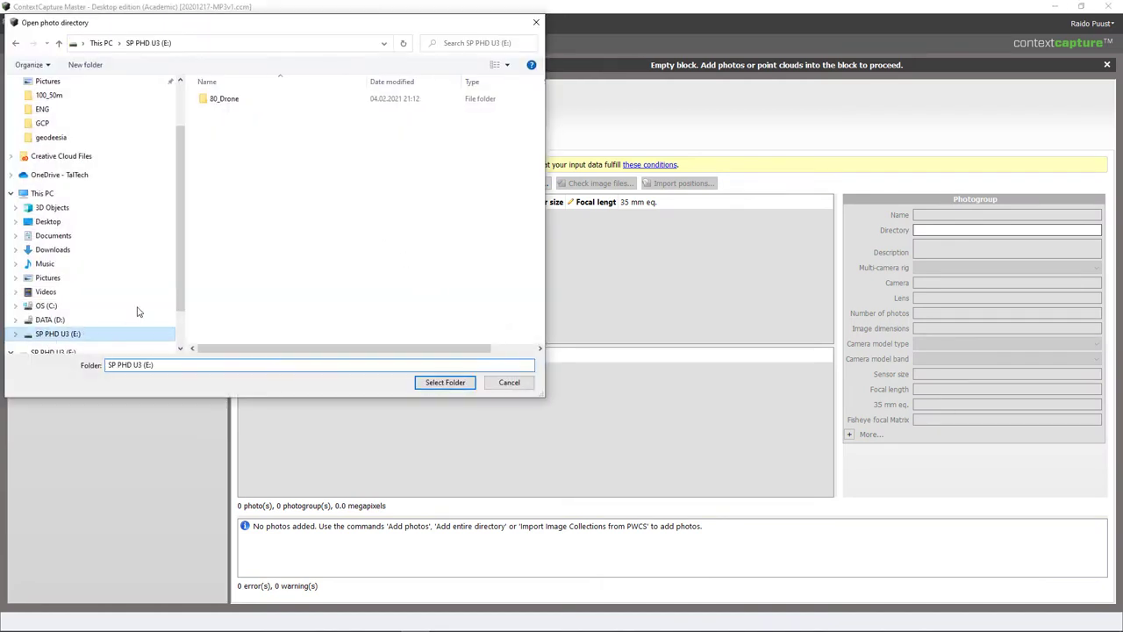
pyautogui.doubleClick(225, 98)
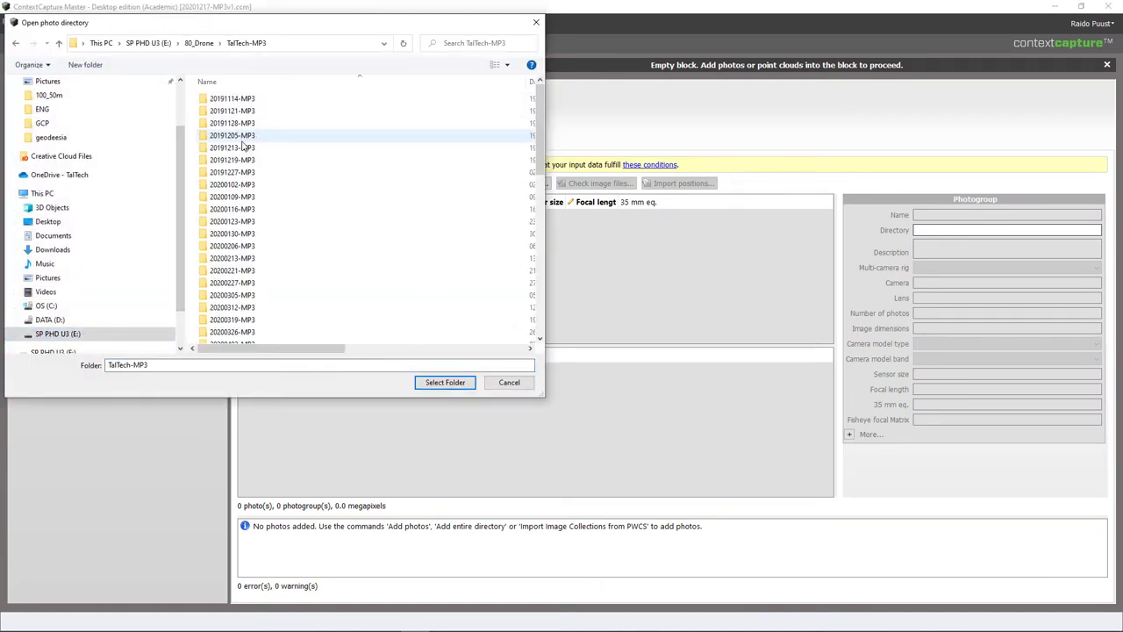
pyautogui.scroll(-3)
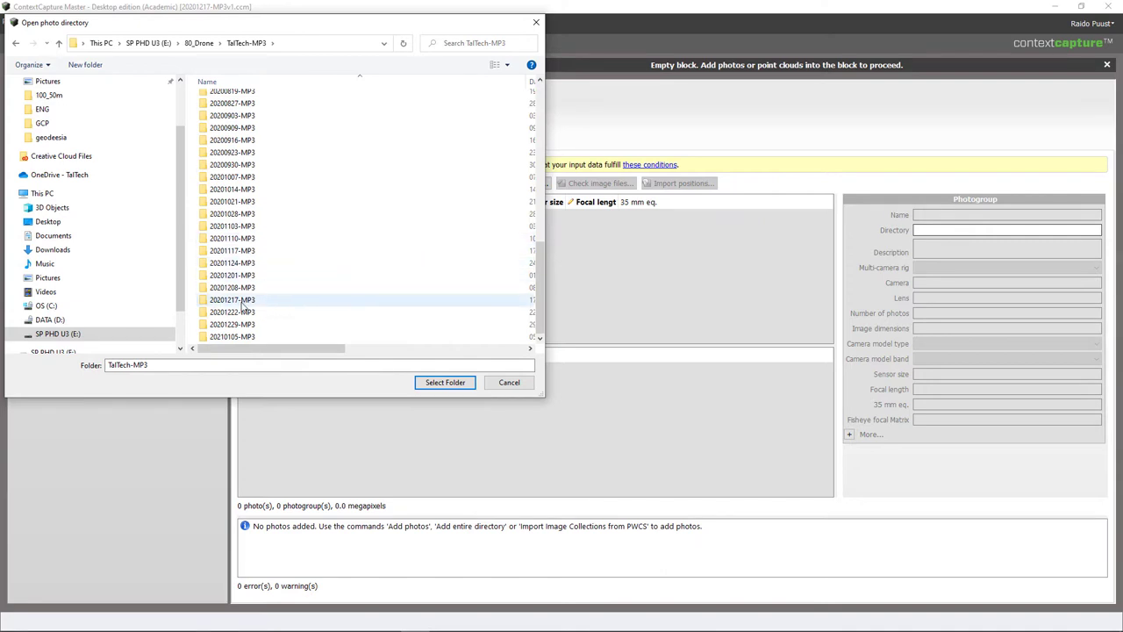
pyautogui.doubleClick(232, 300)
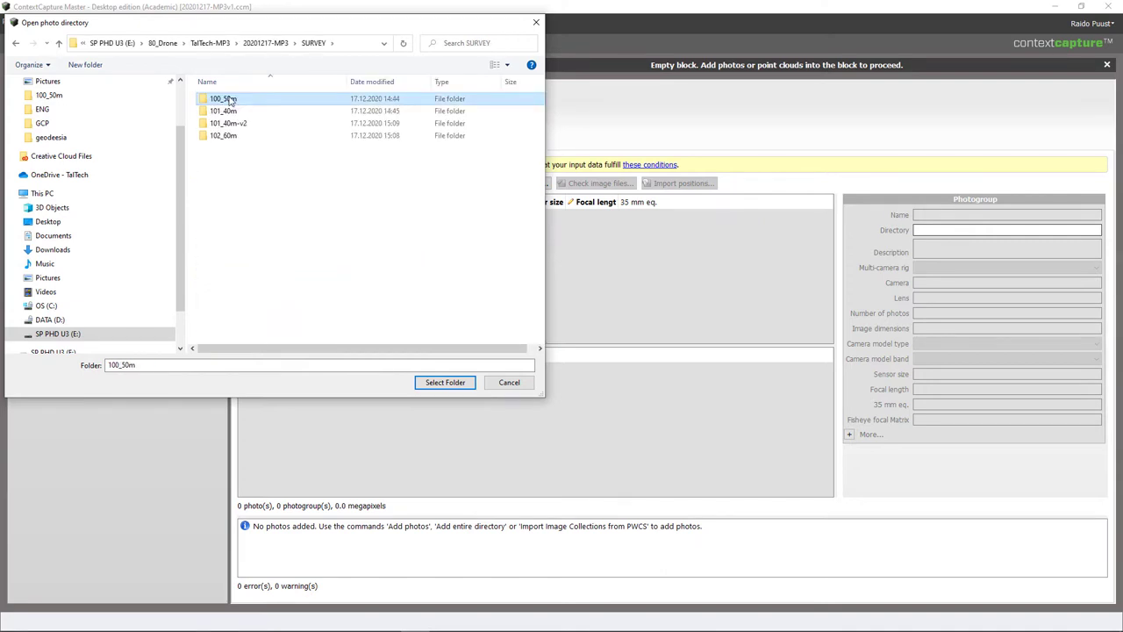
pyautogui.moveTo(222, 98)
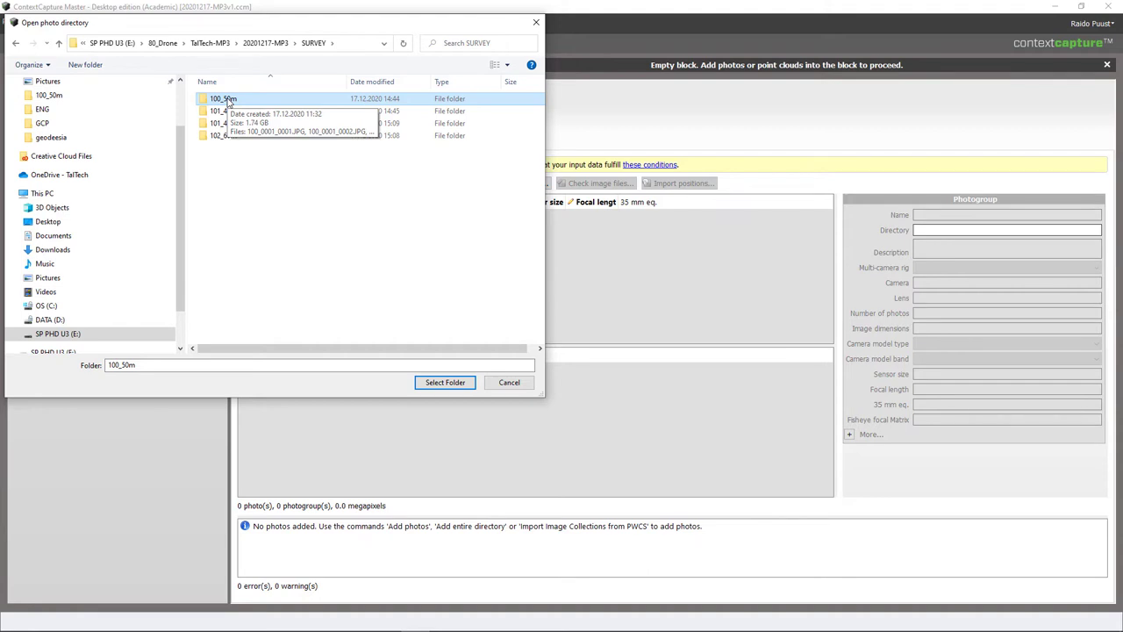
pyautogui.click(445, 381)
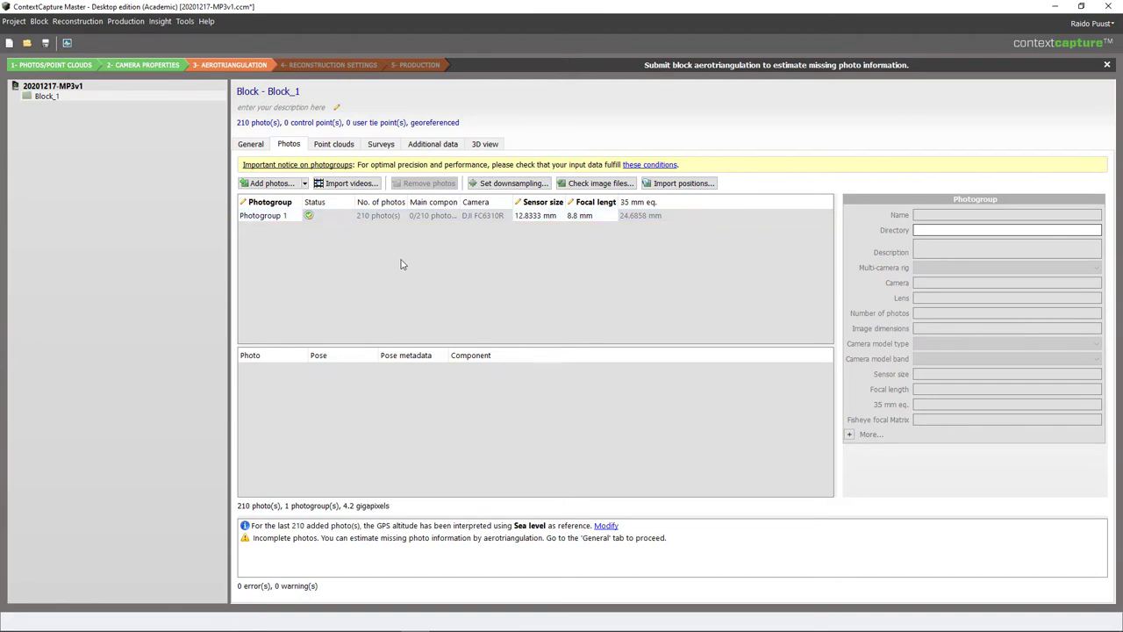
pyautogui.moveTo(420, 308)
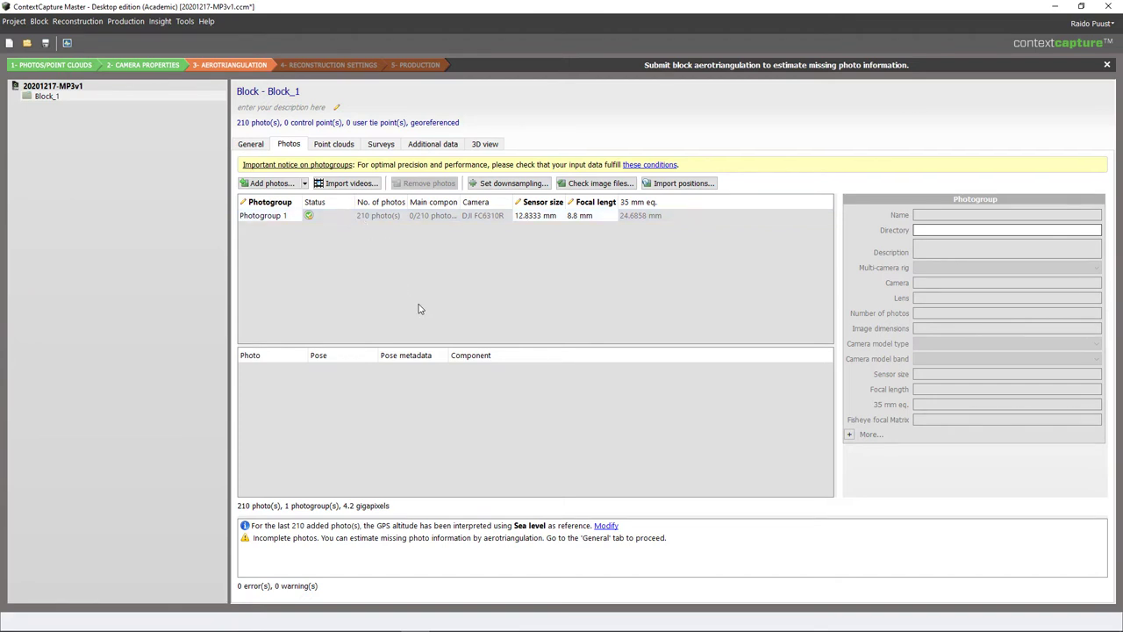
pyautogui.moveTo(418, 301)
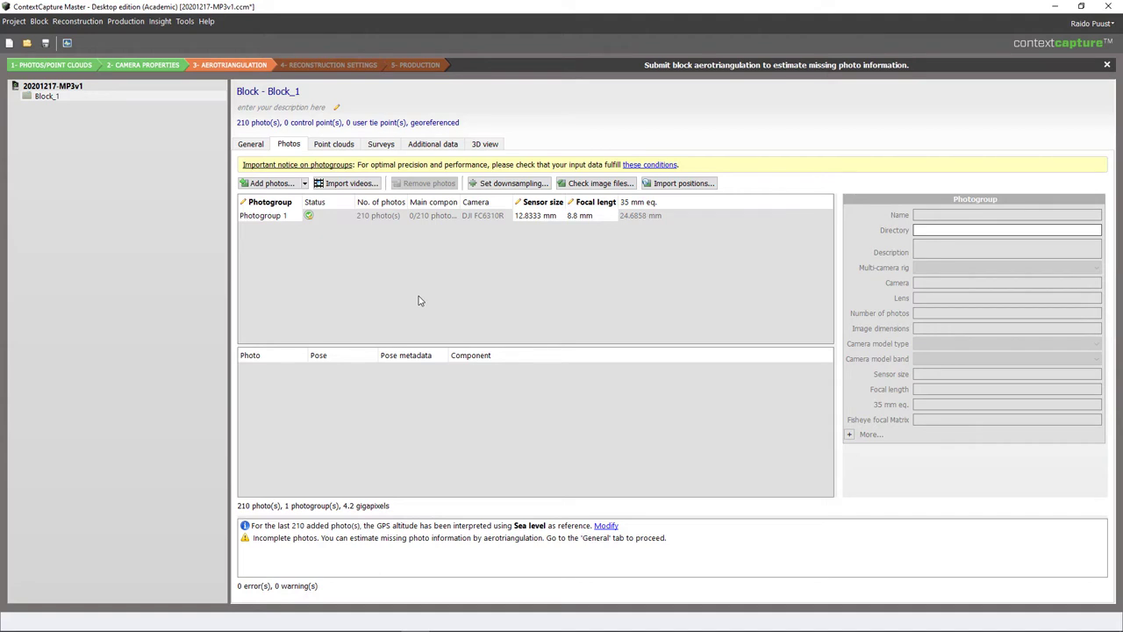
pyautogui.moveTo(384, 164)
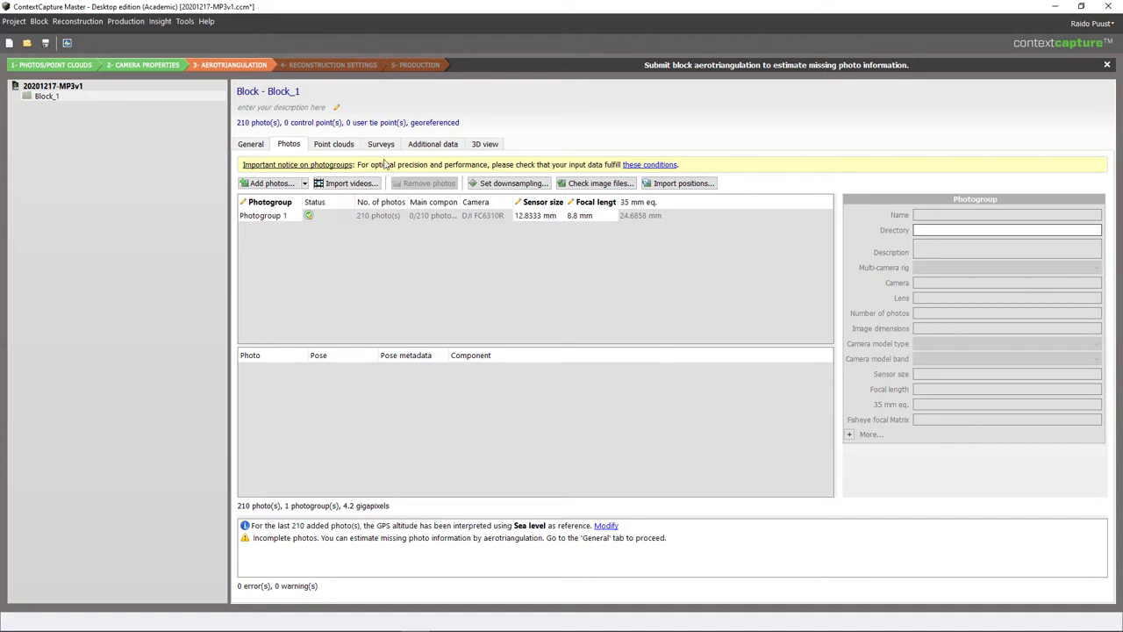
# Show Block_1's Surveys tab, listing the drone photos with no survey points yet.
pyautogui.click(380, 144)
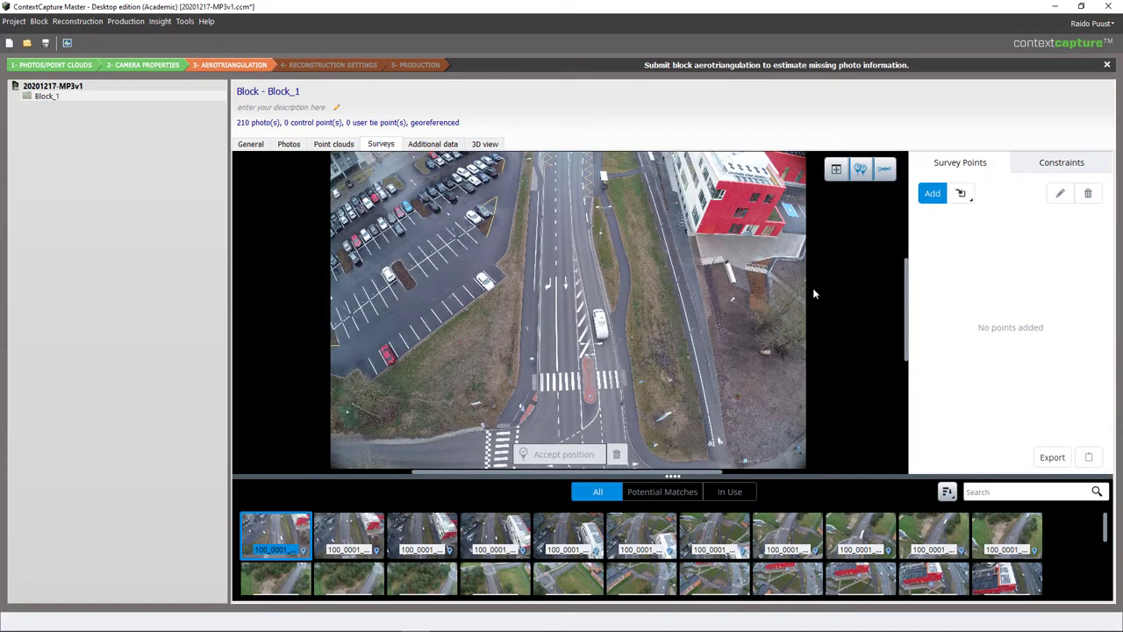
pyautogui.moveTo(831, 308)
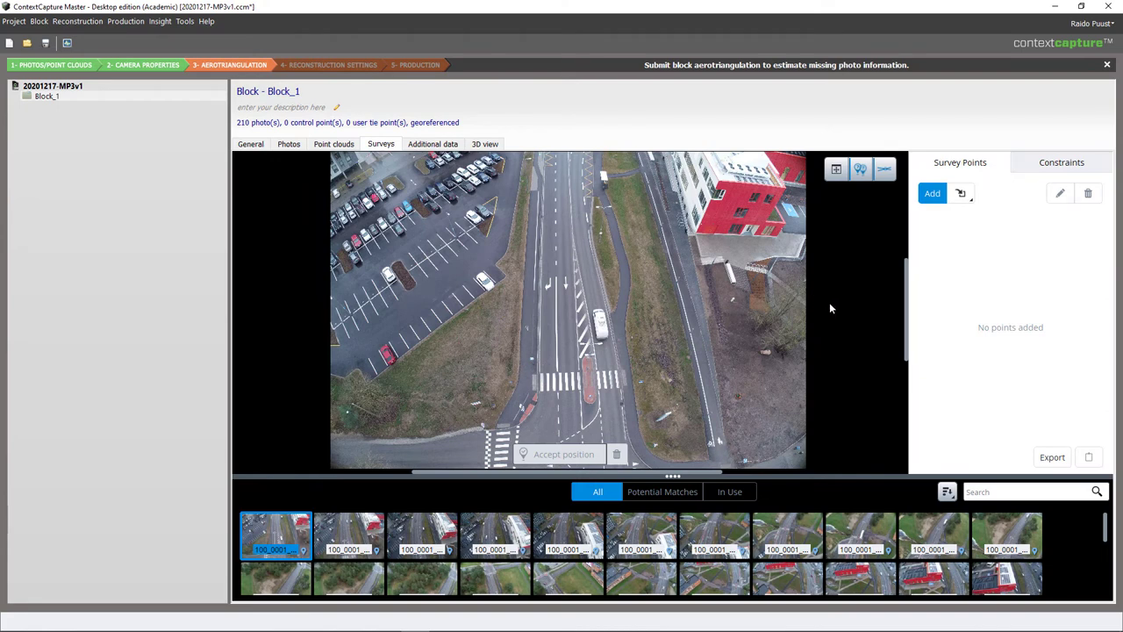
pyautogui.moveTo(989, 226)
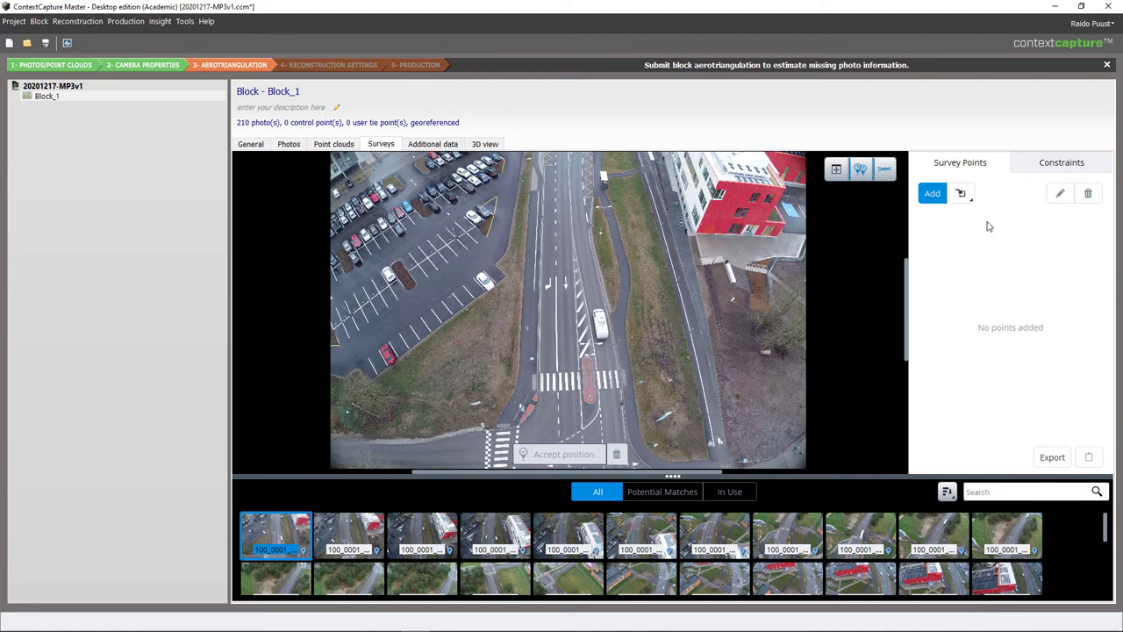
pyautogui.moveTo(960, 167)
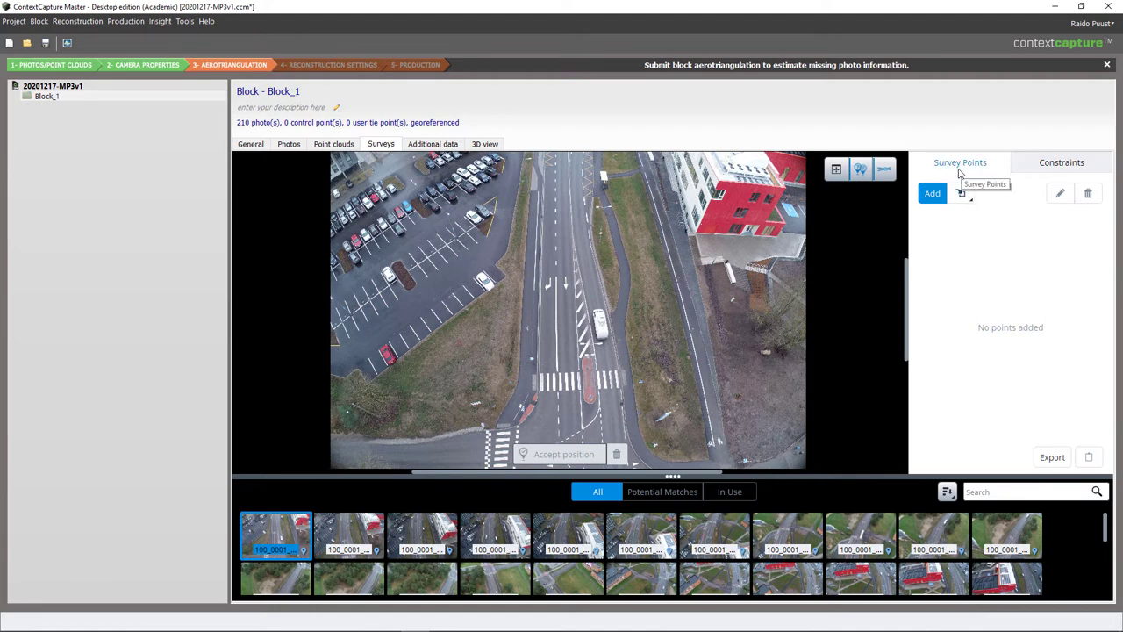
pyautogui.moveTo(962, 193)
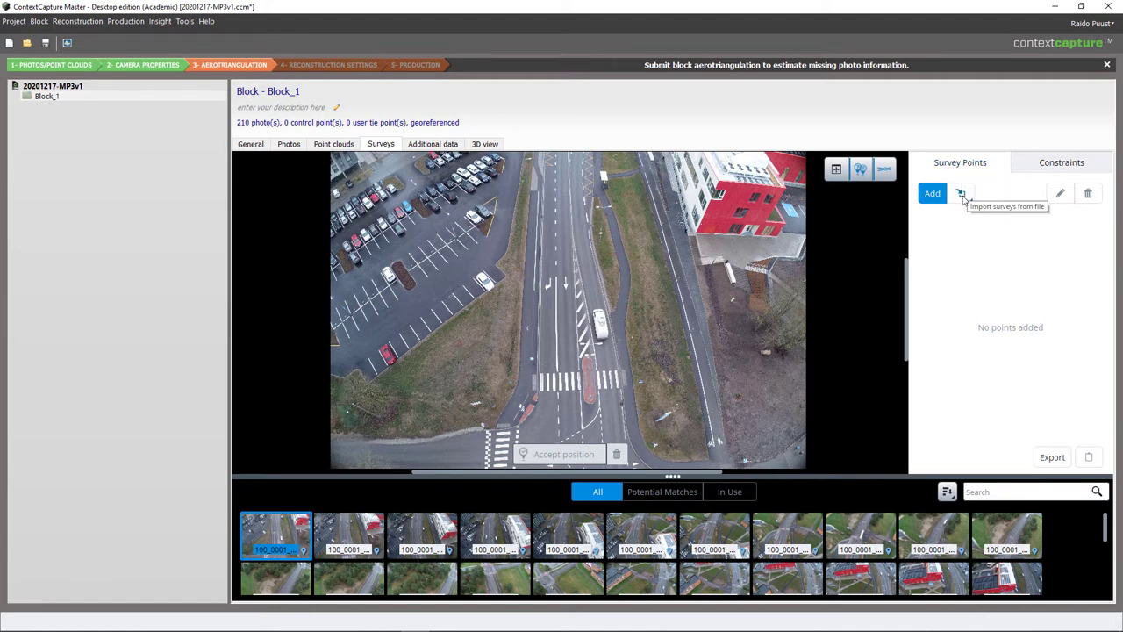
# Import control points D1, D4, D10–D15 from GCP-ContextCapture.txt using WGS 84 coordinates.
pyautogui.click(961, 193)
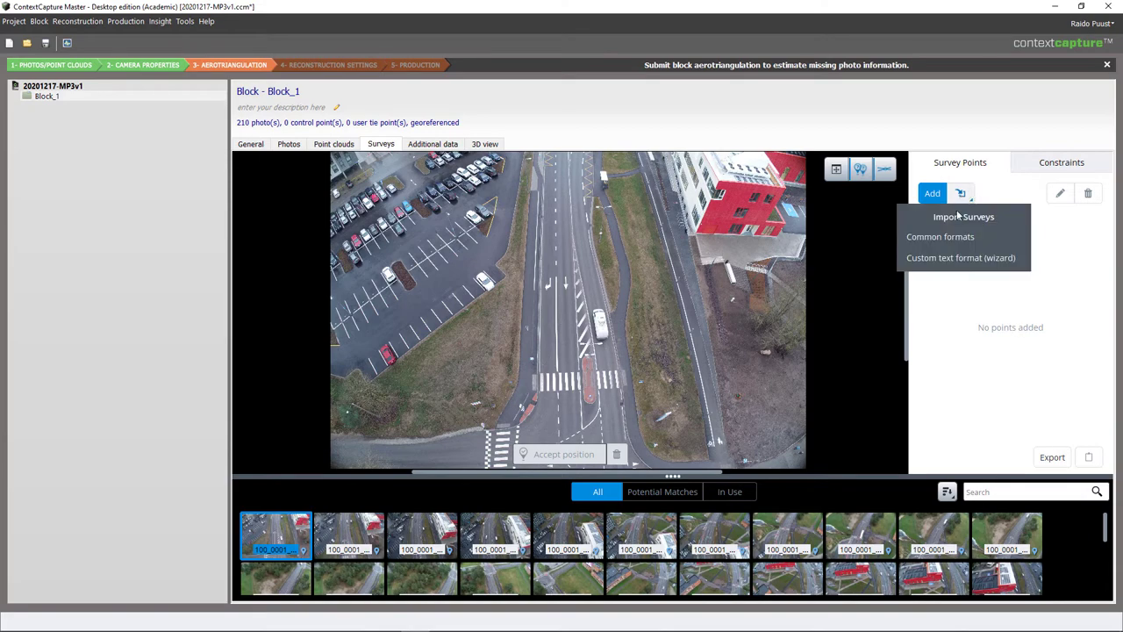
pyautogui.click(940, 236)
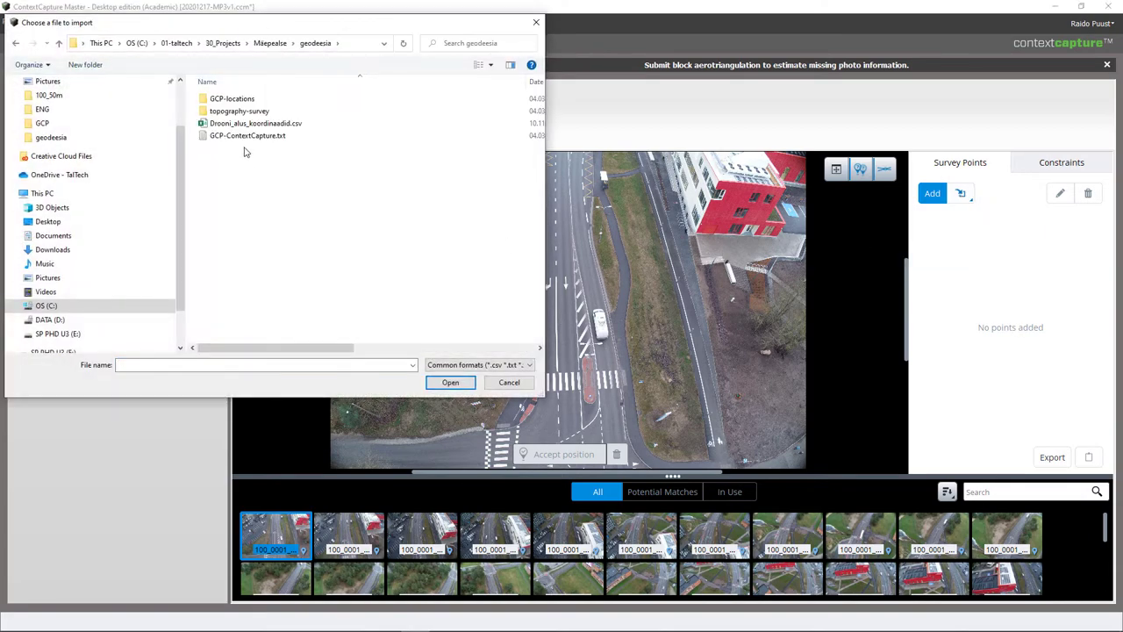
pyautogui.click(248, 135)
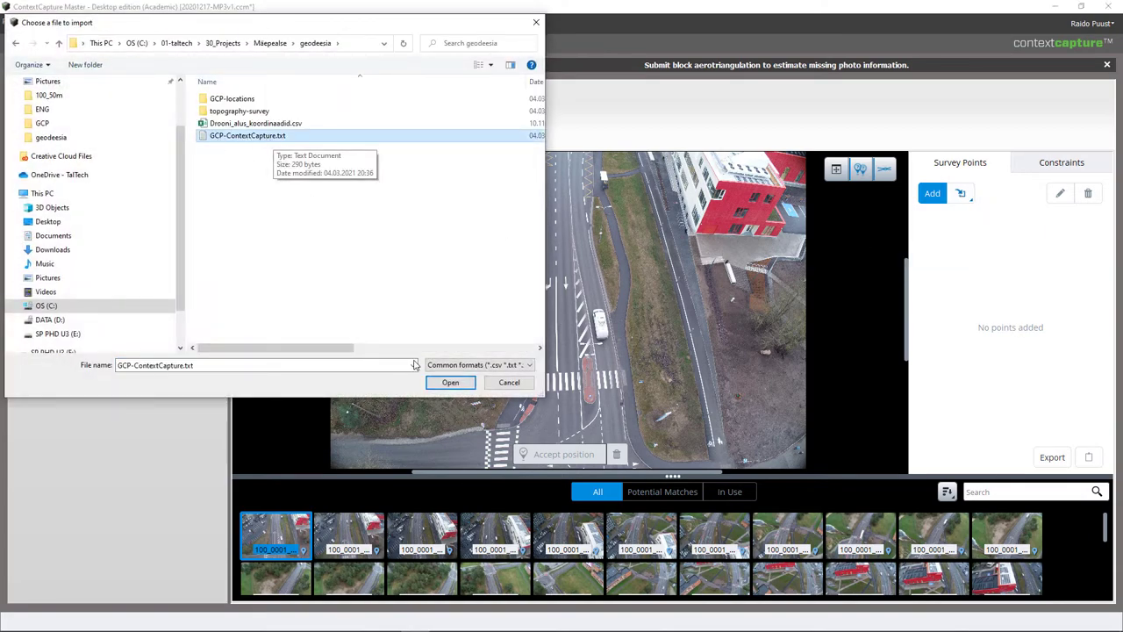
pyautogui.click(450, 382)
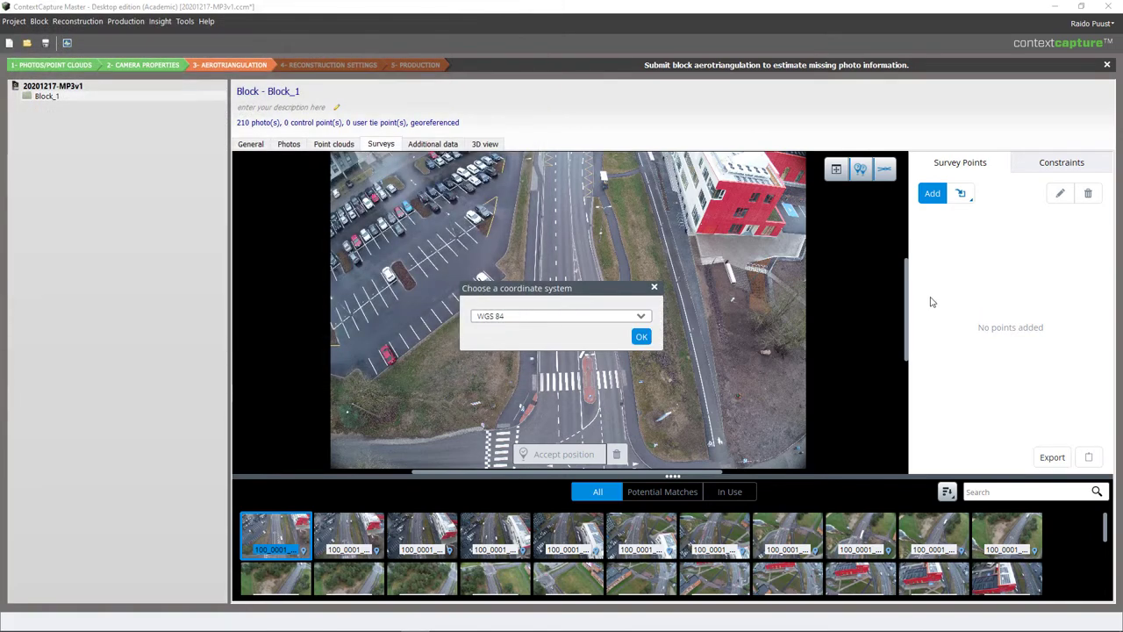
pyautogui.click(640, 316)
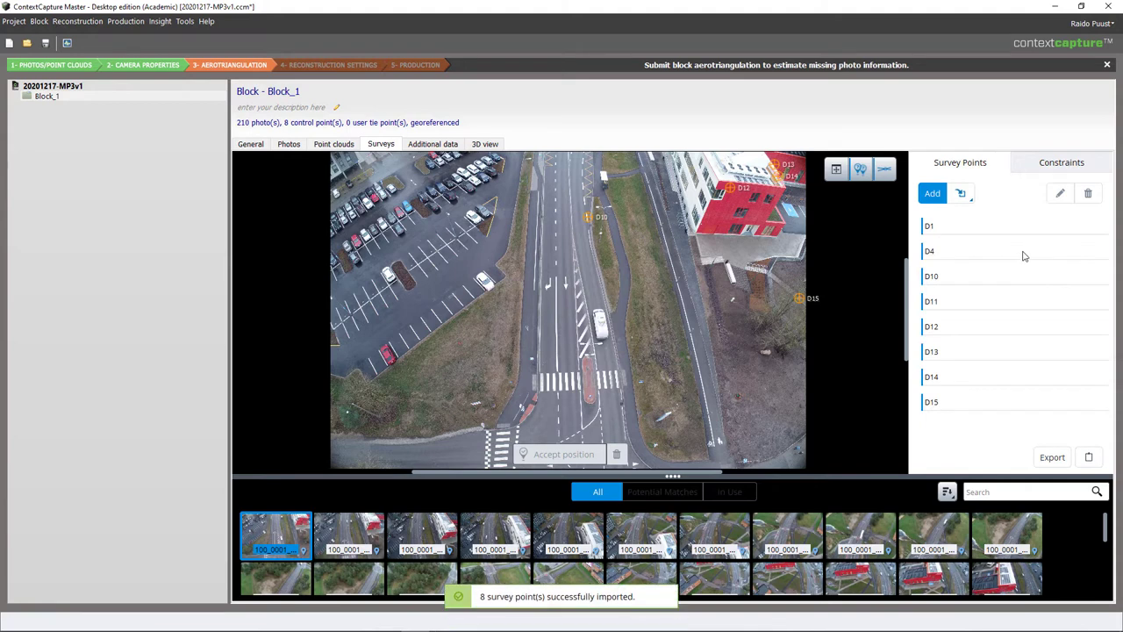
pyautogui.moveTo(934, 393)
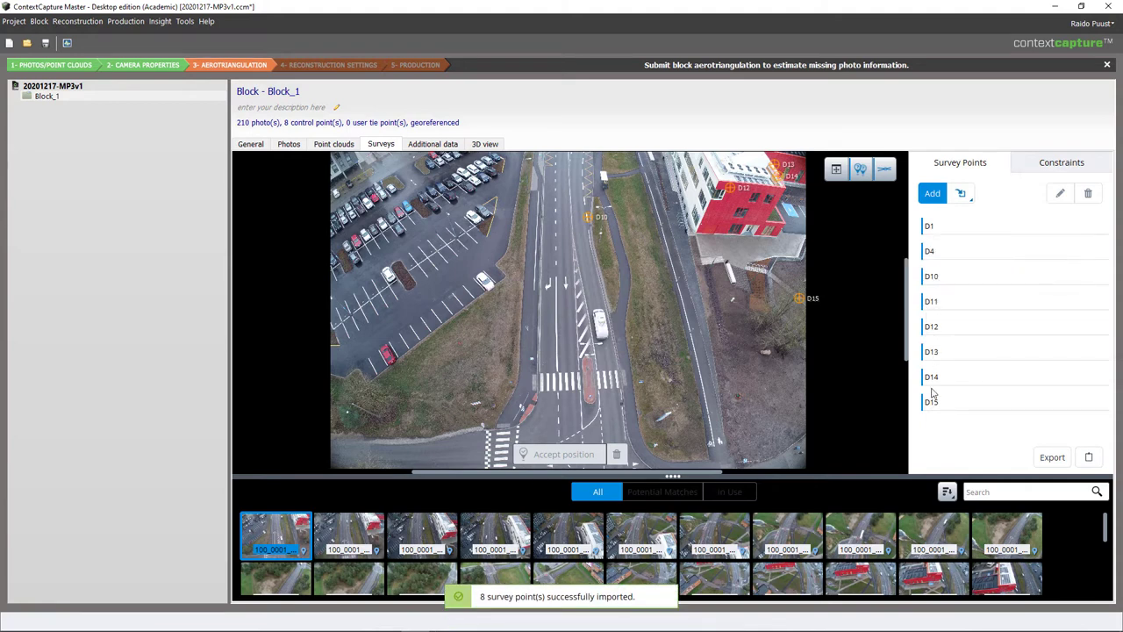
pyautogui.moveTo(930, 226)
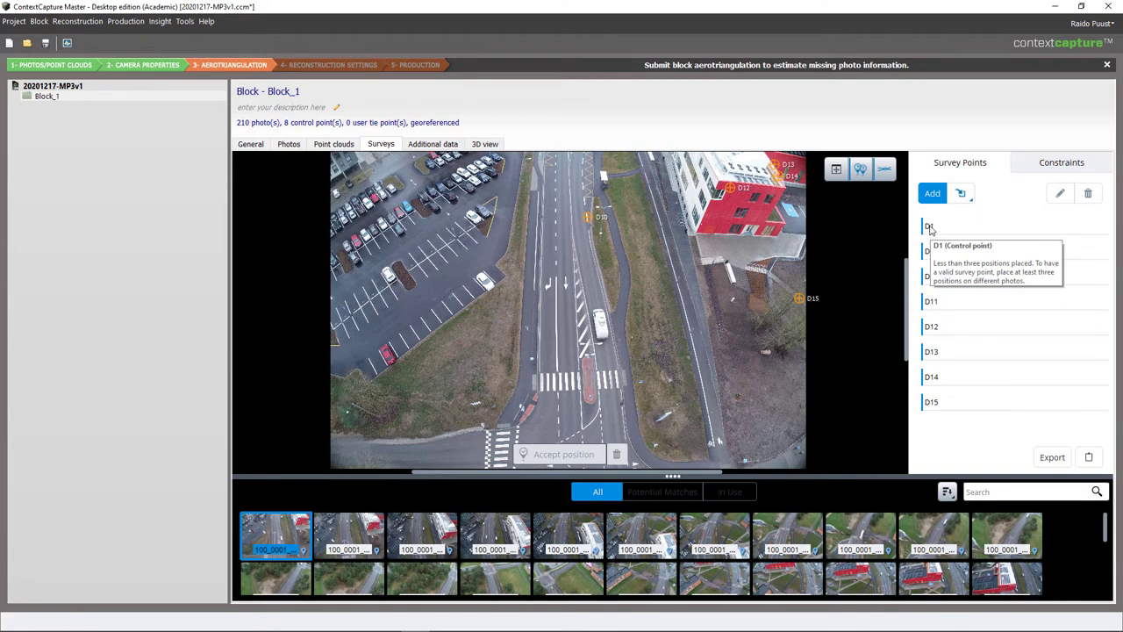
pyautogui.moveTo(952, 275)
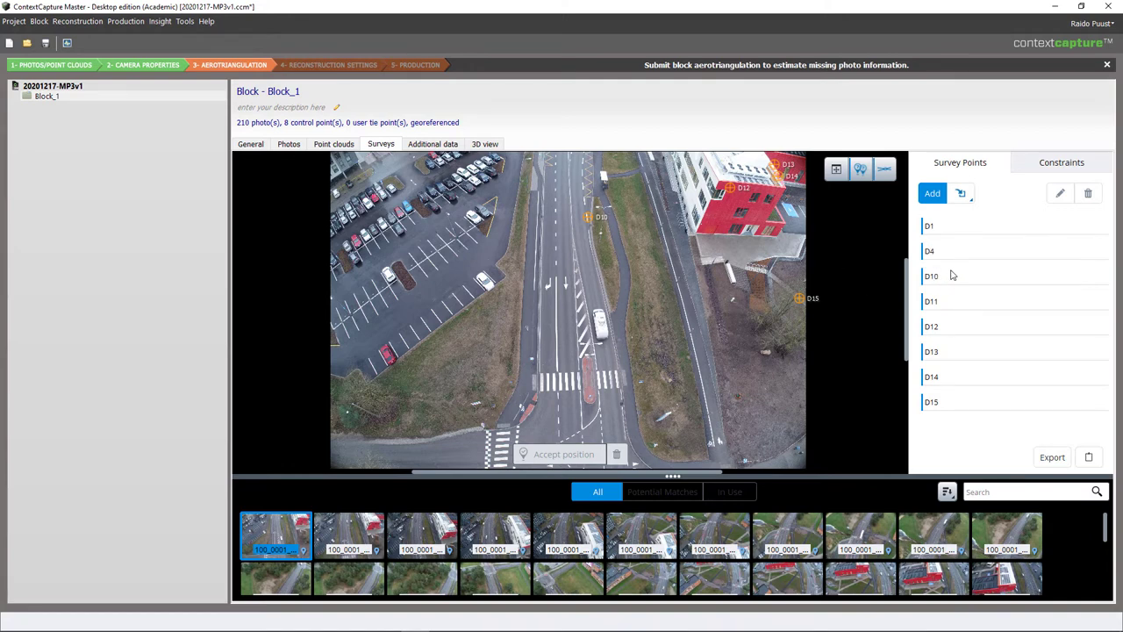
pyautogui.moveTo(929, 226)
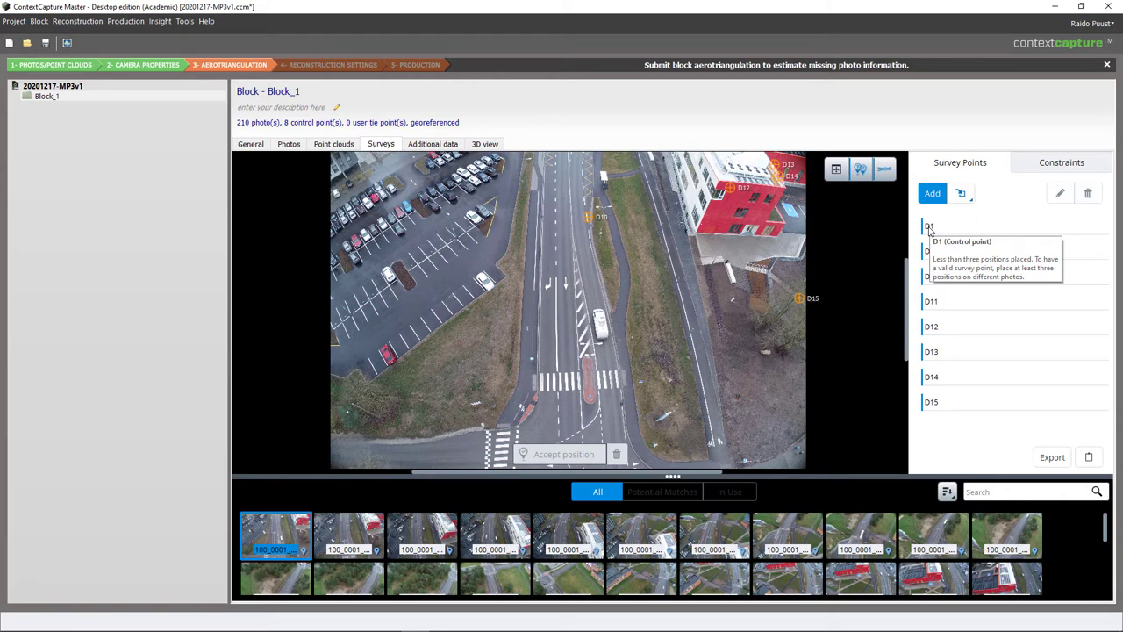
pyautogui.moveTo(933, 252)
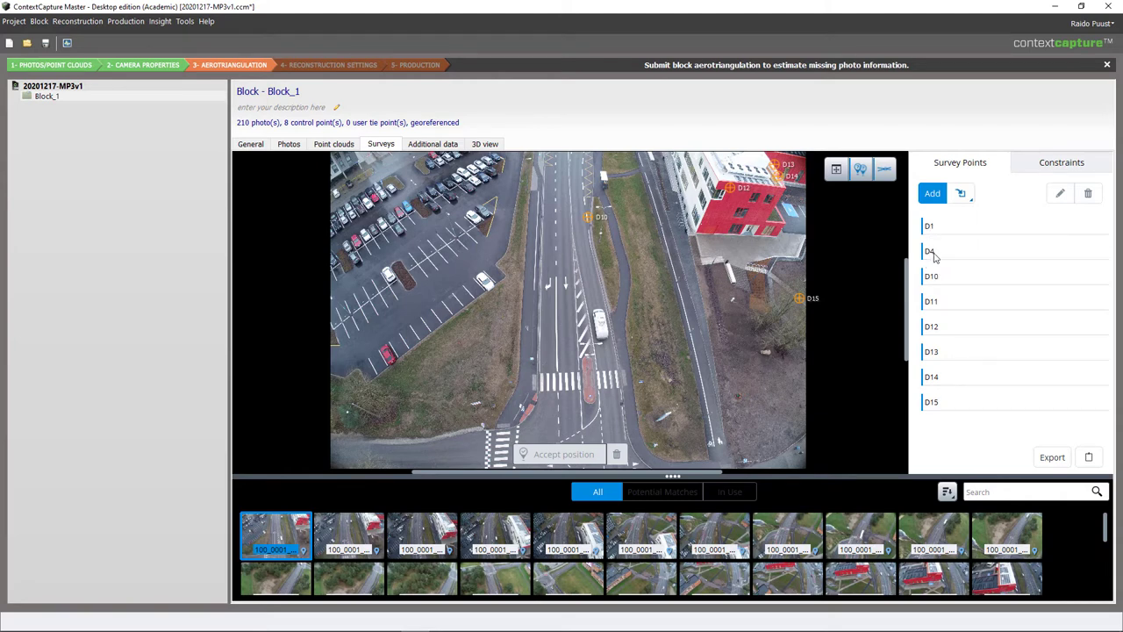
pyautogui.moveTo(930, 252)
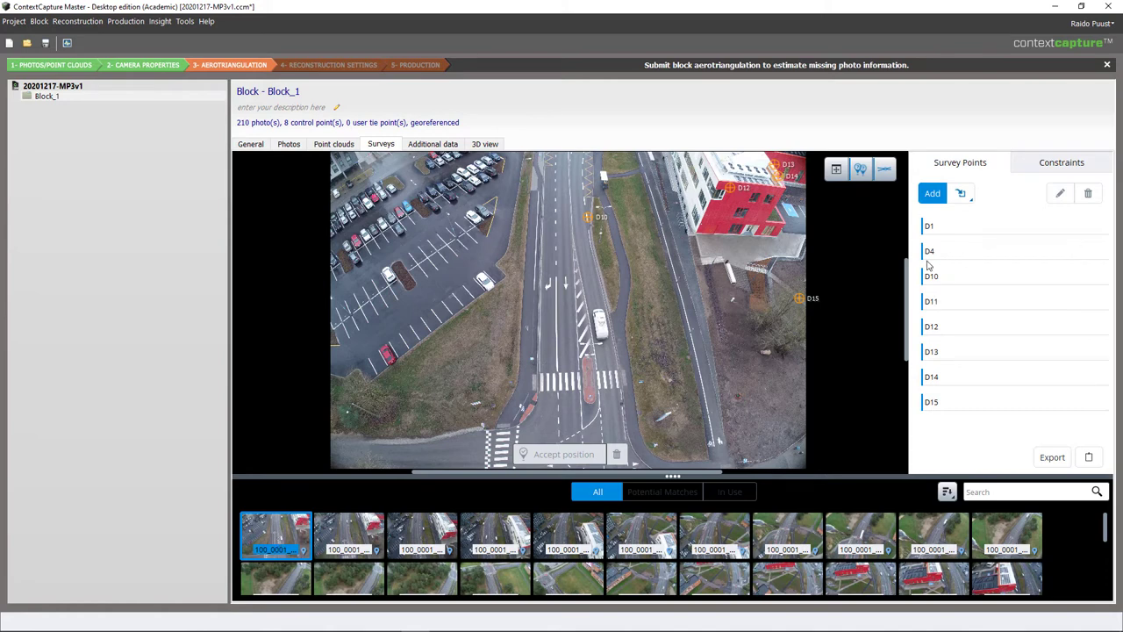
pyautogui.moveTo(930, 251)
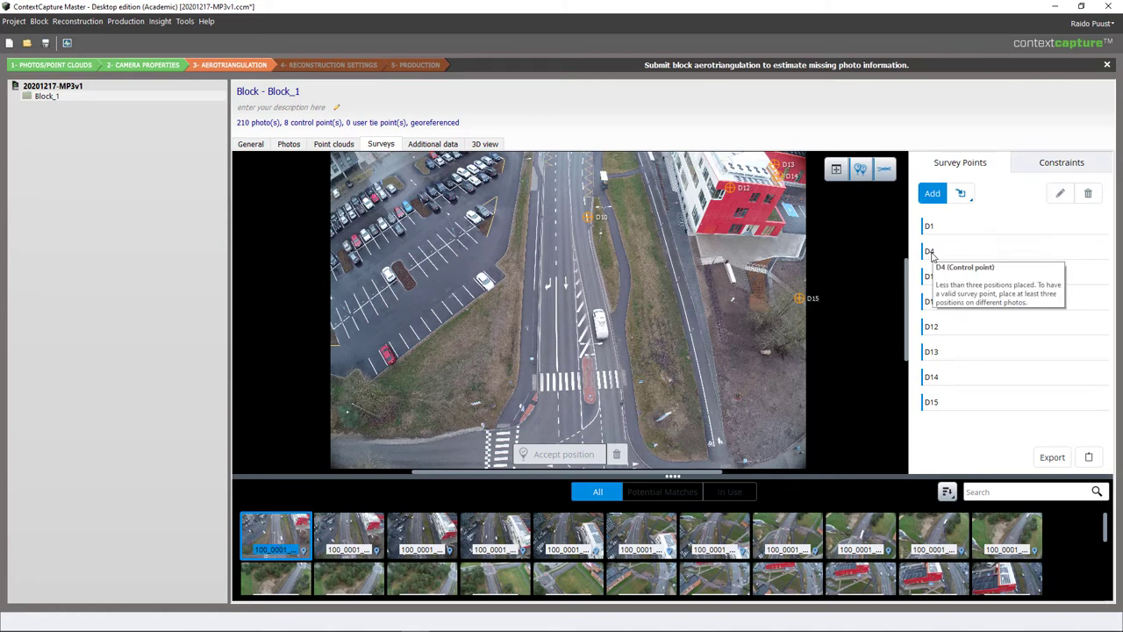
pyautogui.moveTo(931, 275)
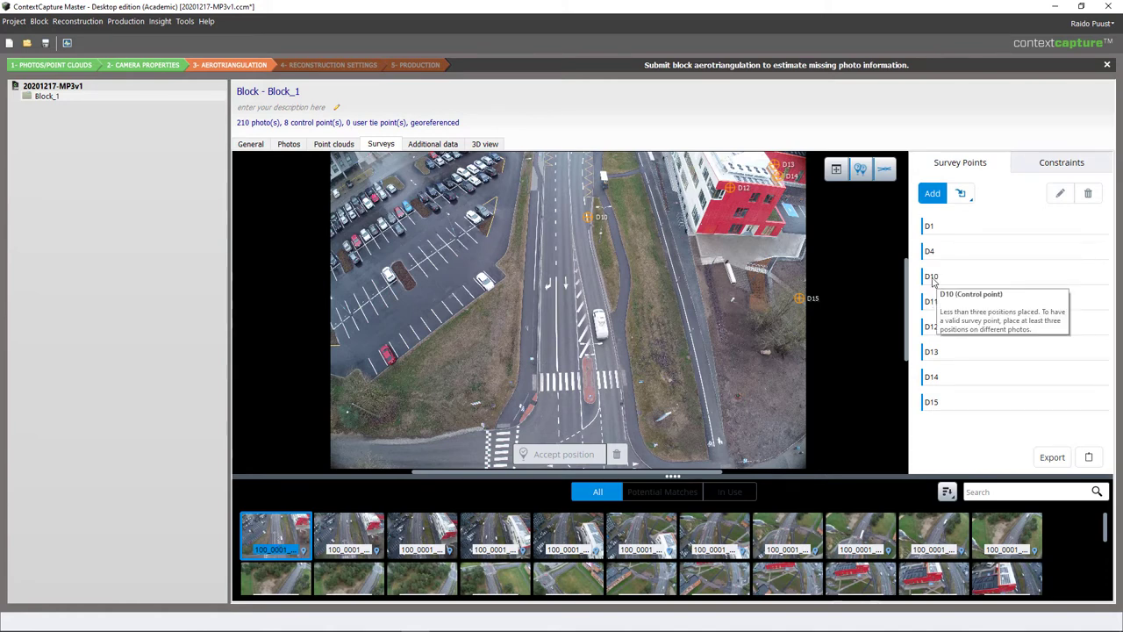
pyautogui.moveTo(966, 365)
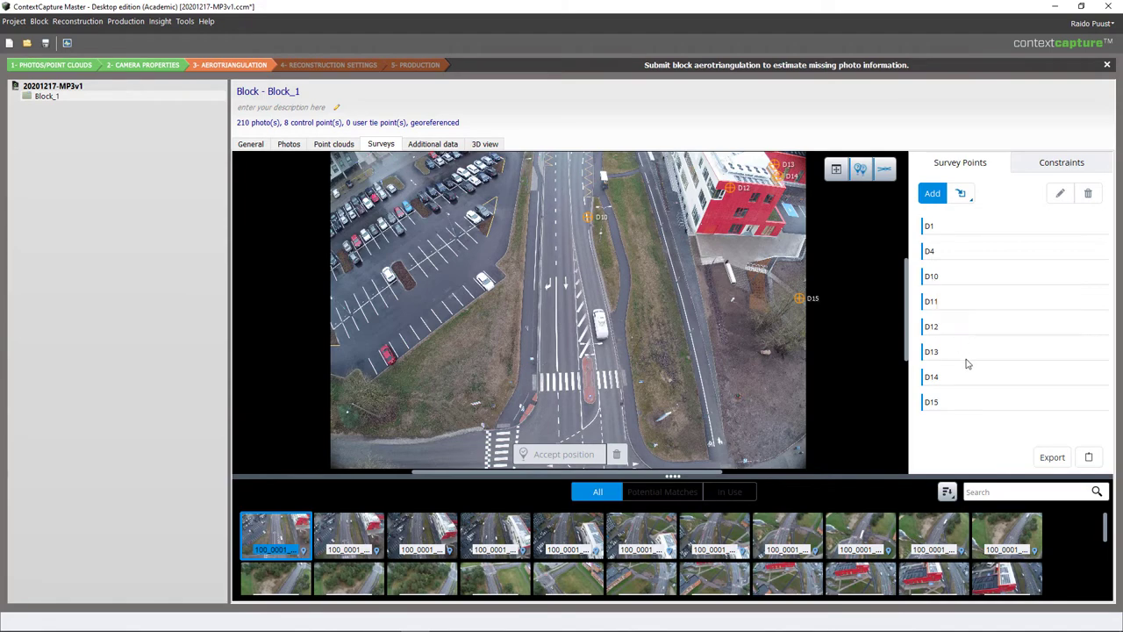
pyautogui.moveTo(935, 281)
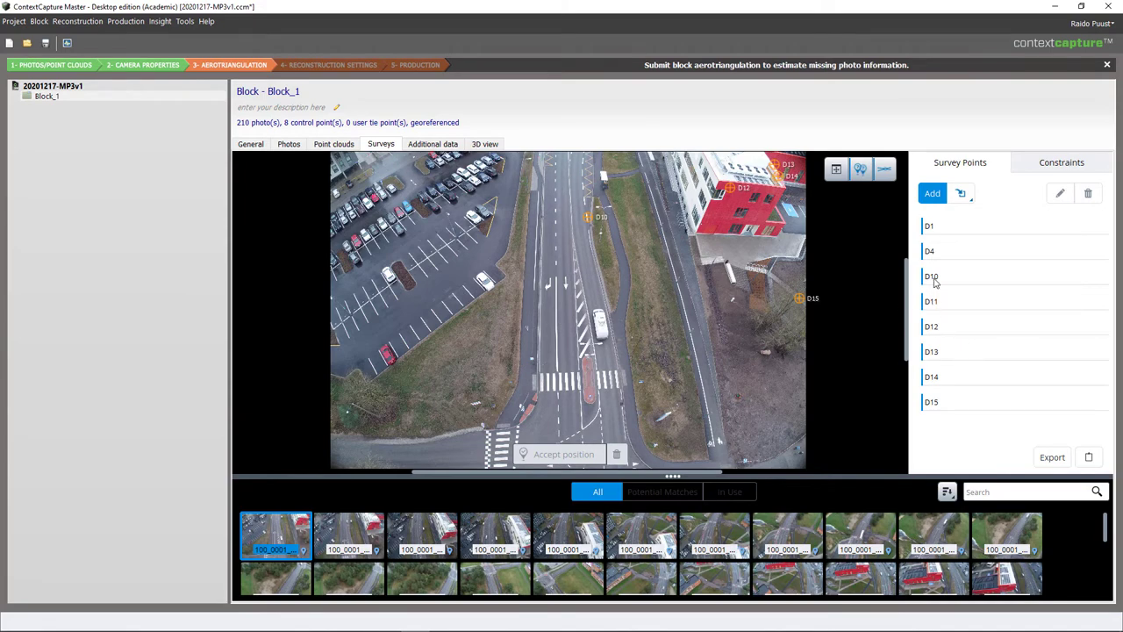
pyautogui.click(931, 275)
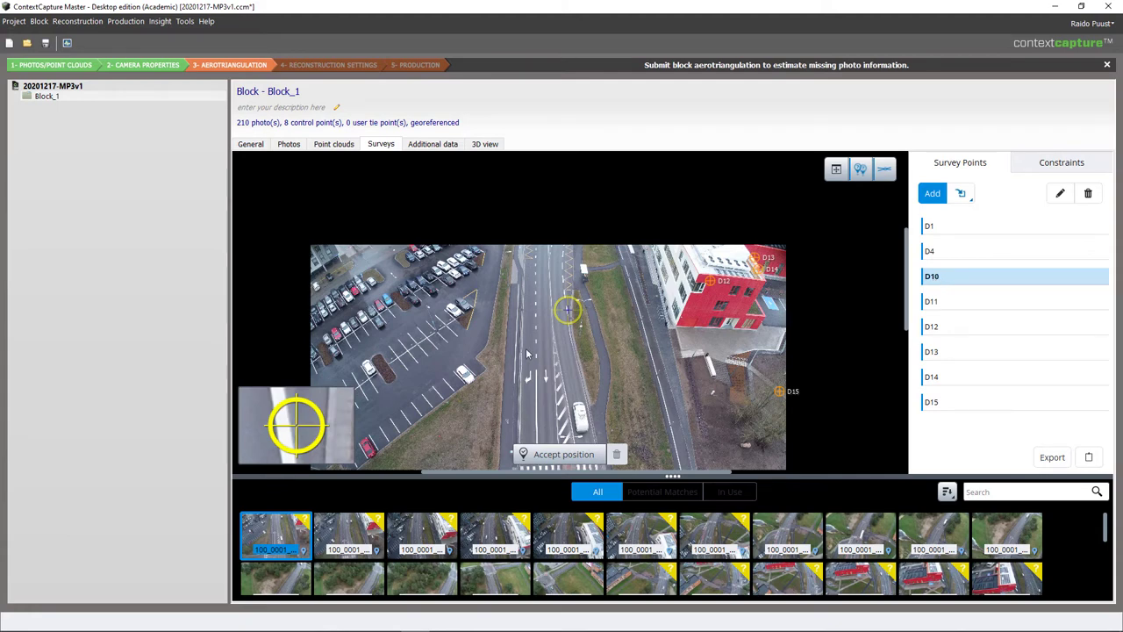
pyautogui.moveTo(611, 371)
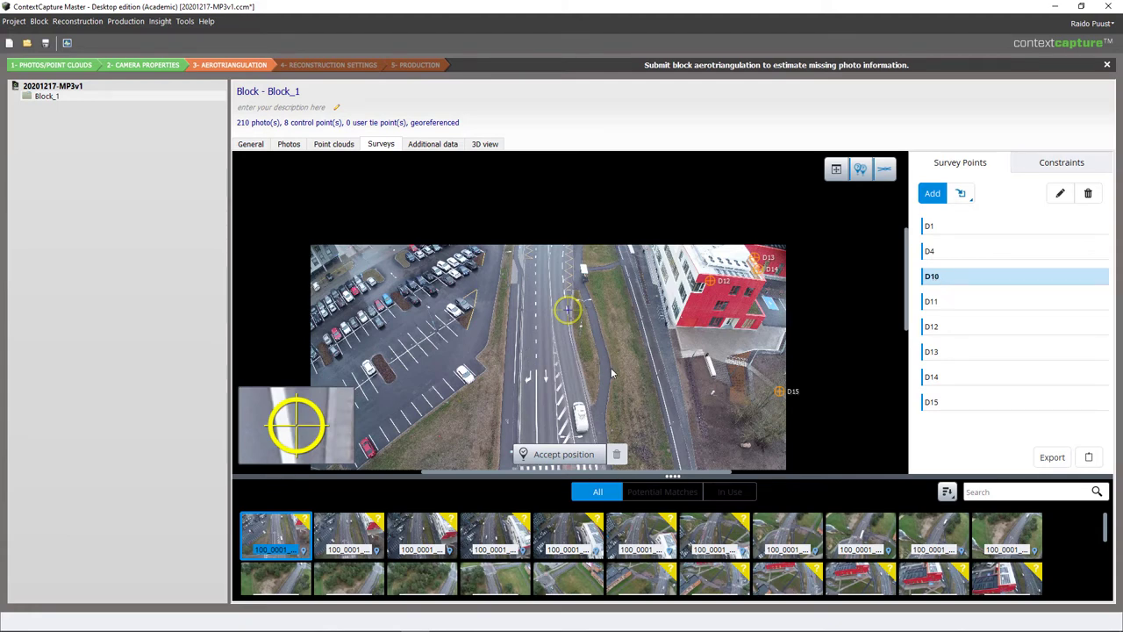
pyautogui.moveTo(613, 370)
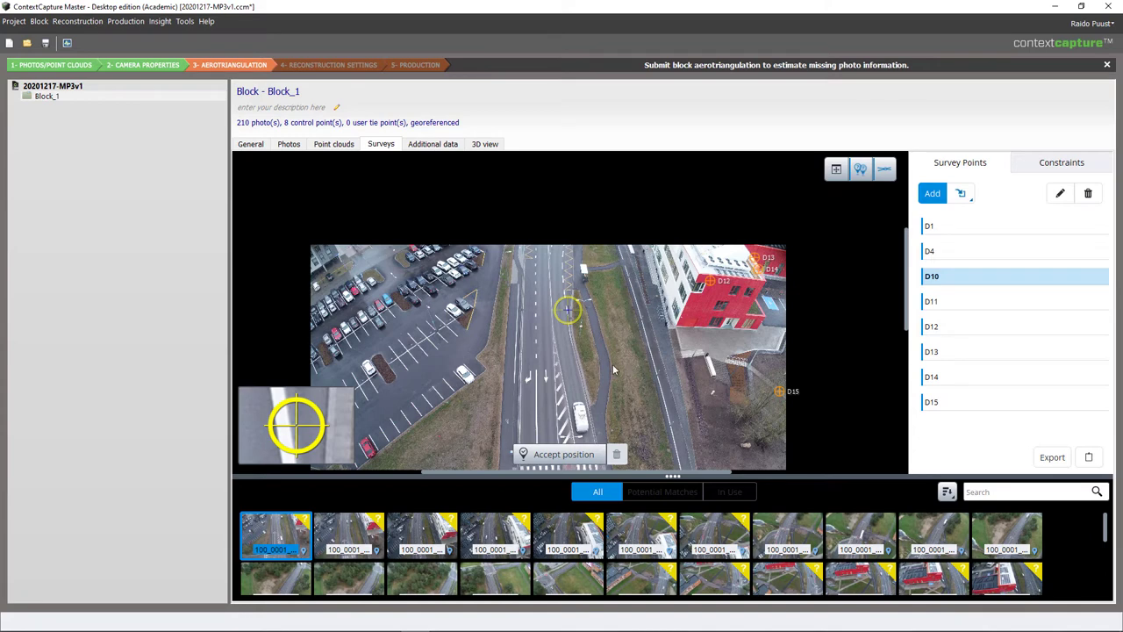
pyautogui.moveTo(628, 367)
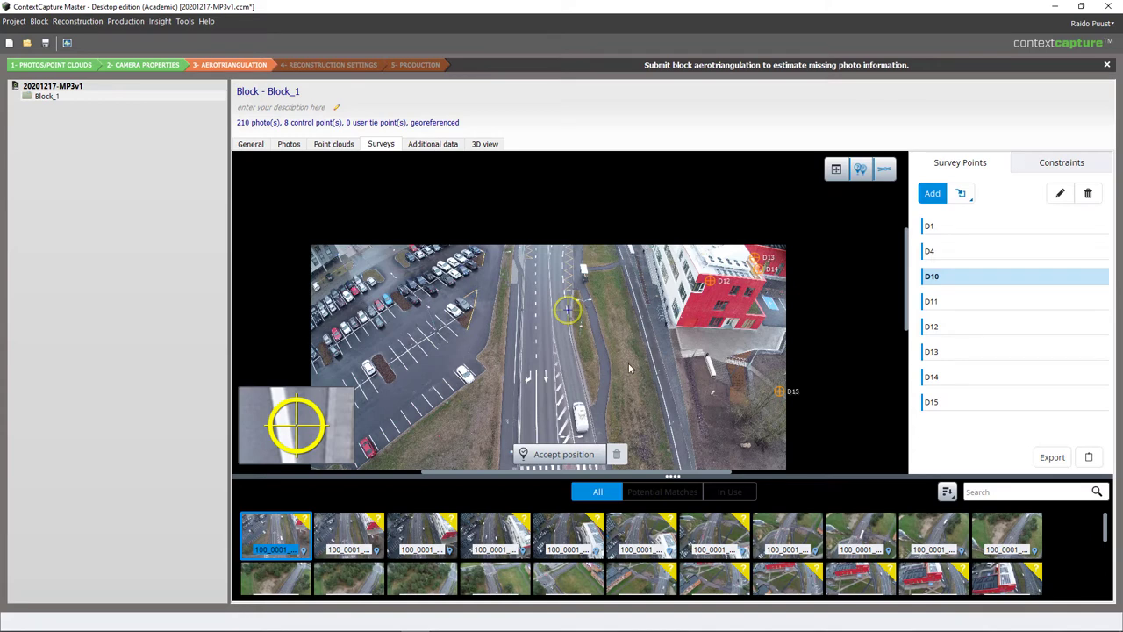
pyautogui.moveTo(576, 370)
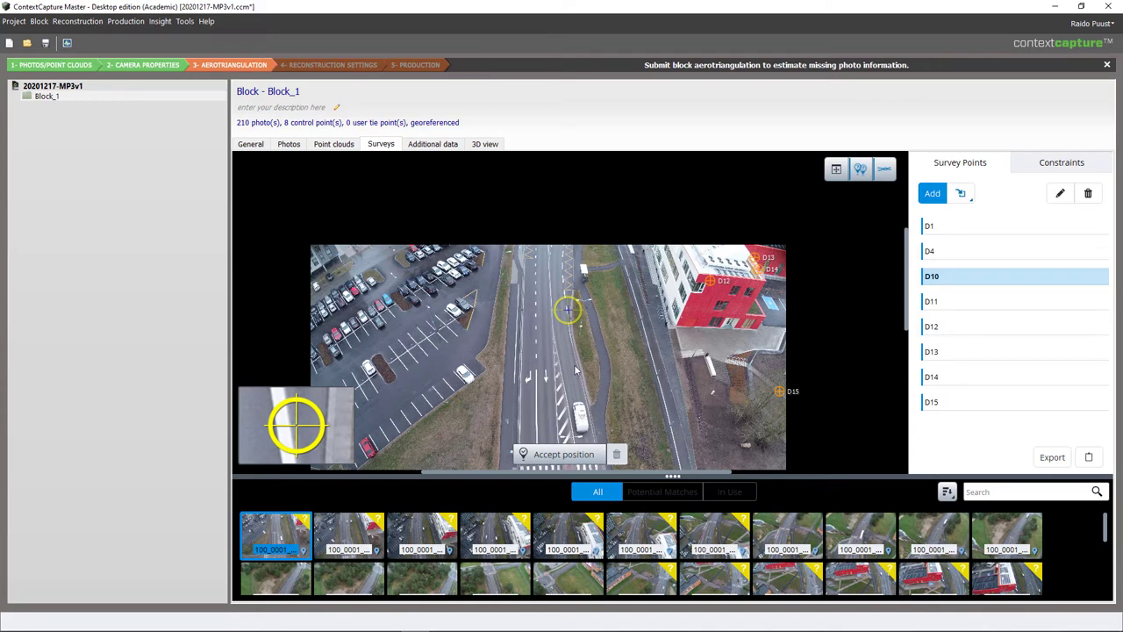
pyautogui.moveTo(645, 380)
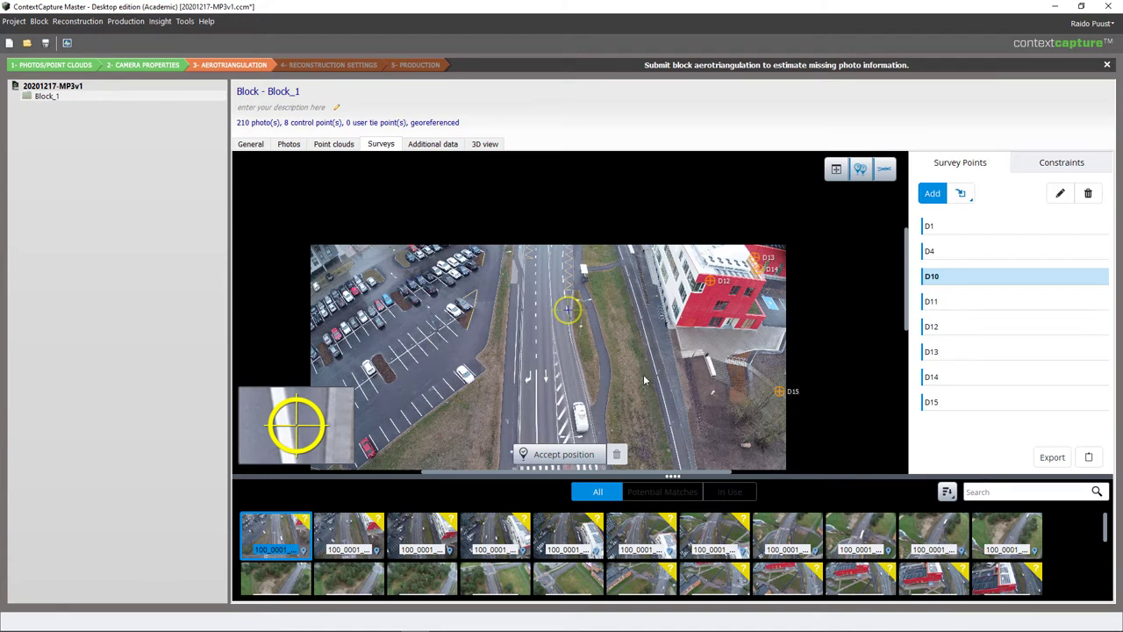
pyautogui.moveTo(639, 377)
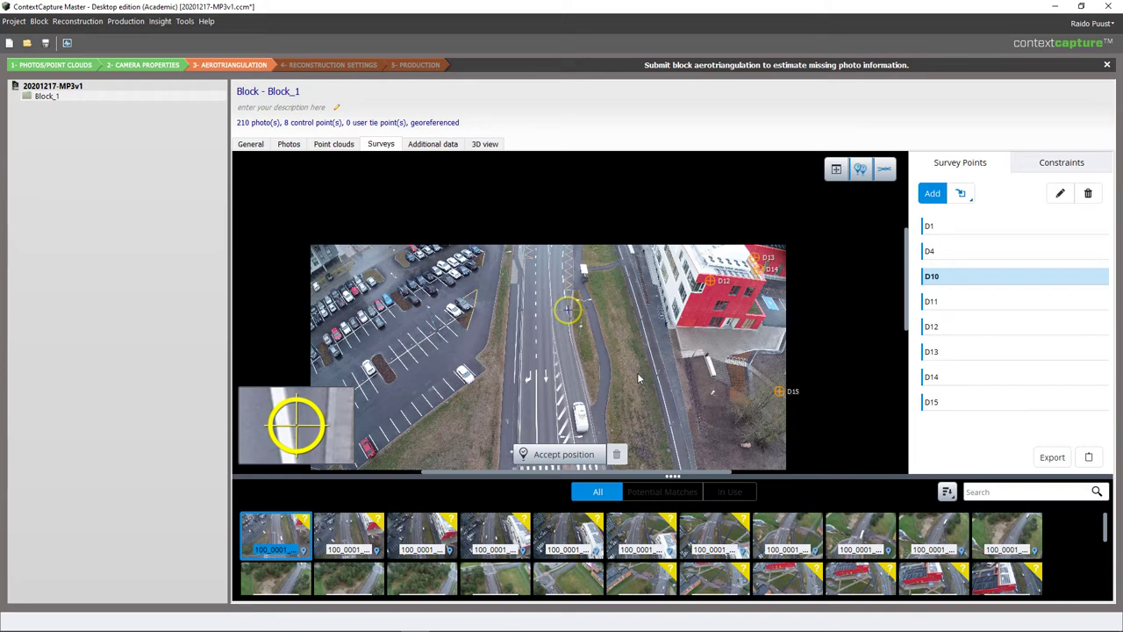
pyautogui.moveTo(639, 355)
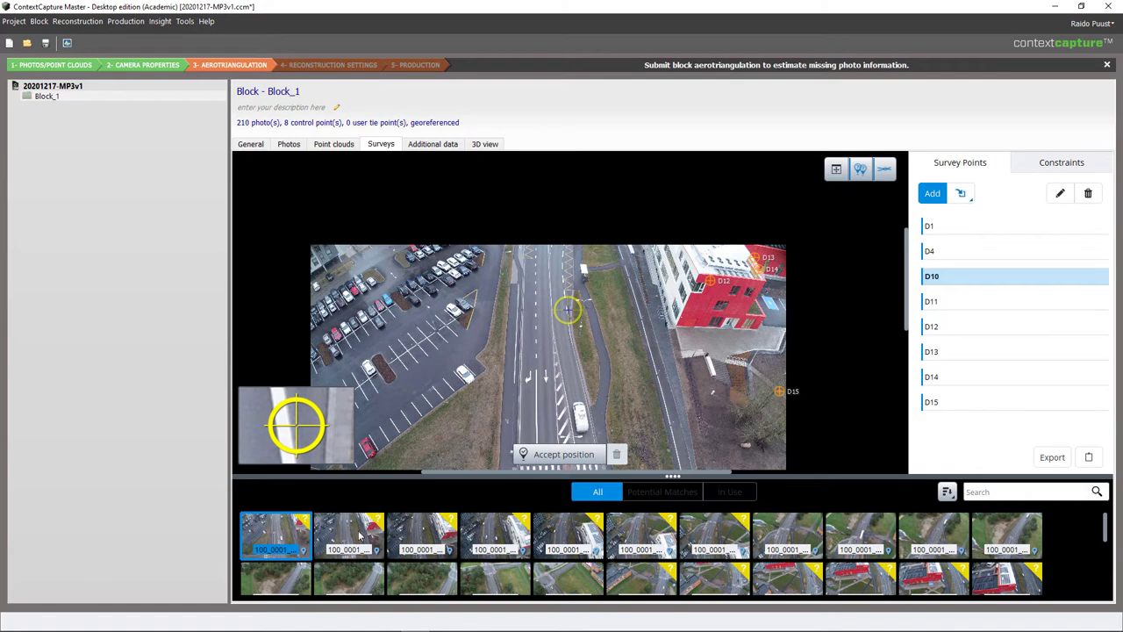
pyautogui.moveTo(450, 524)
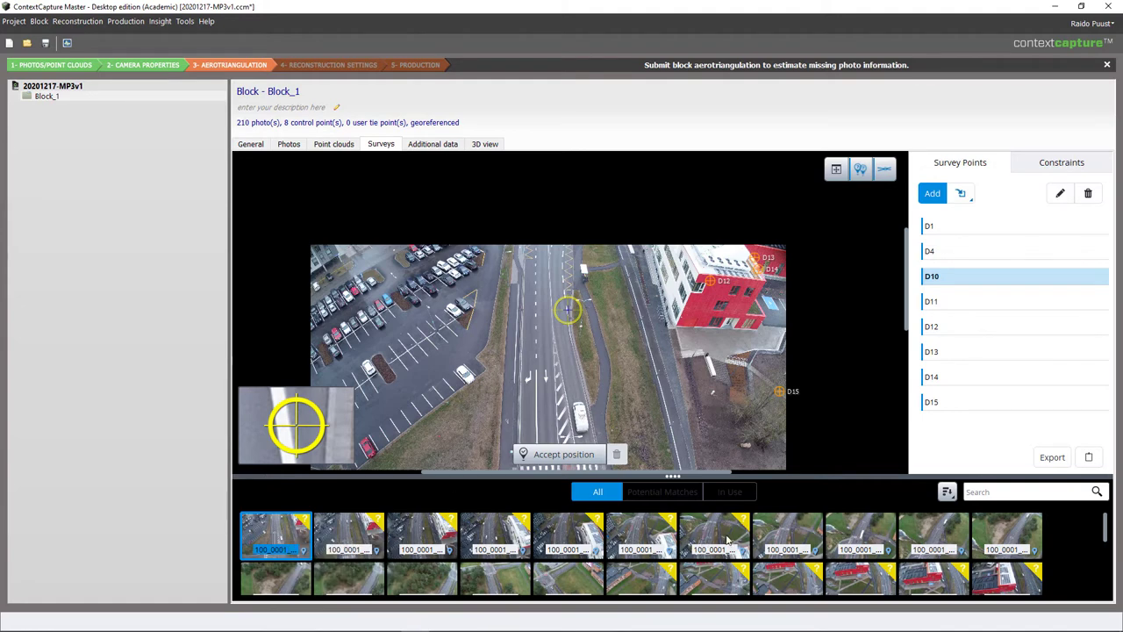
pyautogui.moveTo(941, 280)
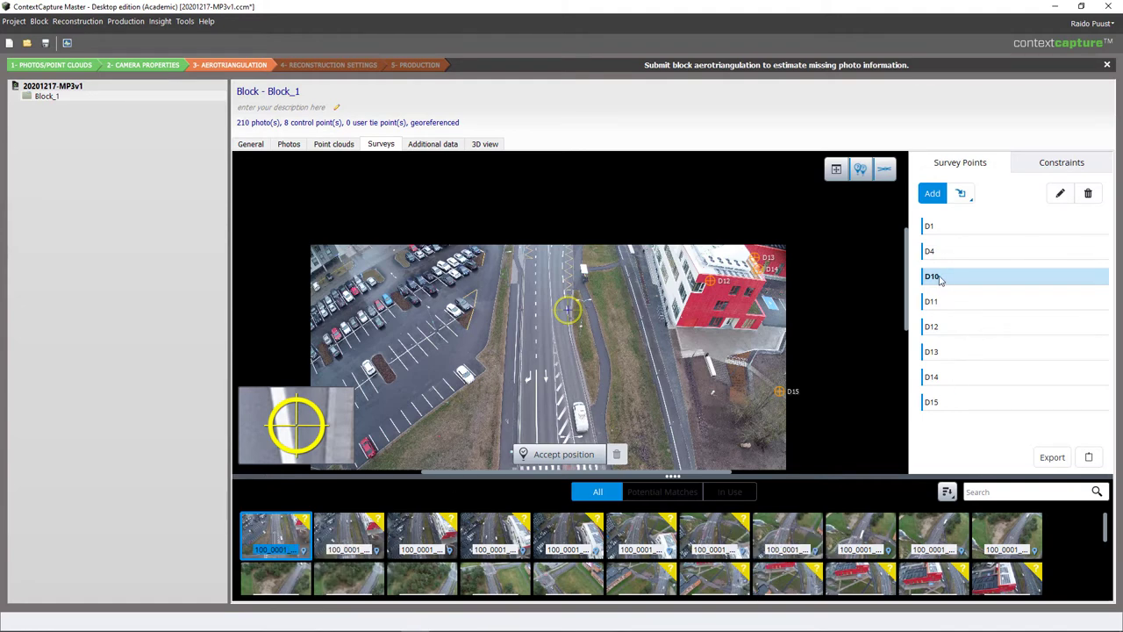
pyautogui.moveTo(932, 277)
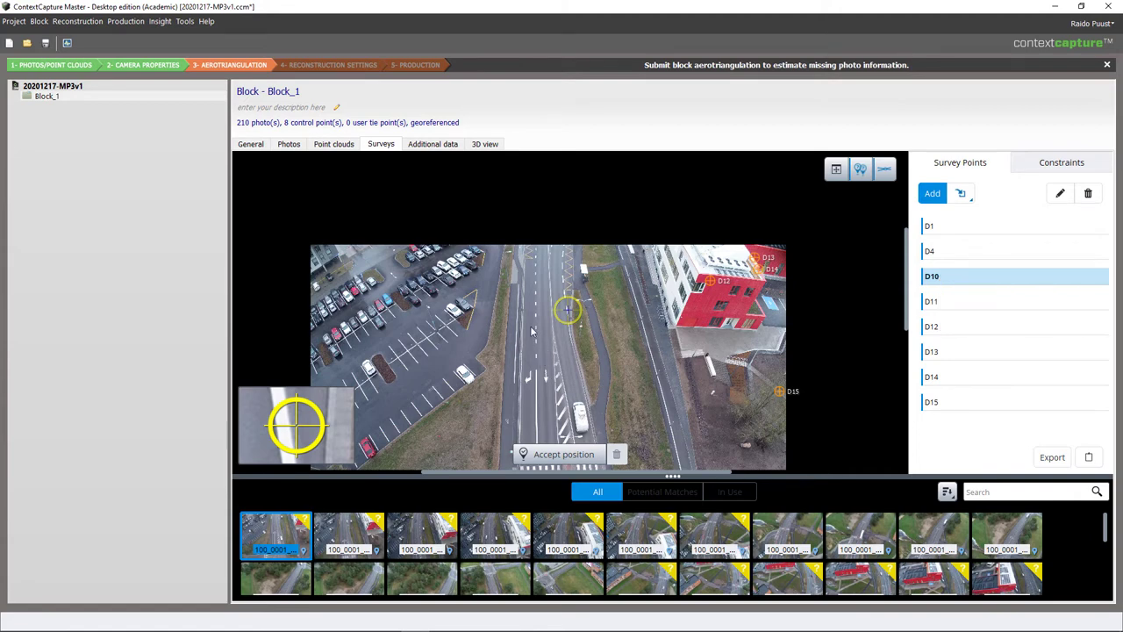
pyautogui.moveTo(511, 364)
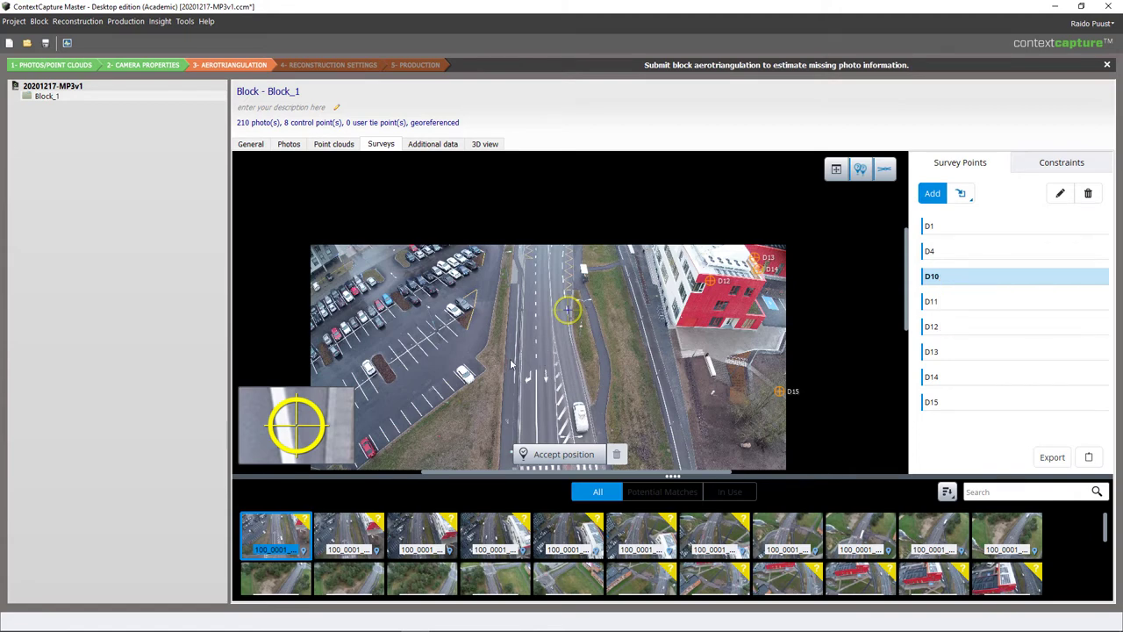
pyautogui.moveTo(568, 259)
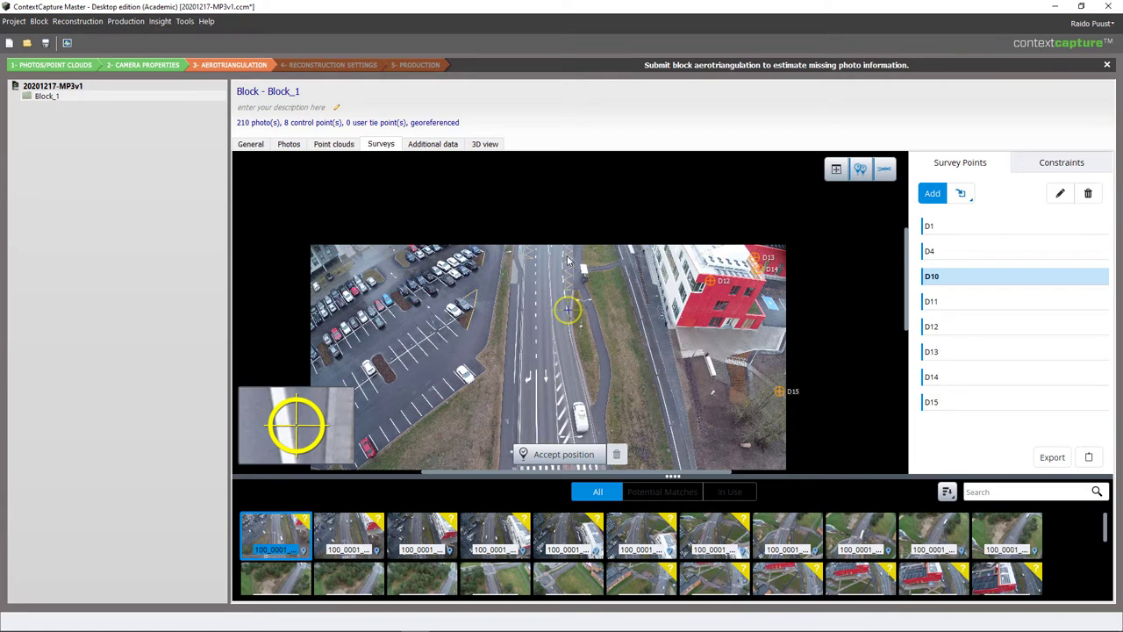
pyautogui.moveTo(539, 336)
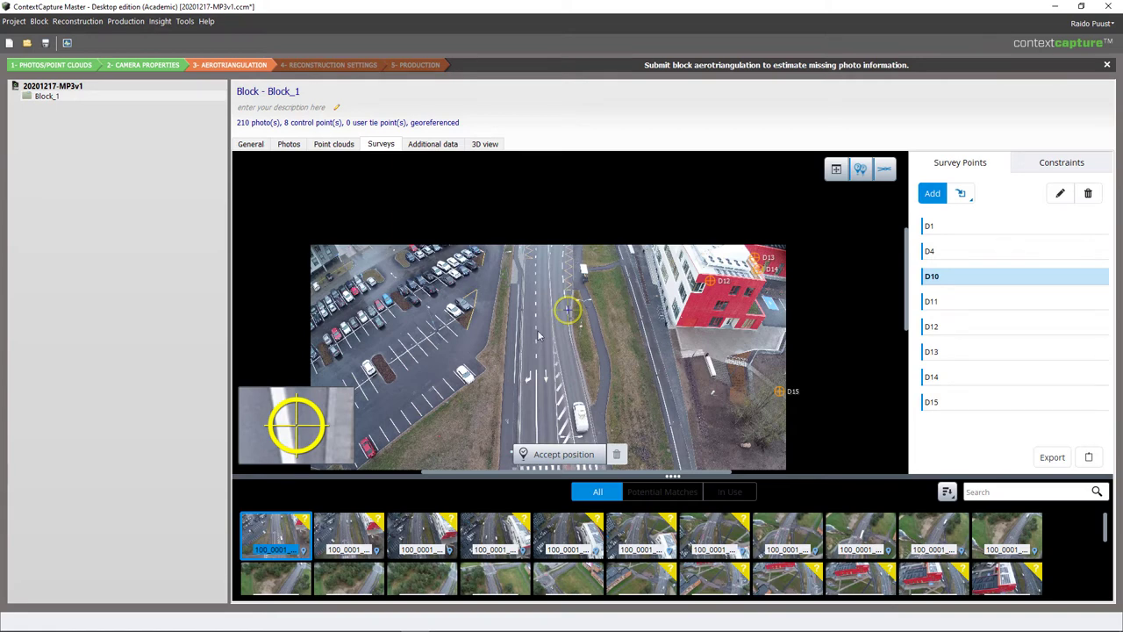
pyautogui.moveTo(591, 378)
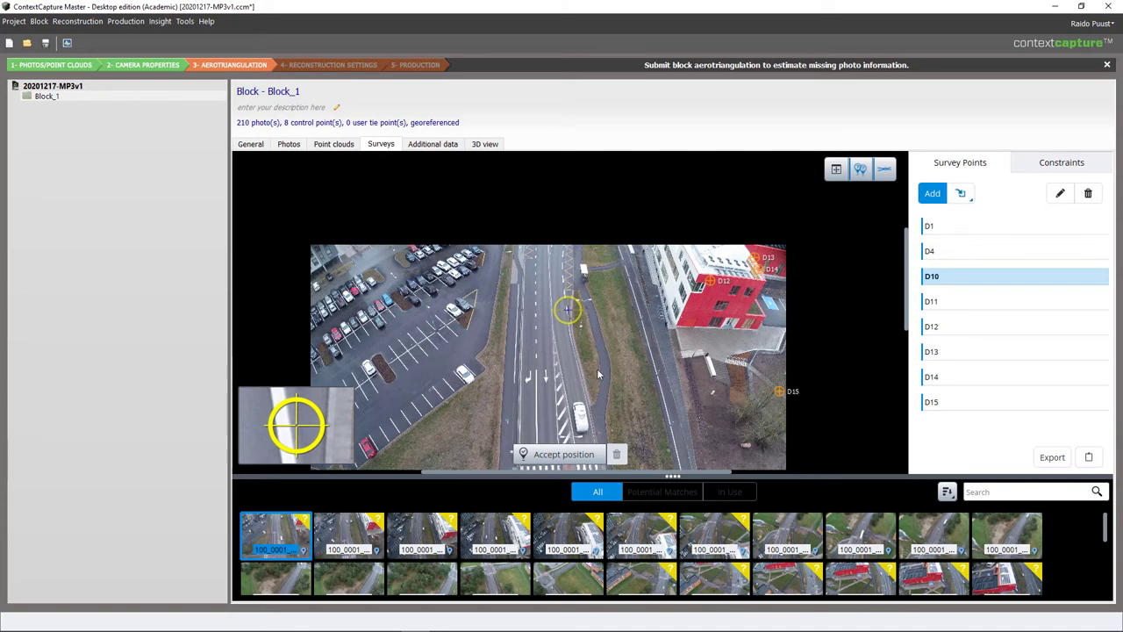
# Browse several drone photo thumbnails looking for D10's white ground target.
pyautogui.click(350, 536)
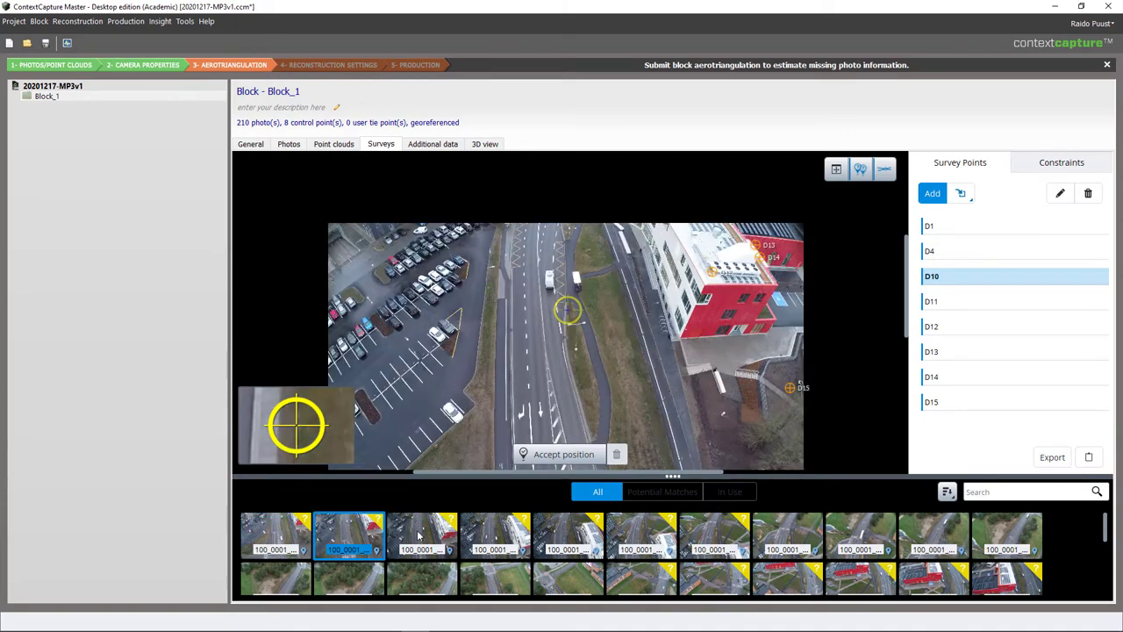
pyautogui.click(422, 535)
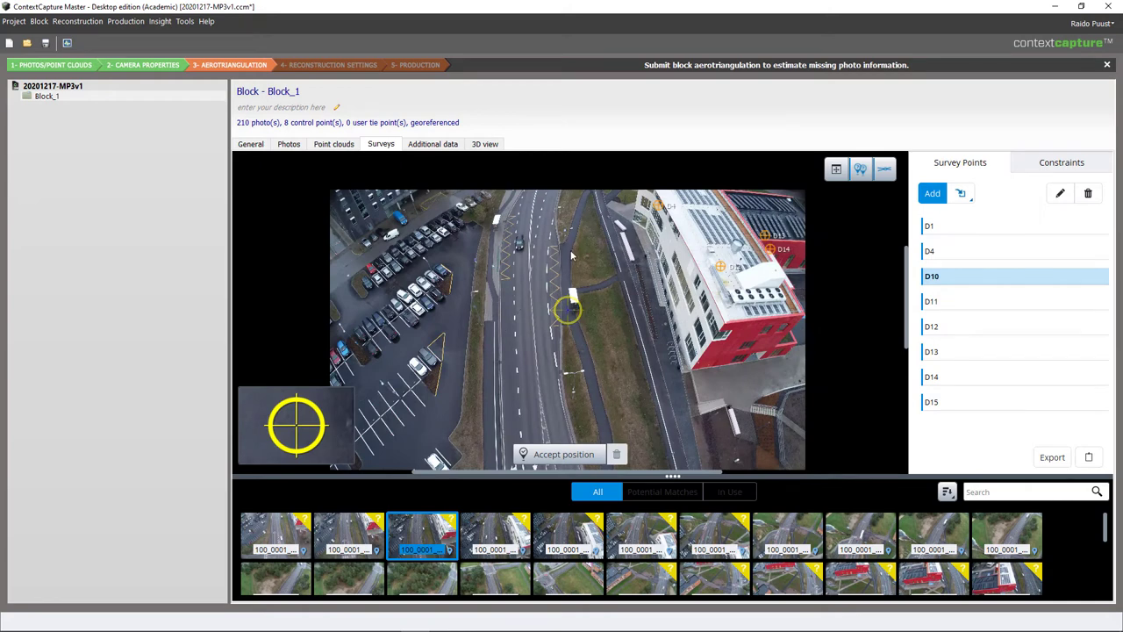
pyautogui.moveTo(582, 229)
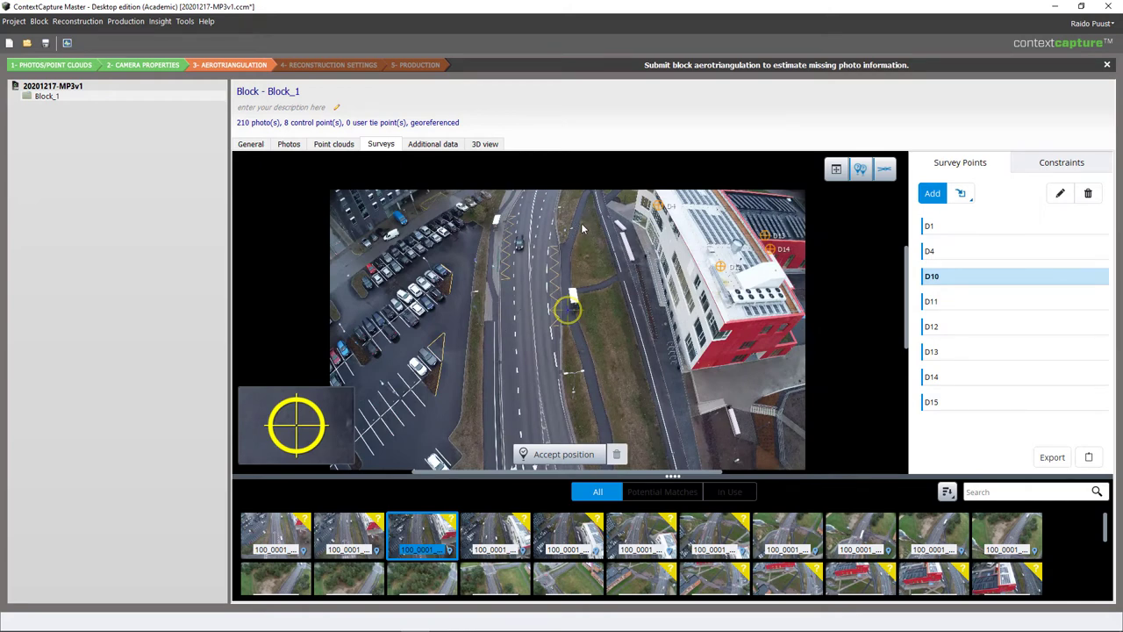
pyautogui.moveTo(582, 227)
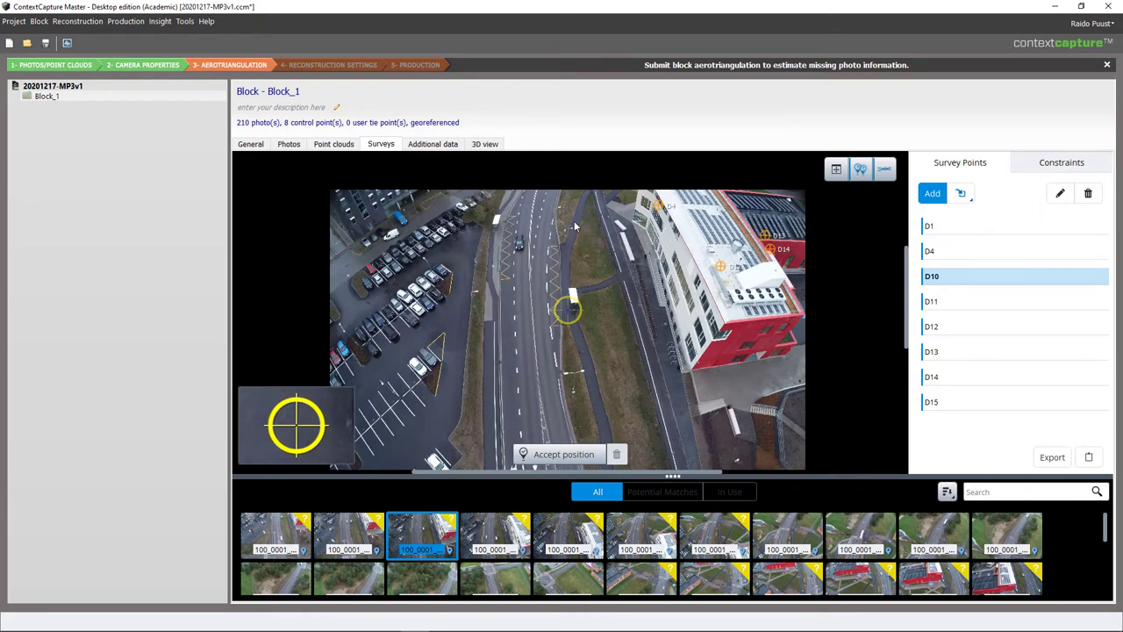
pyautogui.moveTo(605, 292)
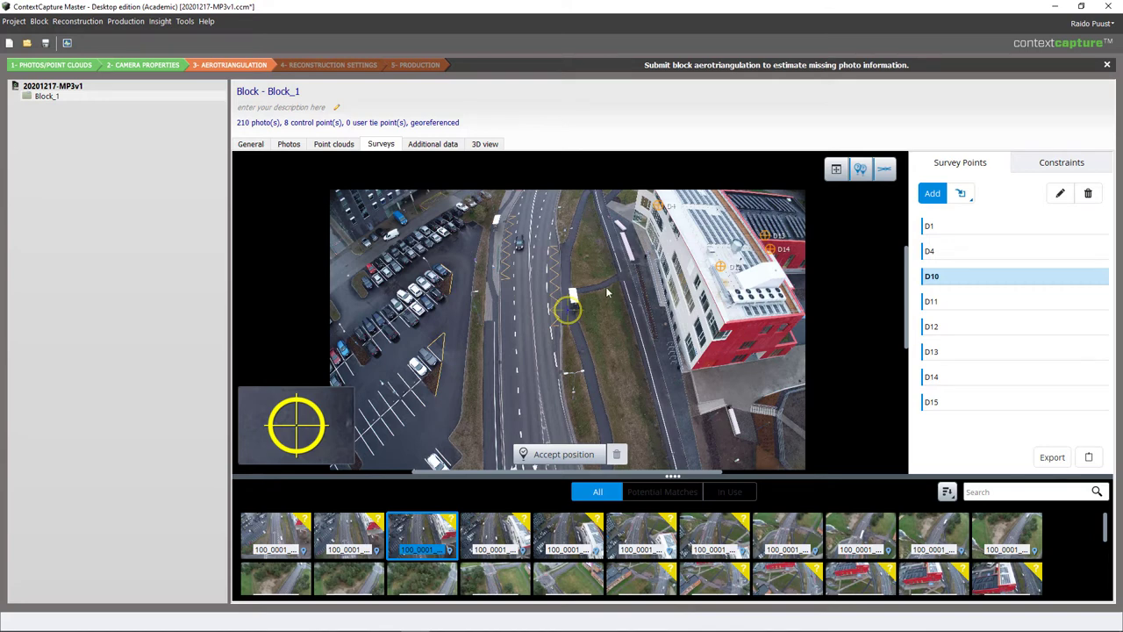
pyautogui.moveTo(613, 378)
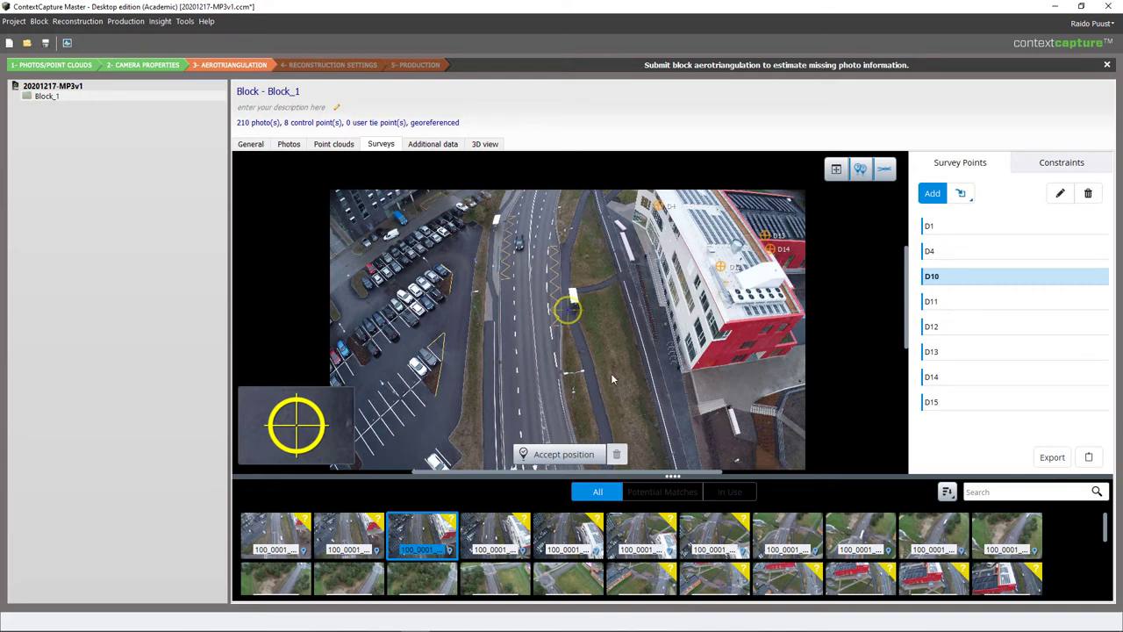
pyautogui.moveTo(590, 317)
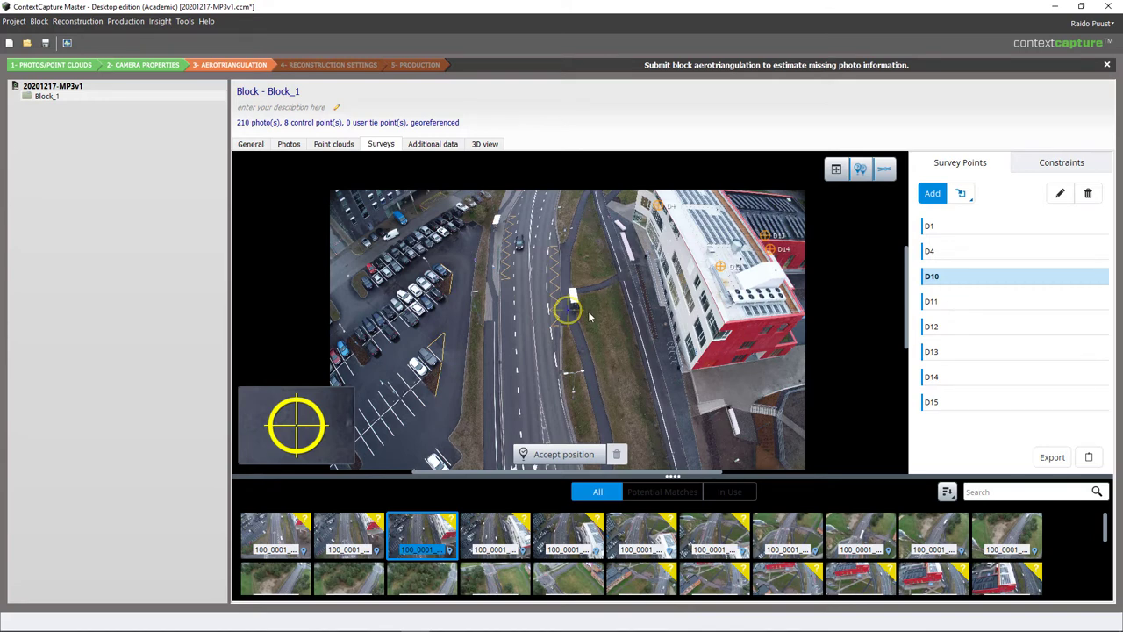
pyautogui.moveTo(394, 435)
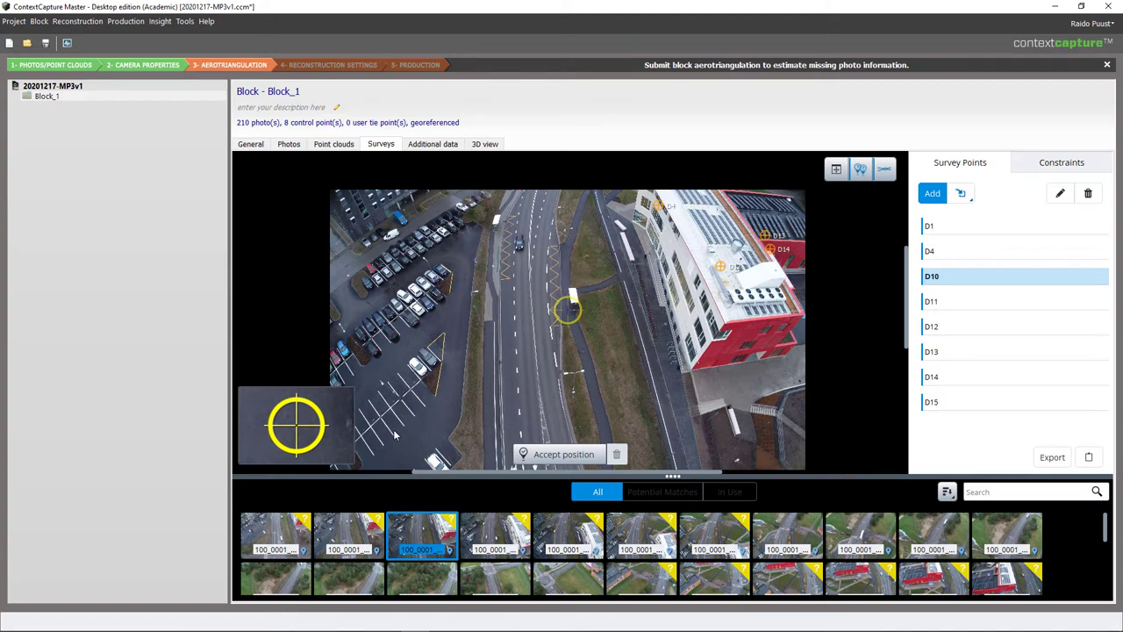
pyautogui.moveTo(450, 404)
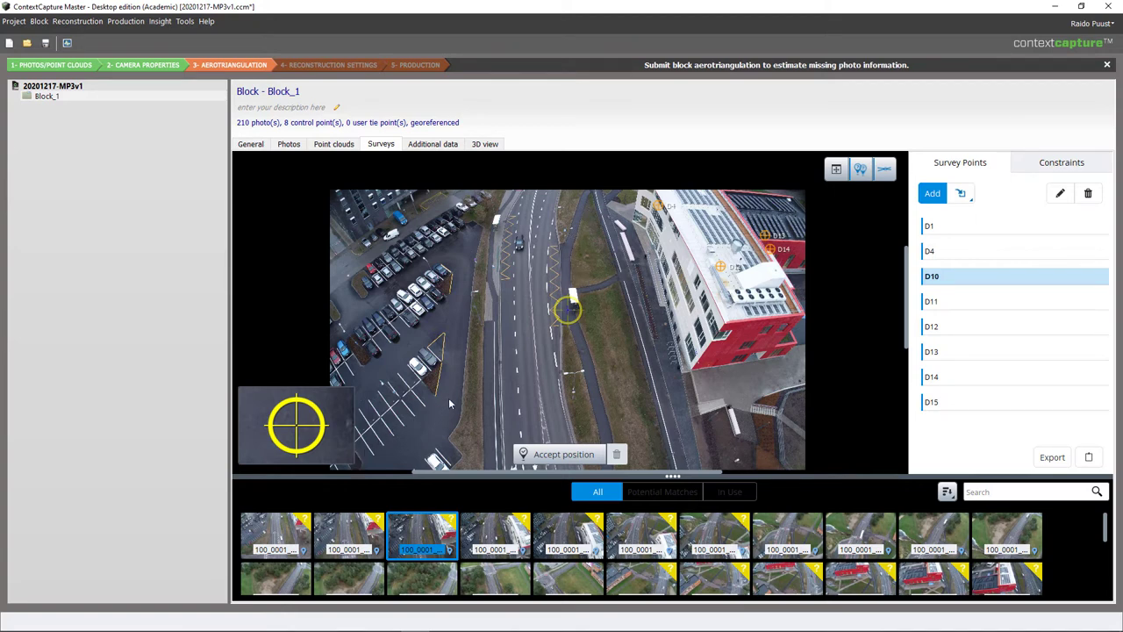
pyautogui.moveTo(408, 430)
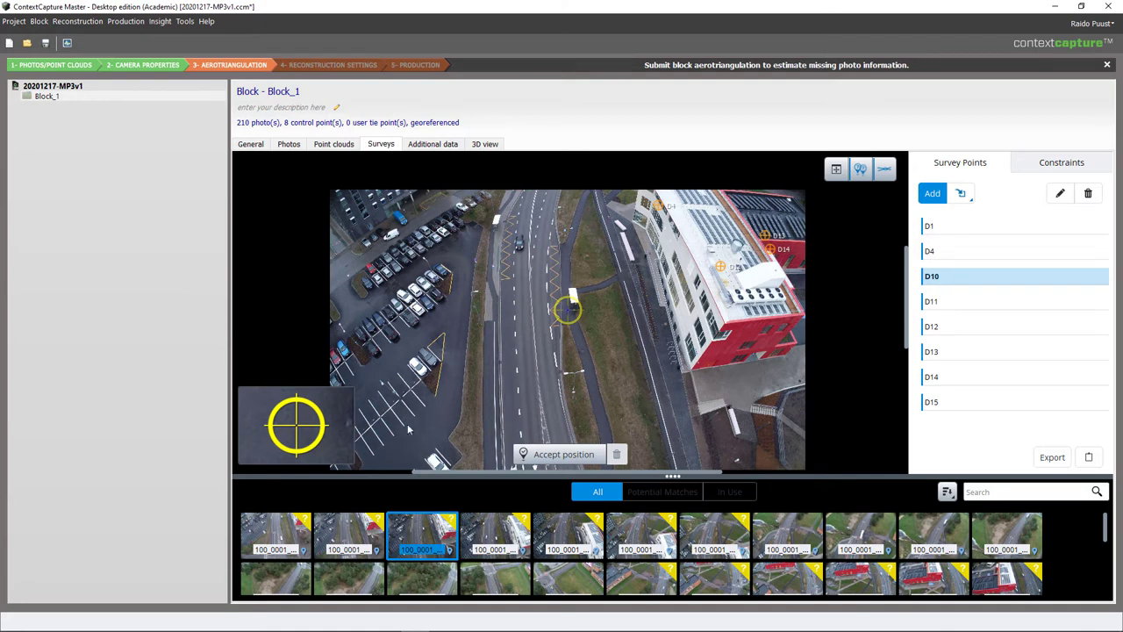
pyautogui.moveTo(358, 457)
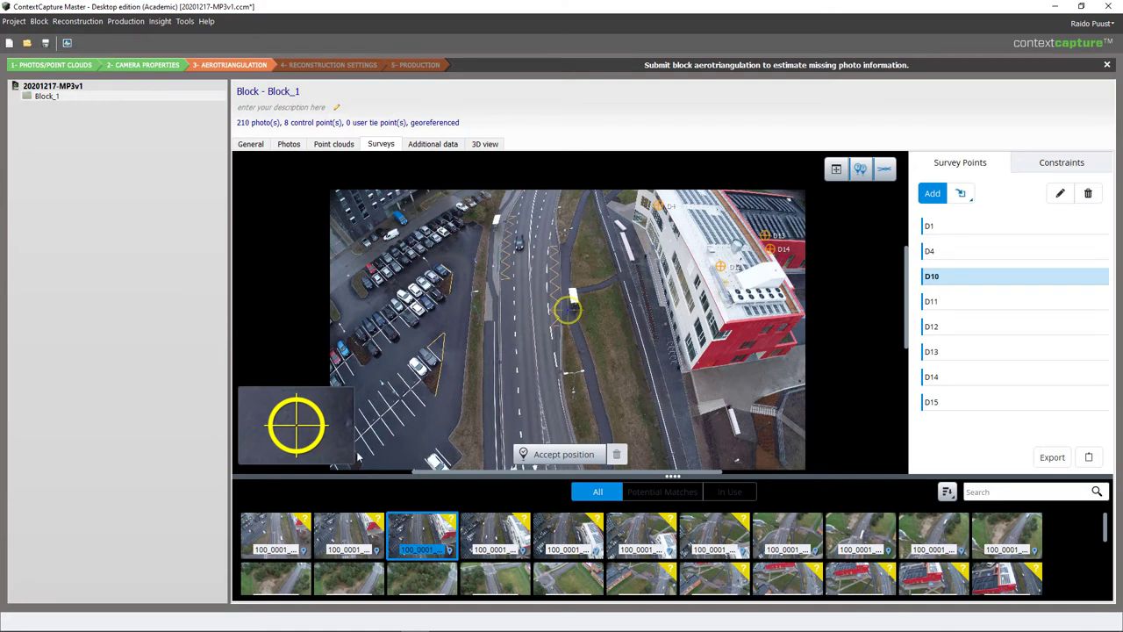
pyautogui.moveTo(659, 406)
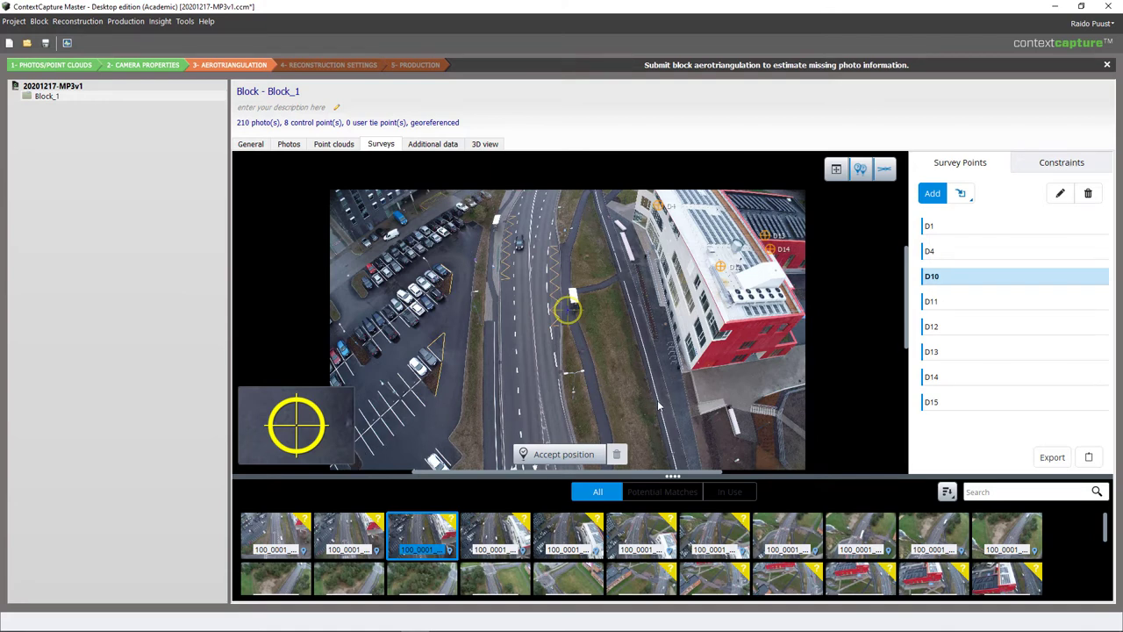
pyautogui.moveTo(595, 354)
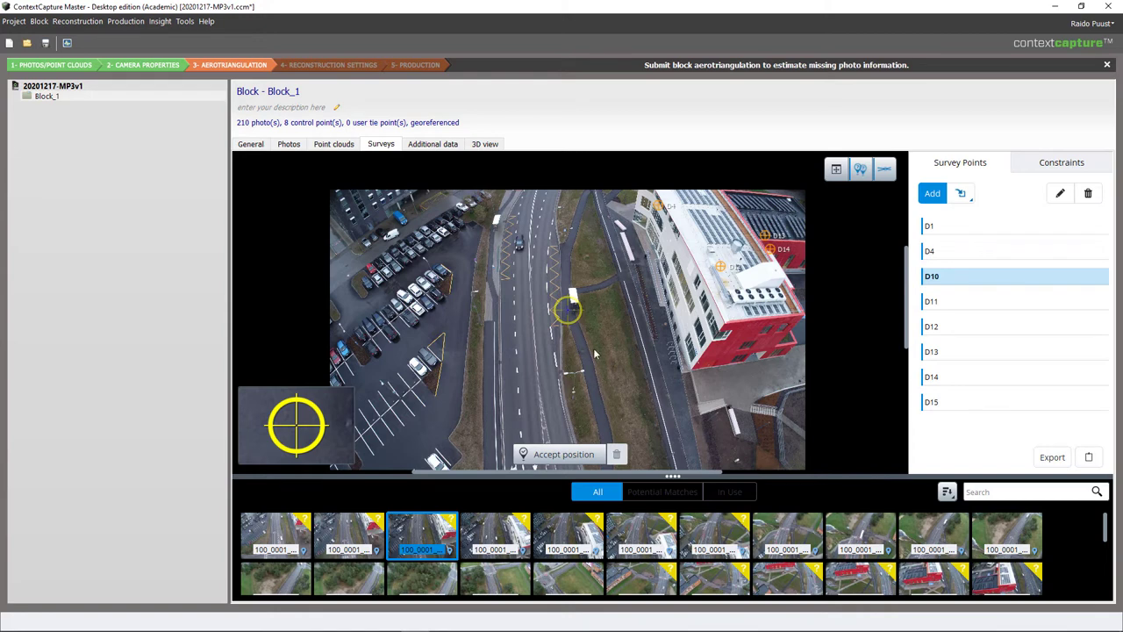
pyautogui.moveTo(570, 229)
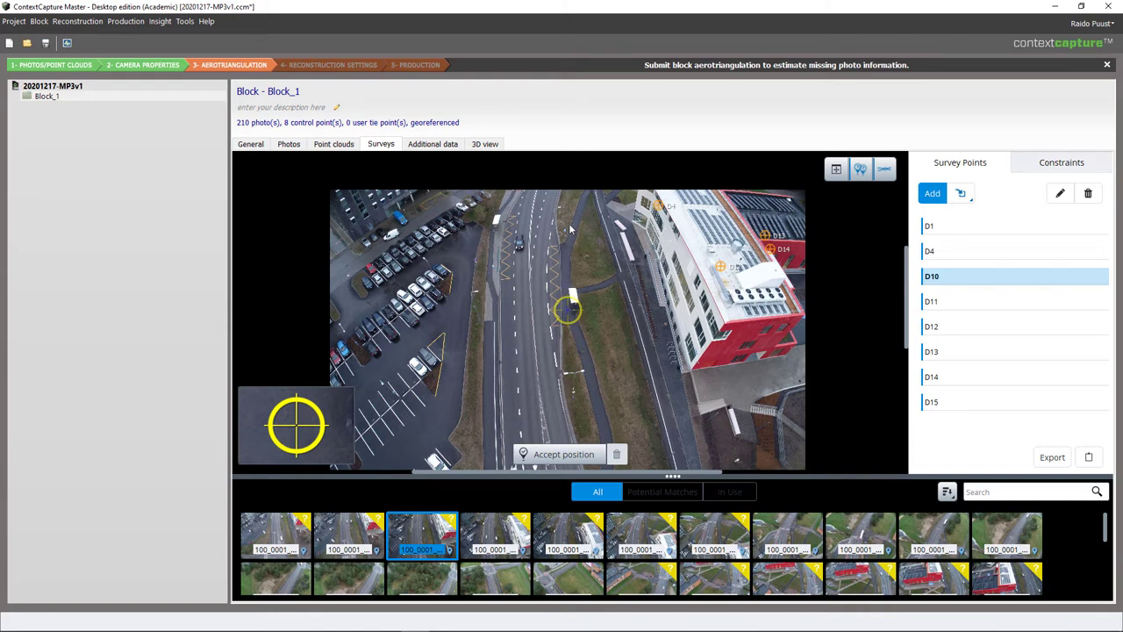
pyautogui.moveTo(571, 239)
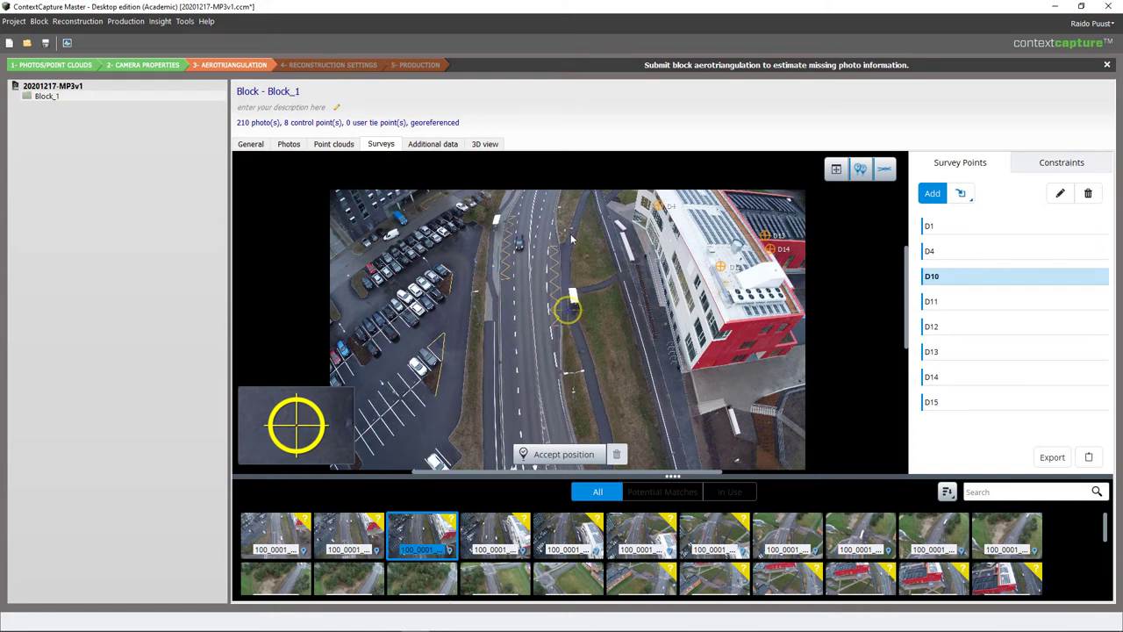
pyautogui.moveTo(575, 218)
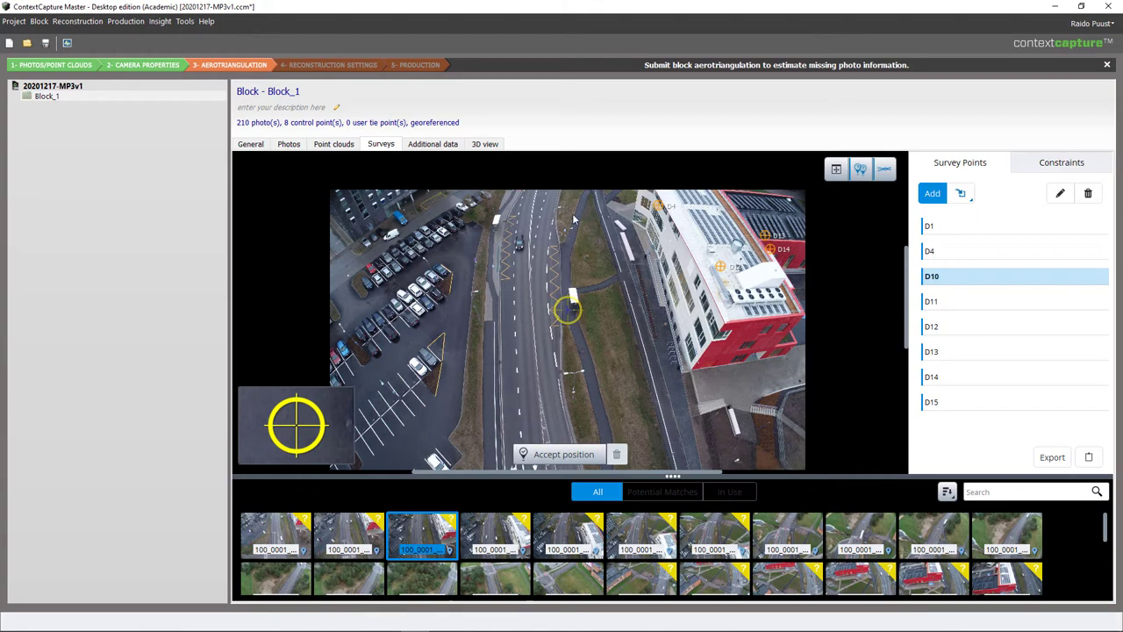
pyautogui.click(569, 535)
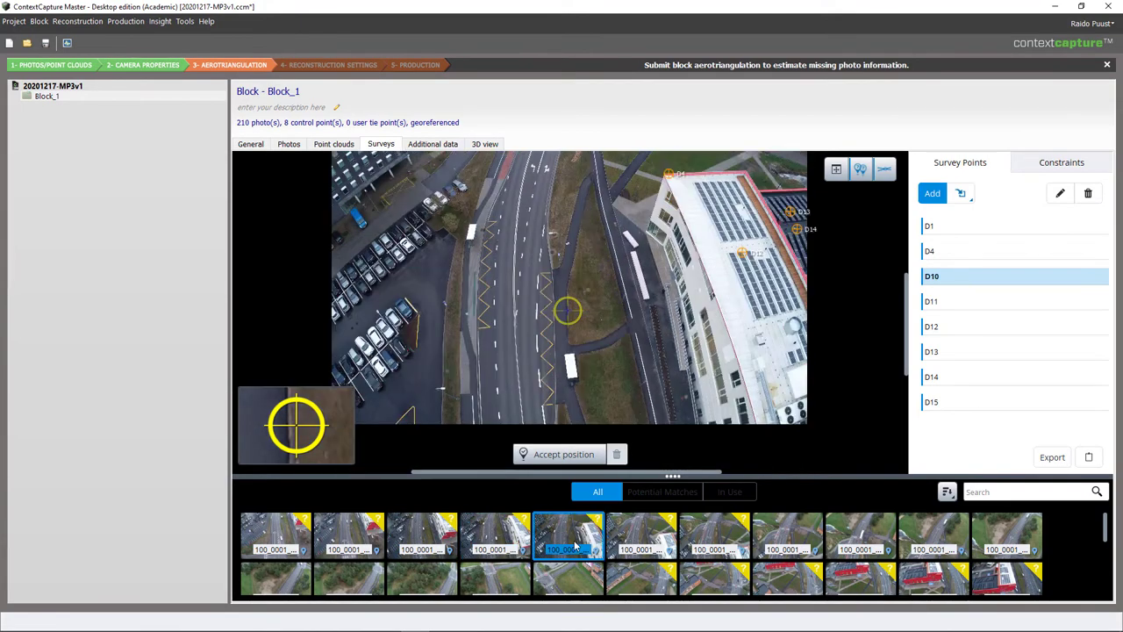
pyautogui.click(716, 536)
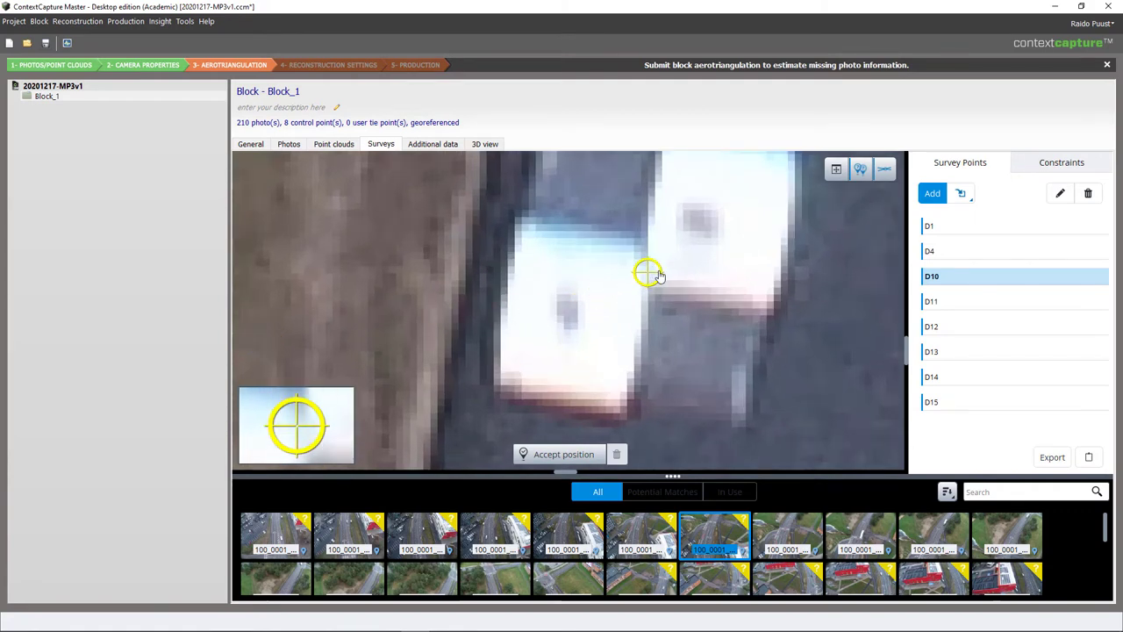
pyautogui.moveTo(650, 288)
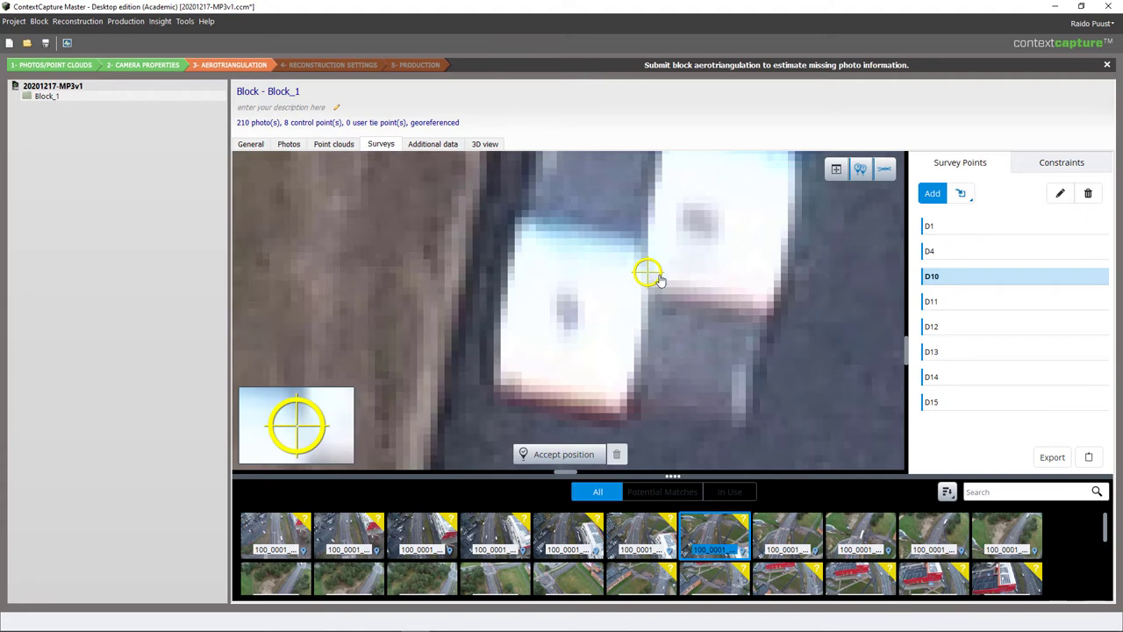
pyautogui.moveTo(660, 235)
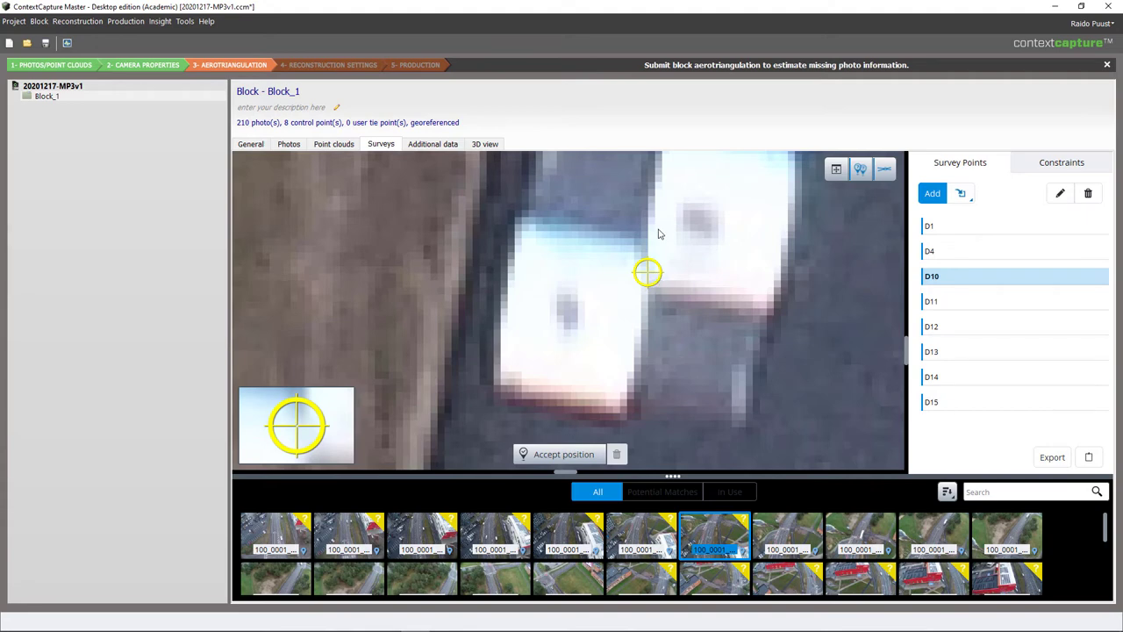
pyautogui.moveTo(715, 277)
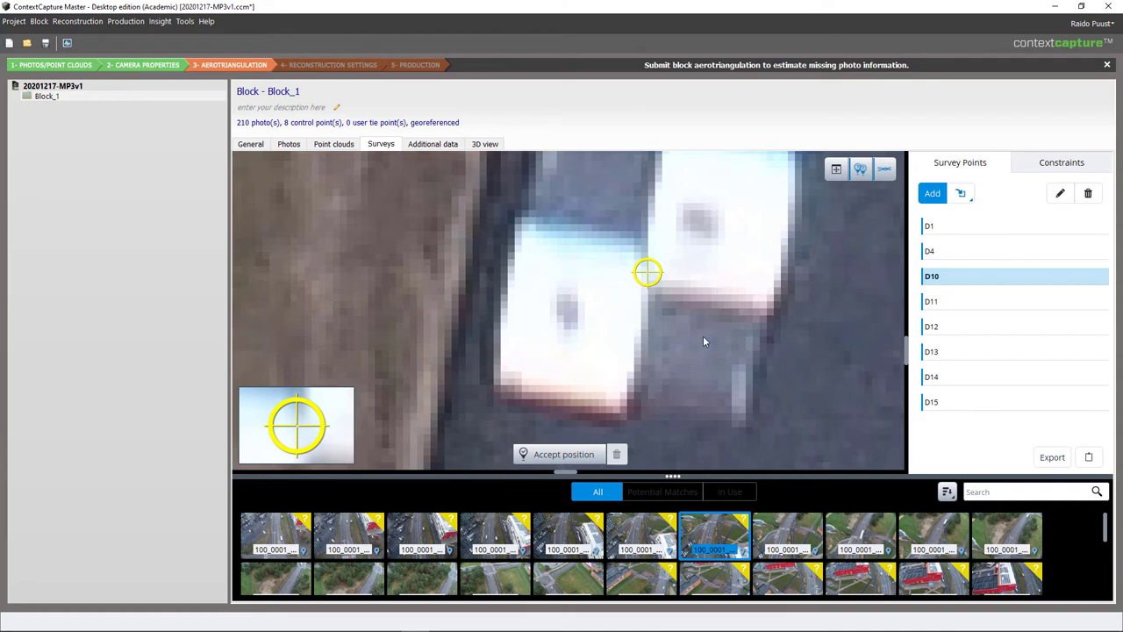
pyautogui.moveTo(689, 343)
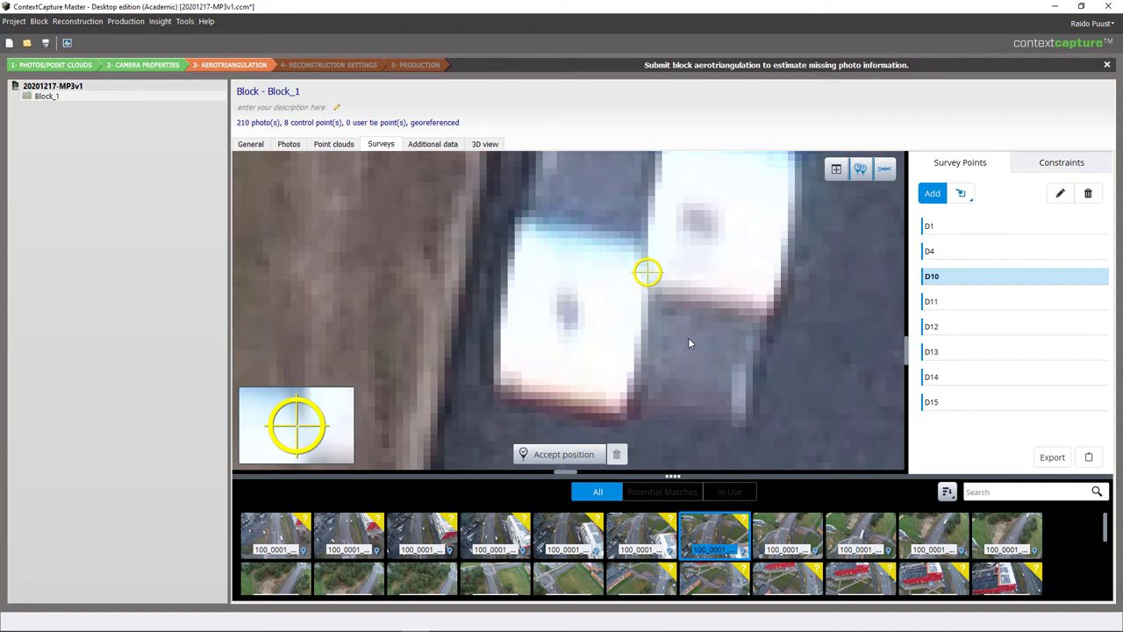
pyautogui.moveTo(694, 330)
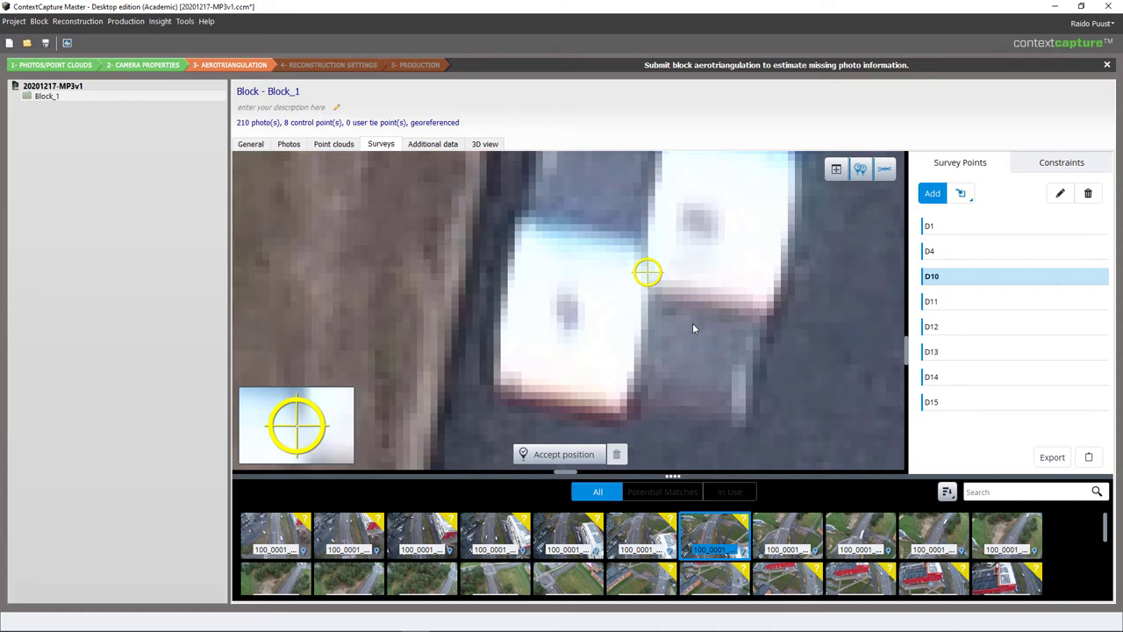
pyautogui.moveTo(696, 333)
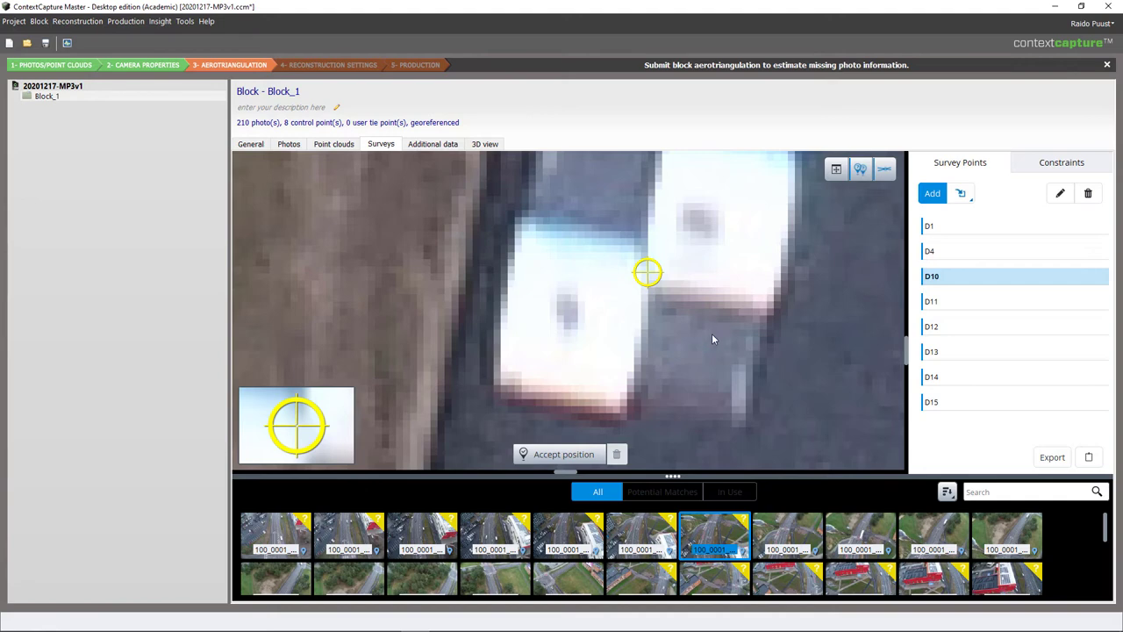
pyautogui.moveTo(596, 267)
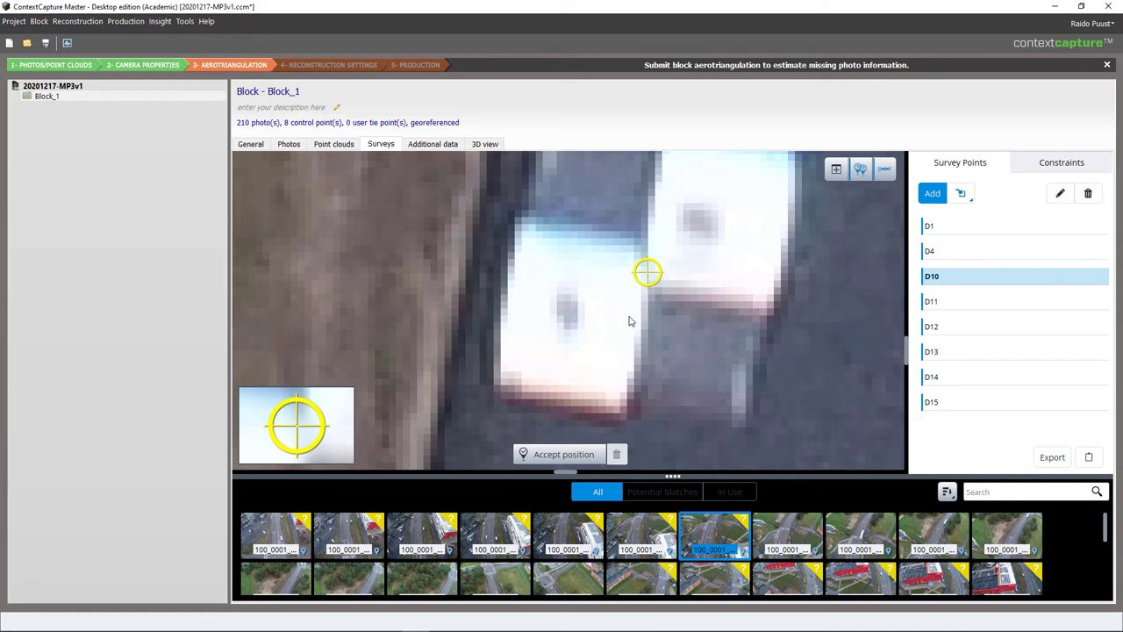
pyautogui.moveTo(702, 328)
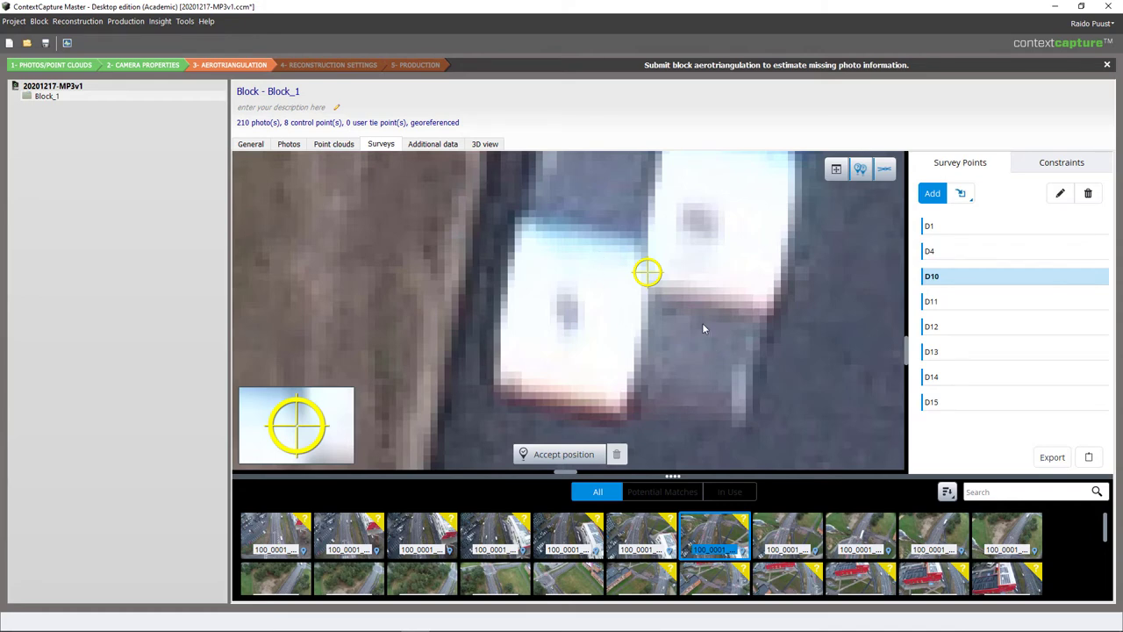
pyautogui.moveTo(647, 255)
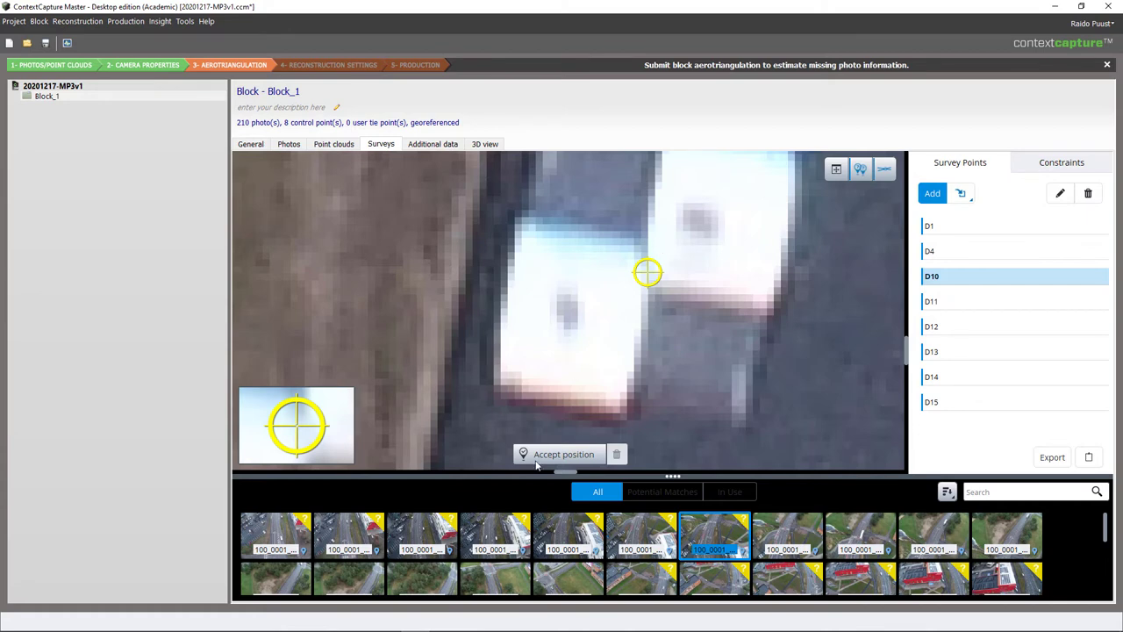
# Accept D10's position in 100_0001_0007.JPG, then place and accept it in 100_0001_0006.JPG.
pyautogui.click(564, 454)
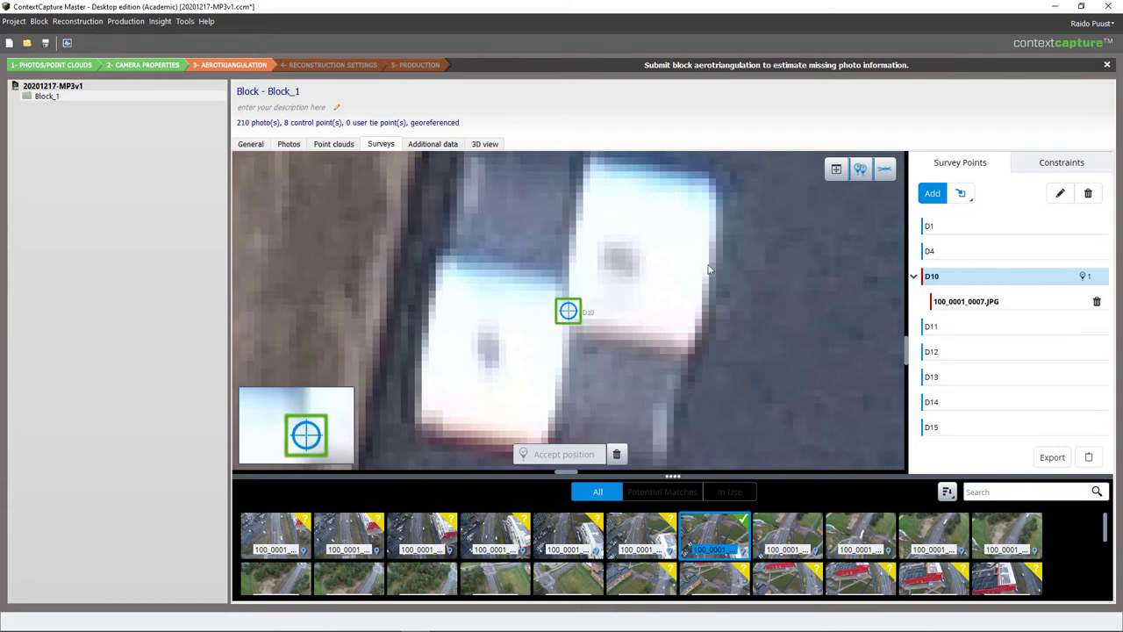
pyautogui.moveTo(736, 333)
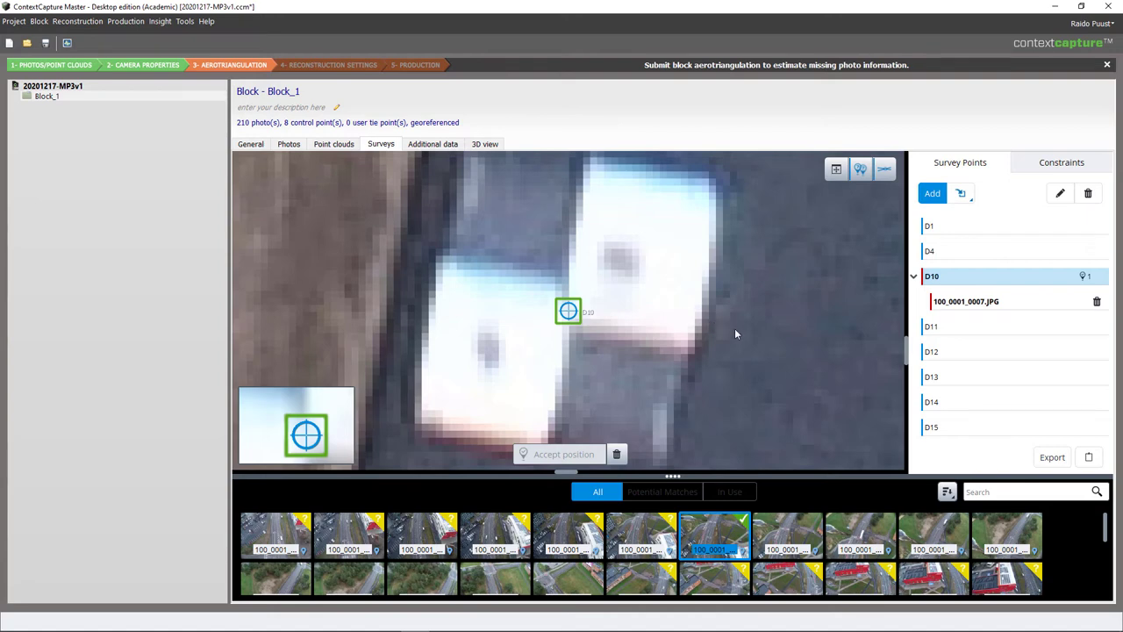
pyautogui.moveTo(497, 236)
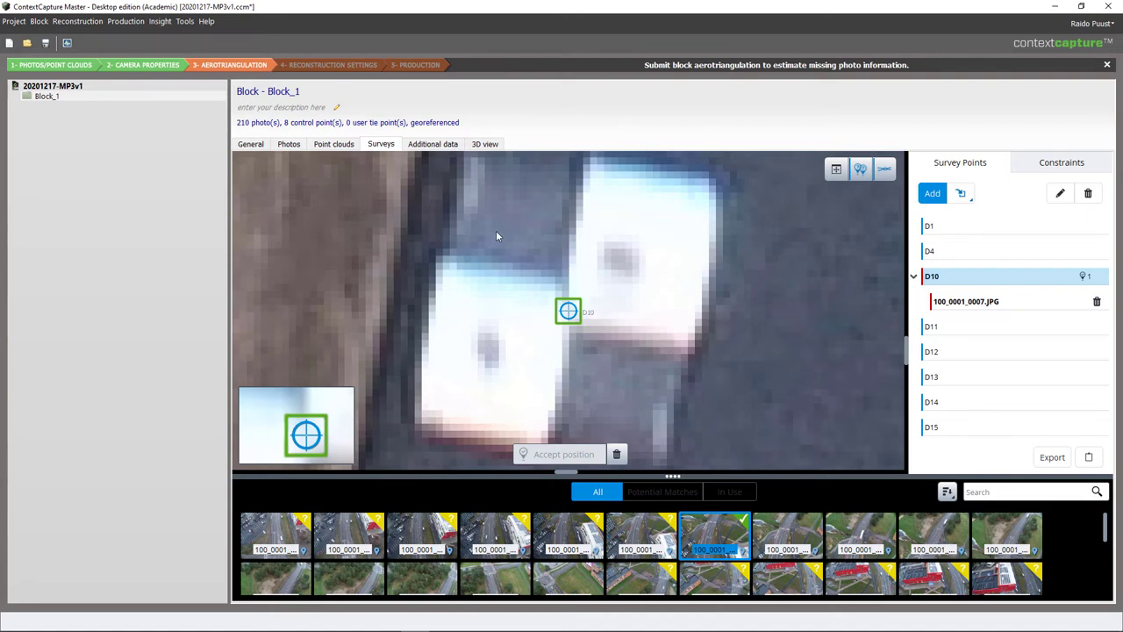
pyautogui.moveTo(621, 432)
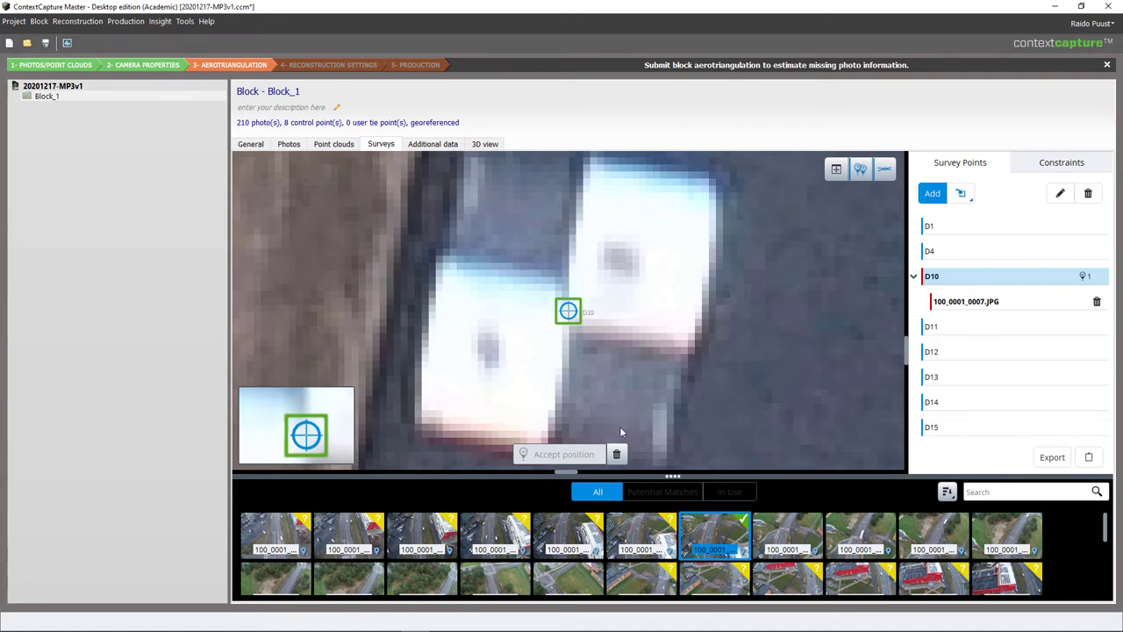
pyautogui.click(642, 535)
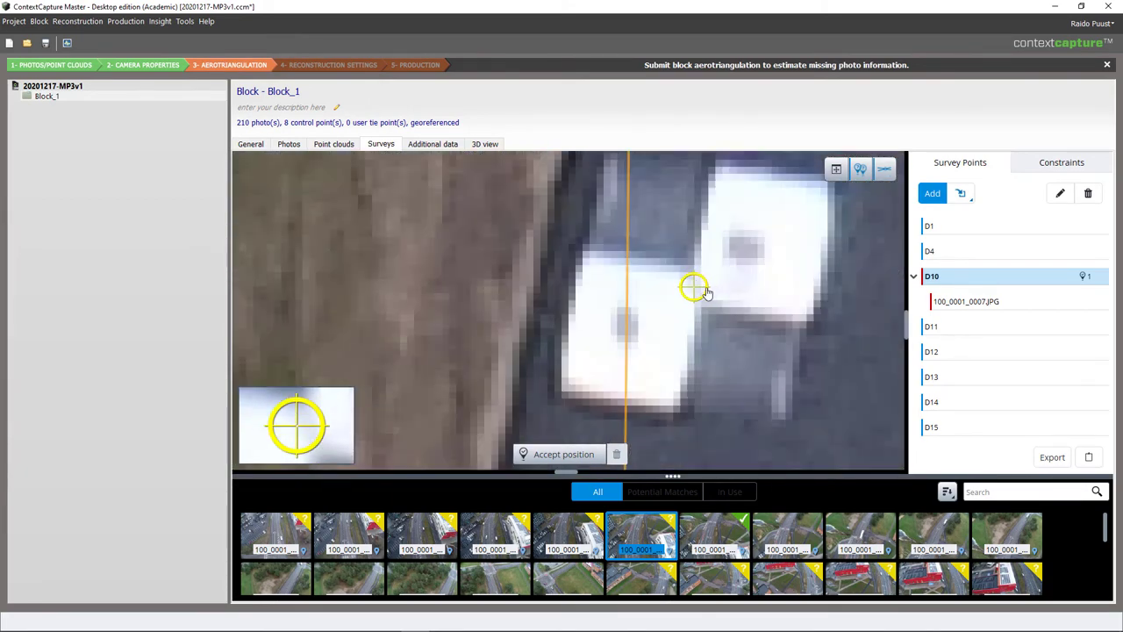
pyautogui.click(564, 454)
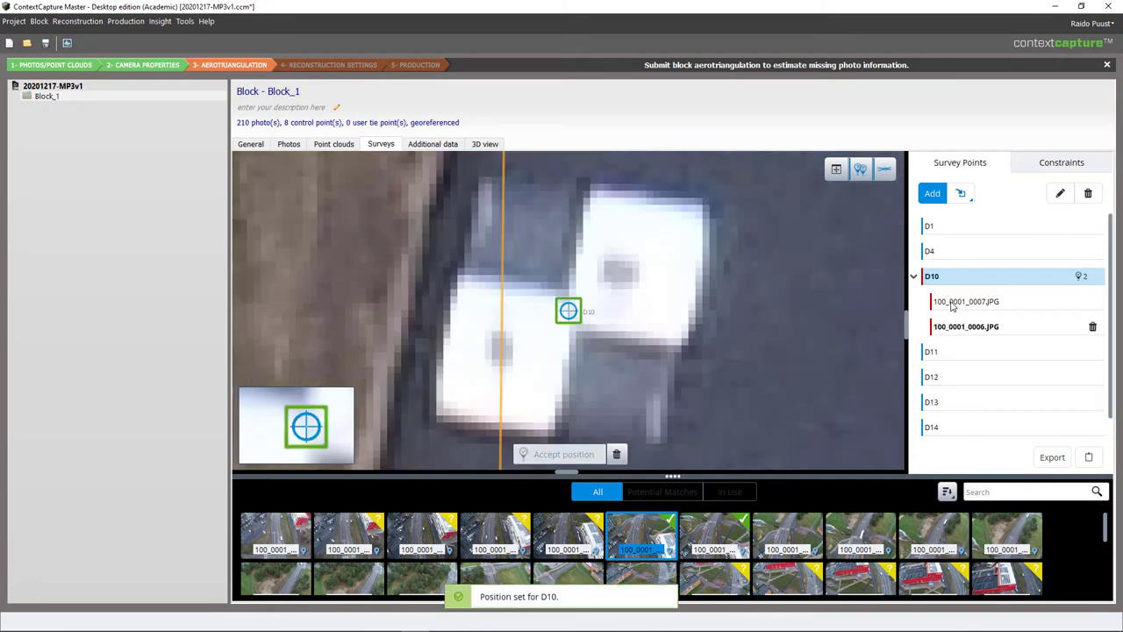
pyautogui.moveTo(626, 323)
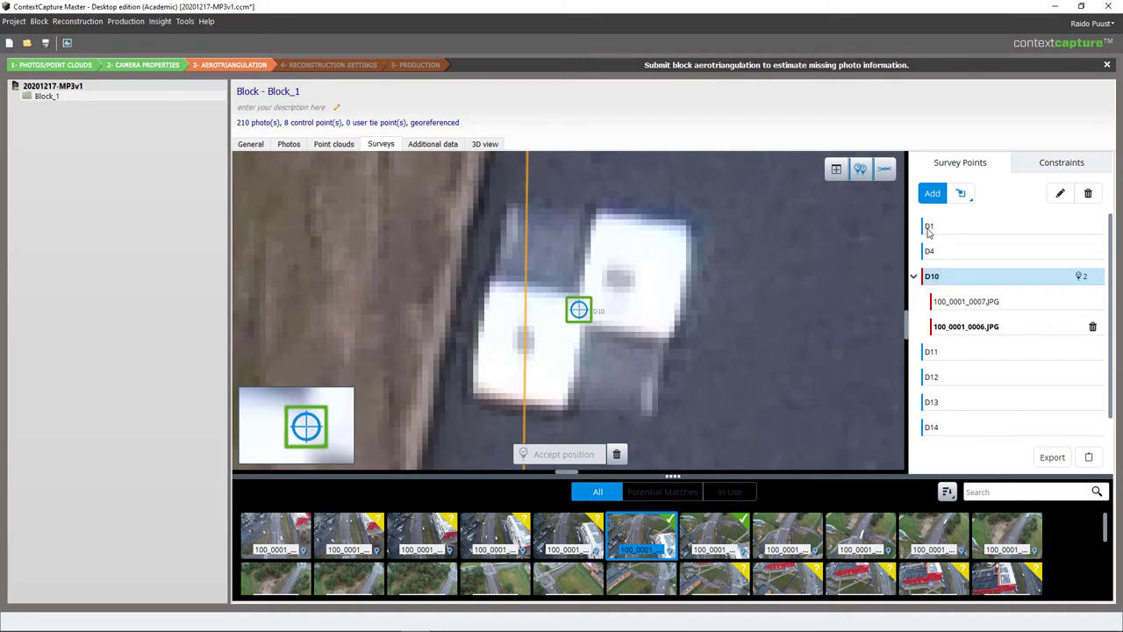
pyautogui.moveTo(929, 226)
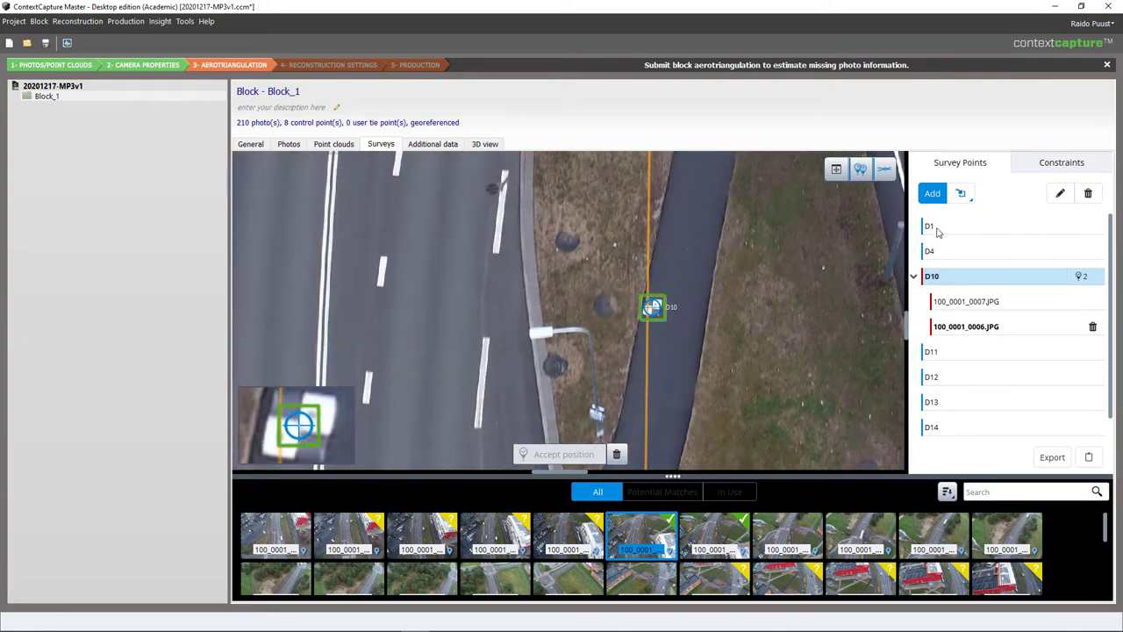
# Select D1, find its crossroads target and accept its position in 100_0001_0093.JPG.
pyautogui.click(929, 225)
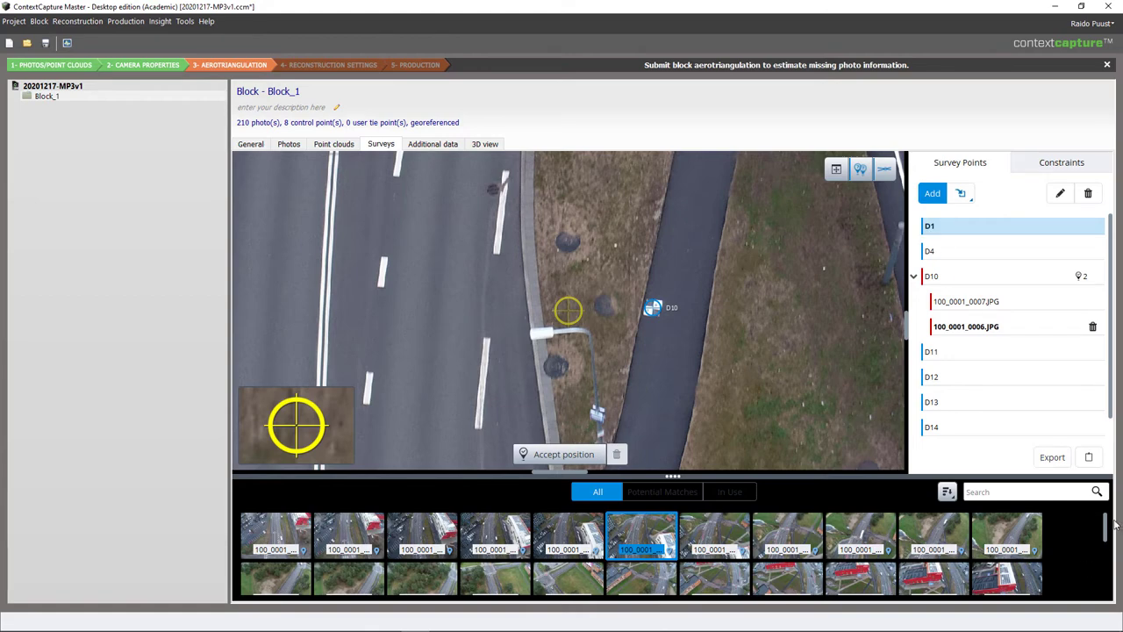
pyautogui.scroll(-3)
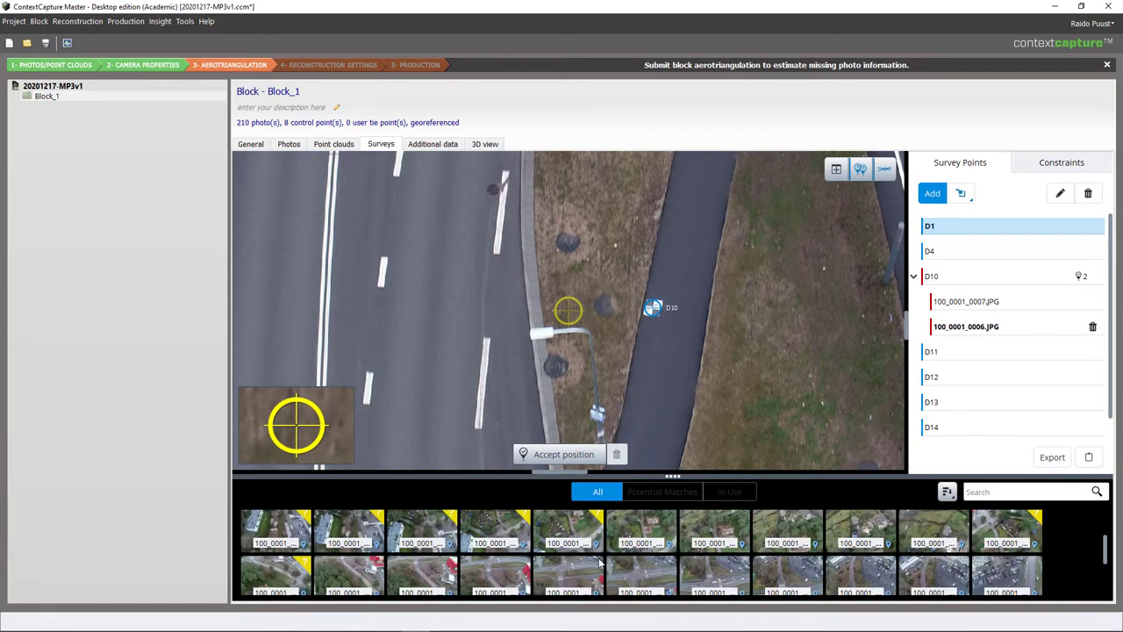
pyautogui.click(350, 536)
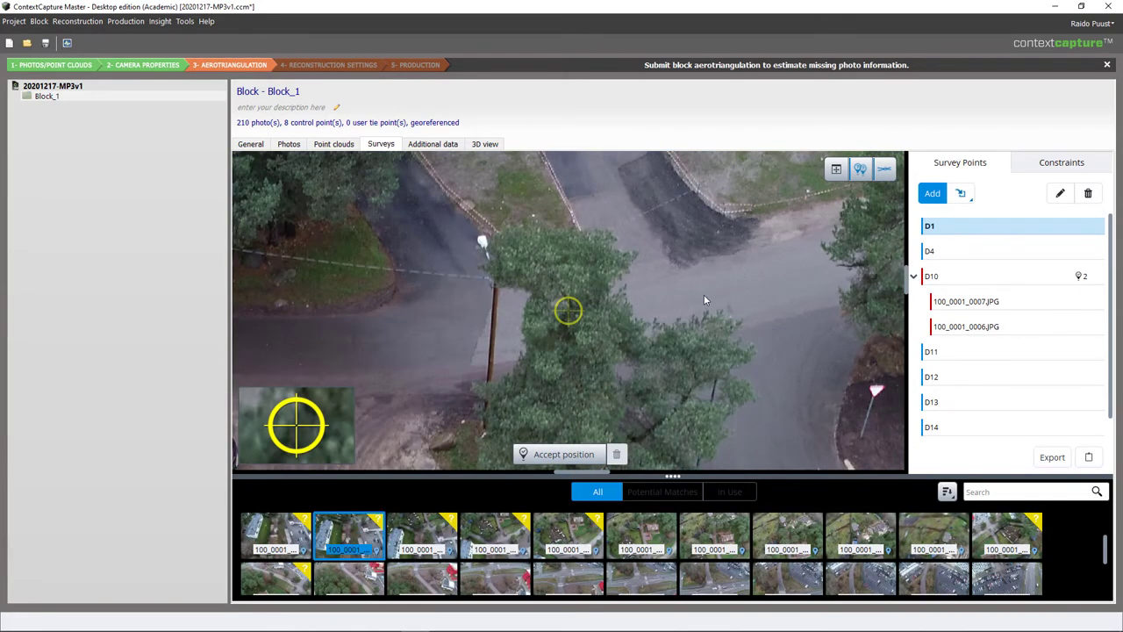
pyautogui.click(422, 536)
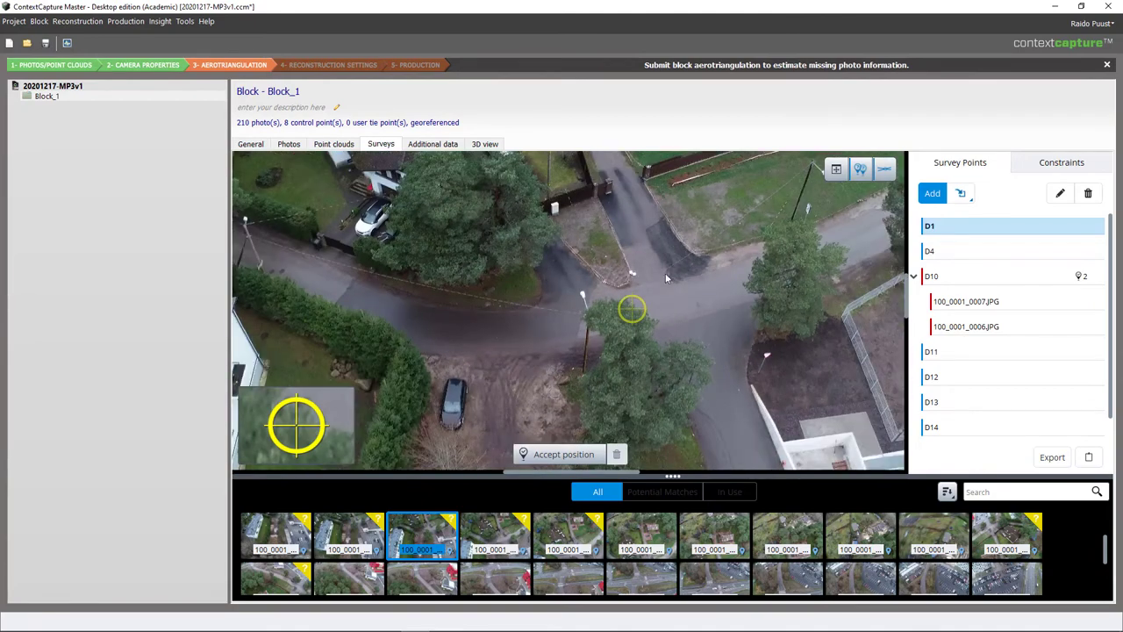
pyautogui.click(496, 535)
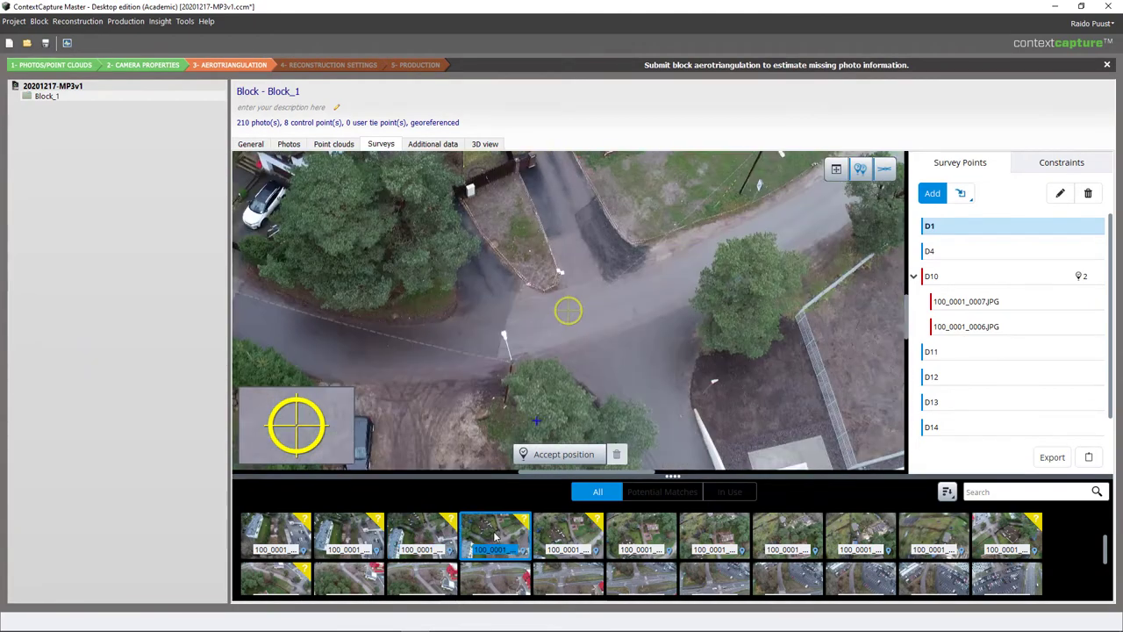
pyautogui.moveTo(562, 279)
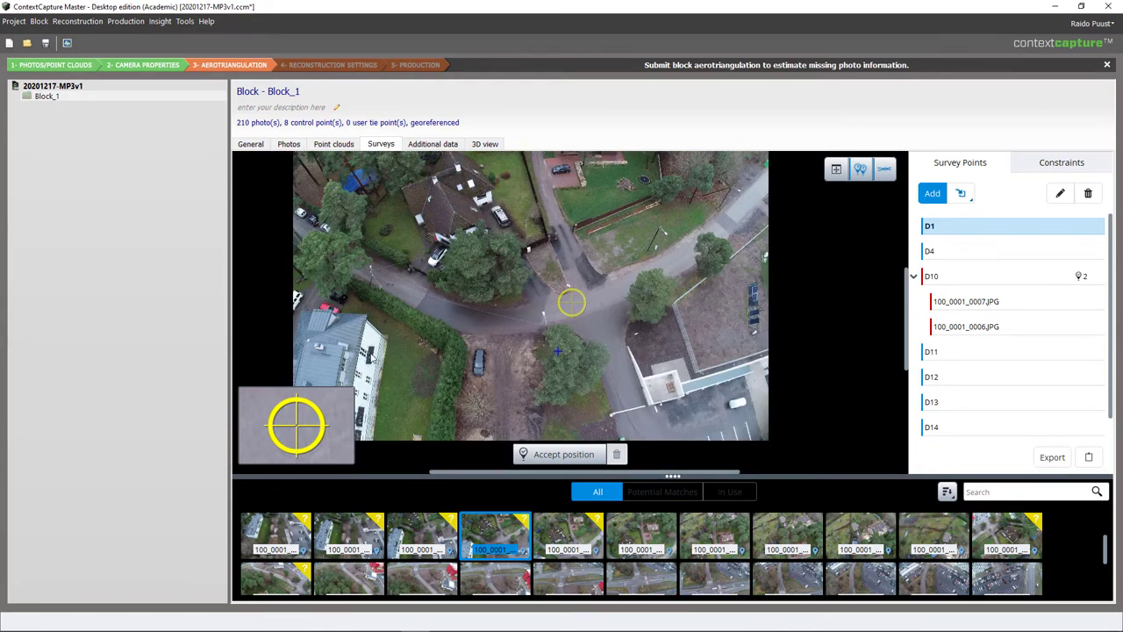
pyautogui.click(569, 536)
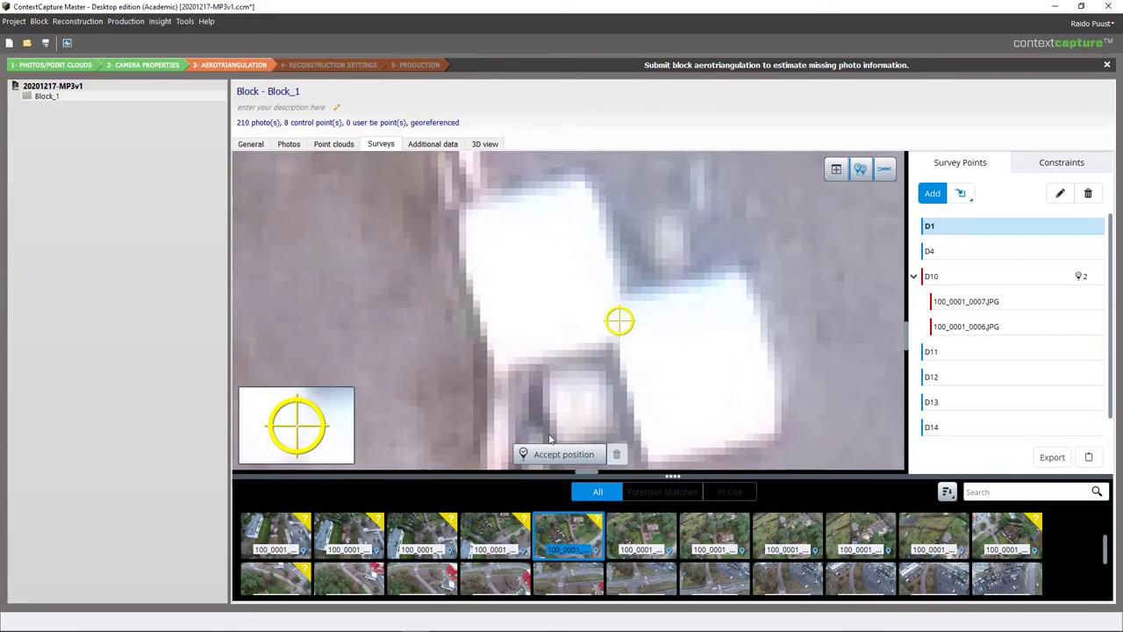
pyautogui.click(557, 454)
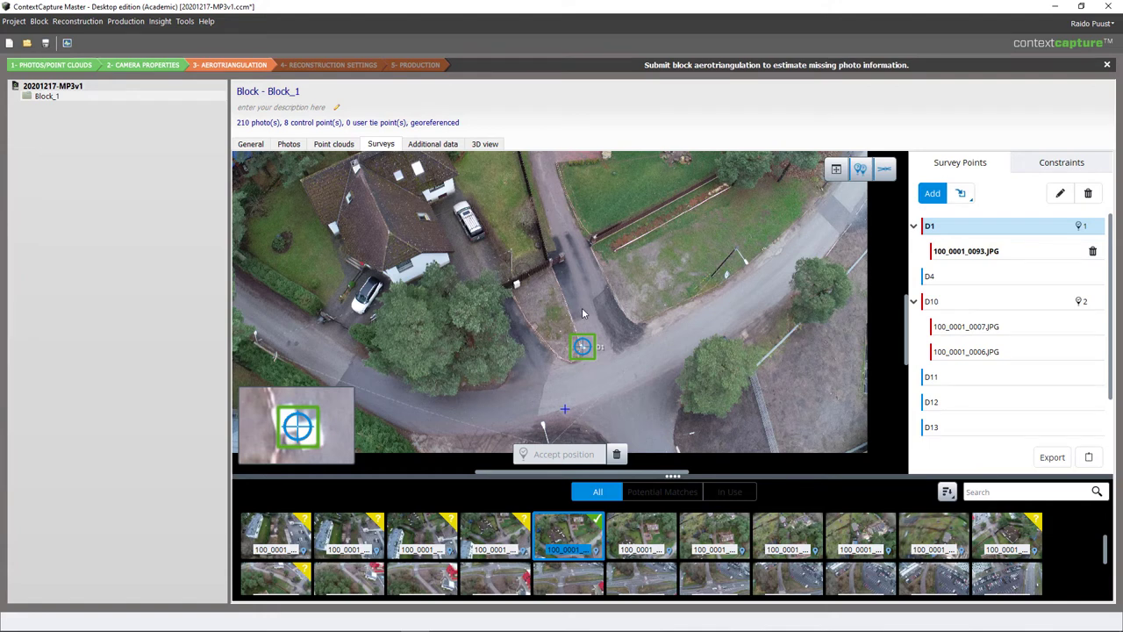
pyautogui.moveTo(634, 336)
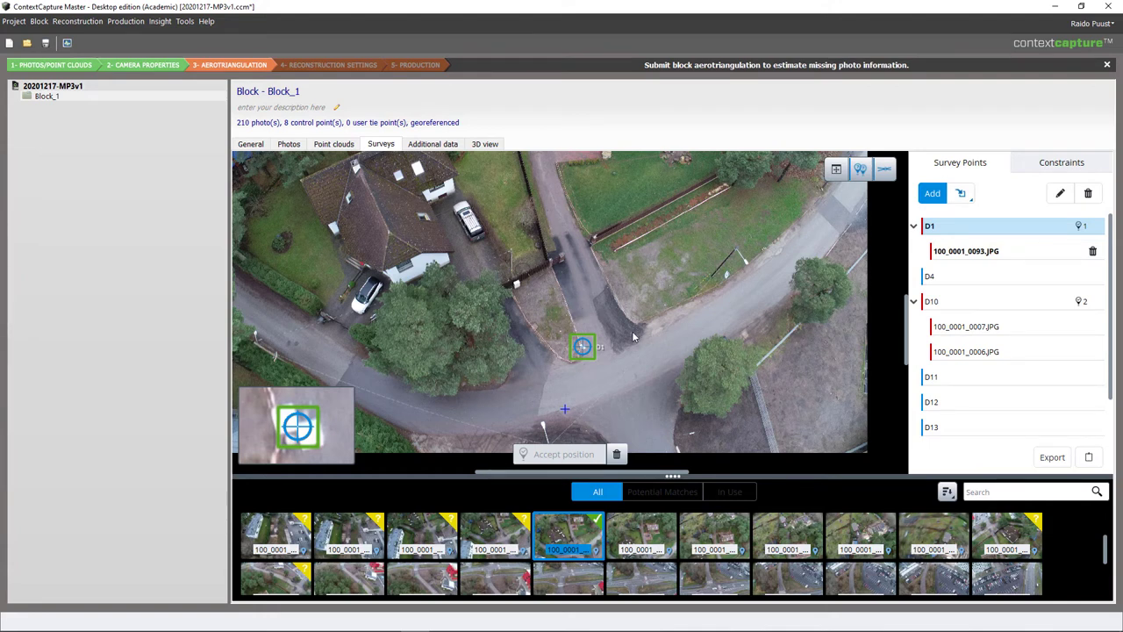
pyautogui.moveTo(1003, 229)
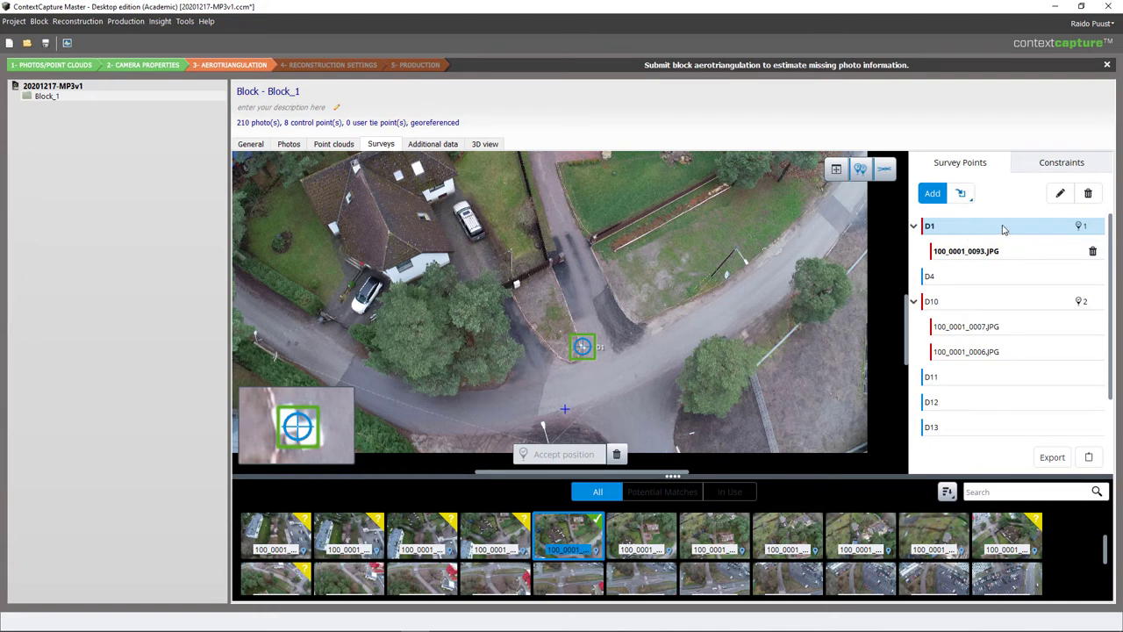
pyautogui.moveTo(1003, 227)
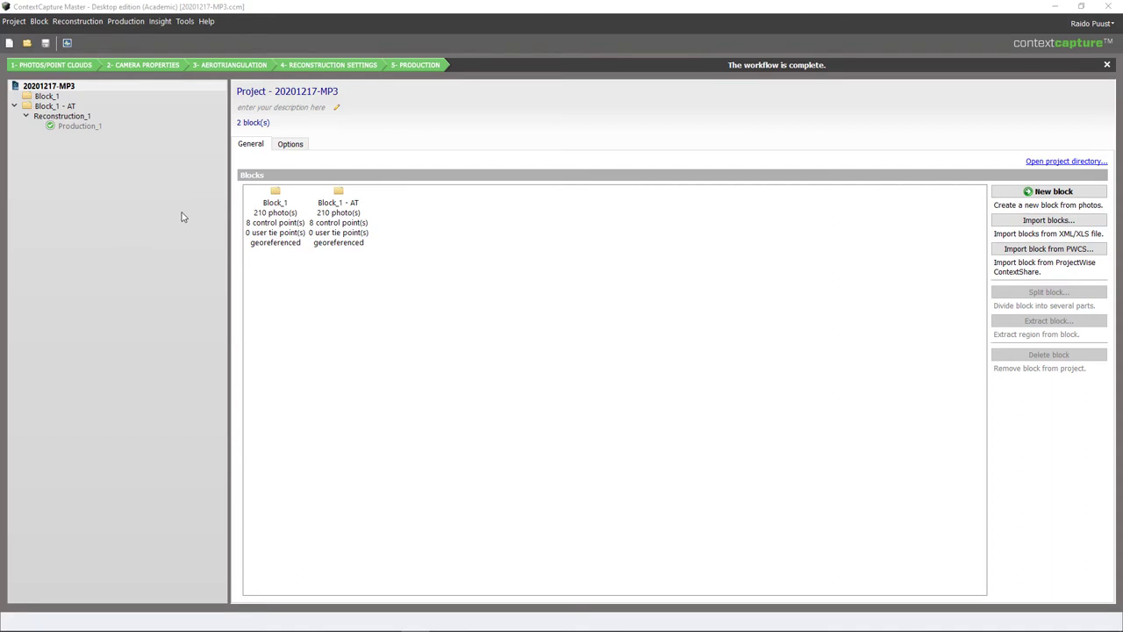
pyautogui.moveTo(105, 106)
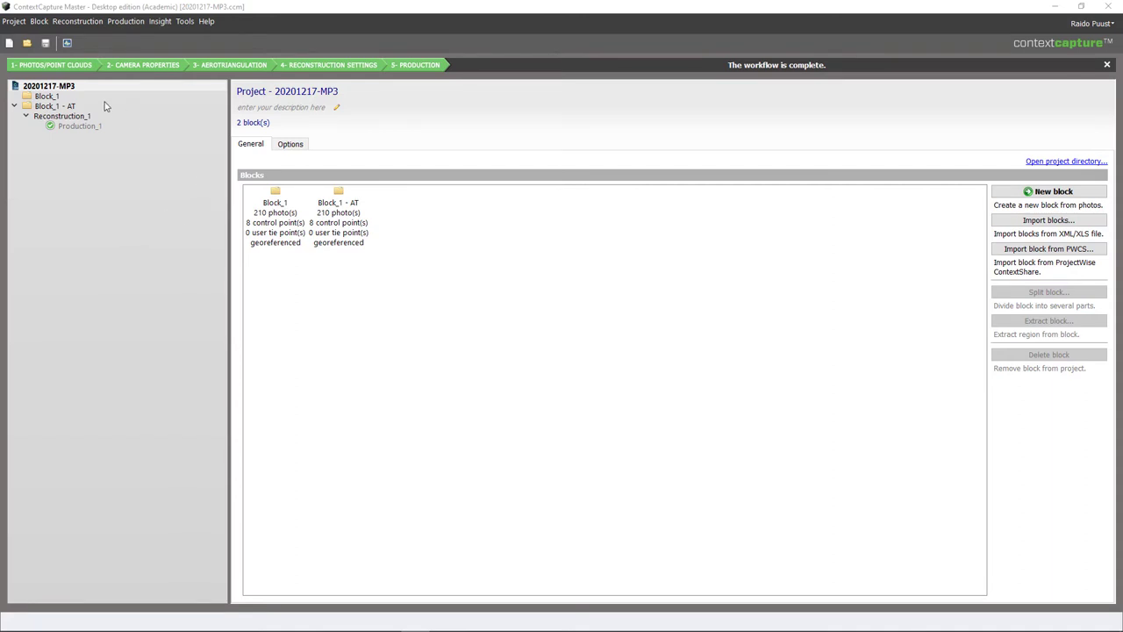
# Review D1's marked photo positions and errors in Block_1's survey points, then return to General.
pyautogui.click(47, 96)
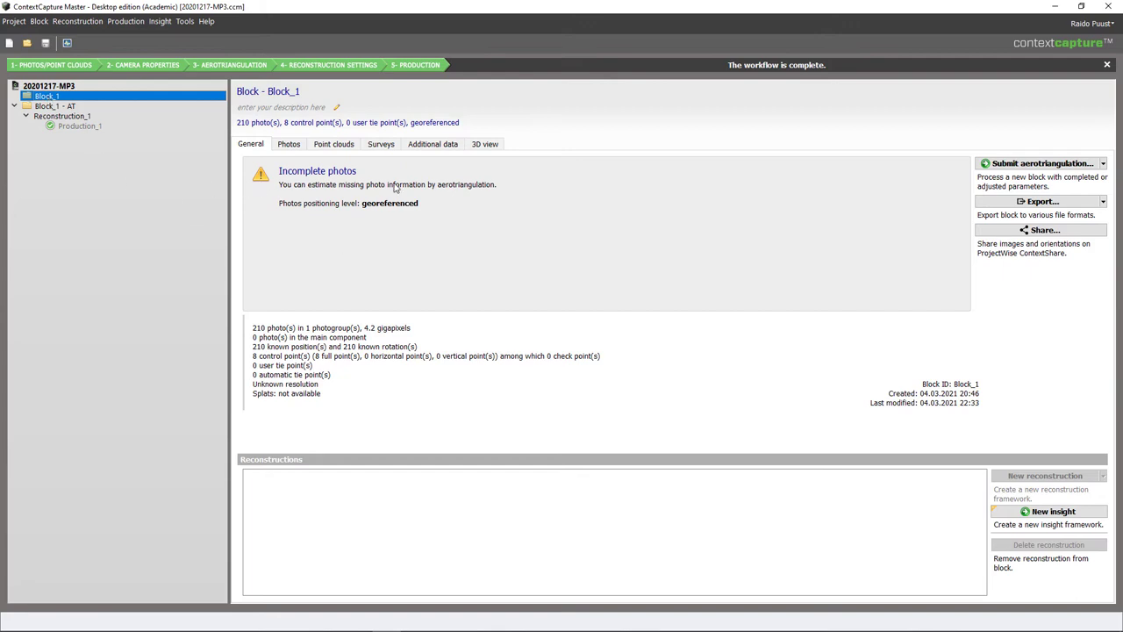
pyautogui.click(380, 144)
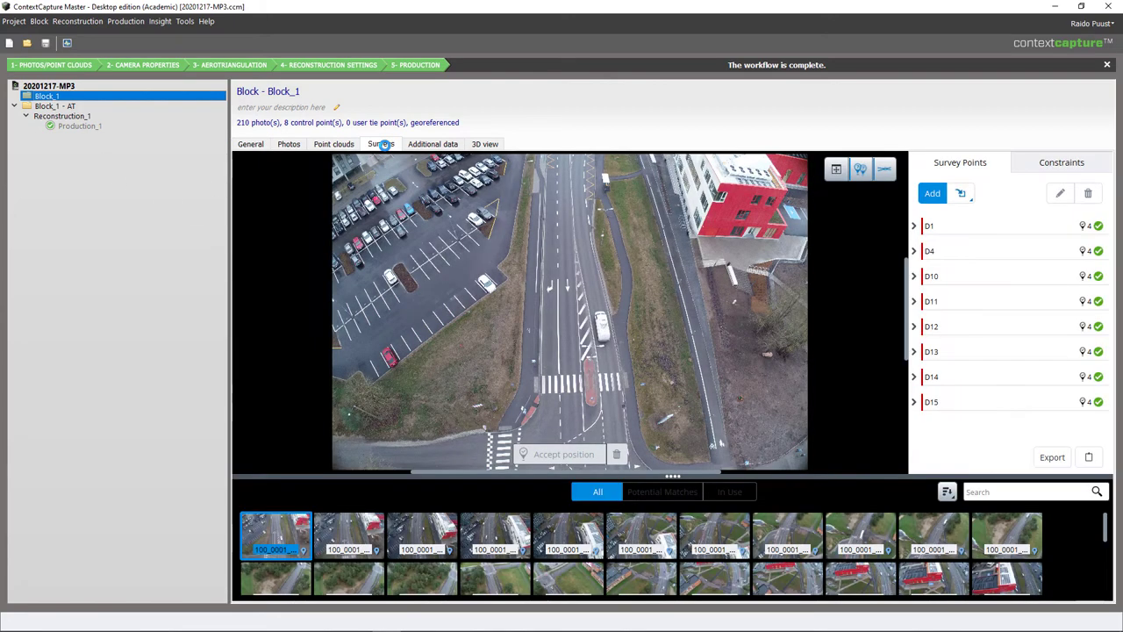
pyautogui.click(914, 226)
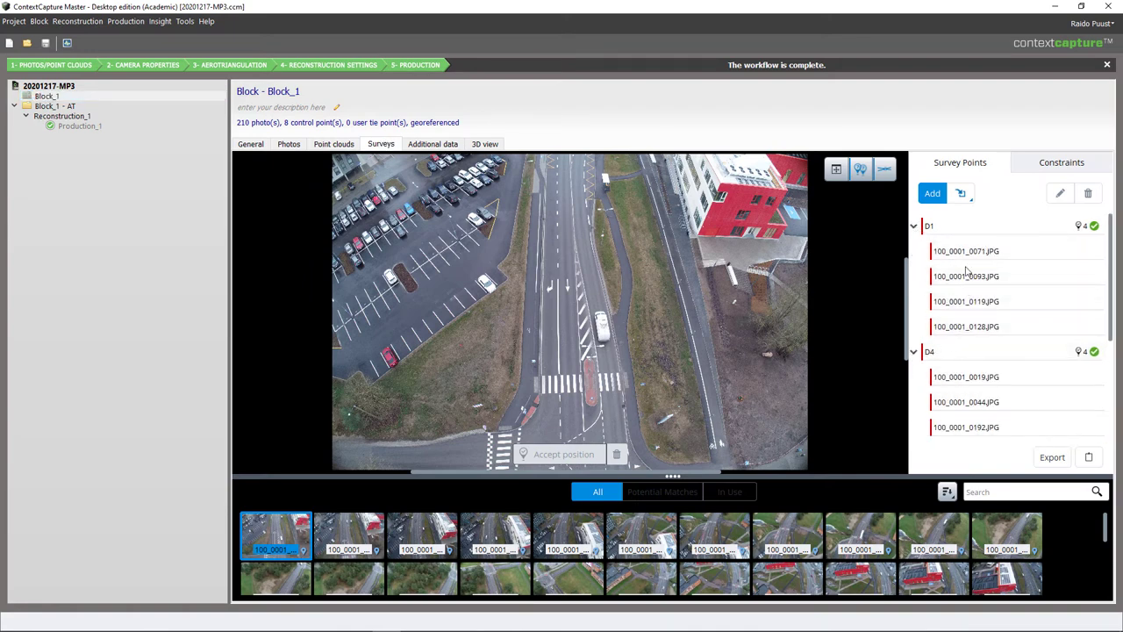
pyautogui.moveTo(966, 276)
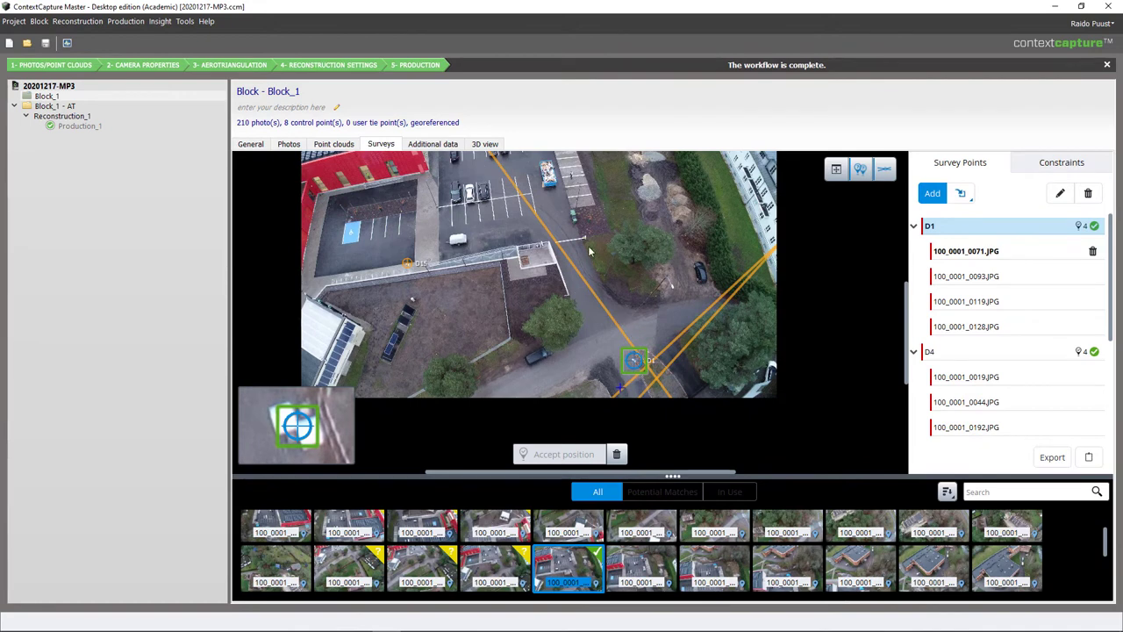
pyautogui.moveTo(601, 296)
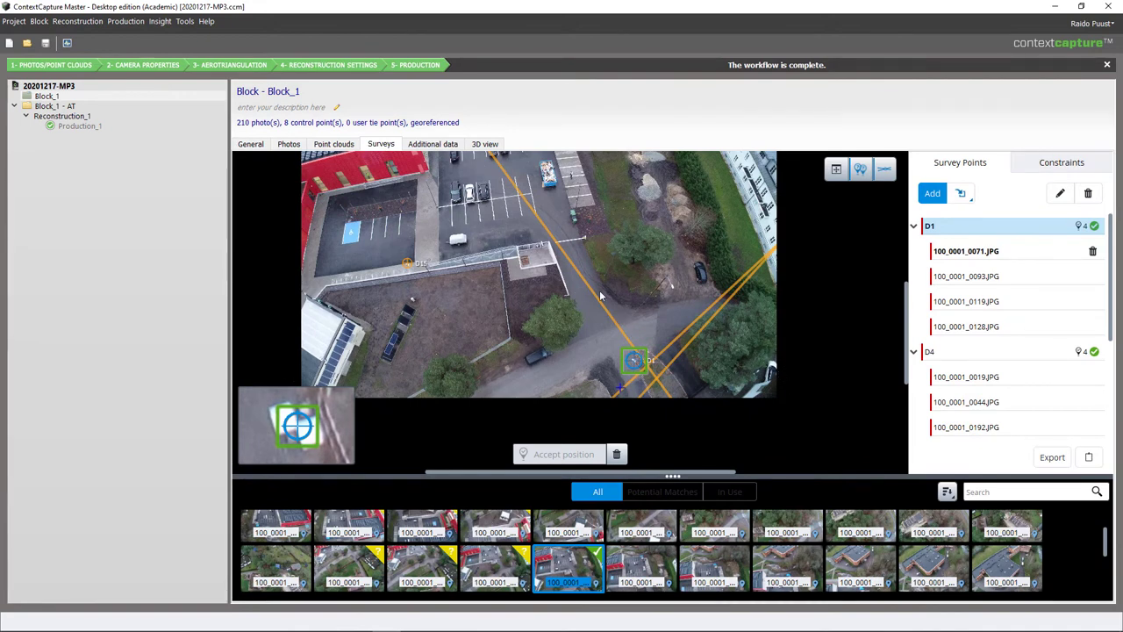
pyautogui.moveTo(981, 311)
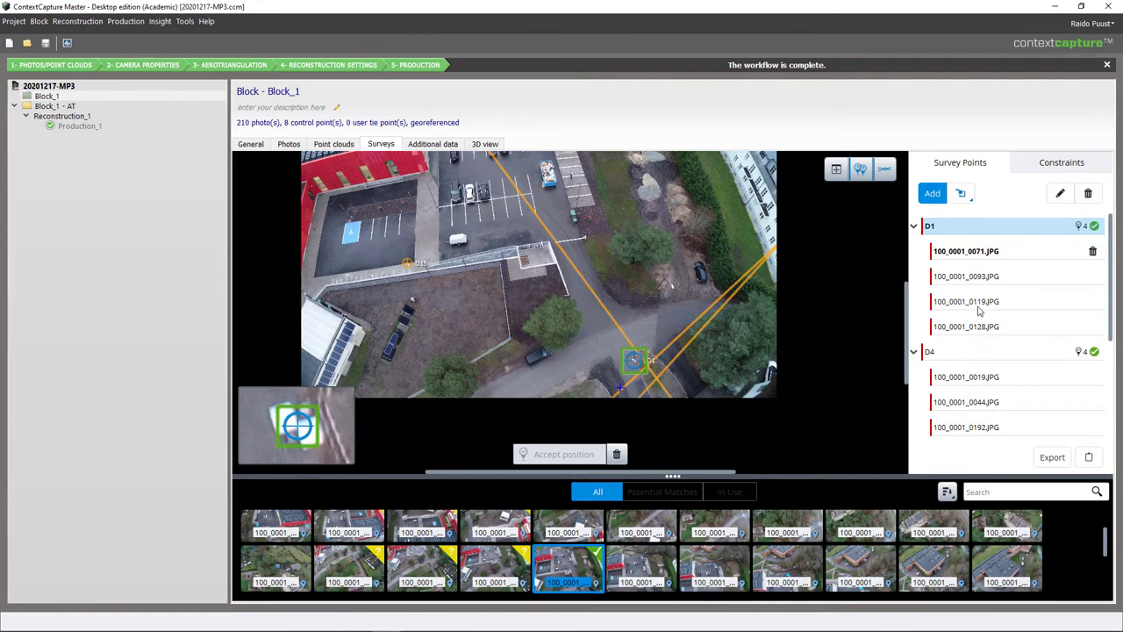
pyautogui.moveTo(981, 254)
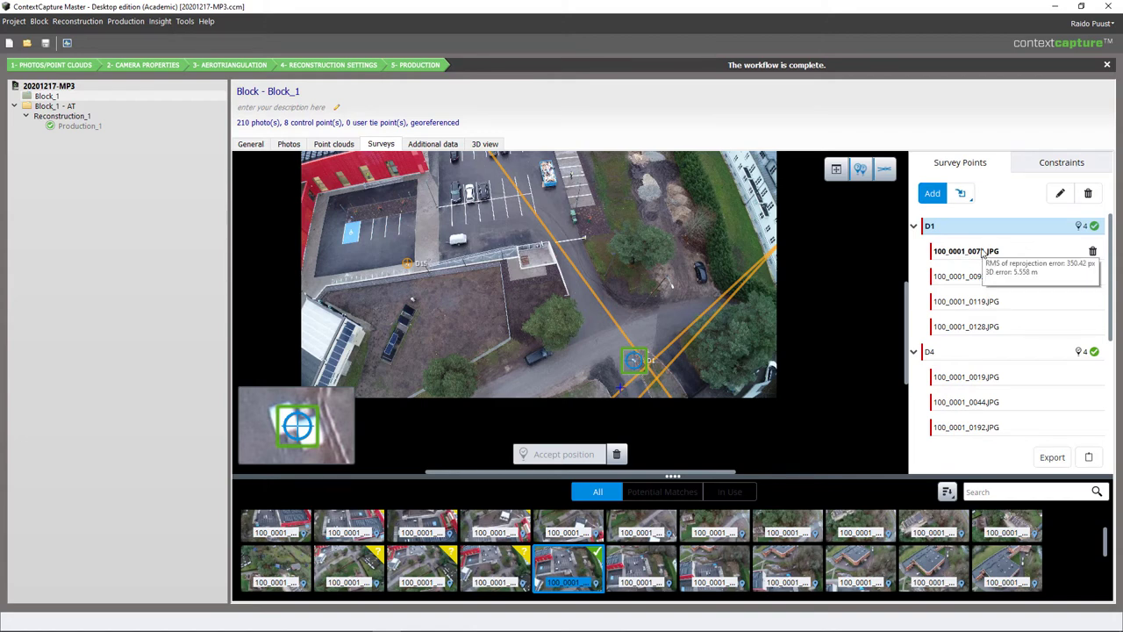
pyautogui.moveTo(1041, 246)
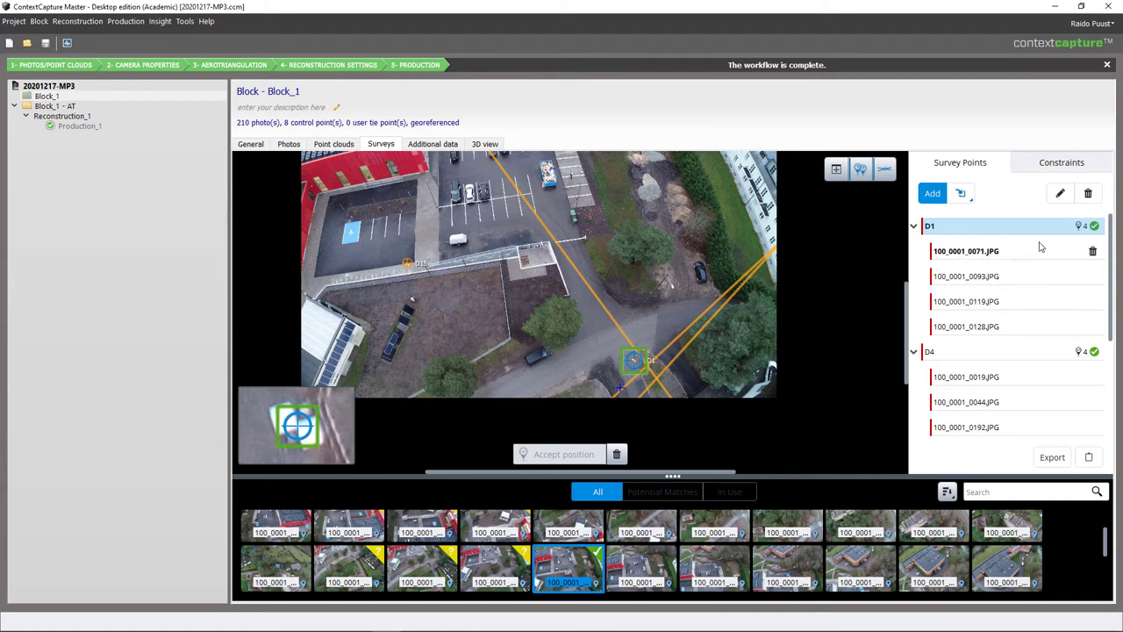
pyautogui.moveTo(1025, 256)
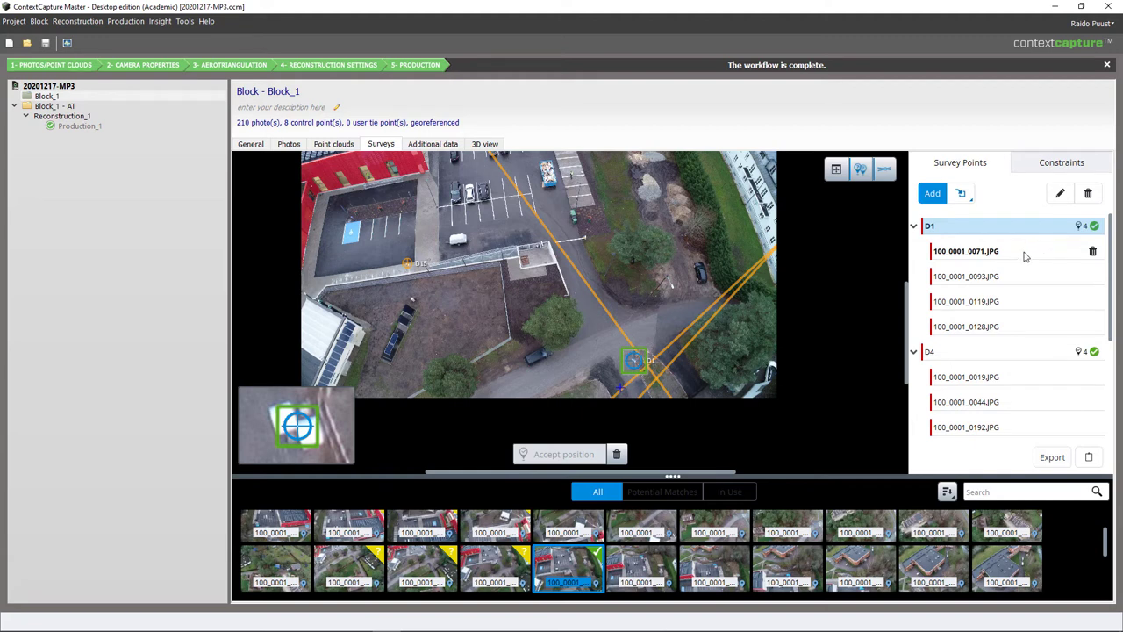
pyautogui.moveTo(946, 230)
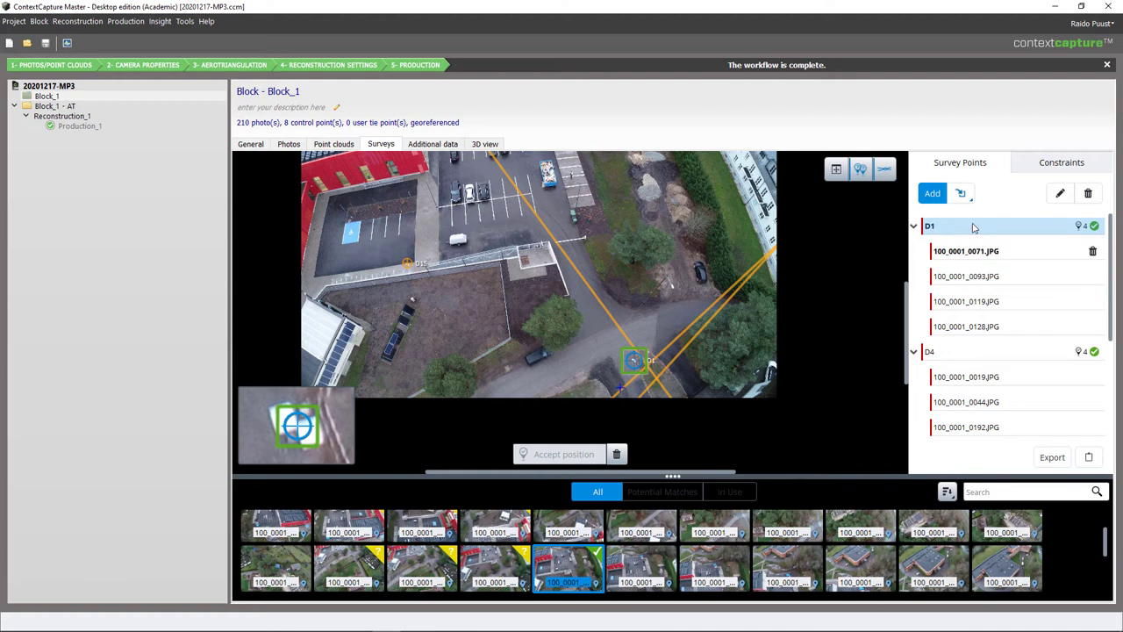
pyautogui.moveTo(965, 226)
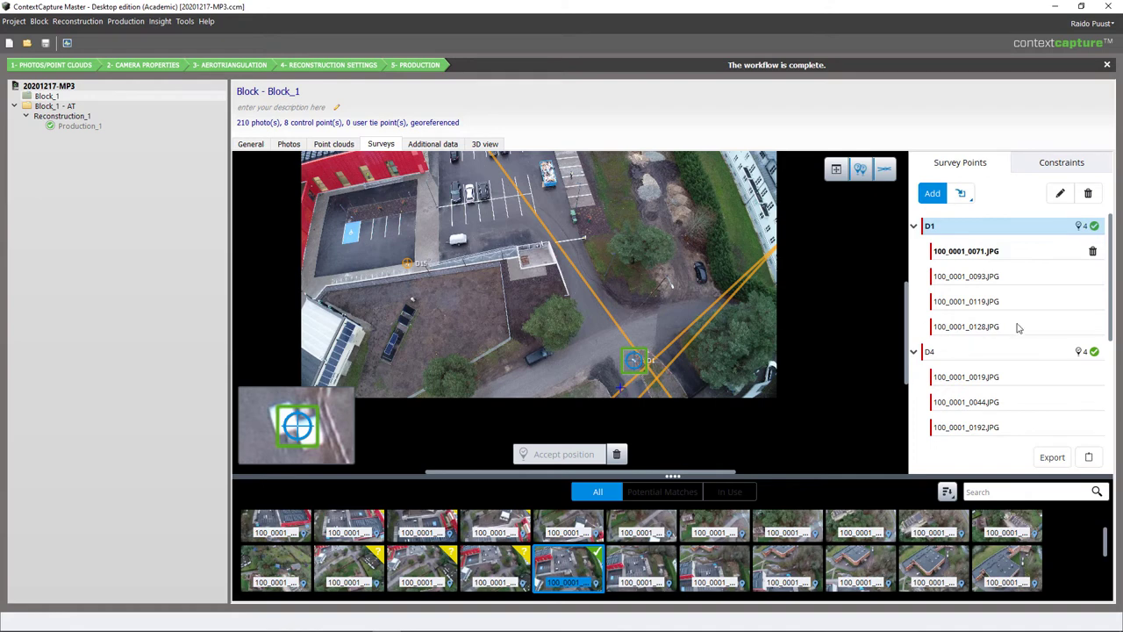
pyautogui.moveTo(993, 353)
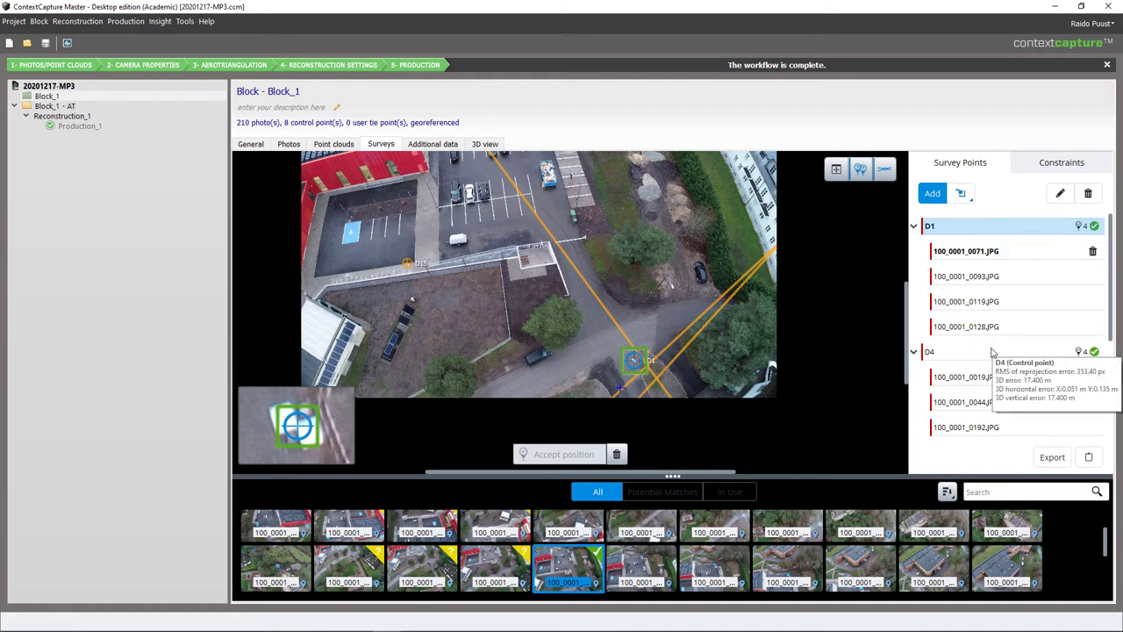
pyautogui.moveTo(970, 226)
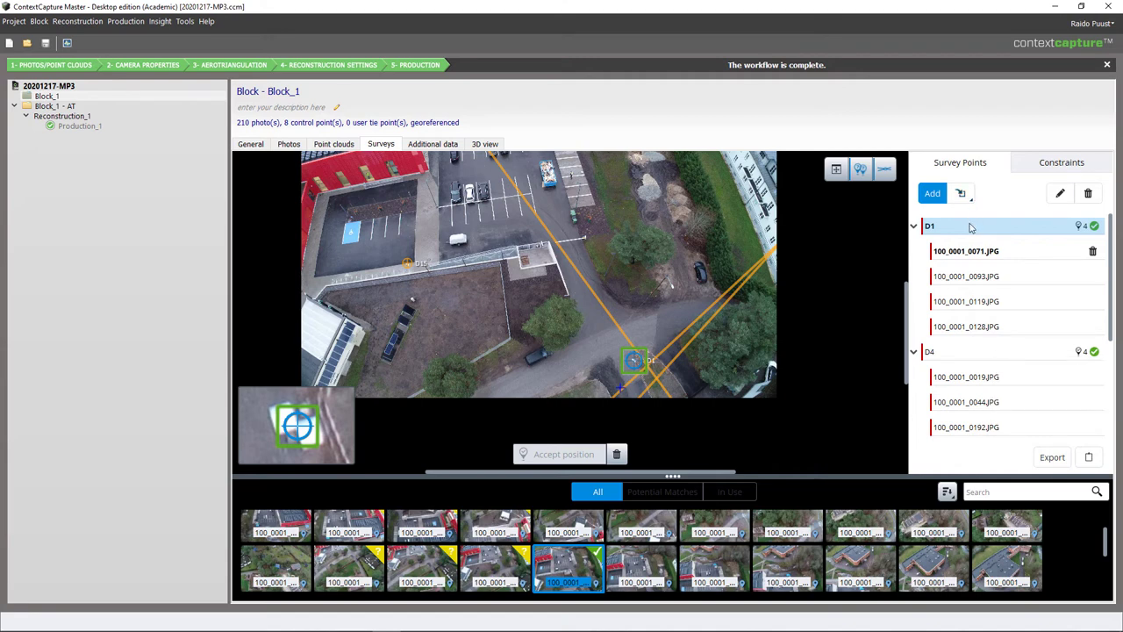
pyautogui.moveTo(969, 225)
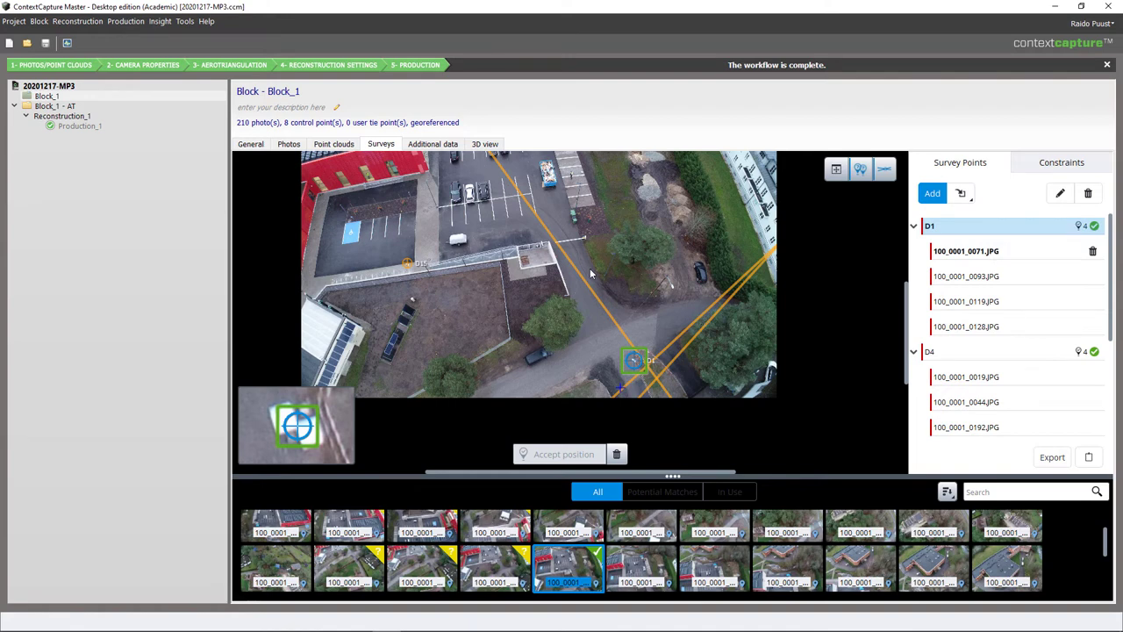
pyautogui.moveTo(634, 383)
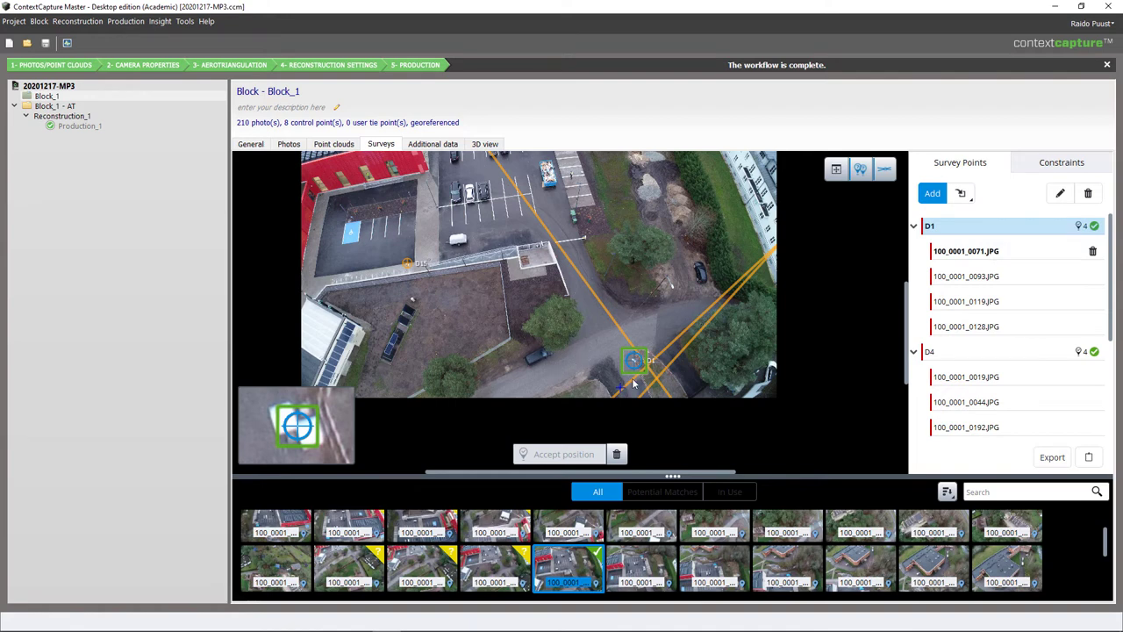
pyautogui.moveTo(637, 294)
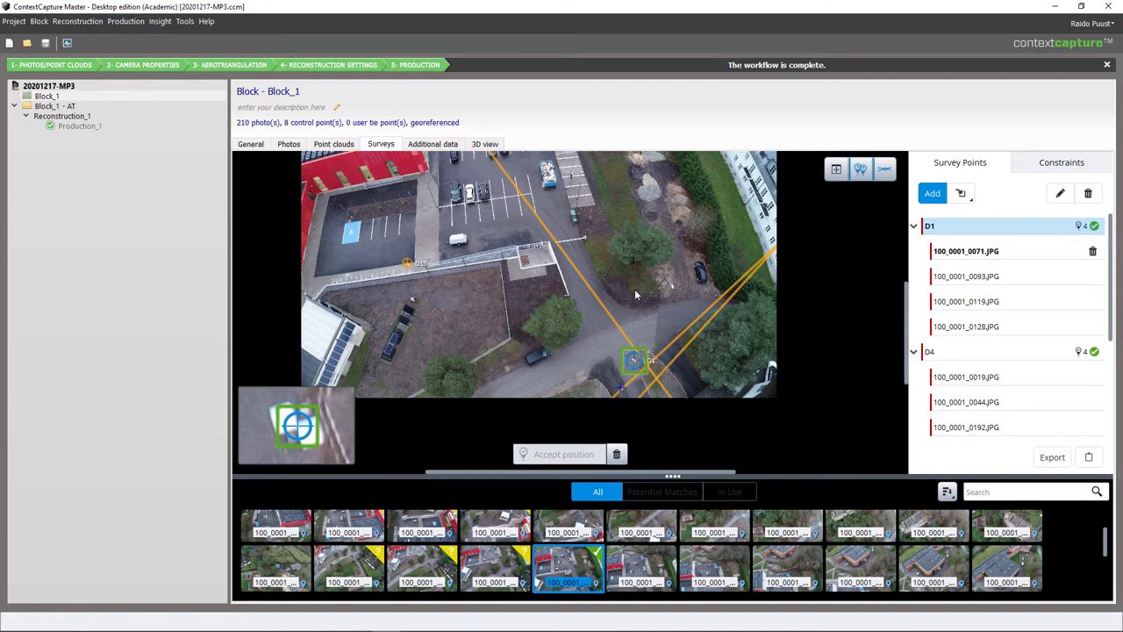
pyautogui.moveTo(636, 307)
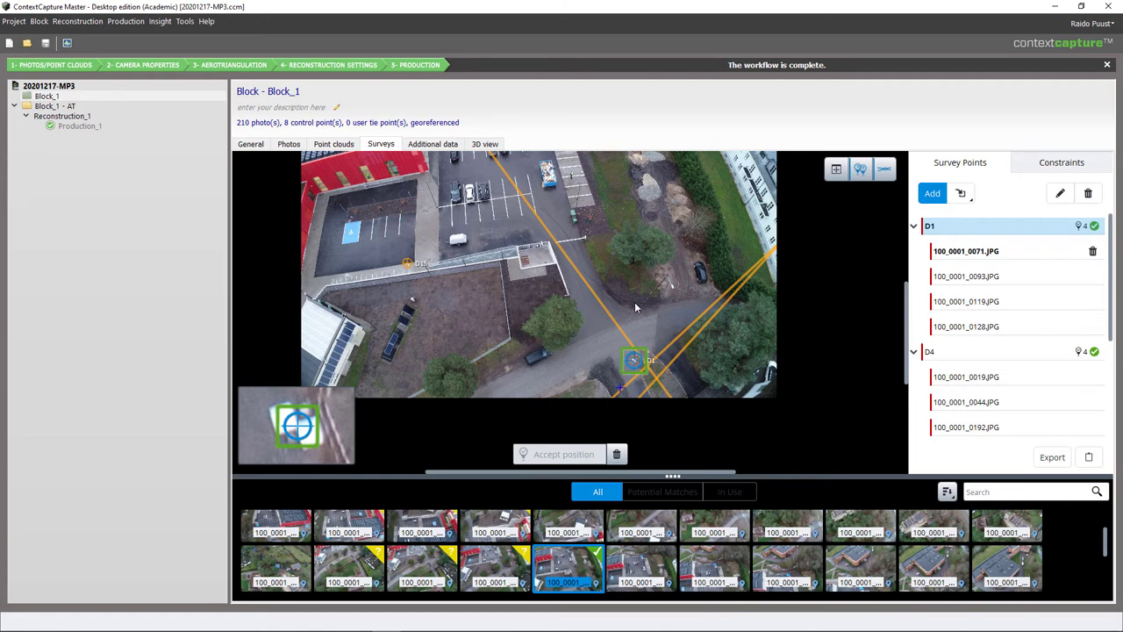
pyautogui.moveTo(539, 265)
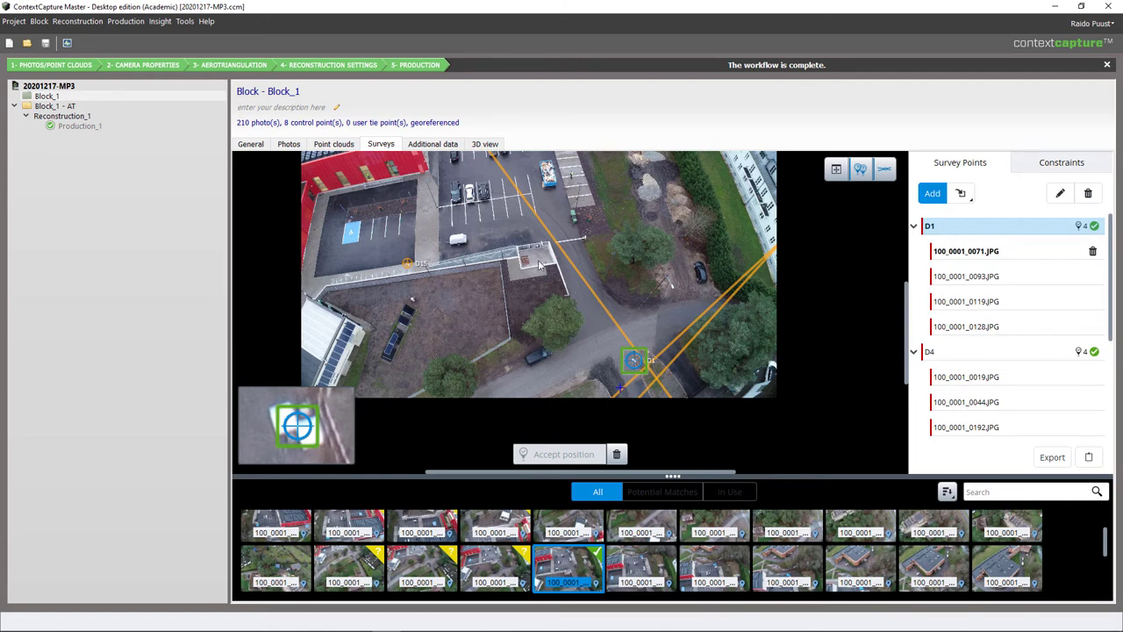
pyautogui.click(250, 144)
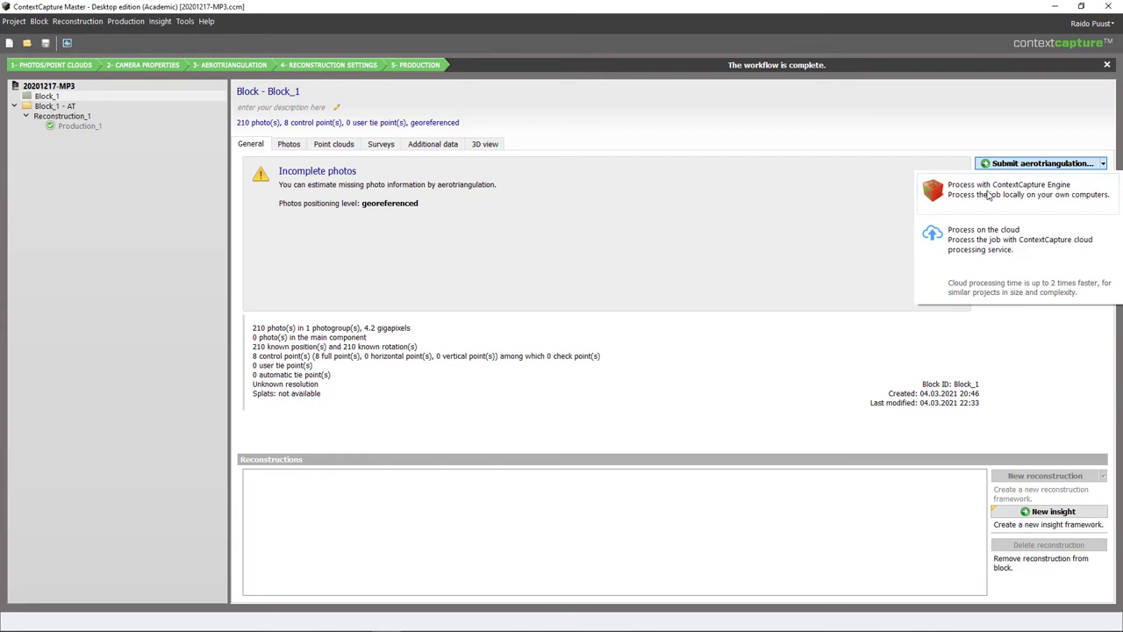
# Start local Engine aerotriangulation adjusted to control points with final rigid registration on them.
pyautogui.click(1010, 188)
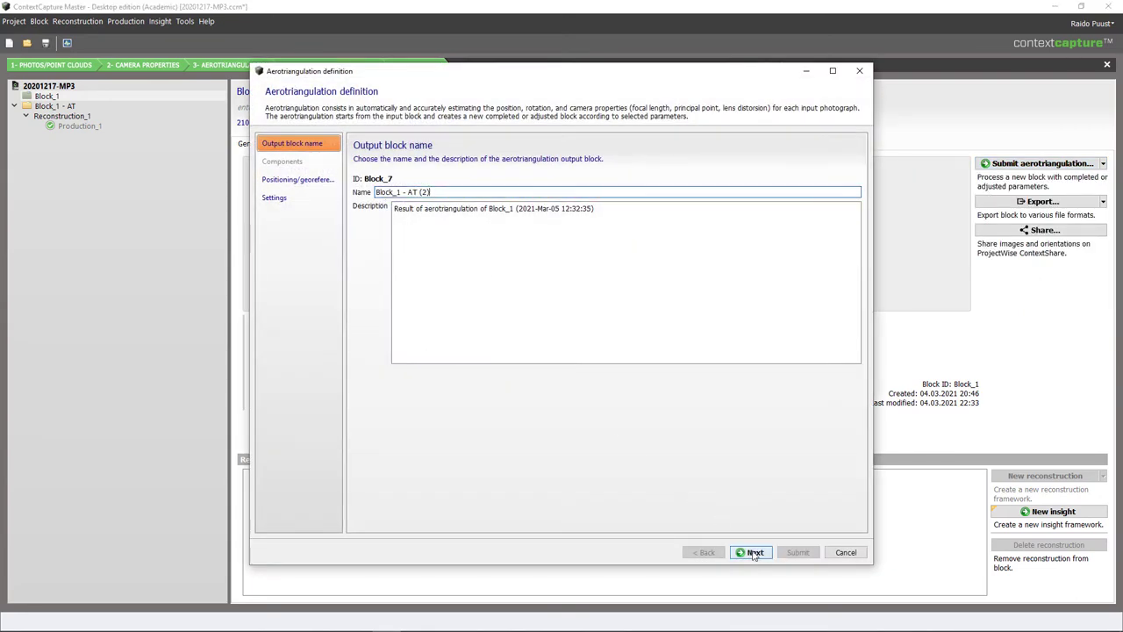
pyautogui.click(751, 552)
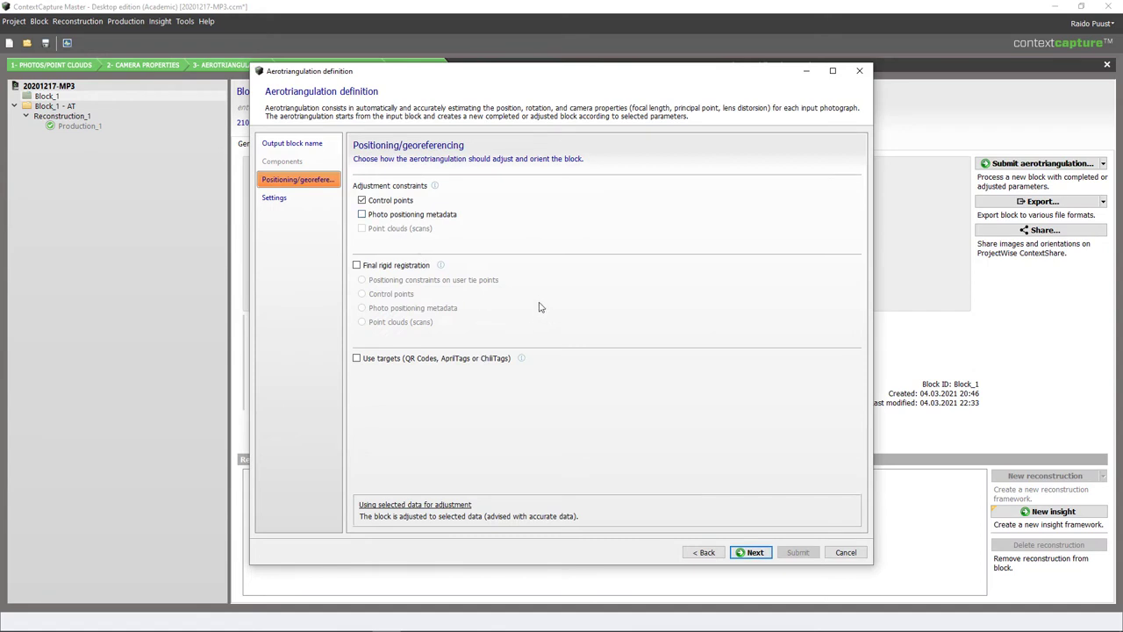
pyautogui.click(362, 200)
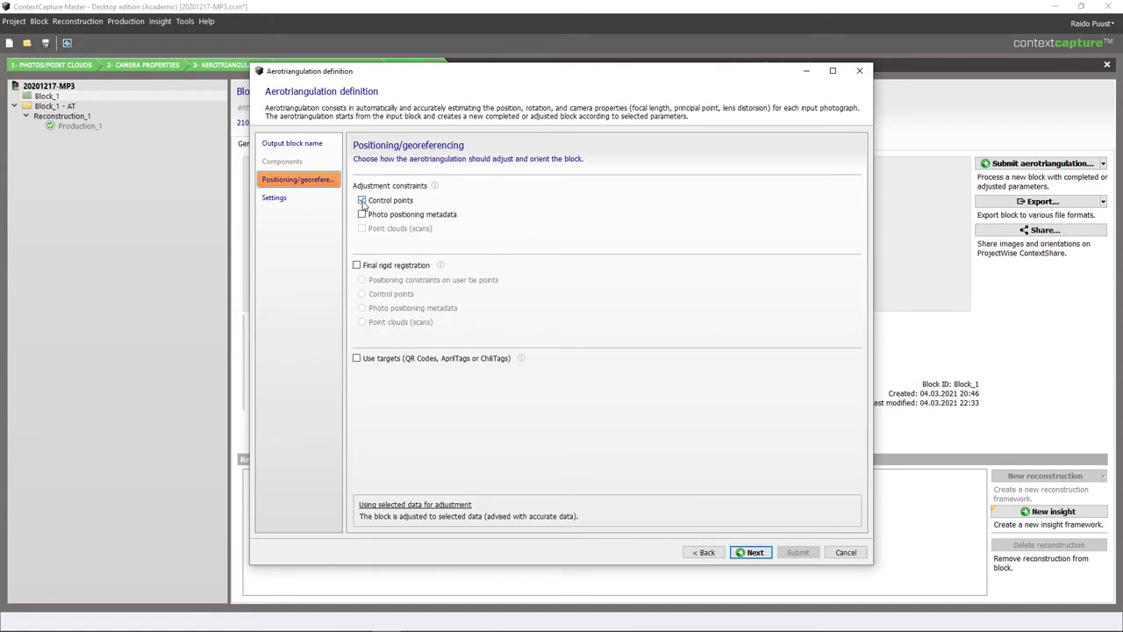
pyautogui.click(362, 201)
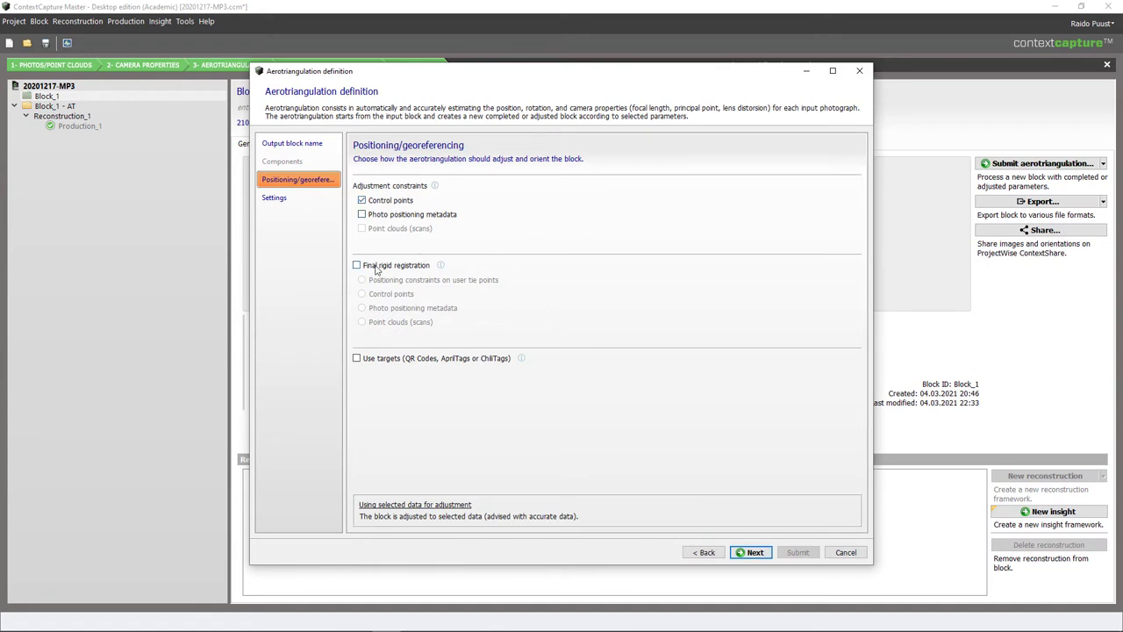
pyautogui.click(358, 265)
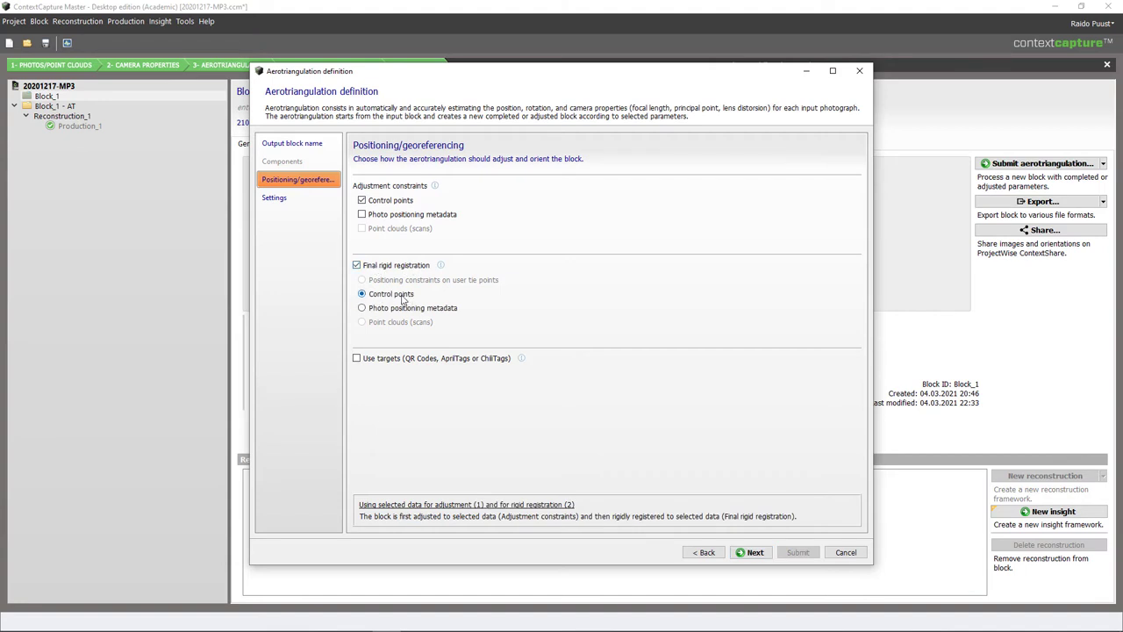
pyautogui.click(274, 197)
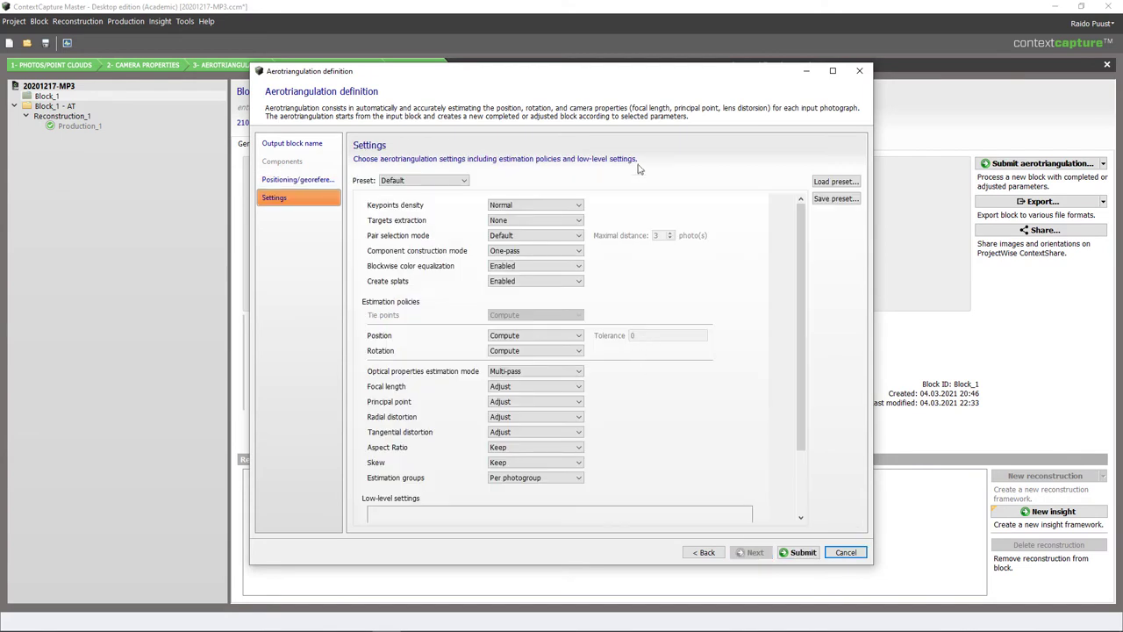
pyautogui.moveTo(645, 253)
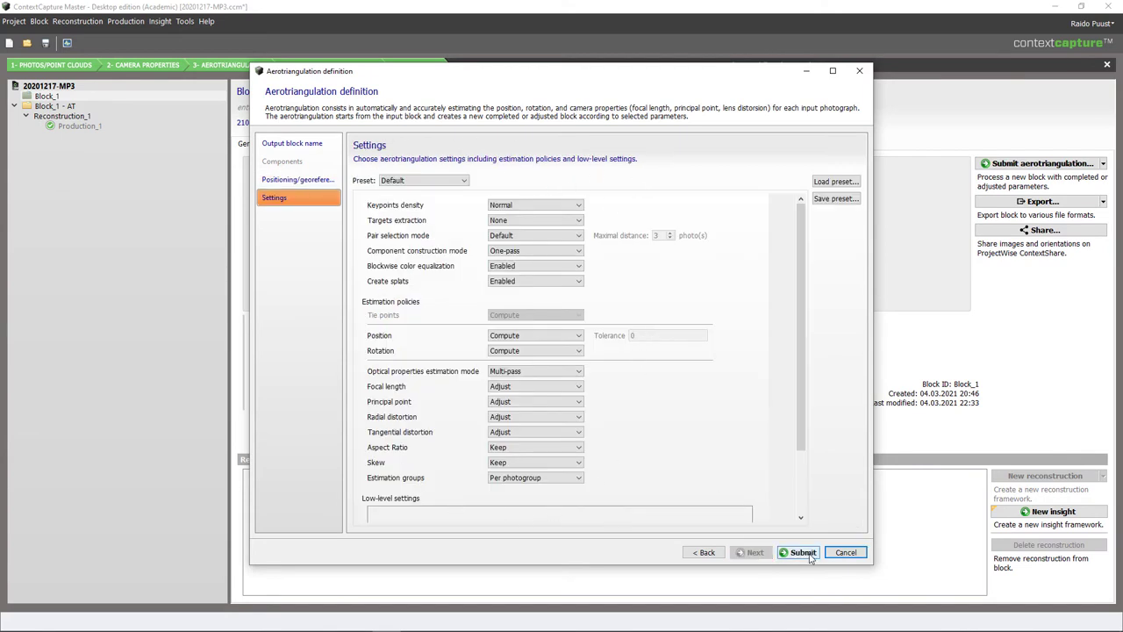
pyautogui.moveTo(825, 481)
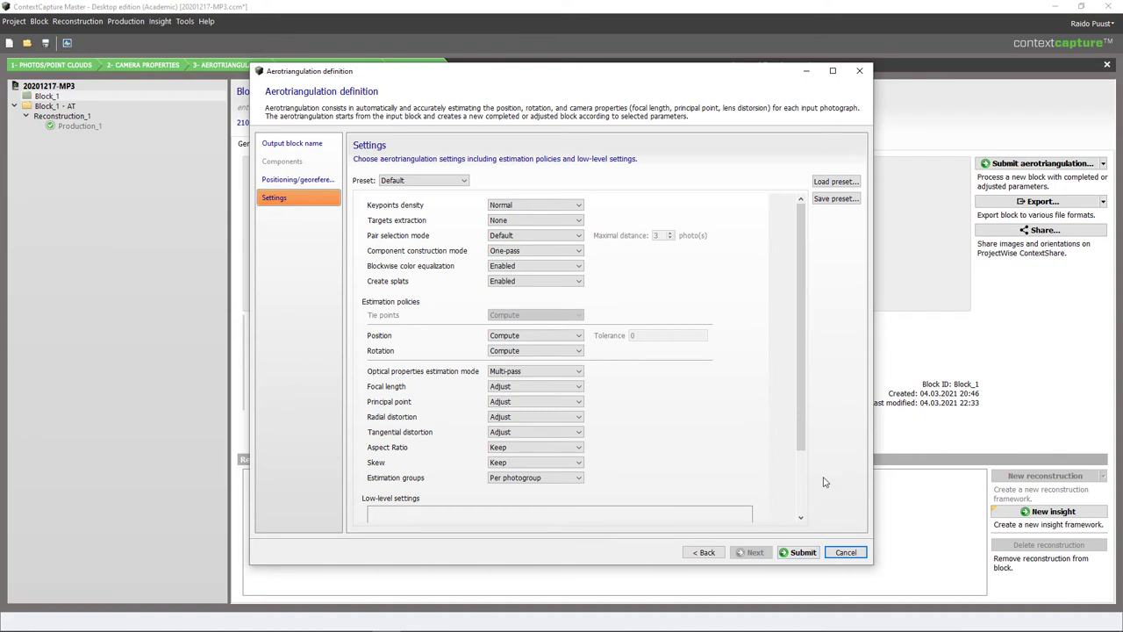
pyautogui.moveTo(800, 552)
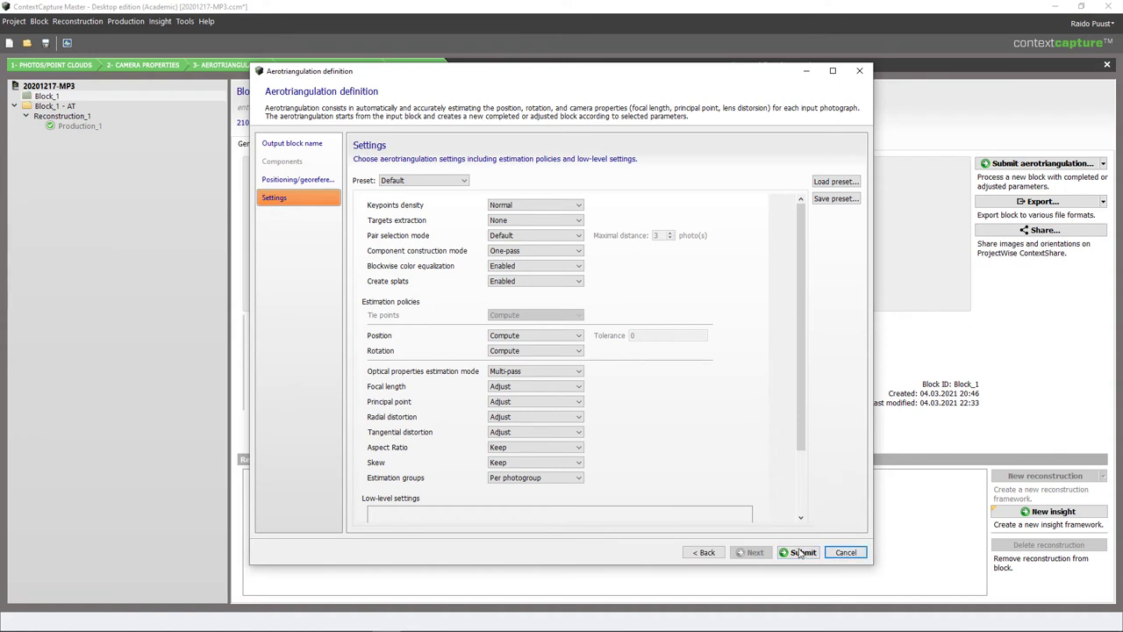
pyautogui.moveTo(721, 475)
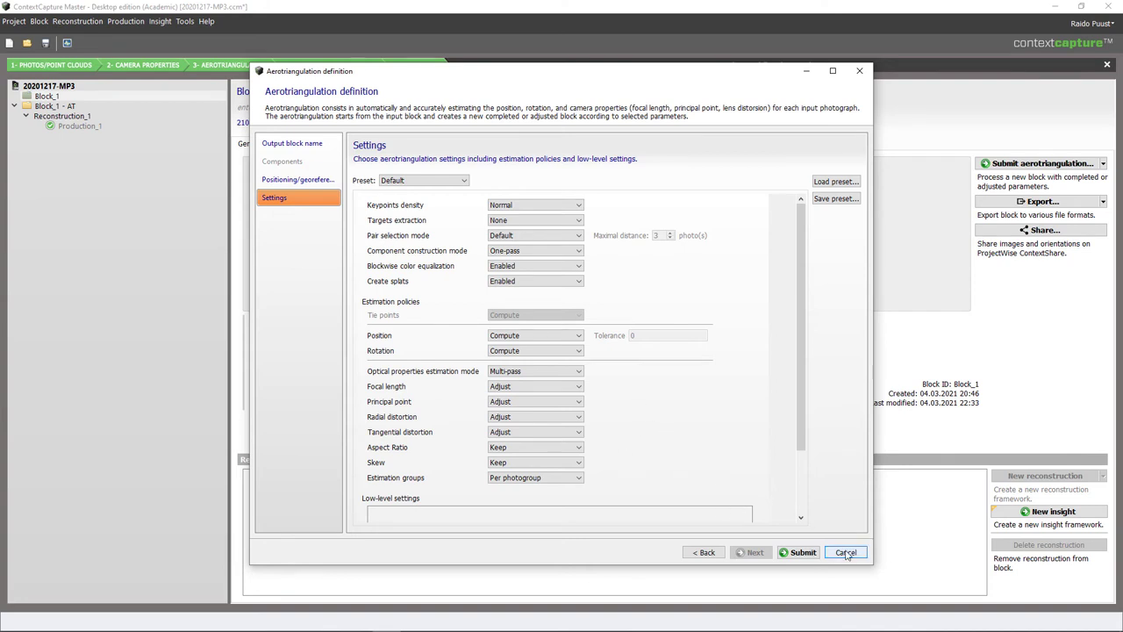
pyautogui.click(845, 552)
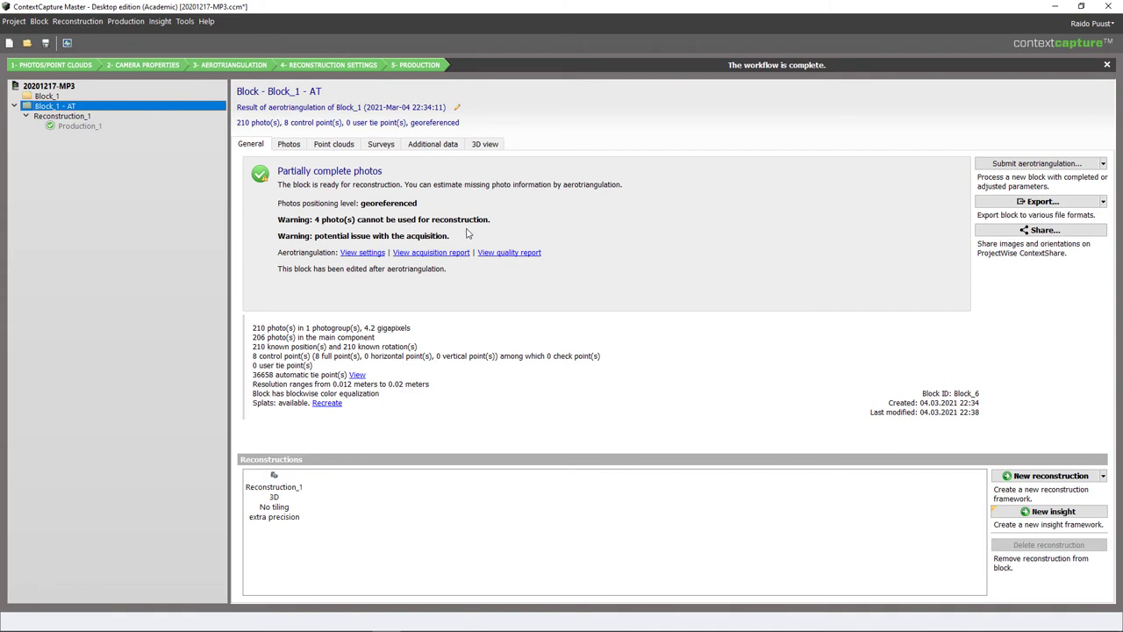
pyautogui.moveTo(447, 226)
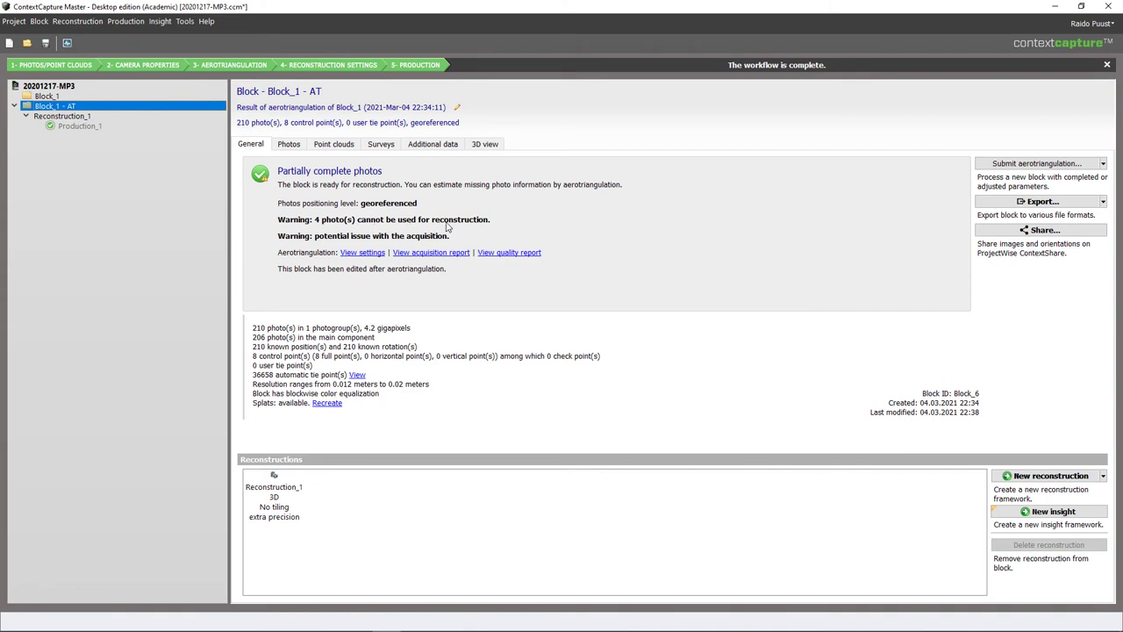
pyautogui.moveTo(524, 235)
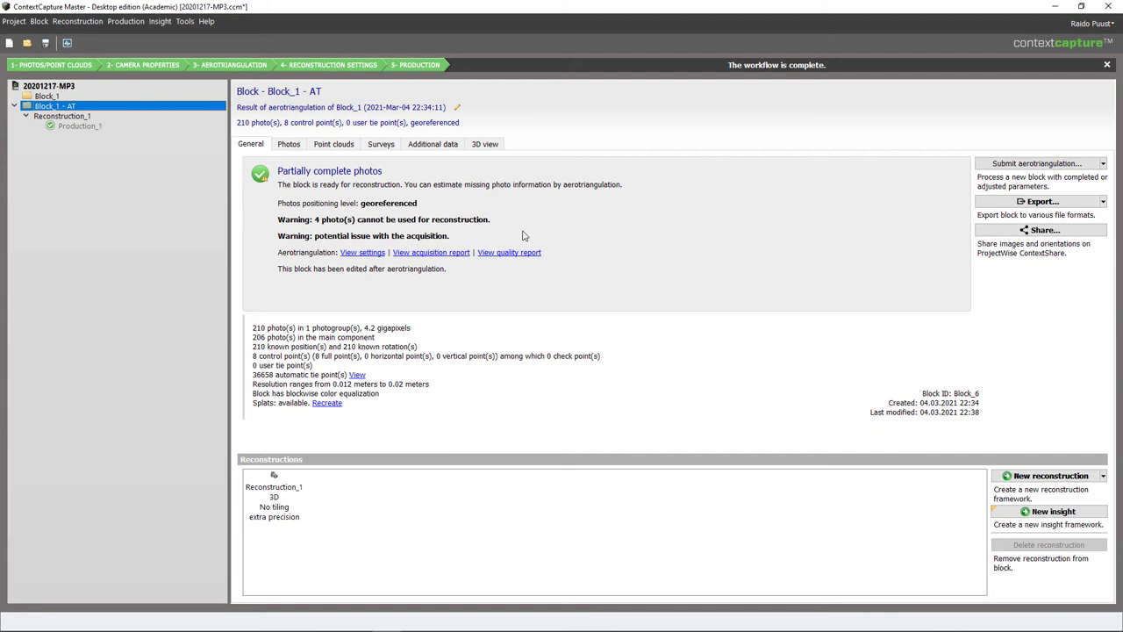
pyautogui.moveTo(514, 231)
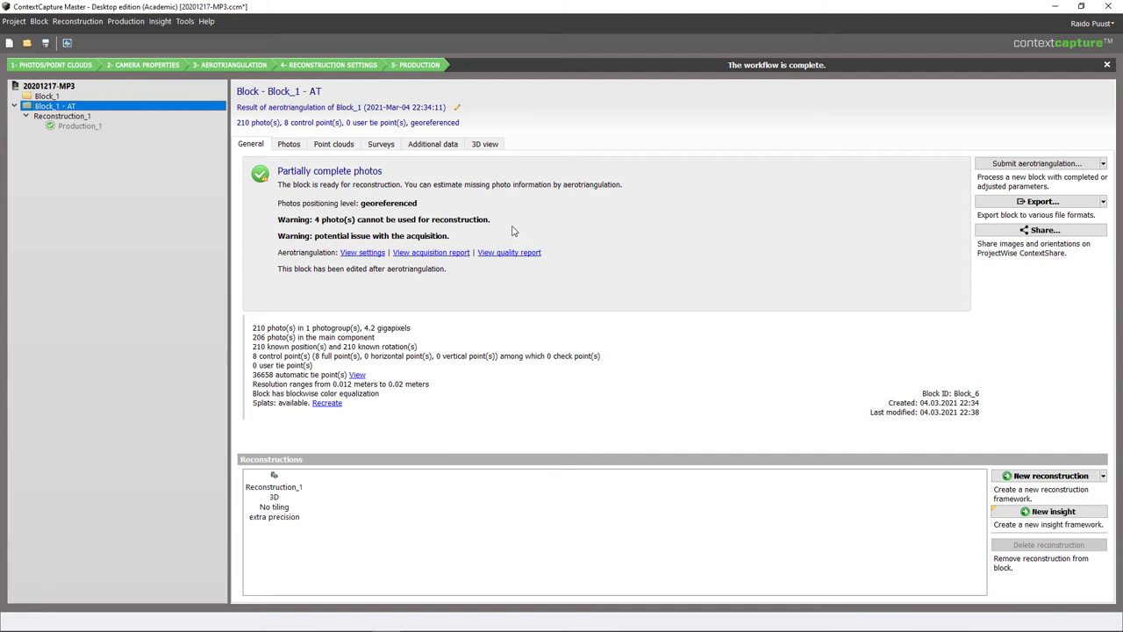
pyautogui.moveTo(430, 202)
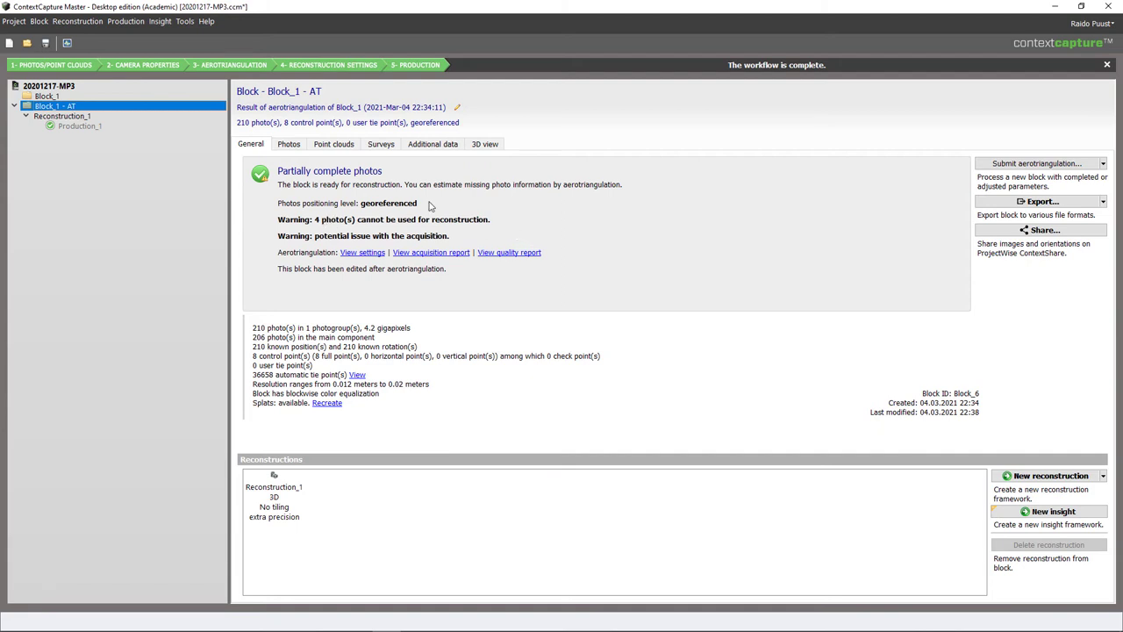
pyautogui.moveTo(565, 218)
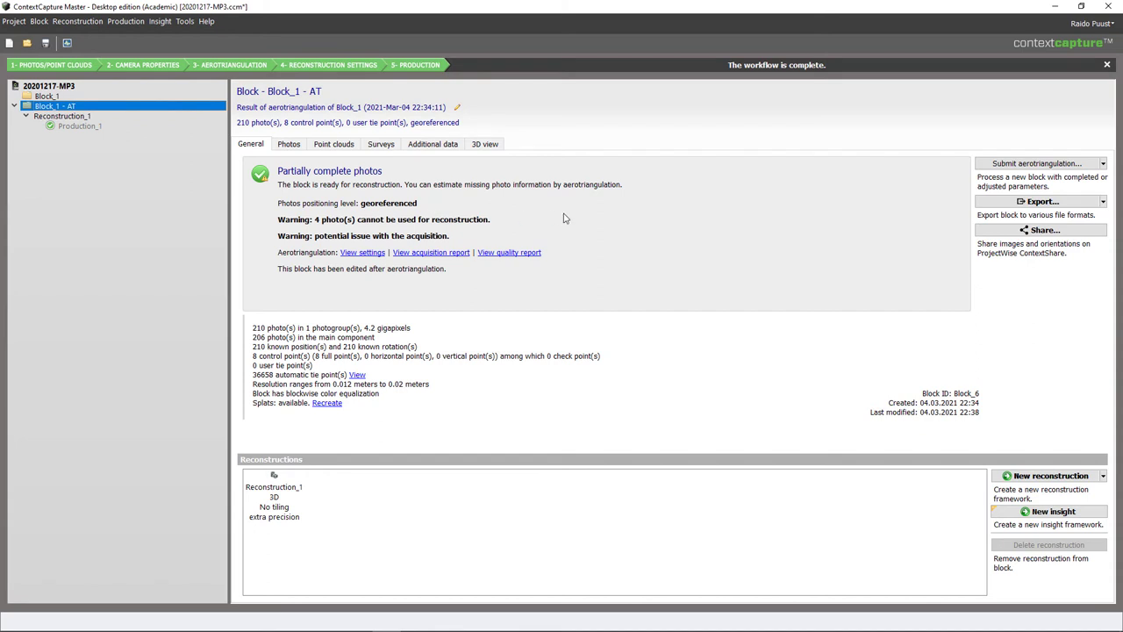
pyautogui.moveTo(348, 216)
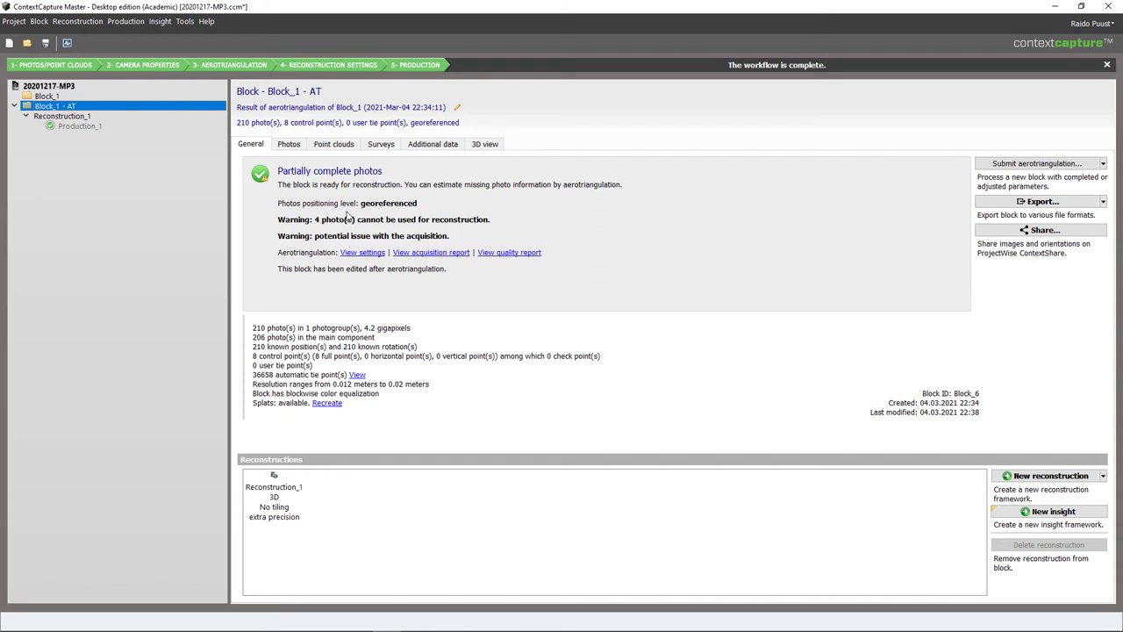
pyautogui.moveTo(481, 207)
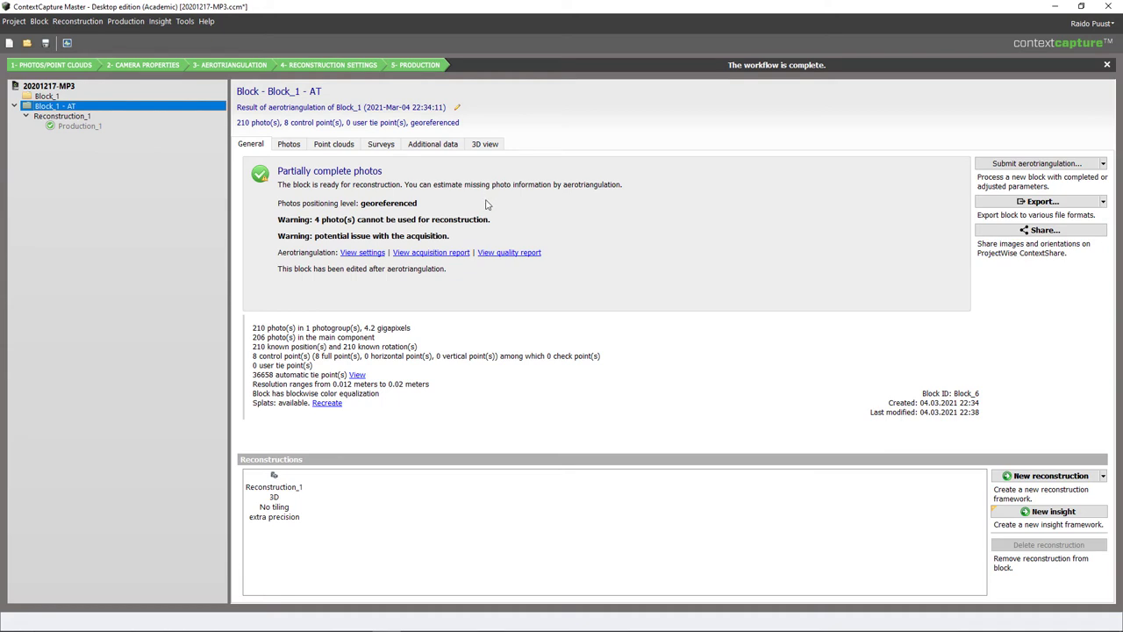
pyautogui.moveTo(551, 223)
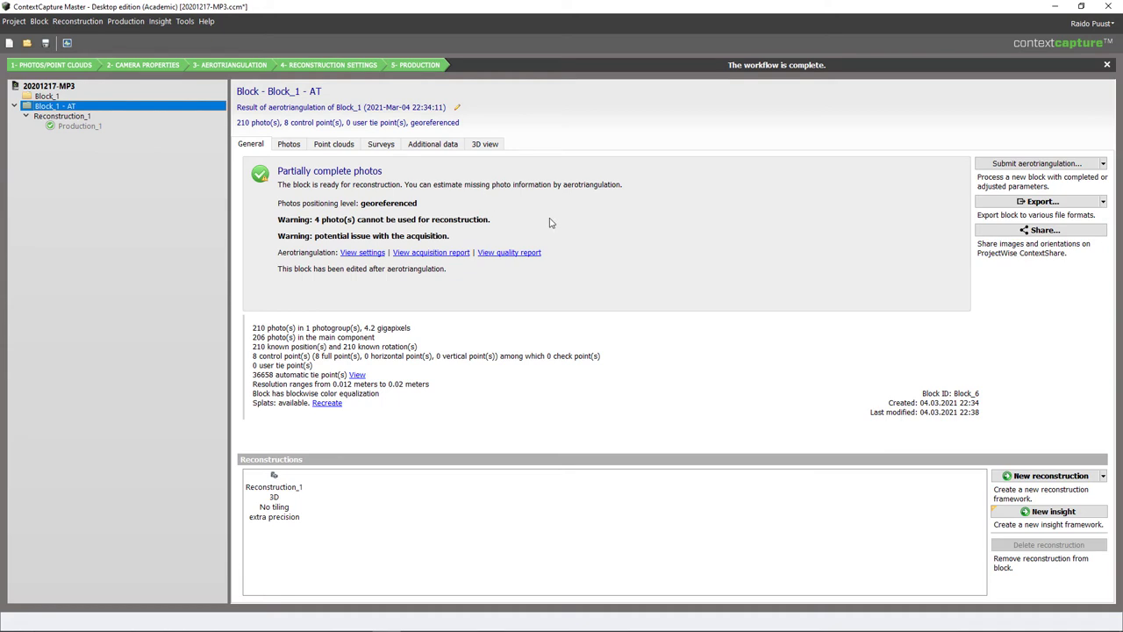
pyautogui.moveTo(612, 234)
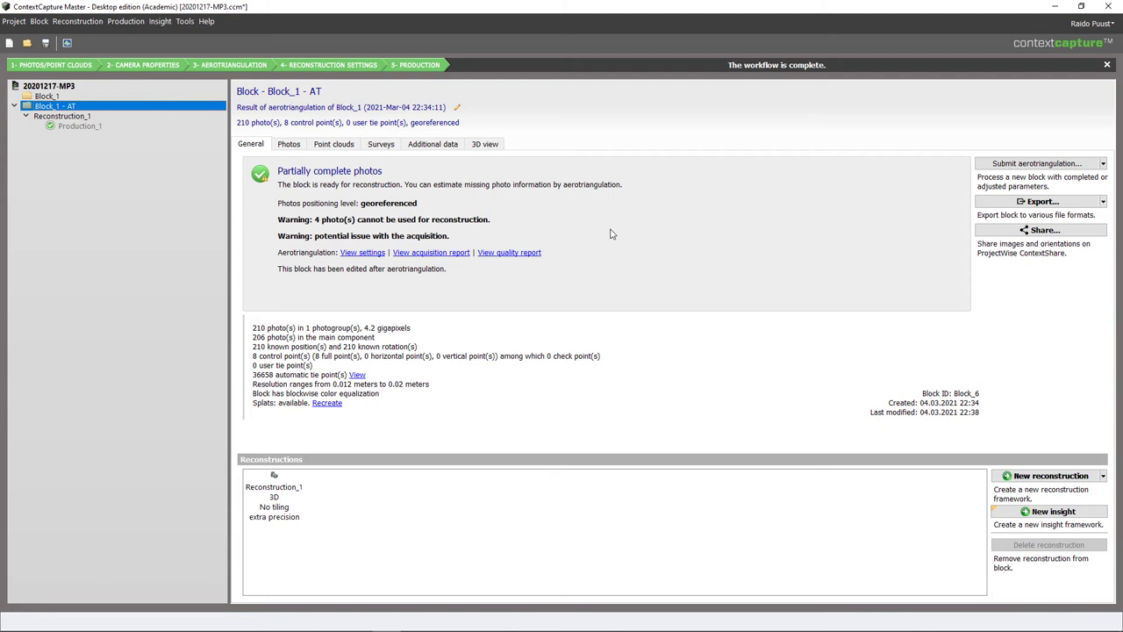
pyautogui.moveTo(636, 244)
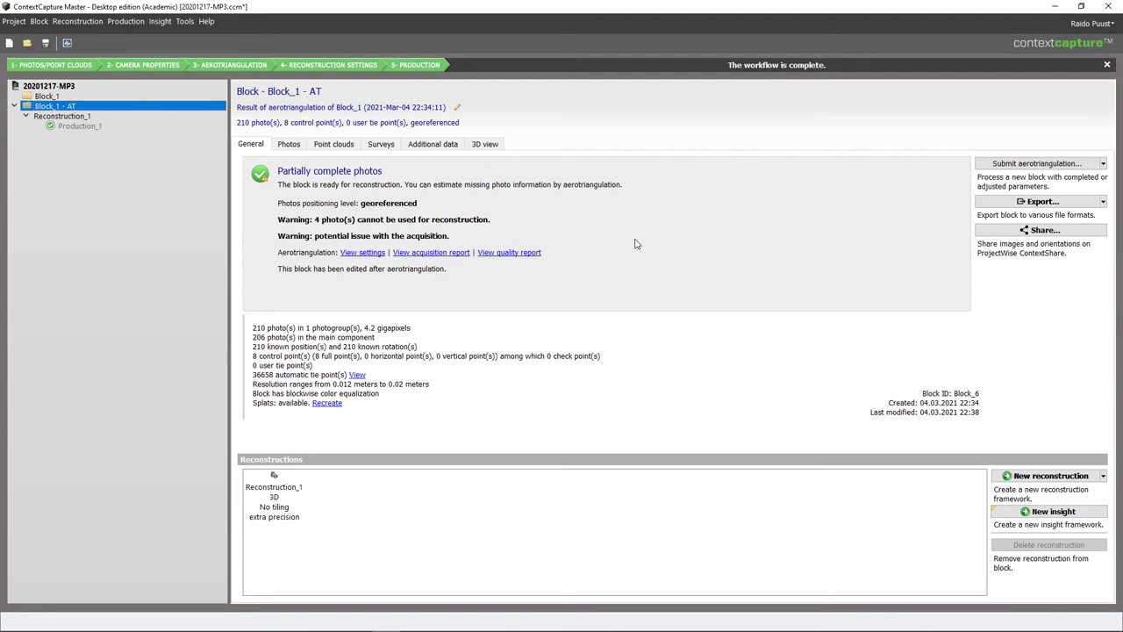
pyautogui.moveTo(512, 258)
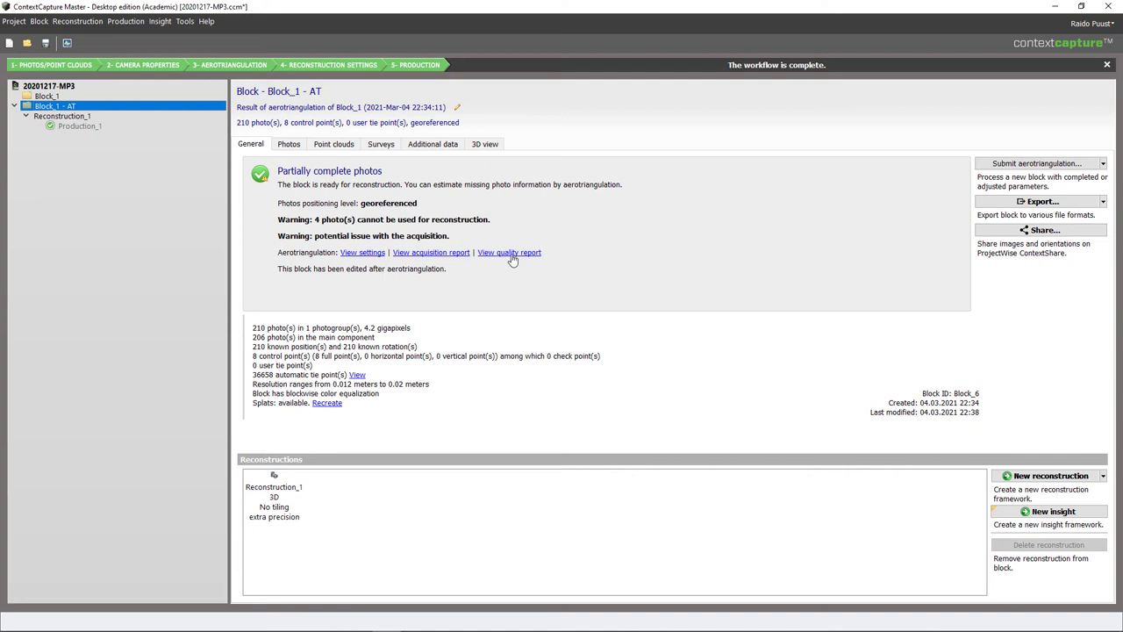
# Open the aerotriangulation quality report at its Control Points error table.
pyautogui.click(509, 253)
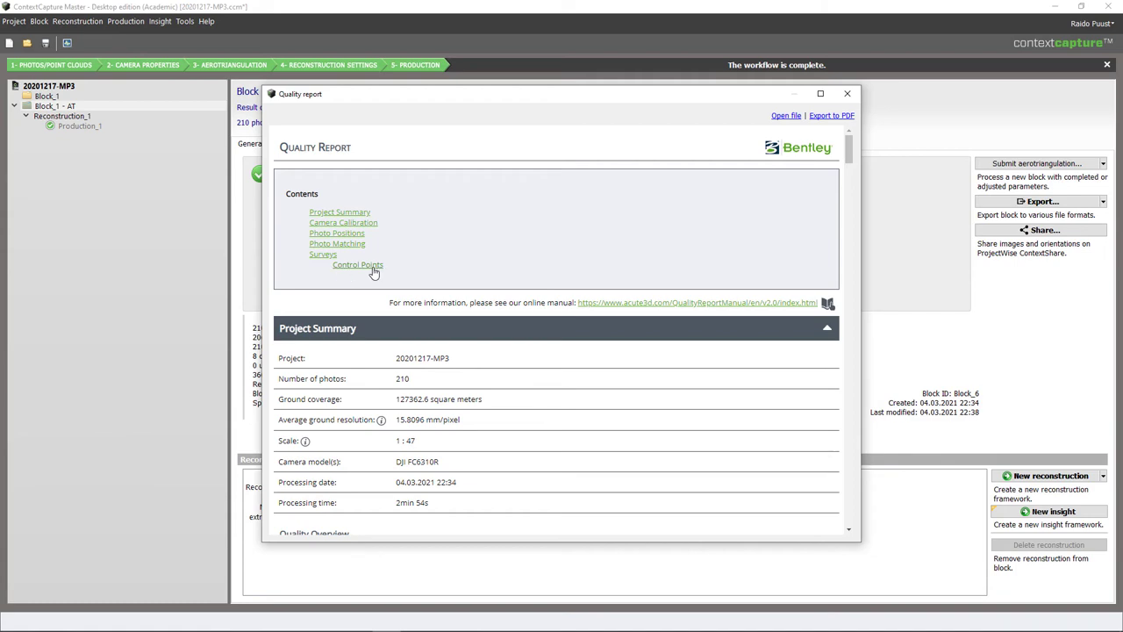
pyautogui.click(357, 264)
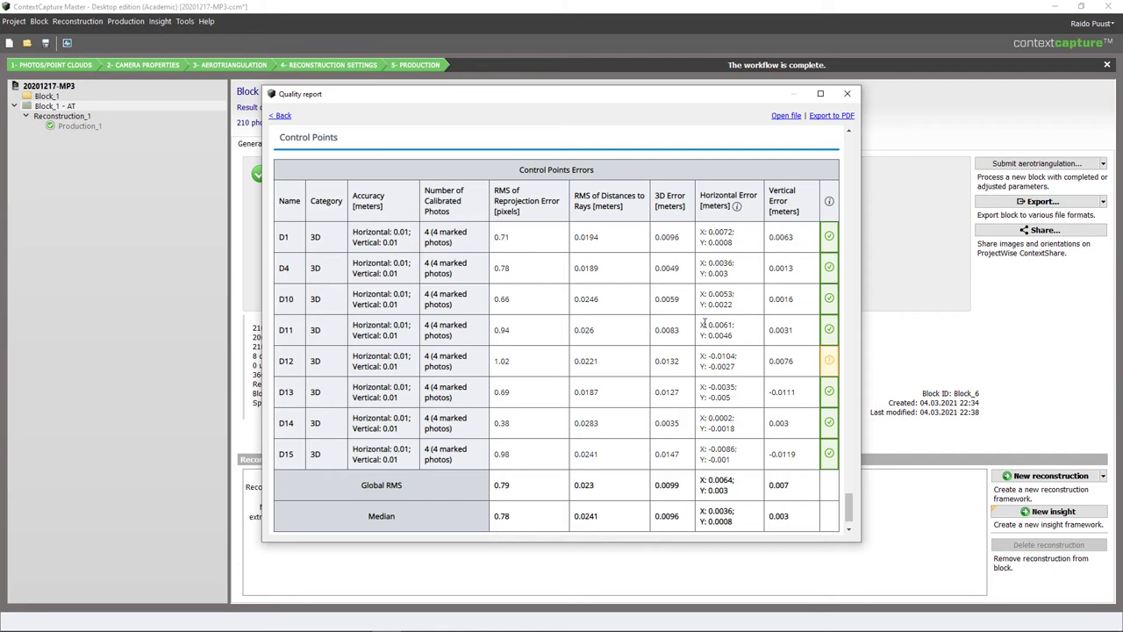
pyautogui.moveTo(835, 367)
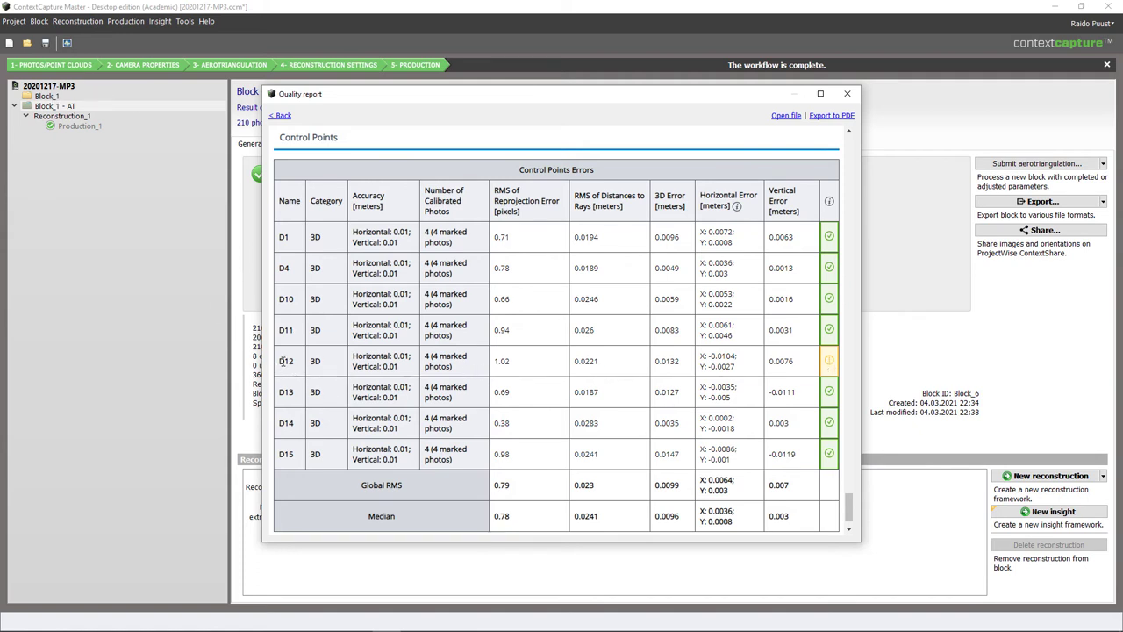
pyautogui.moveTo(592, 355)
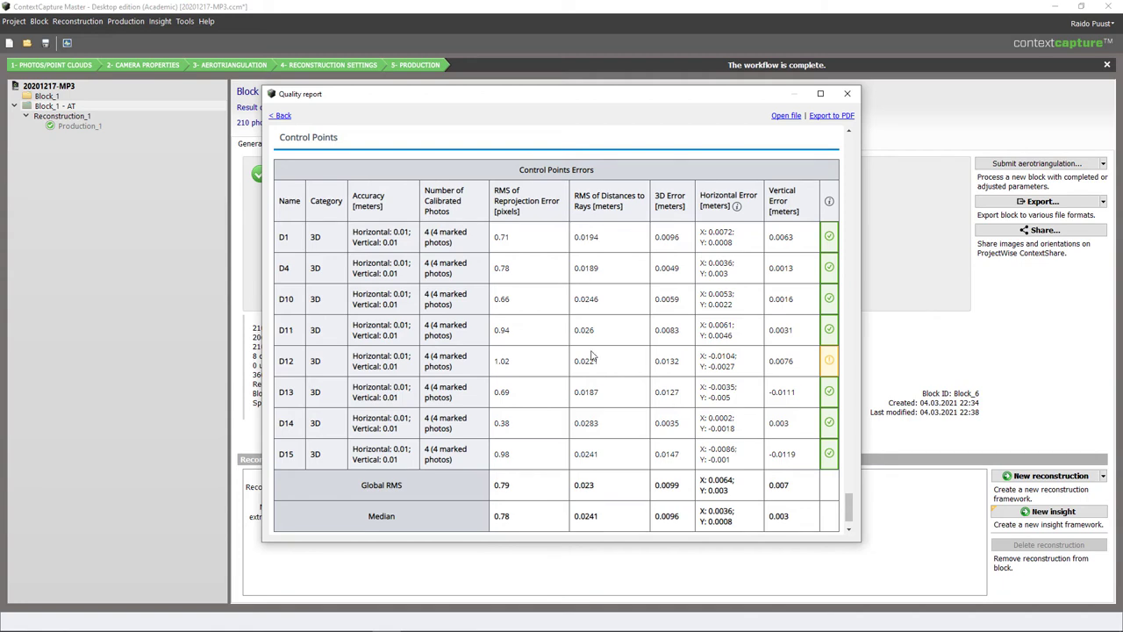
pyautogui.moveTo(849, 94)
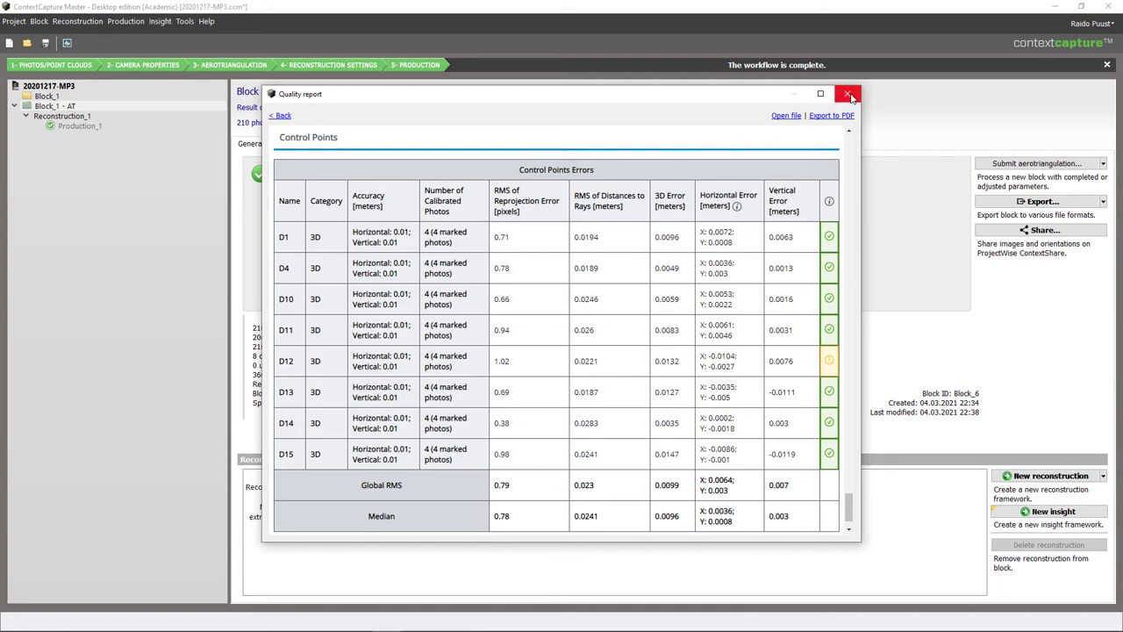
# Close the report and create 3D Reconstruction_2, reviewing its spatial framework and processing settings.
pyautogui.click(849, 94)
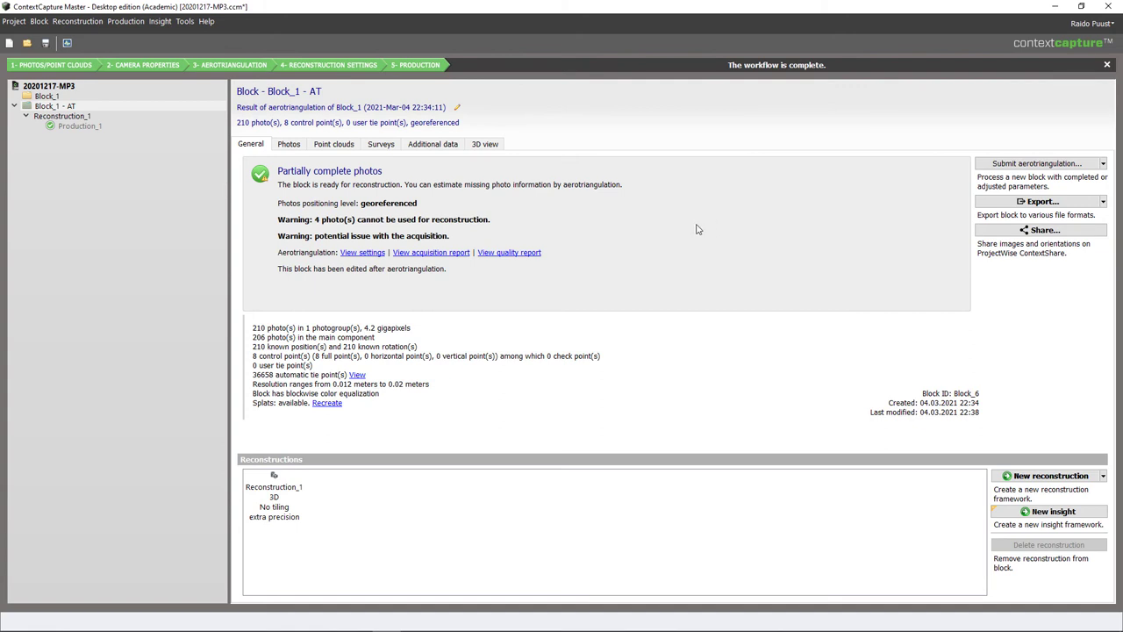
pyautogui.moveTo(642, 337)
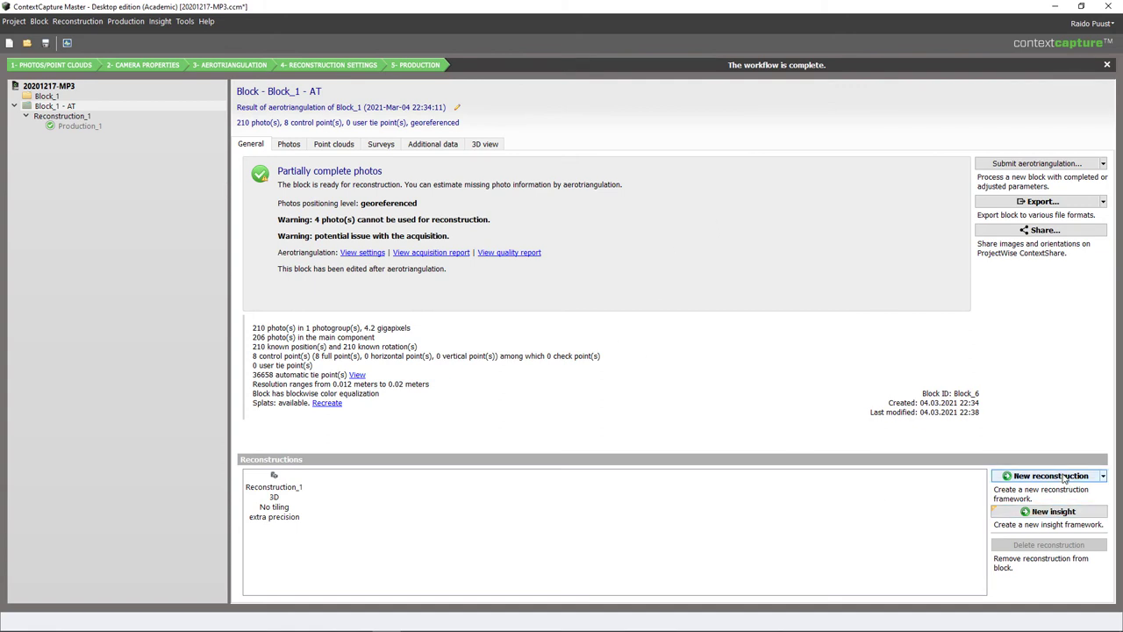
pyautogui.click(1050, 475)
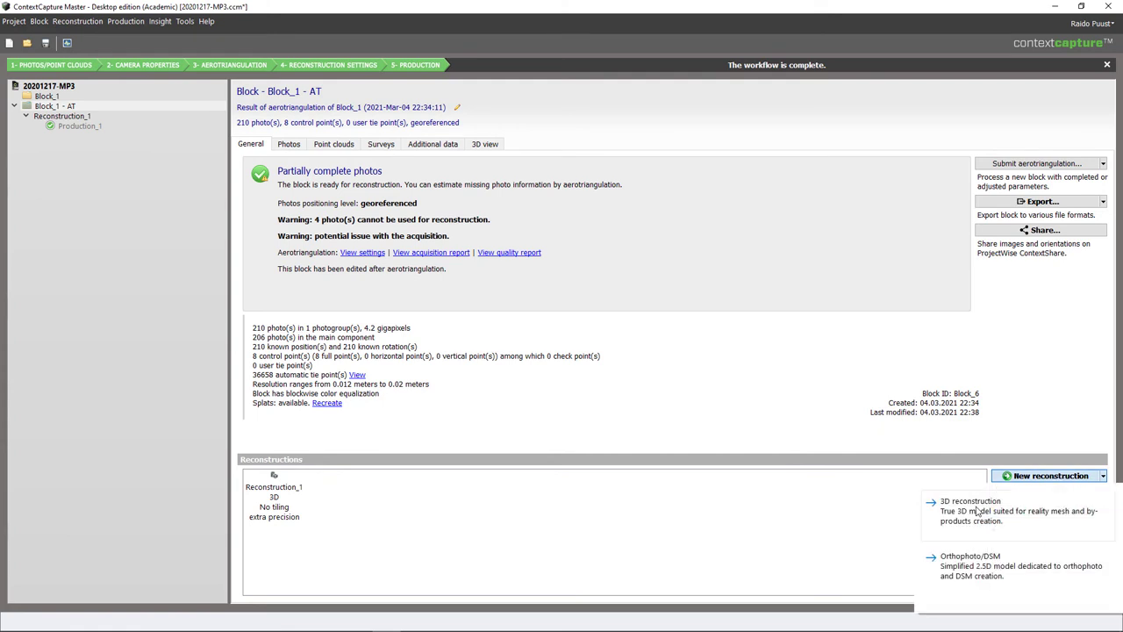
pyautogui.click(969, 501)
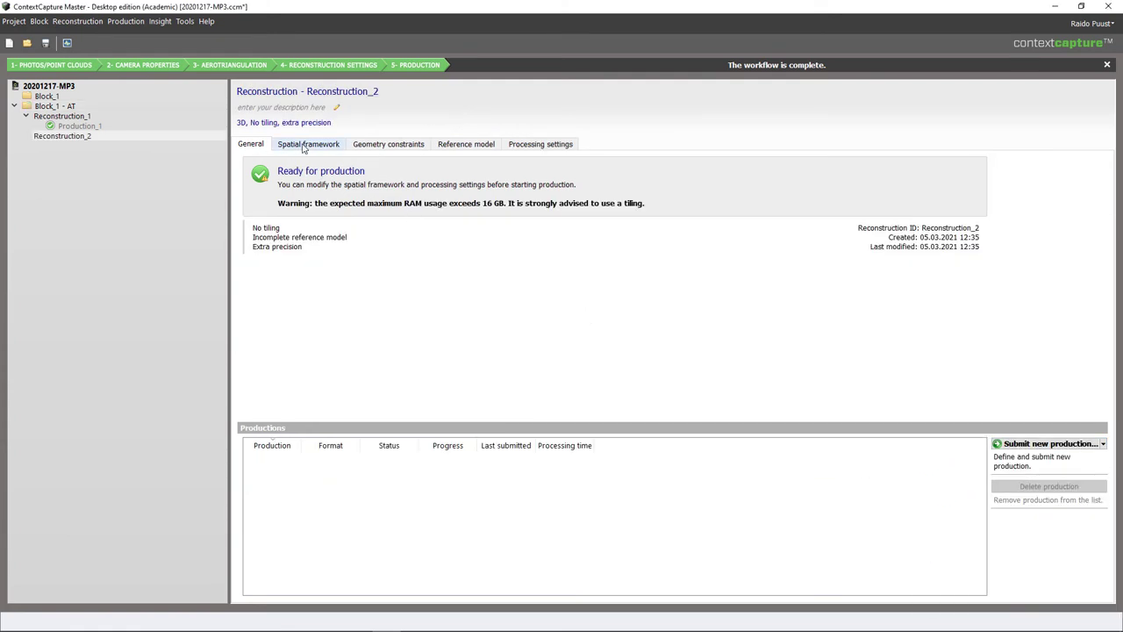
pyautogui.click(308, 144)
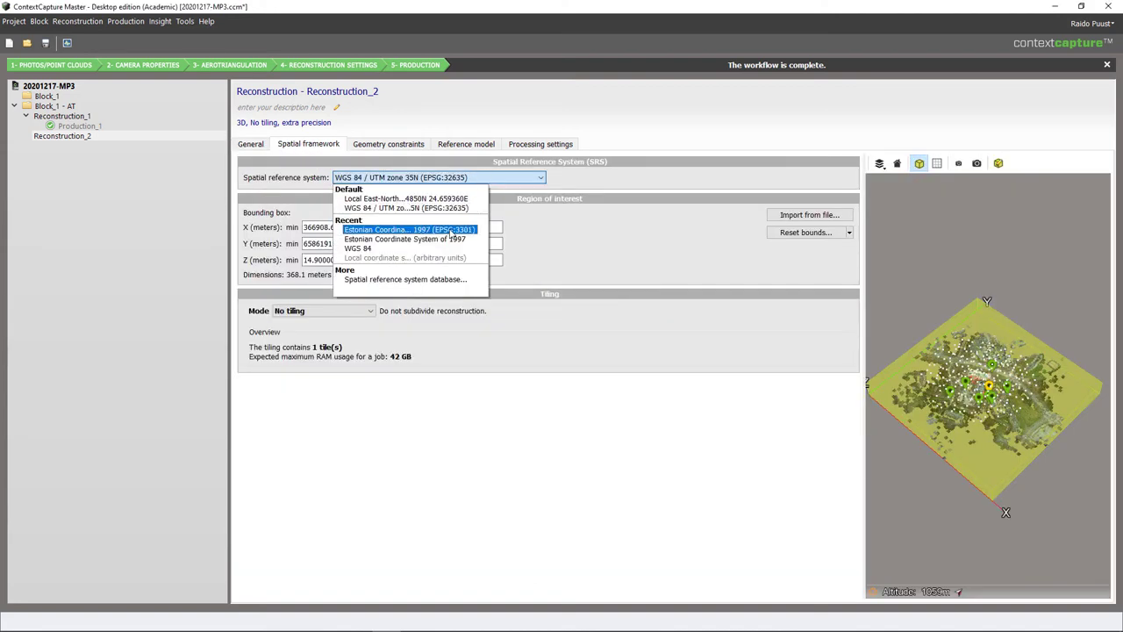
pyautogui.click(540, 144)
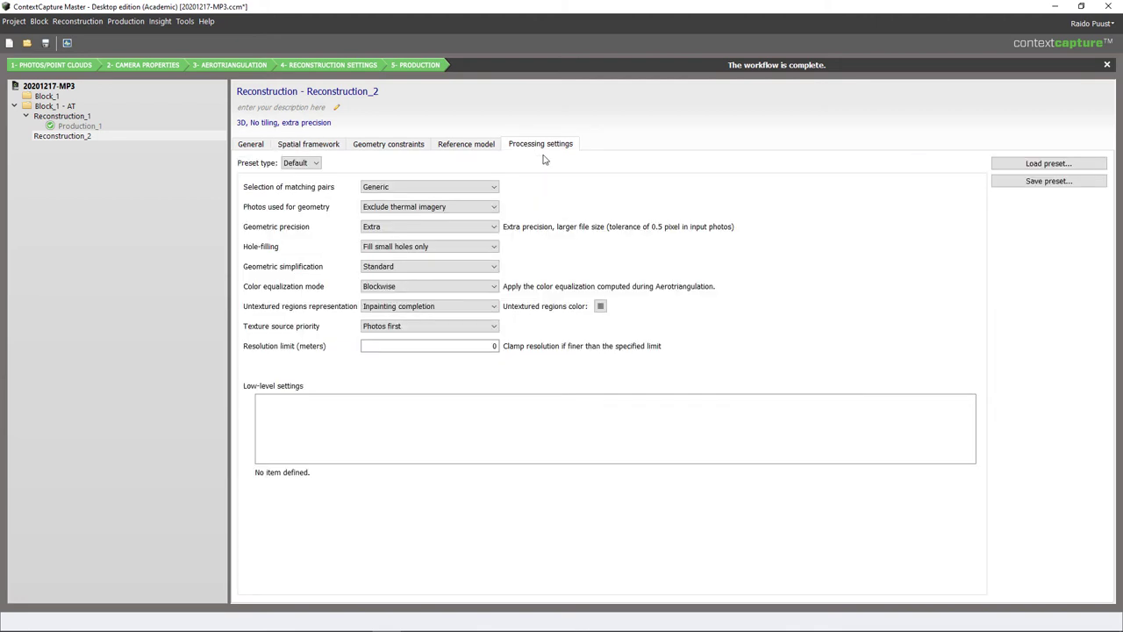
pyautogui.moveTo(586, 189)
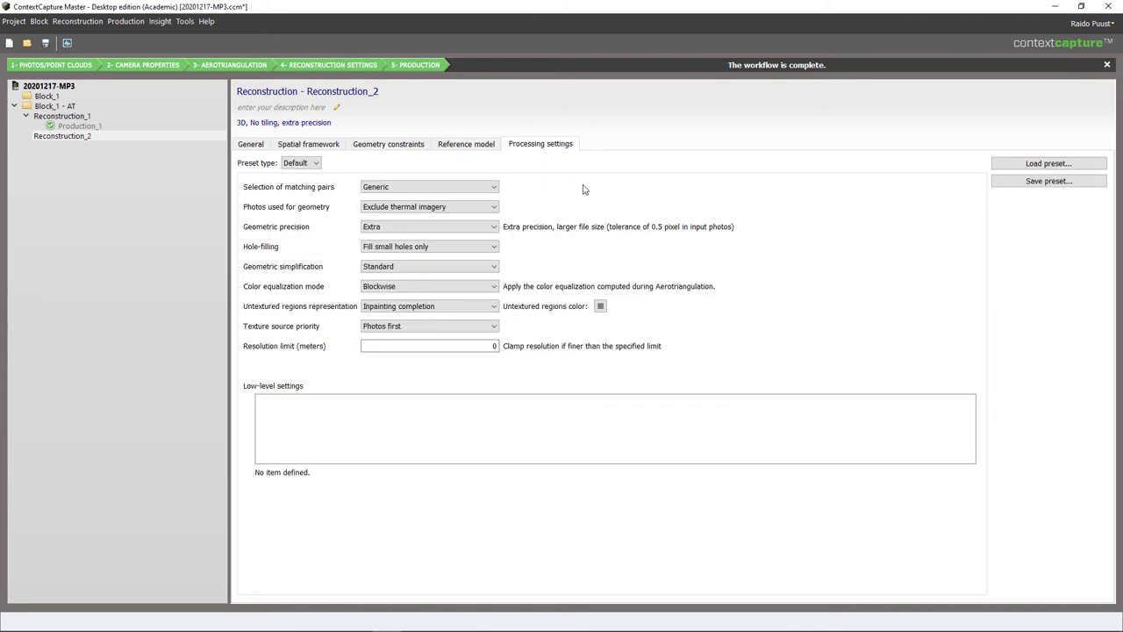
pyautogui.moveTo(613, 192)
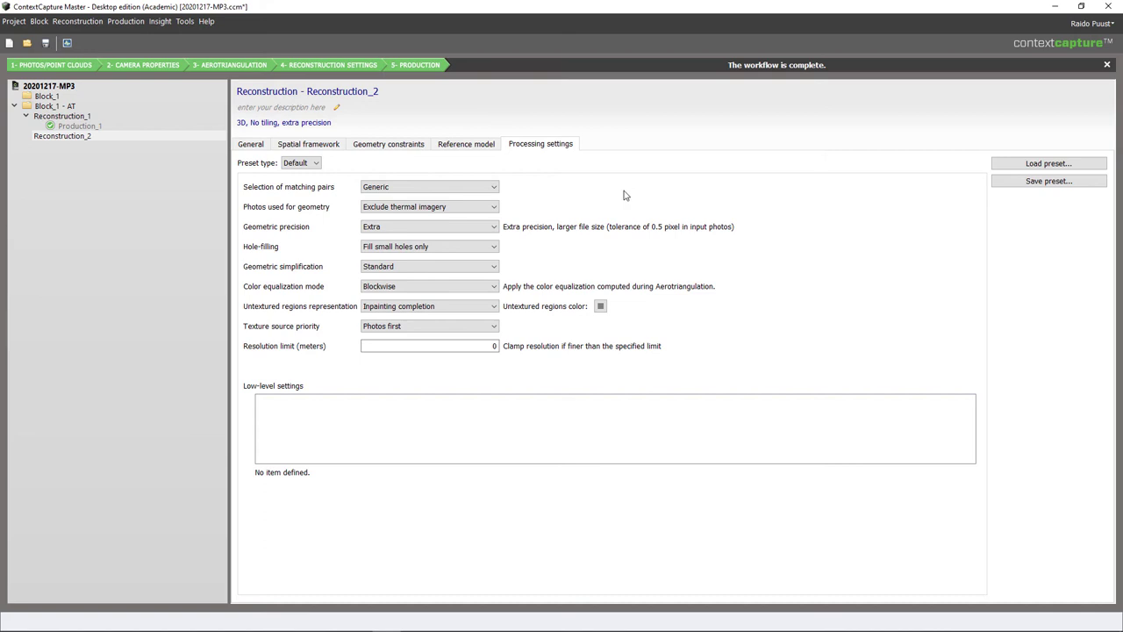
pyautogui.click(250, 144)
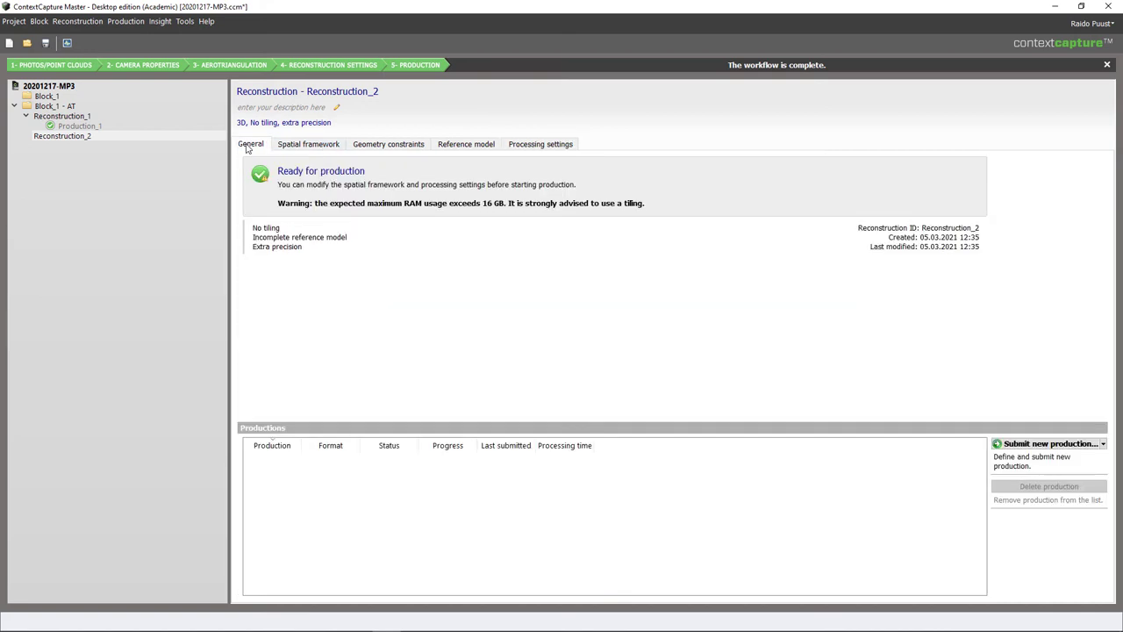
pyautogui.moveTo(1049, 444)
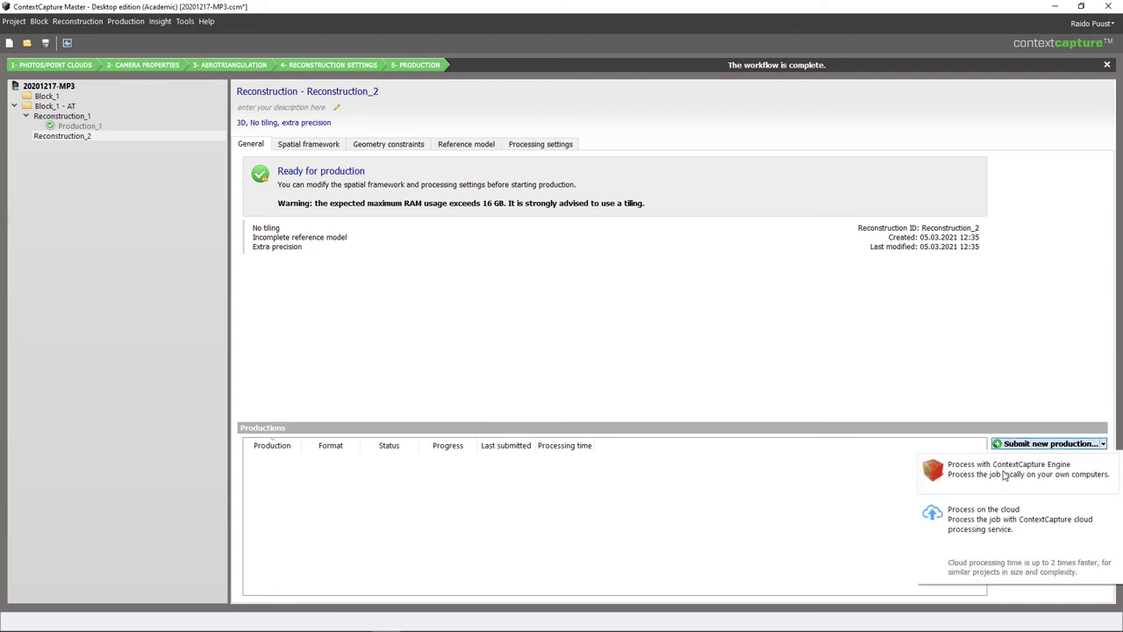
# Set up a locally processed production in Estonian Coordinate System 1997 (EPSG:3301), then cancel it at Destination.
pyautogui.click(1009, 468)
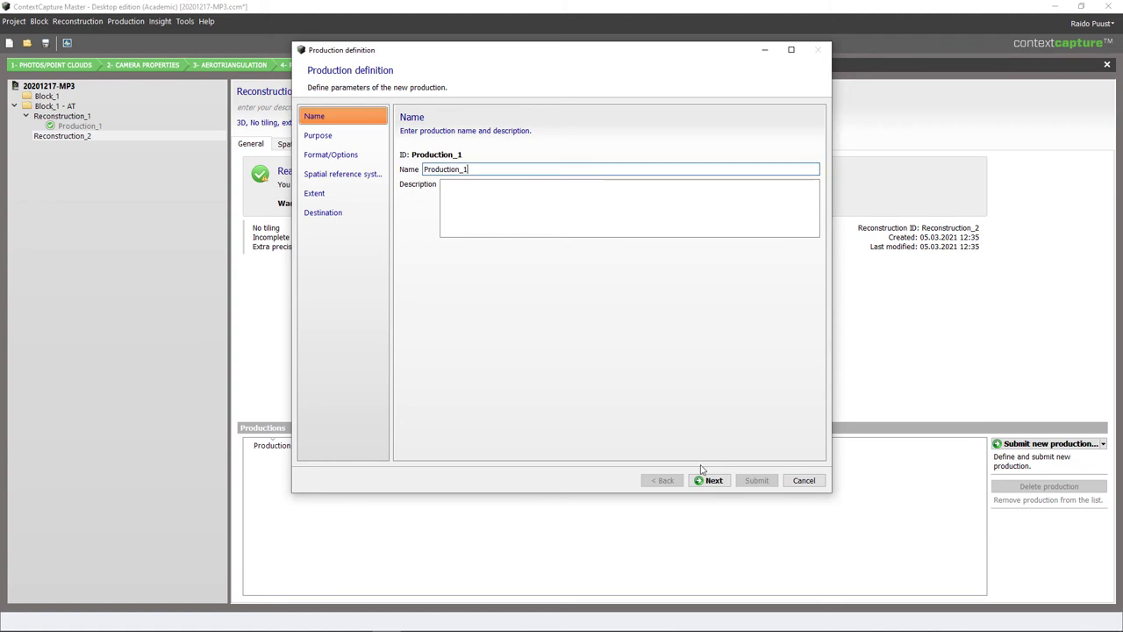
pyautogui.click(713, 480)
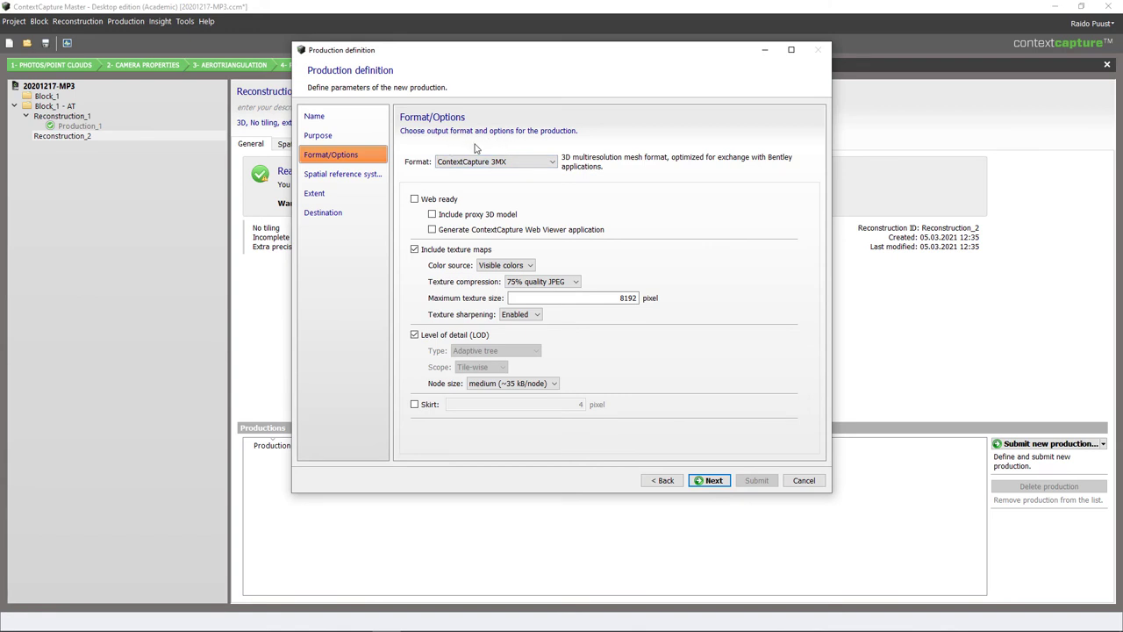
pyautogui.moveTo(553, 229)
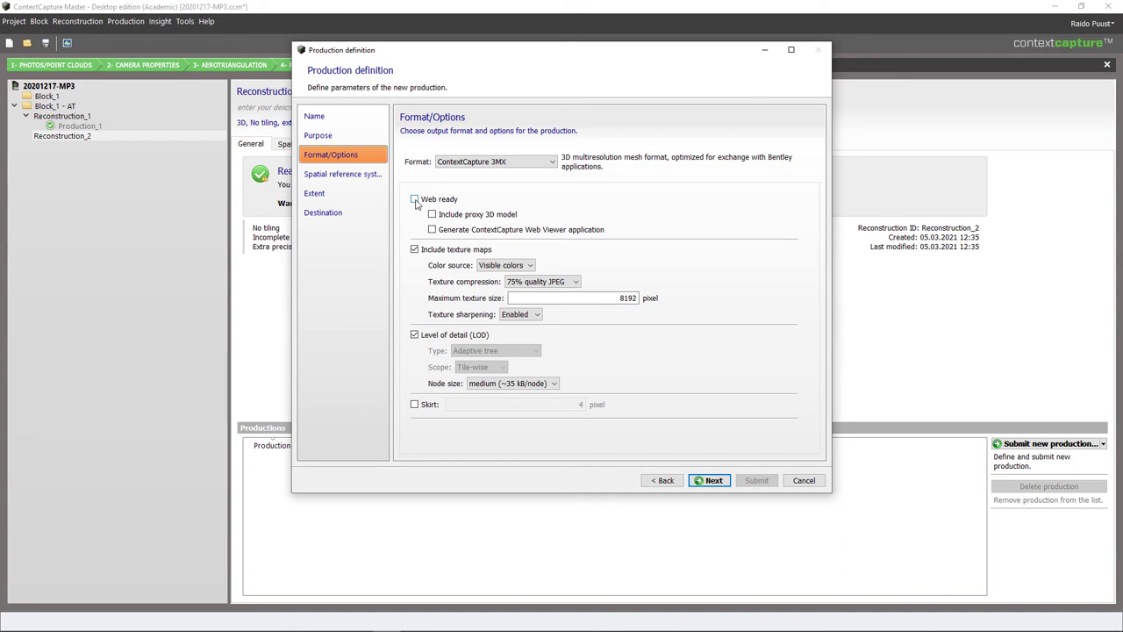
pyautogui.click(414, 200)
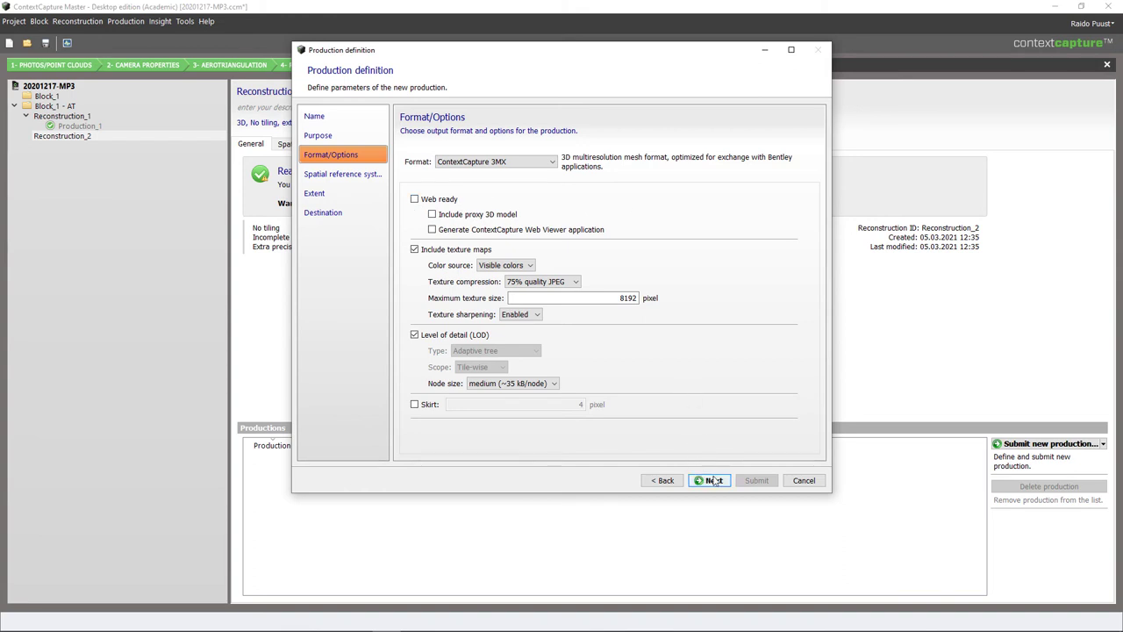
pyautogui.click(709, 480)
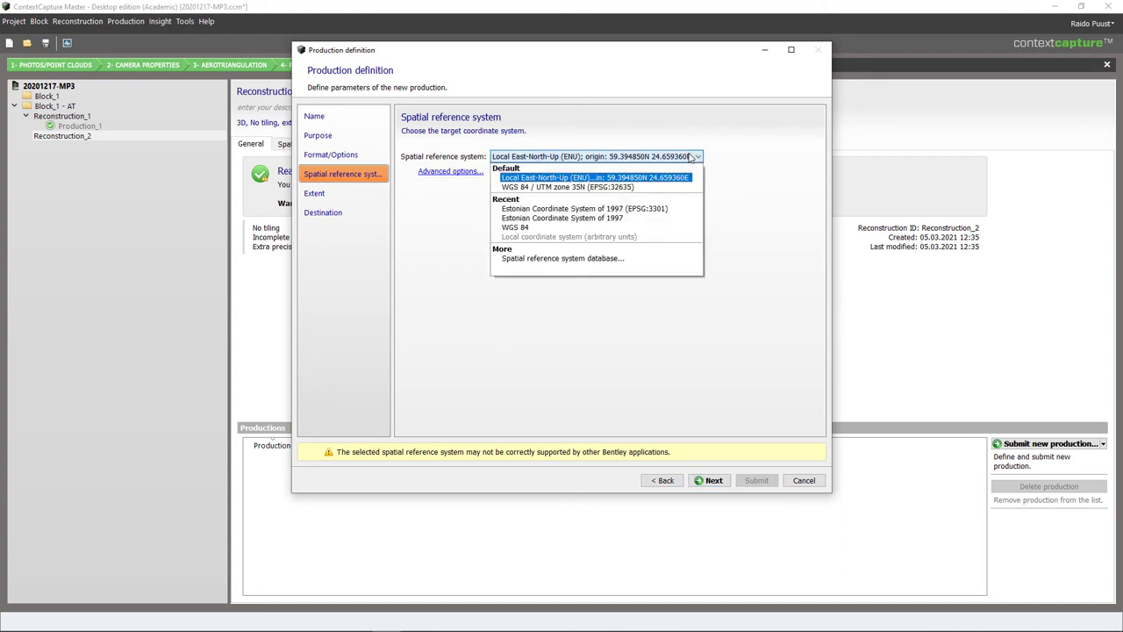
pyautogui.click(584, 208)
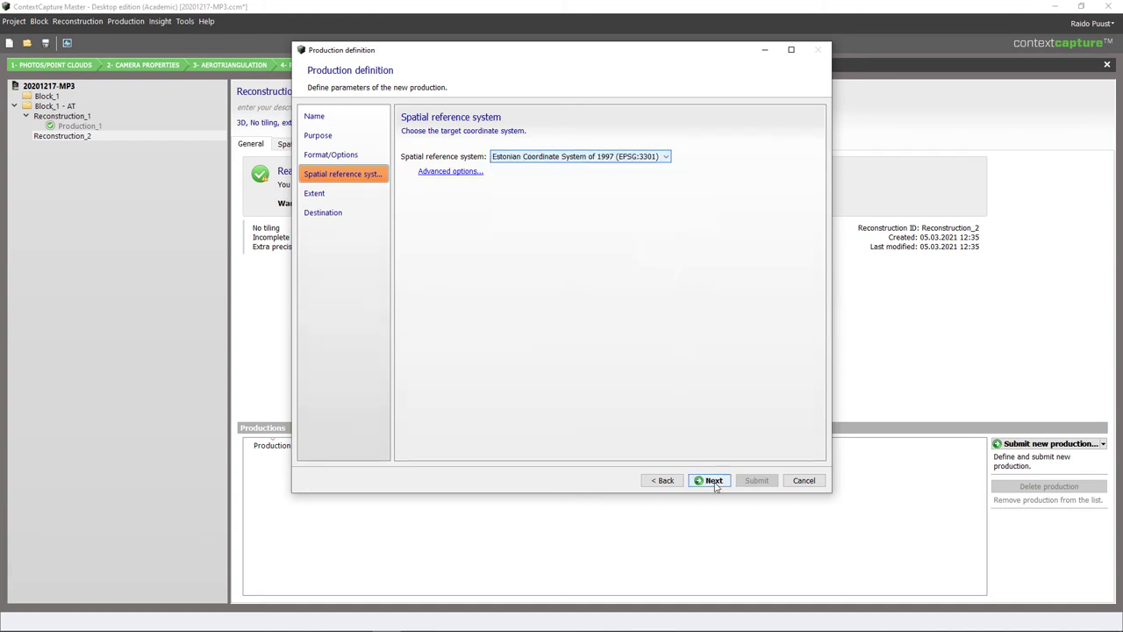
pyautogui.click(710, 480)
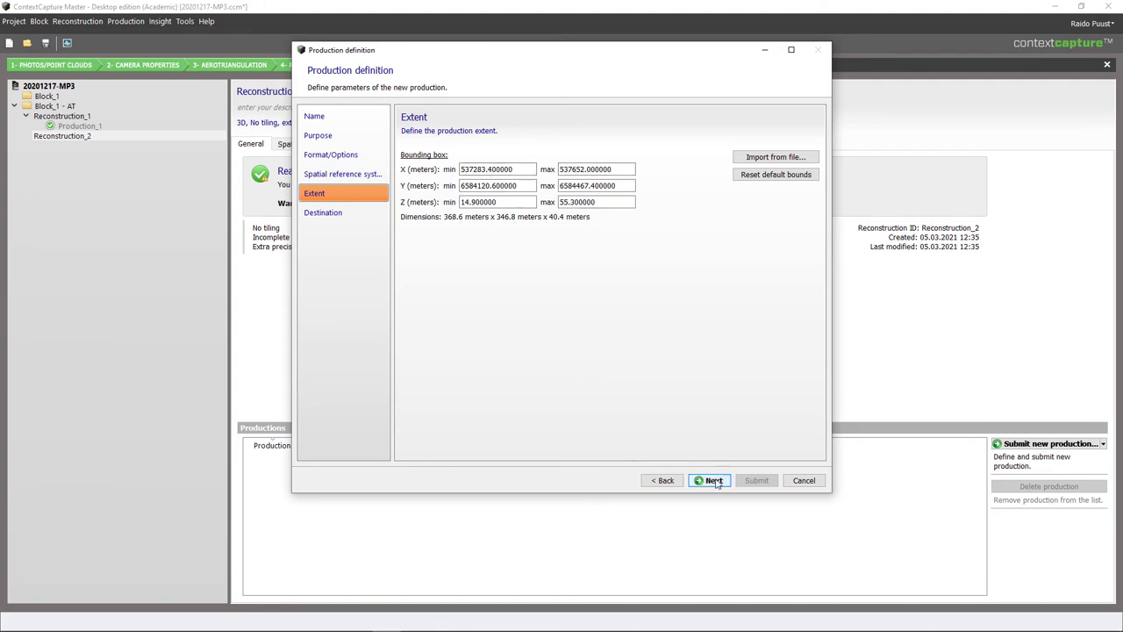
pyautogui.click(711, 480)
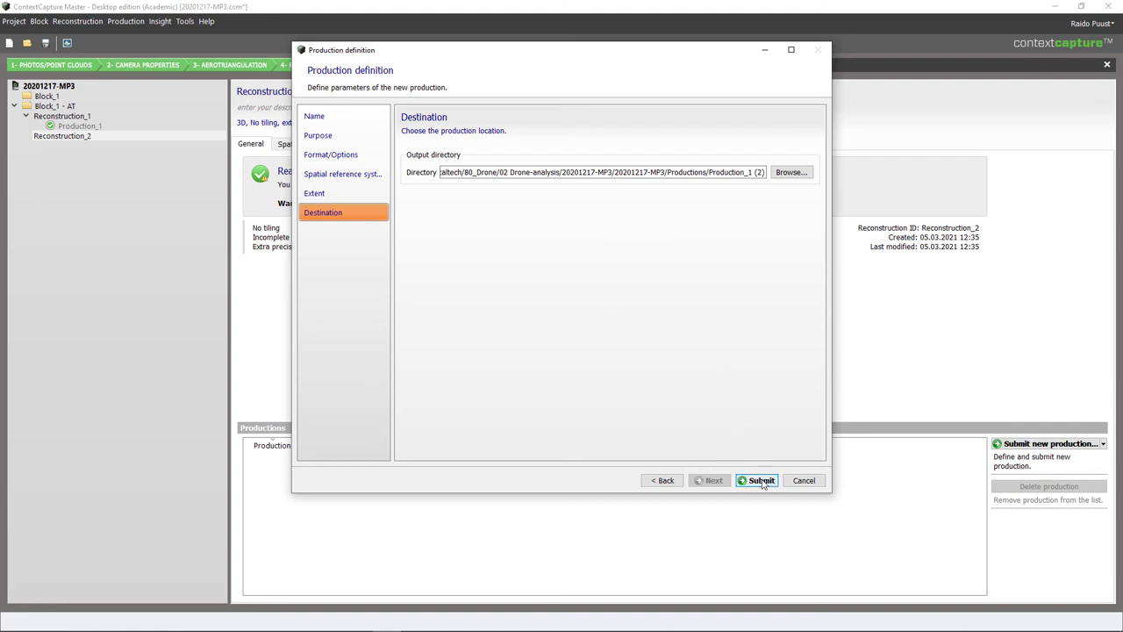
pyautogui.moveTo(750, 384)
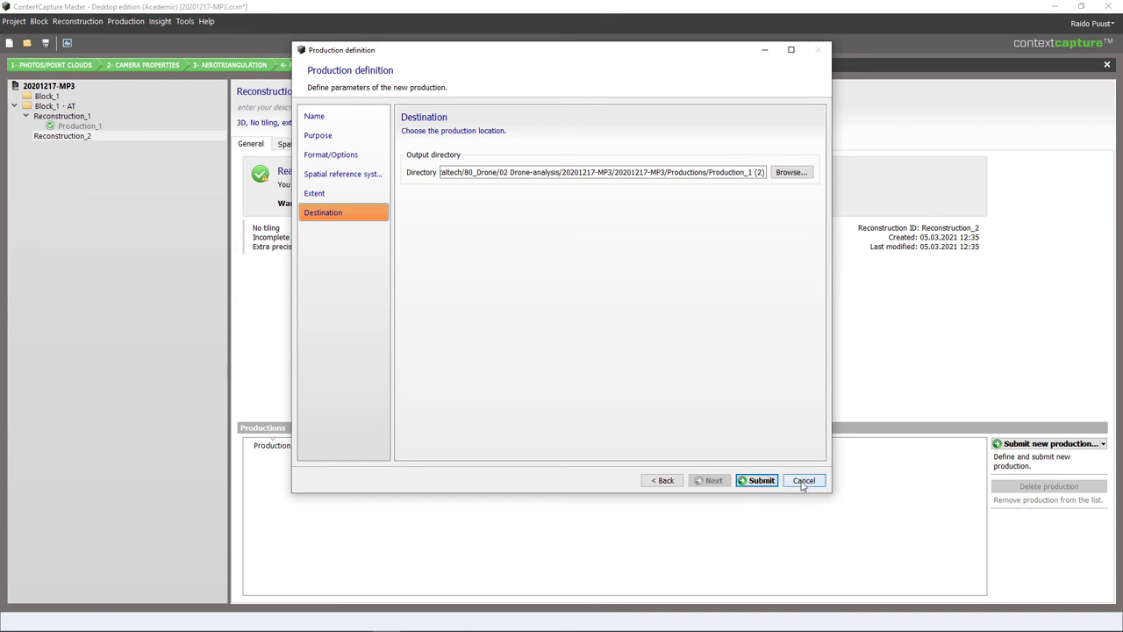
pyautogui.click(803, 480)
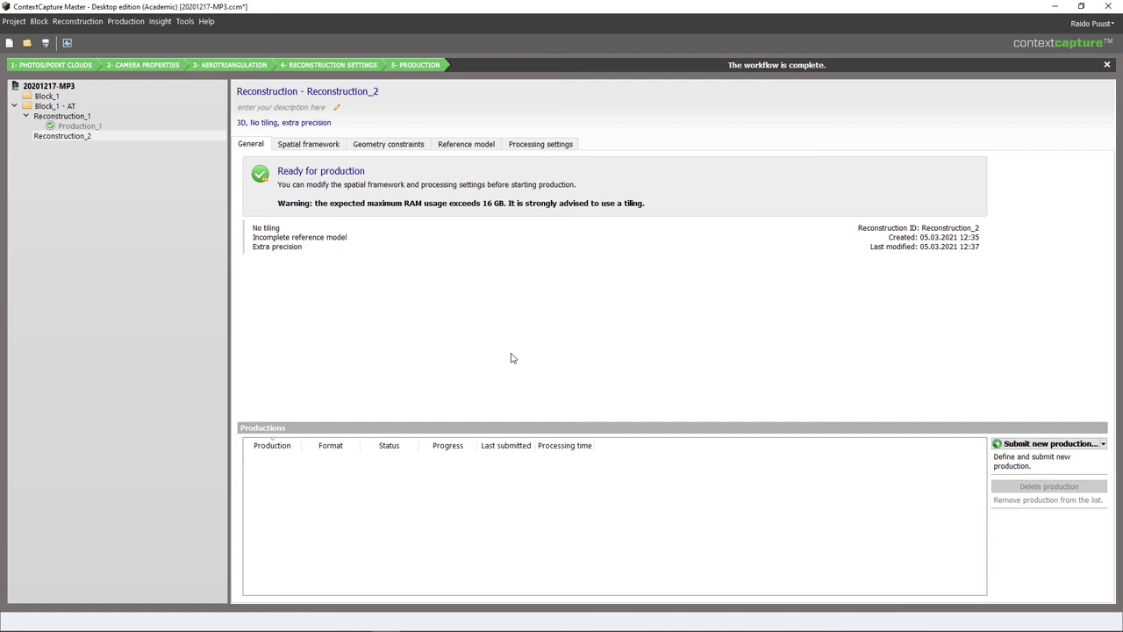
# Select Block_1, then Production_1 under Reconstruction_1 to see its 2h 14min summary.
pyautogui.click(47, 105)
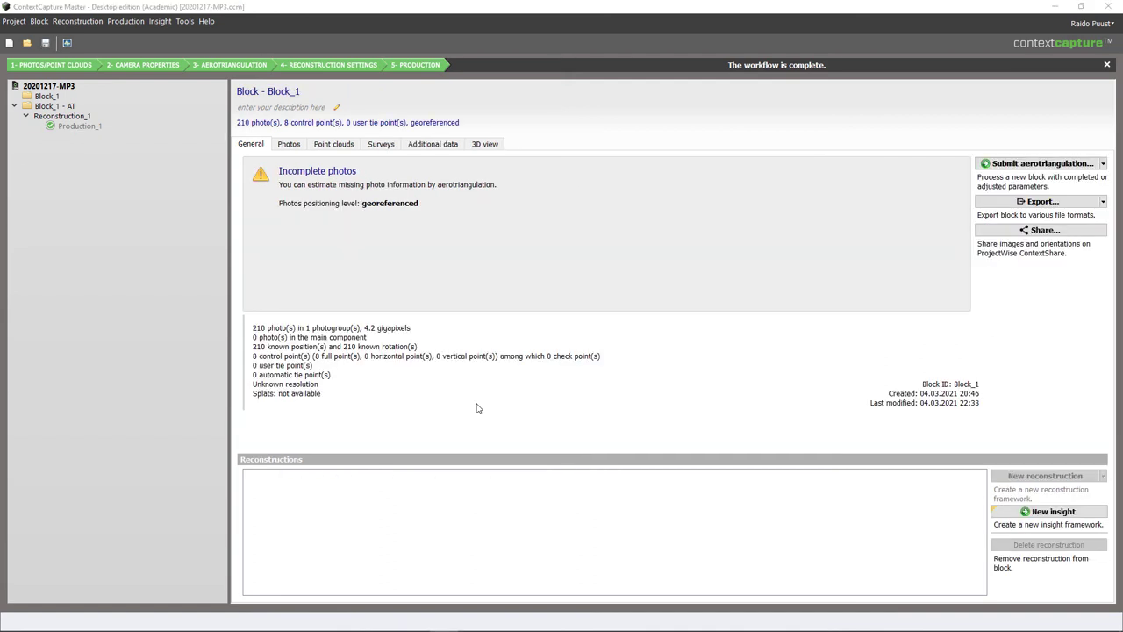
pyautogui.moveTo(158, 209)
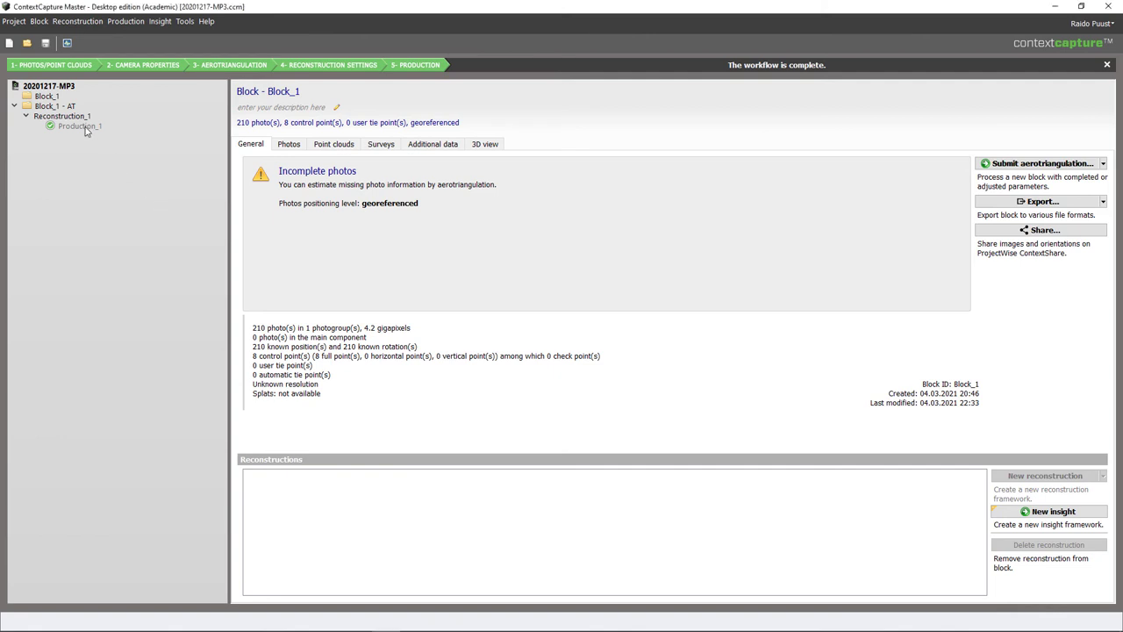
pyautogui.click(80, 125)
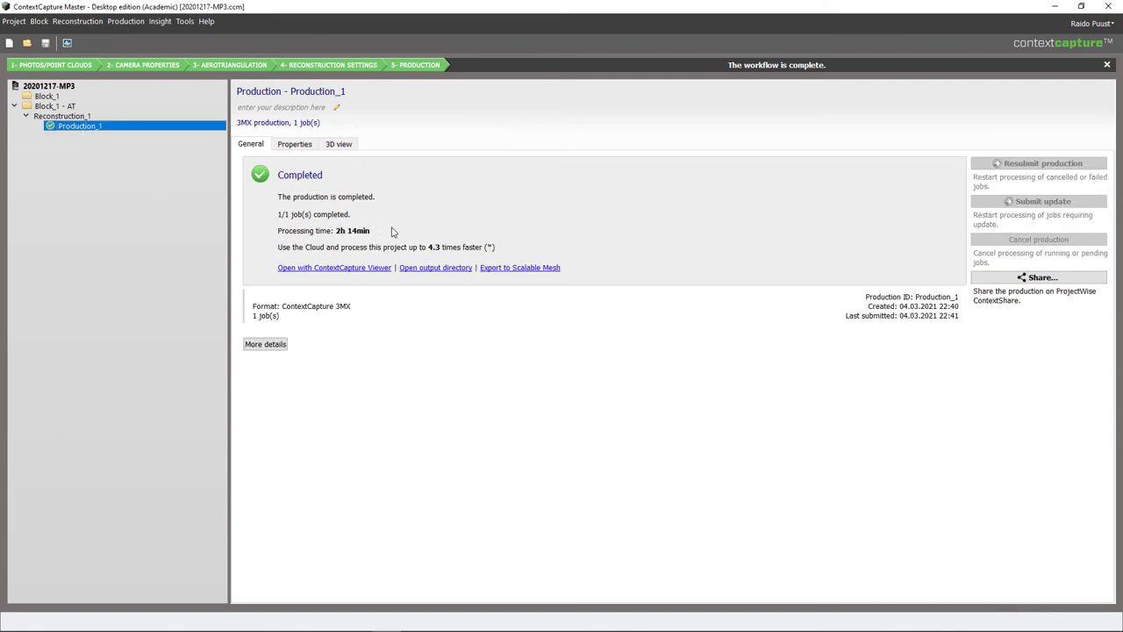
pyautogui.moveTo(353, 239)
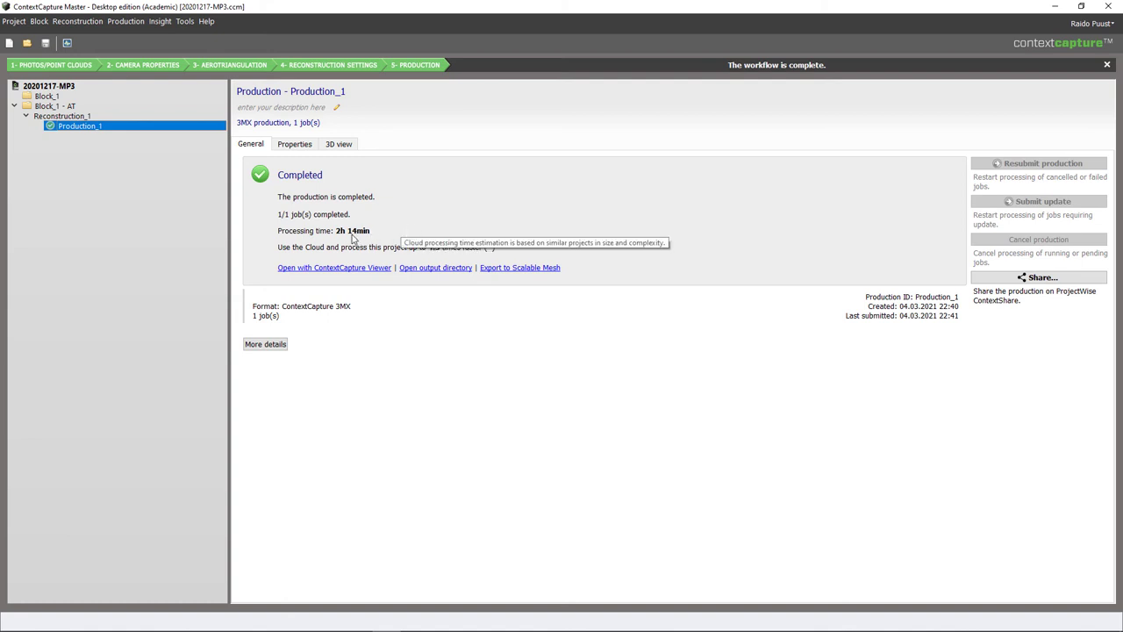
pyautogui.moveTo(469, 229)
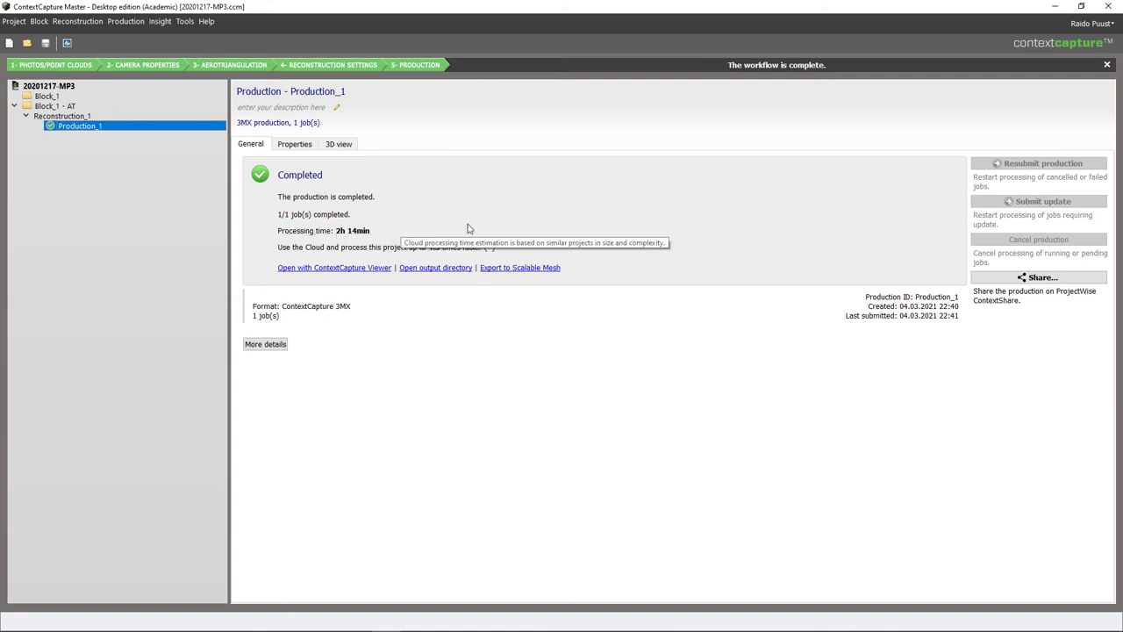
pyautogui.click(339, 144)
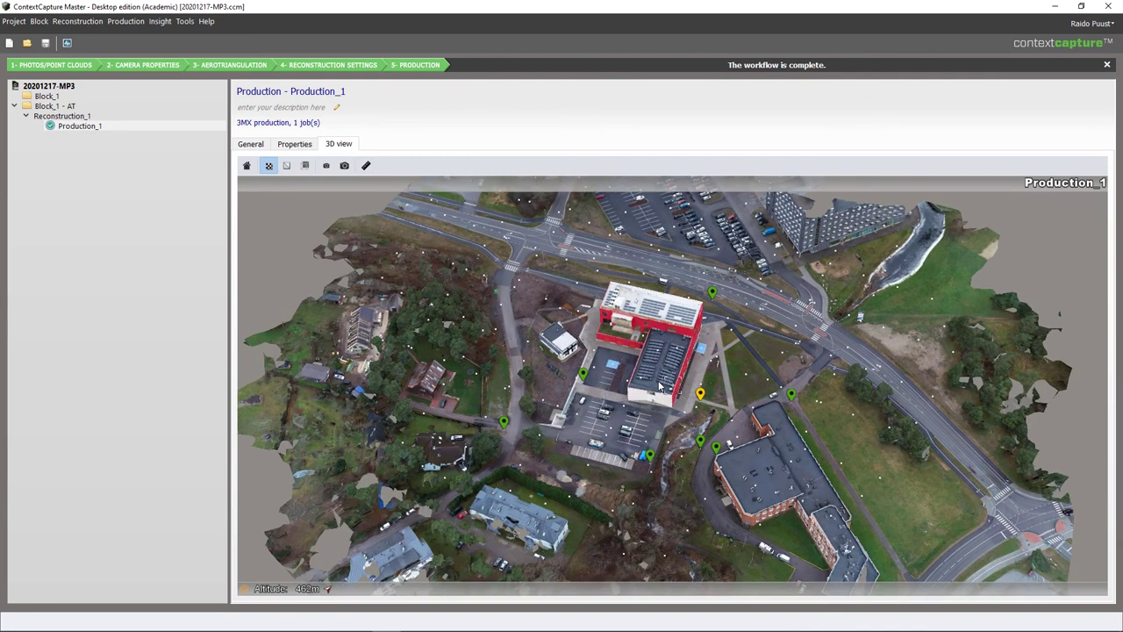
pyautogui.moveTo(663, 415)
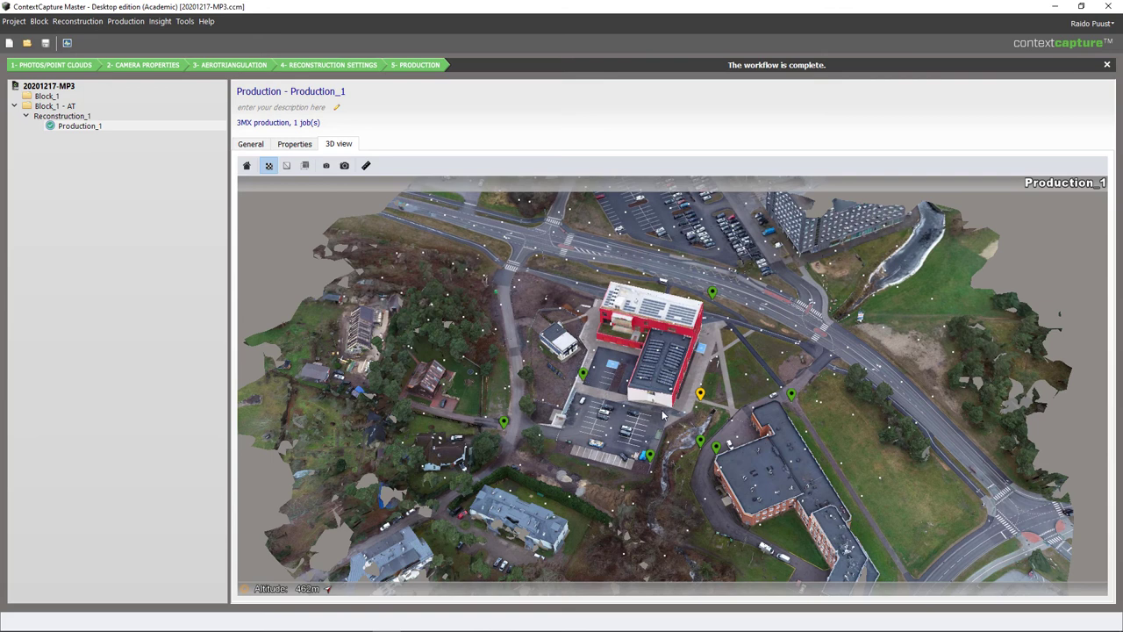
pyautogui.moveTo(560, 428)
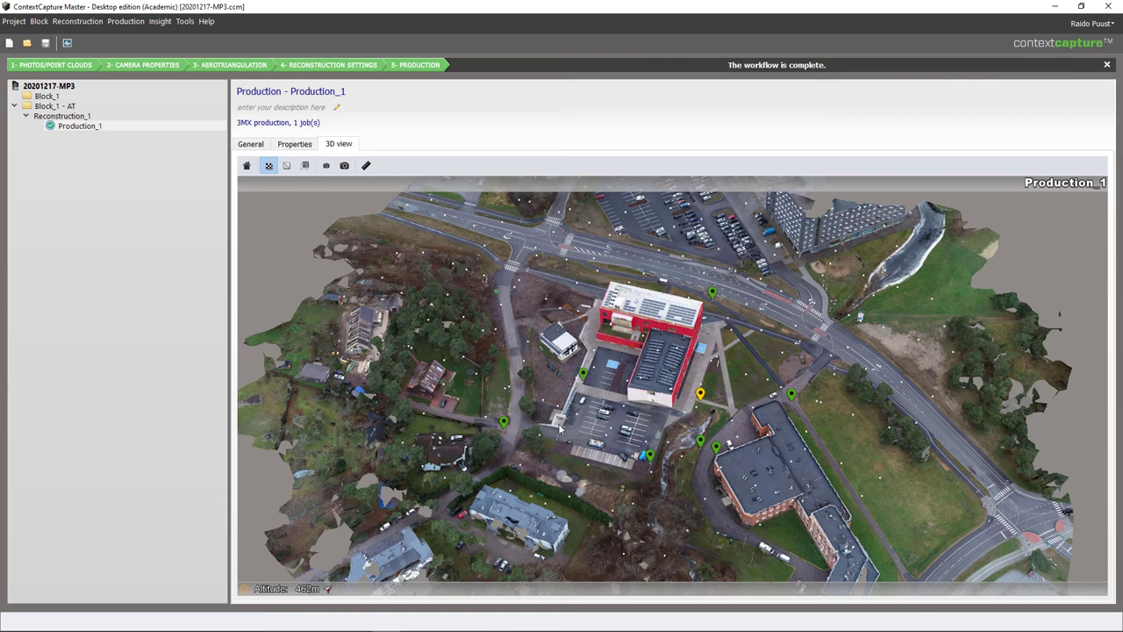
pyautogui.moveTo(653, 430)
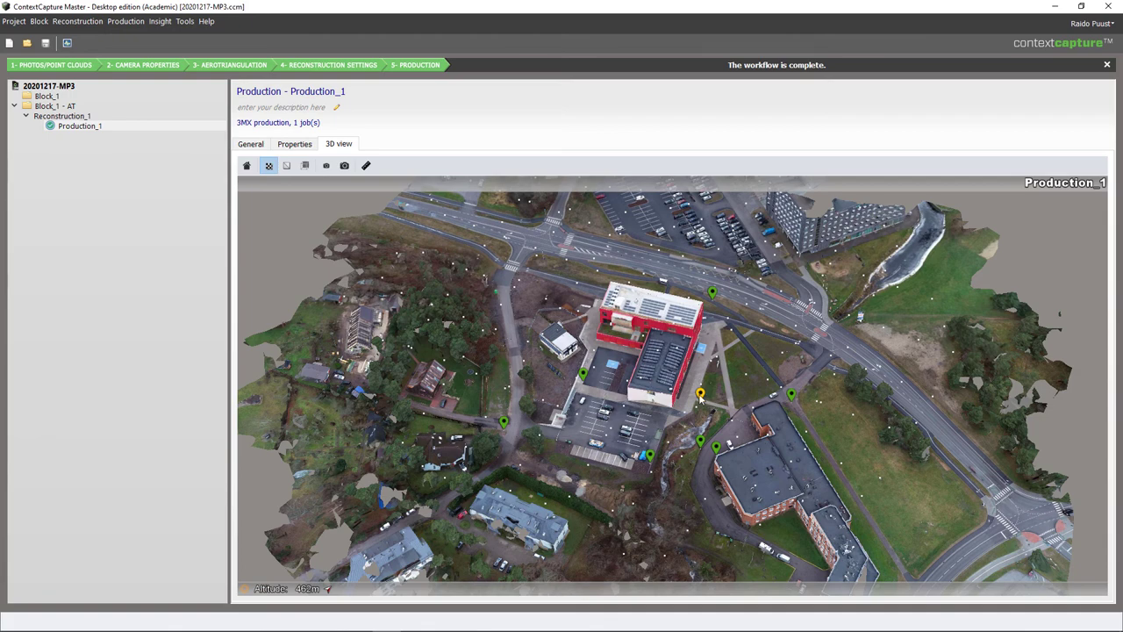
pyautogui.moveTo(659, 439)
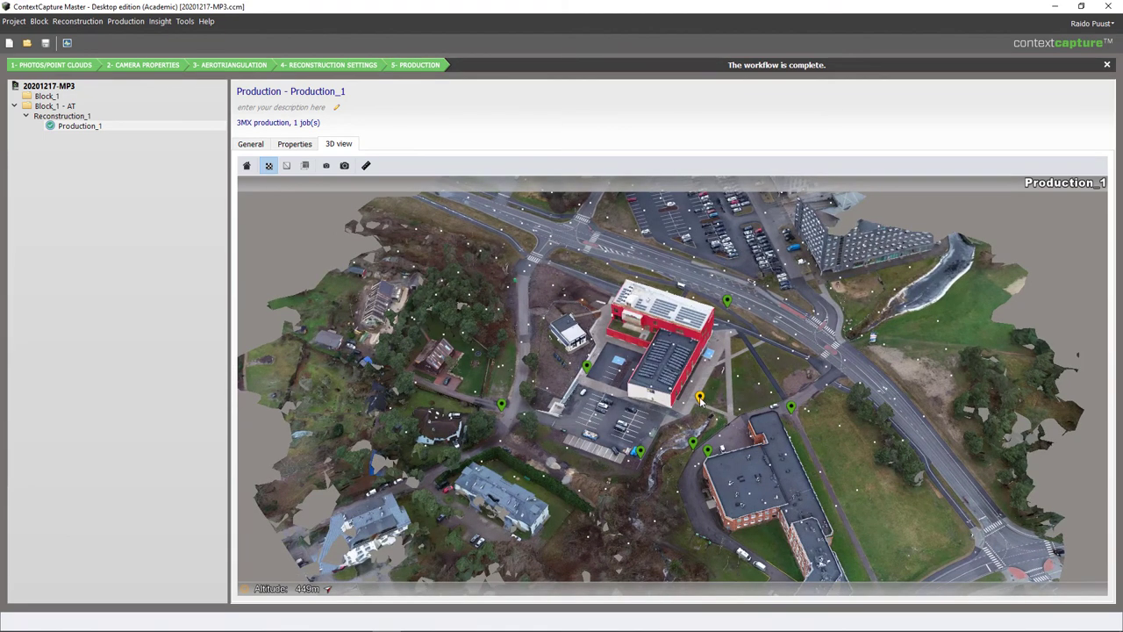
pyautogui.moveTo(701, 410)
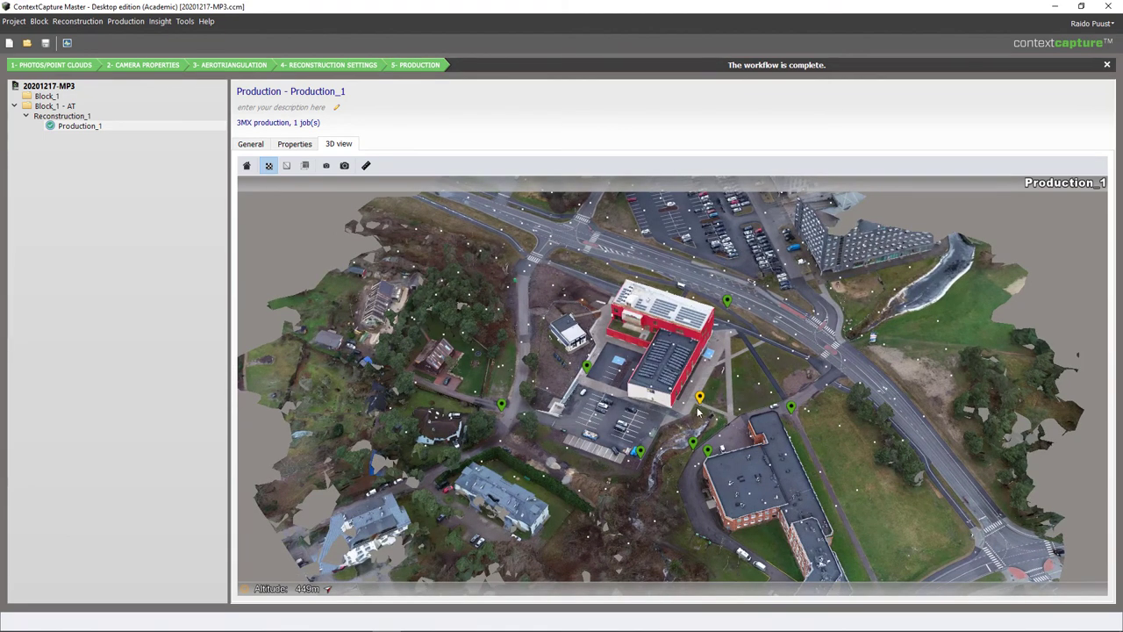
pyautogui.moveTo(672, 425)
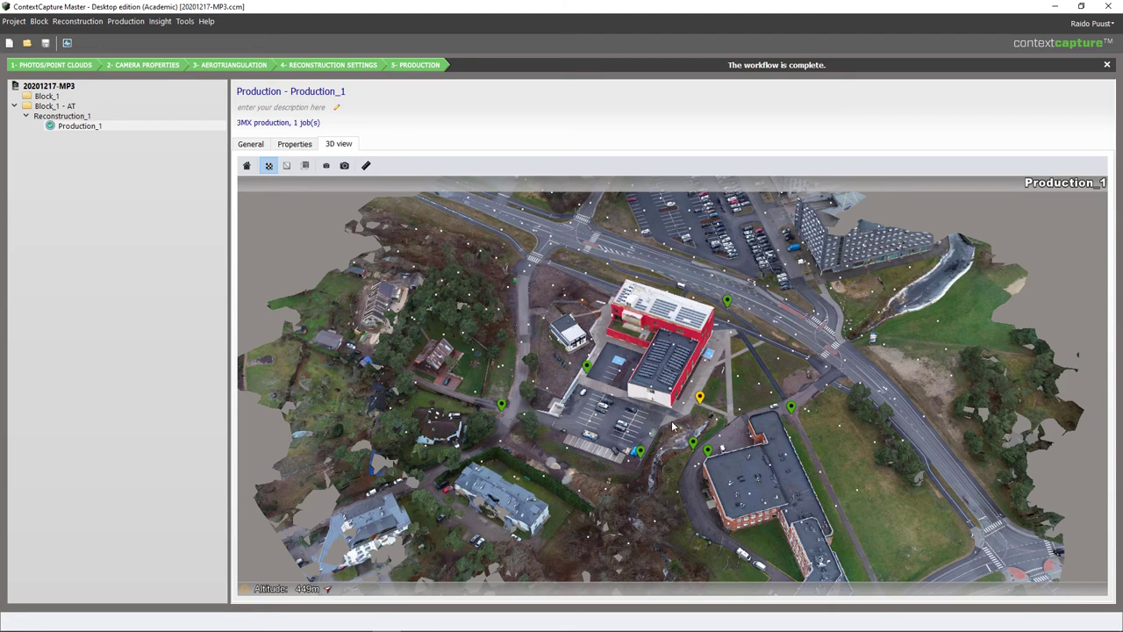
pyautogui.moveTo(685, 428)
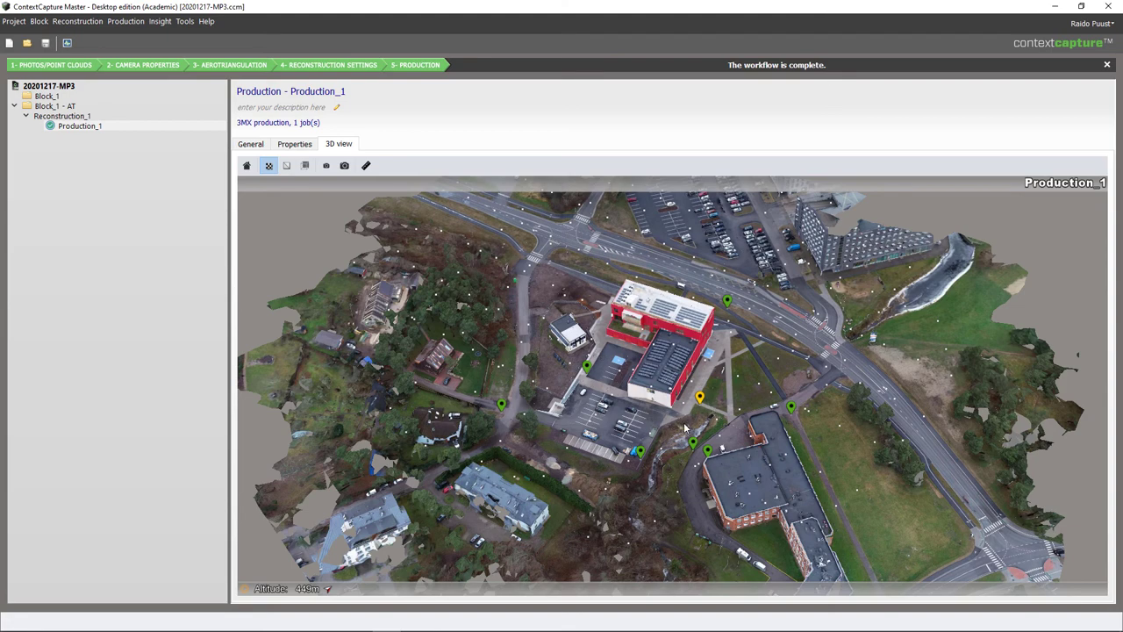
# Zoom into the 3D mesh down to a checkerboard control point target.
pyautogui.scroll(3)
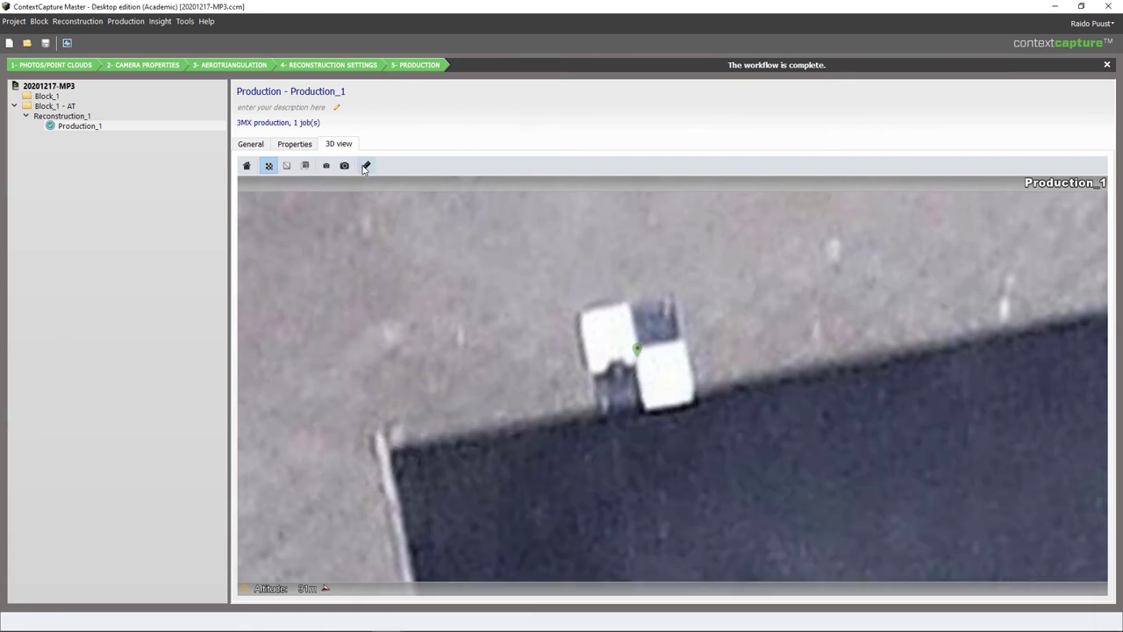
pyautogui.moveTo(366, 166)
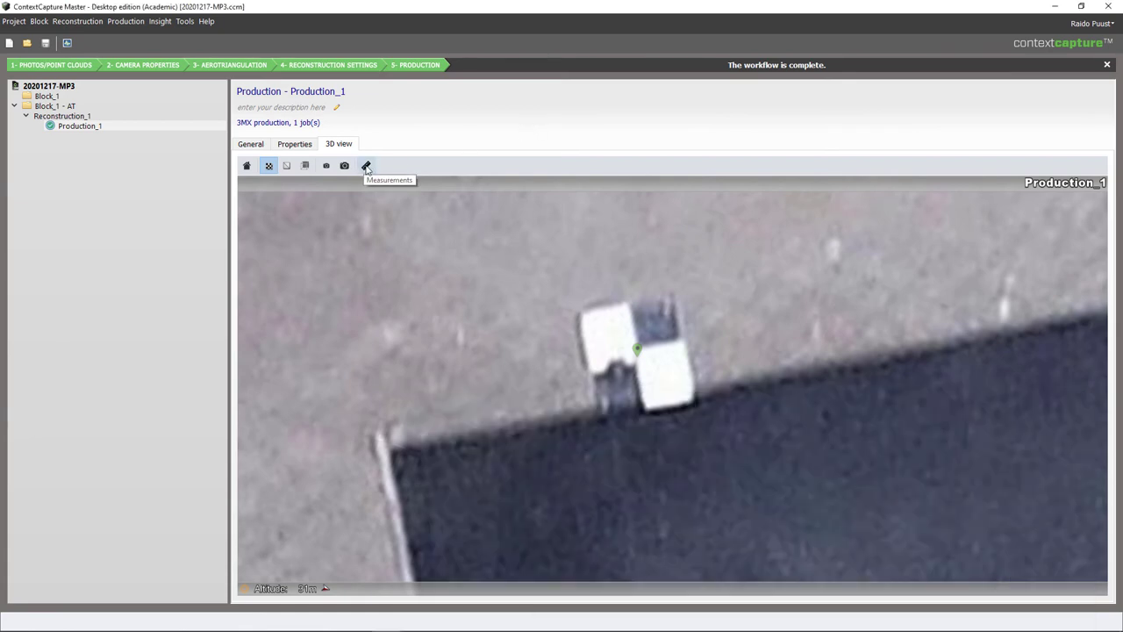
# Measure the target in Estonian Coordinate System 1997, giving 537437.989, 6584265.548, 24.488 m.
pyautogui.click(367, 166)
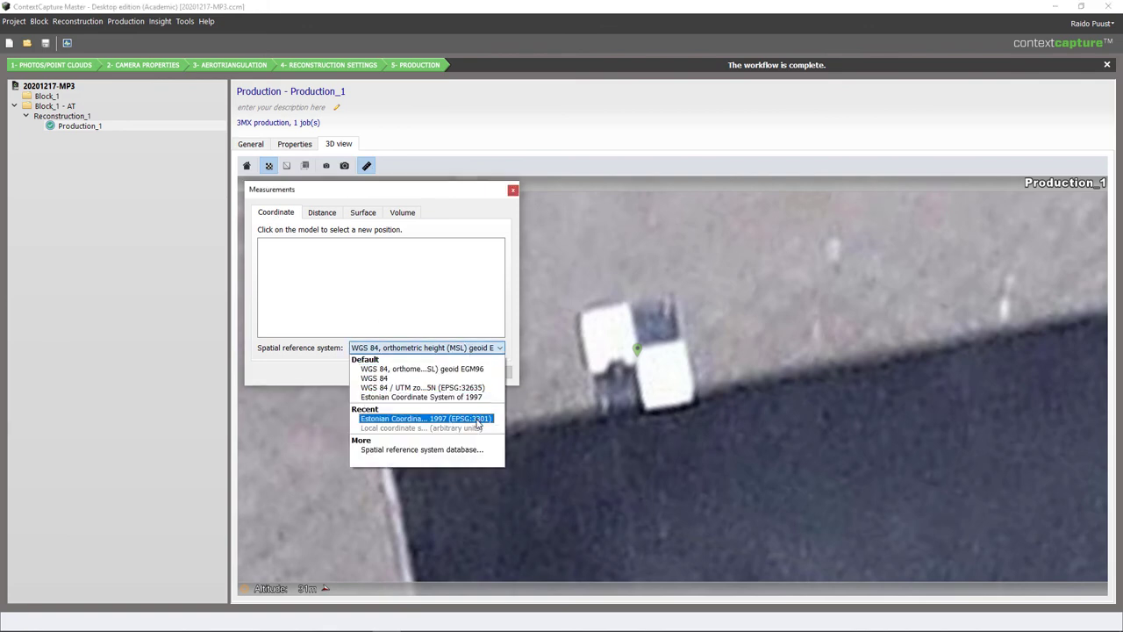
pyautogui.click(421, 418)
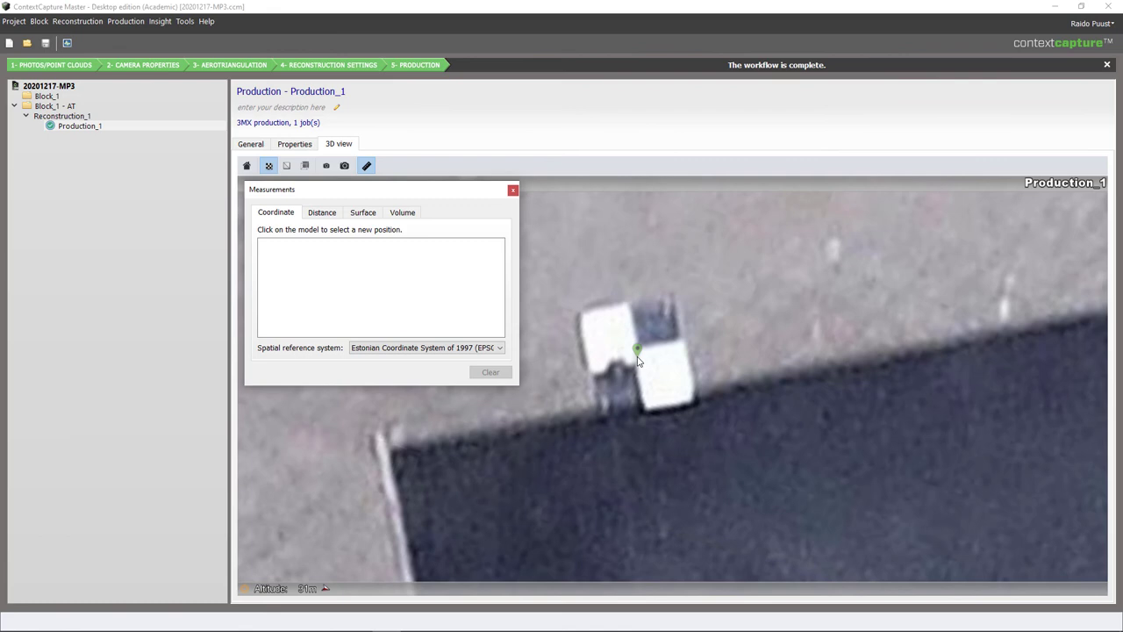
pyautogui.click(637, 356)
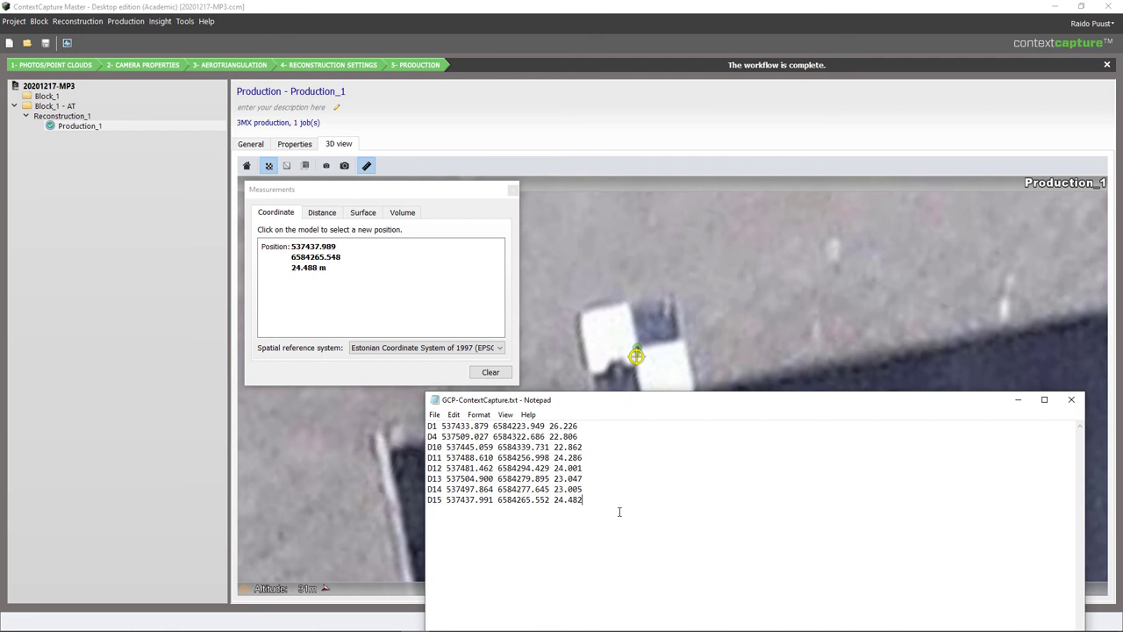
pyautogui.moveTo(999, 417)
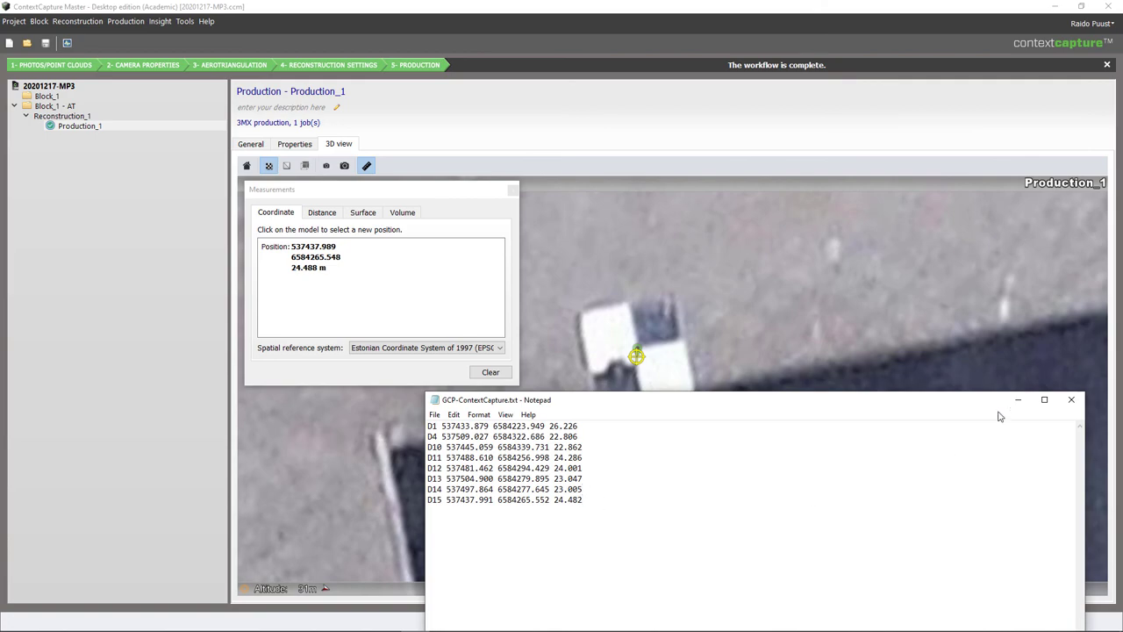
# Close the Notepad window showing the GCP survey coordinates.
pyautogui.click(1072, 399)
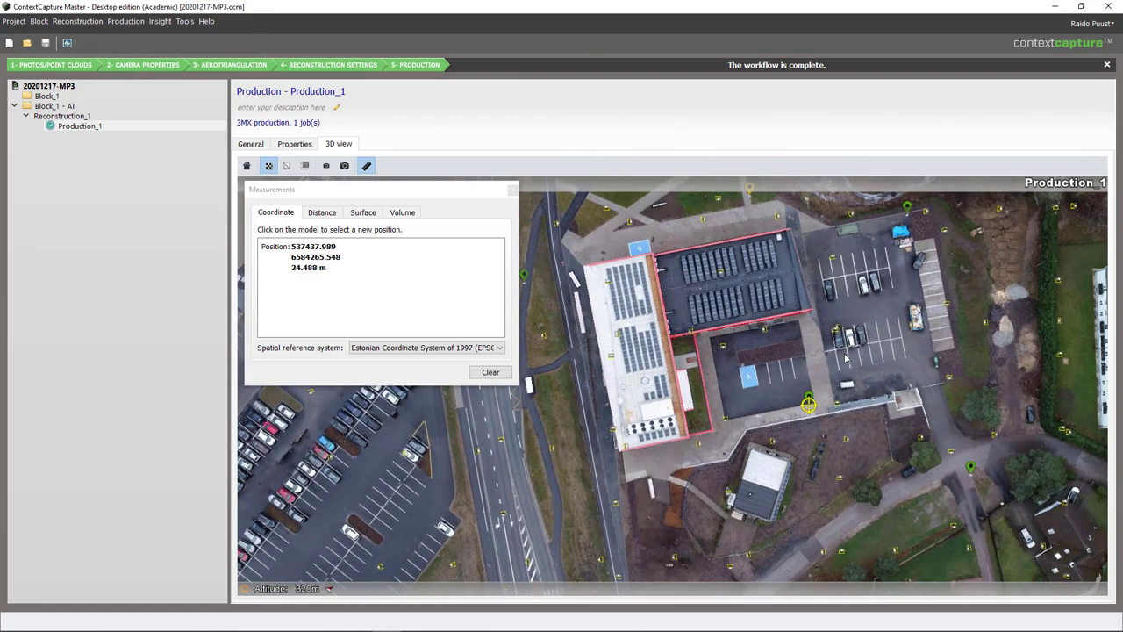
pyautogui.moveTo(828, 369)
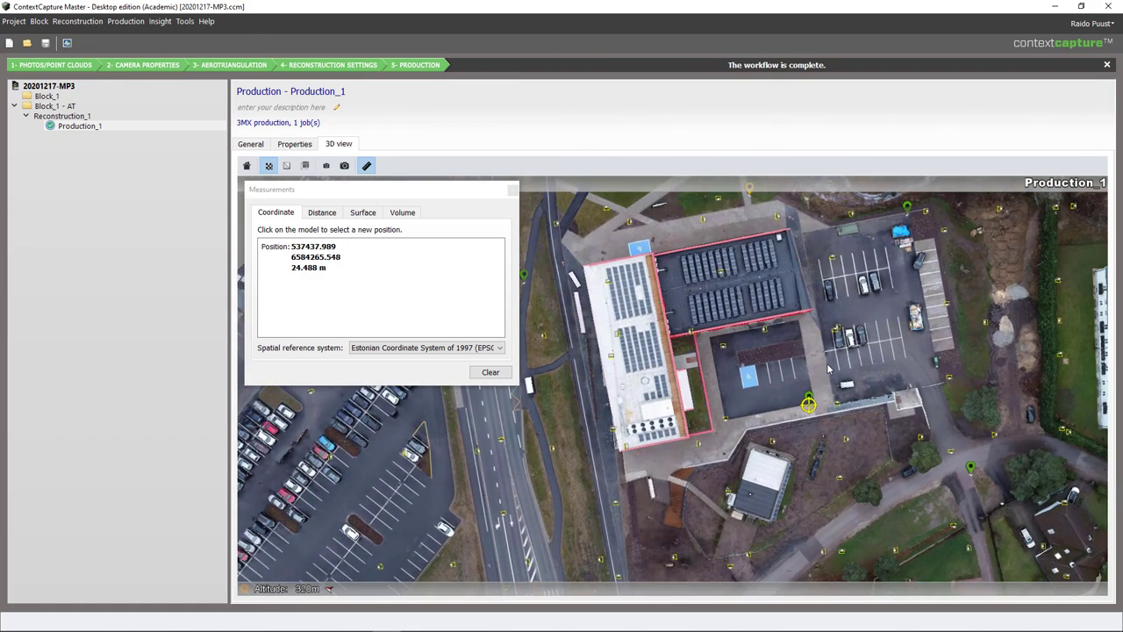
pyautogui.moveTo(791, 375)
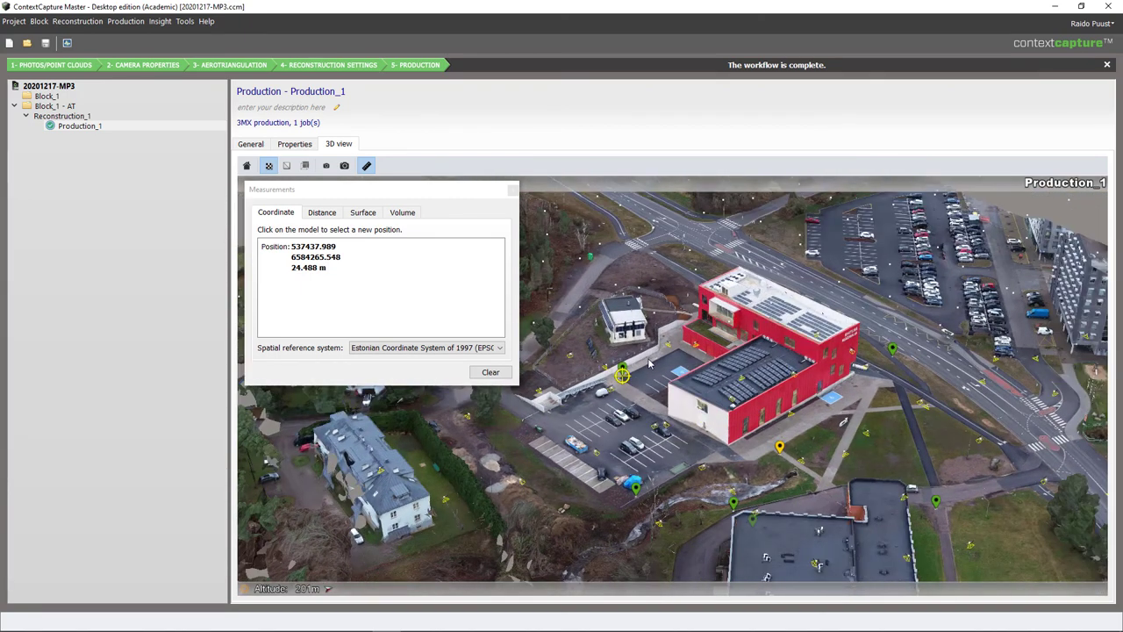
pyautogui.moveTo(570, 347)
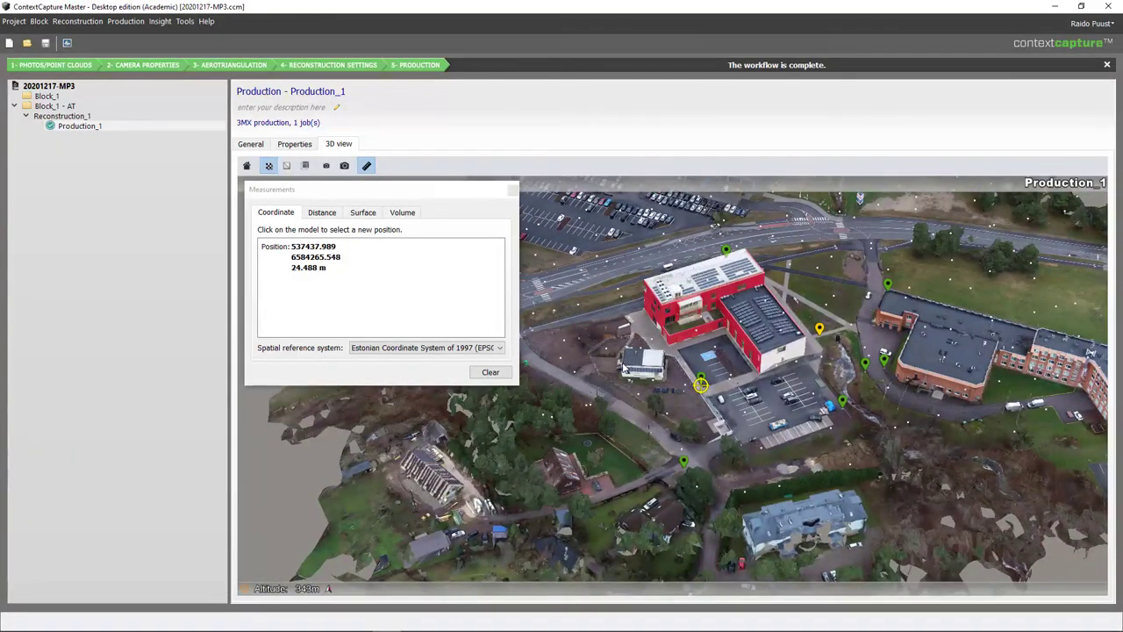
pyautogui.moveTo(586, 341)
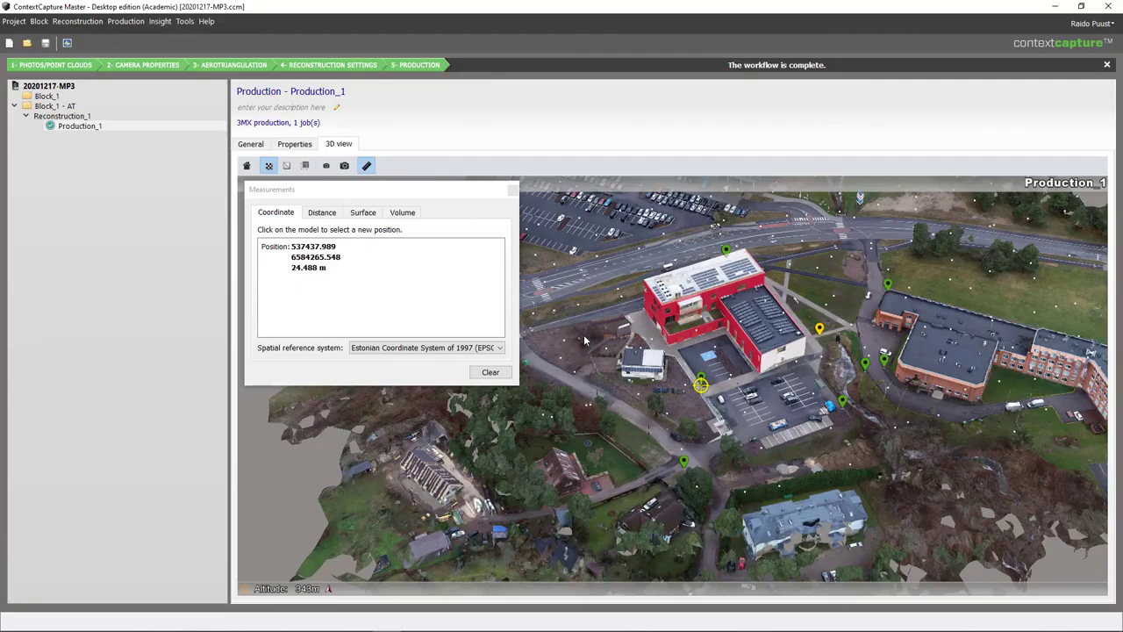